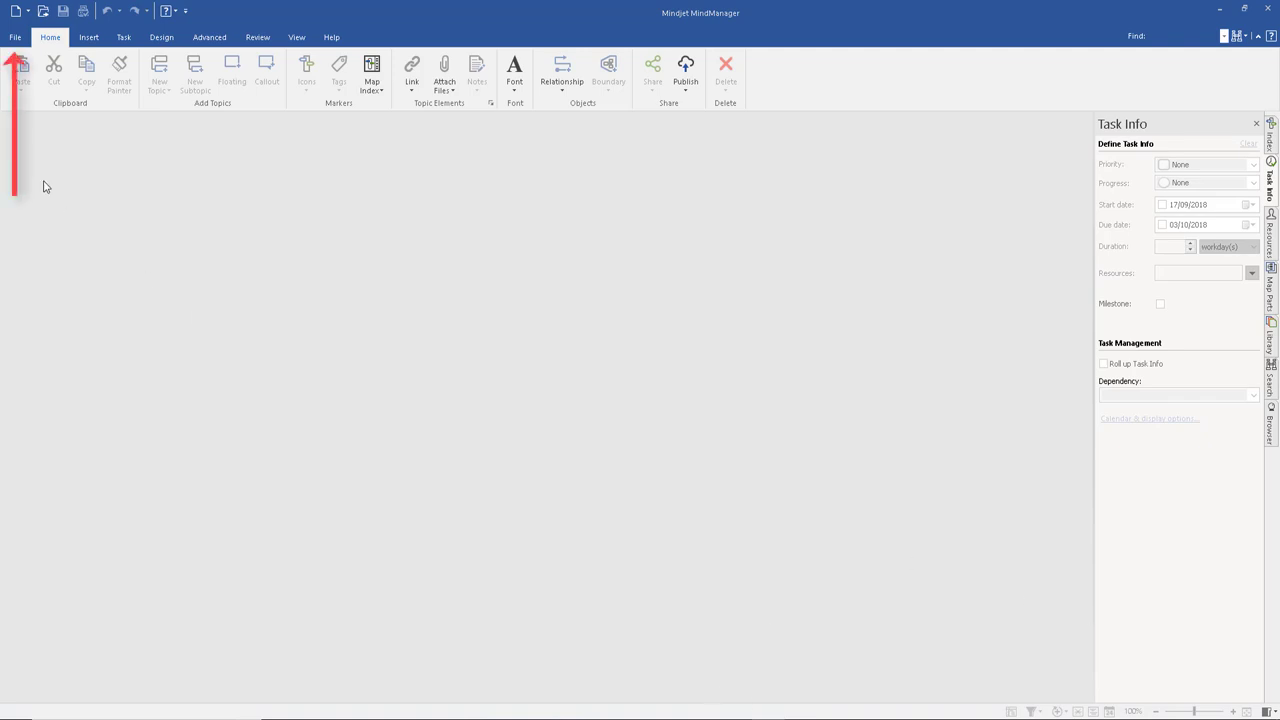
Browse the blank new-map templates from File > New, trying Concept Map and Radial Map.
left_click(15, 37)
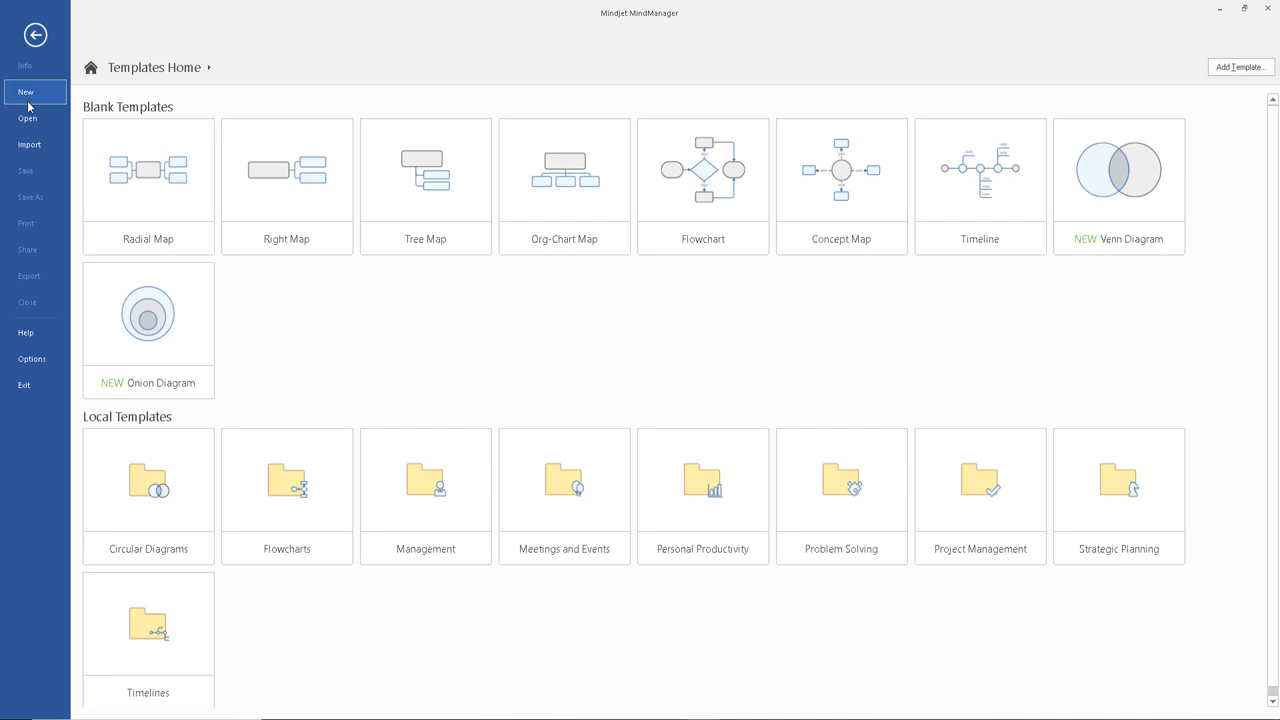
left_click(841, 185)
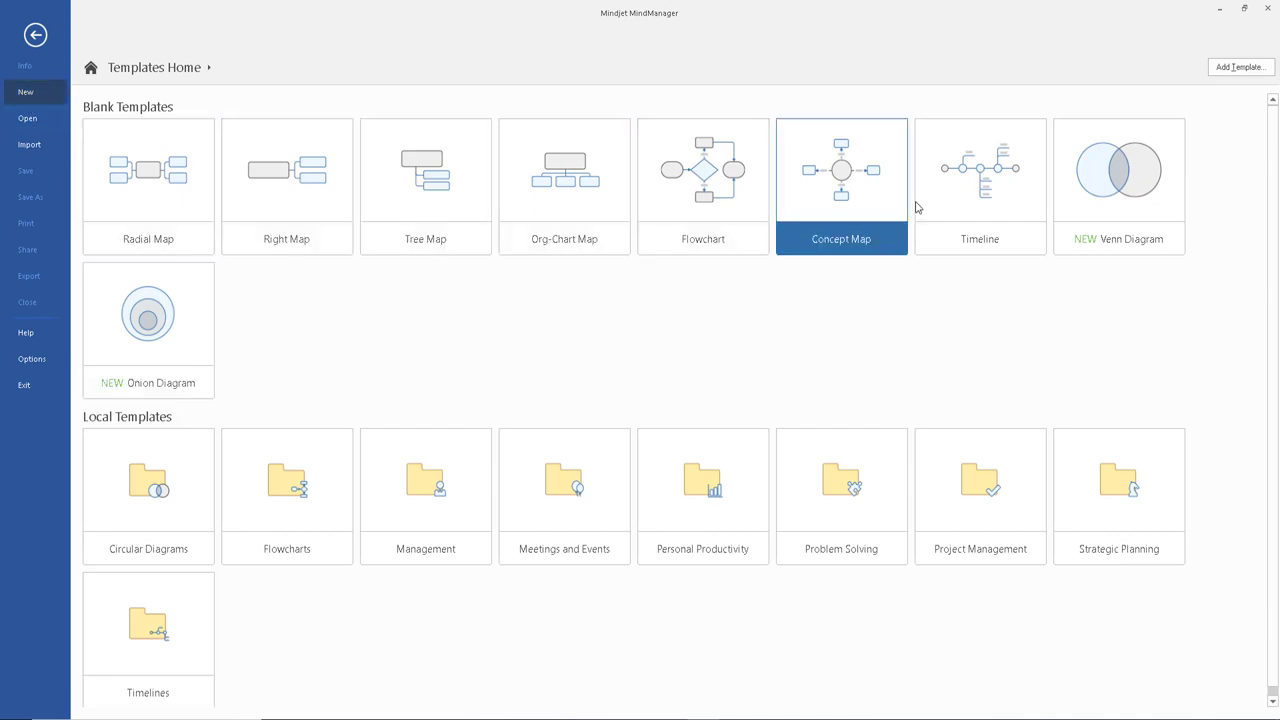
left_click(148, 185)
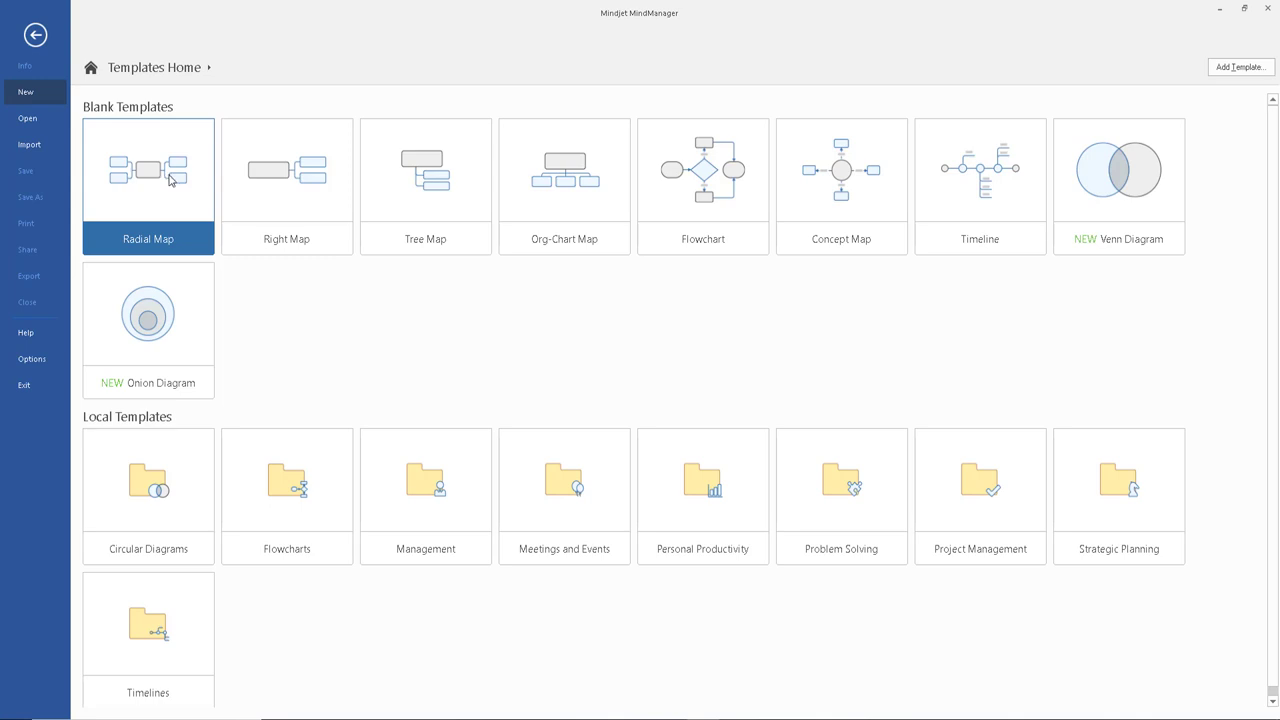
left_click(287, 185)
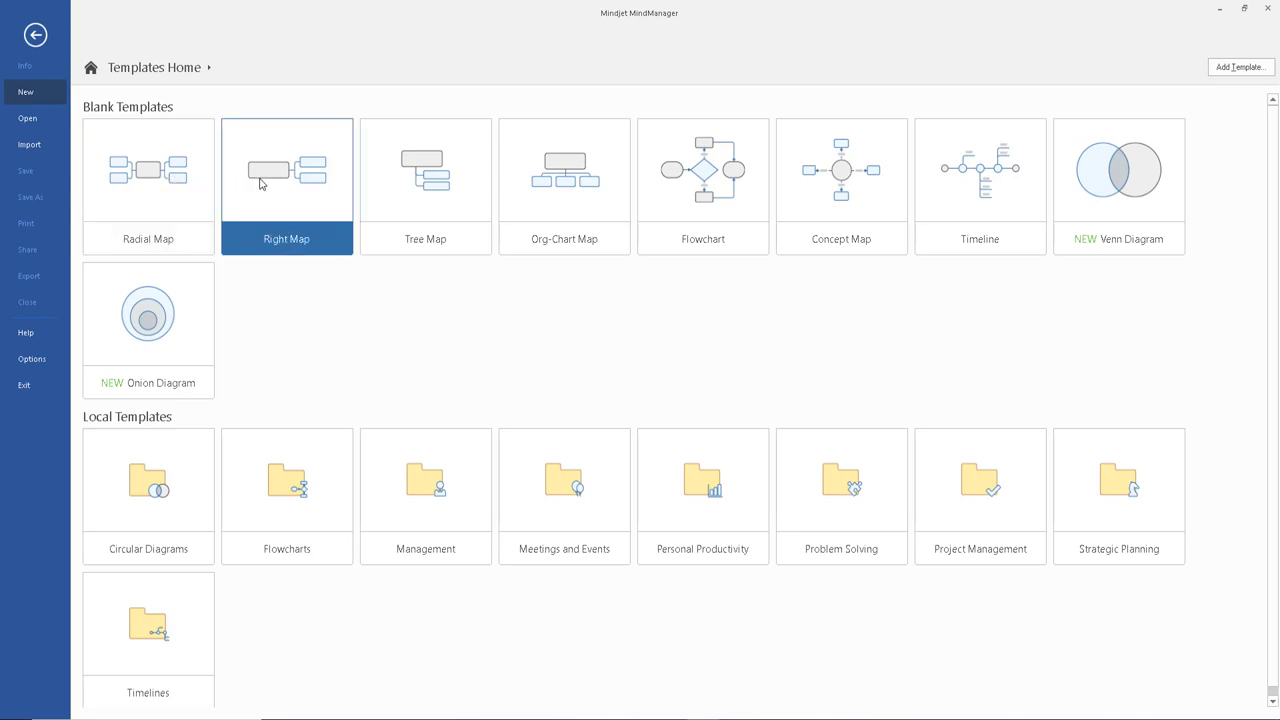
Try the Right Map and Org-Chart templates, then preview the Radial Map template.
left_click(564, 185)
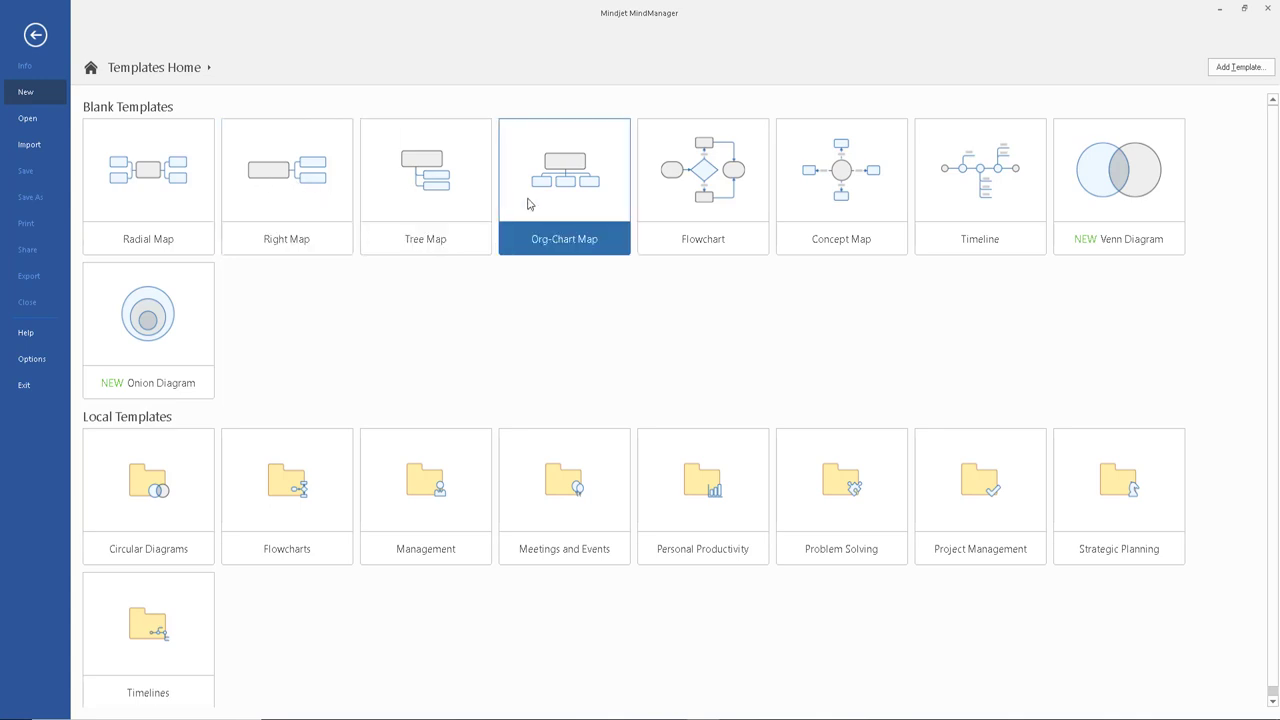
left_click(148, 185)
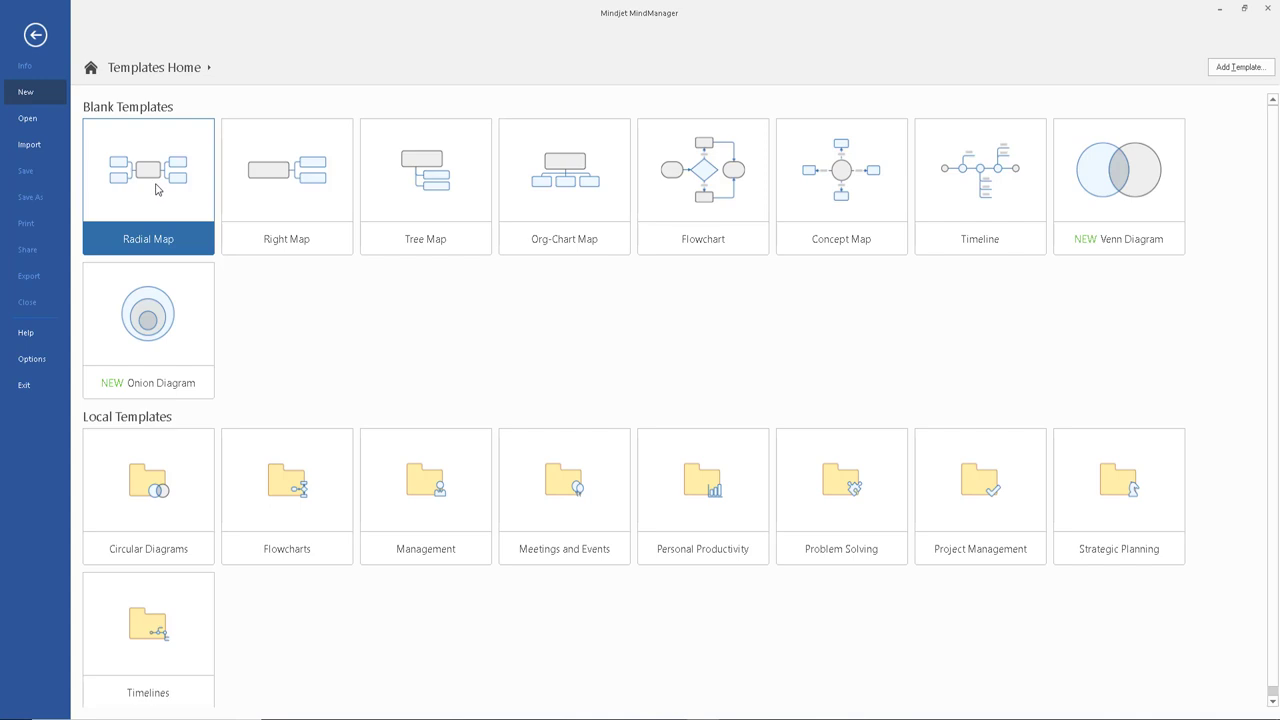
left_click(148, 169)
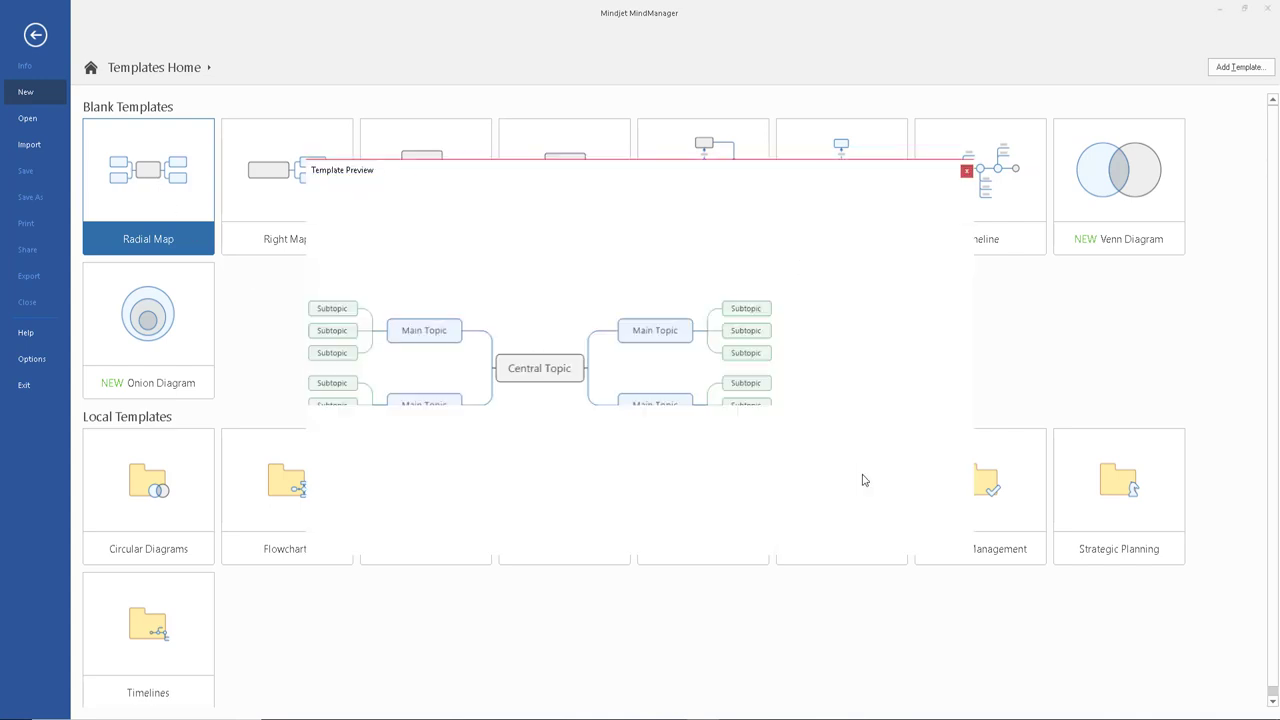
Create a new Radial Map, hide the Task Info pane and name the central topic WW1.
left_click(148, 170)
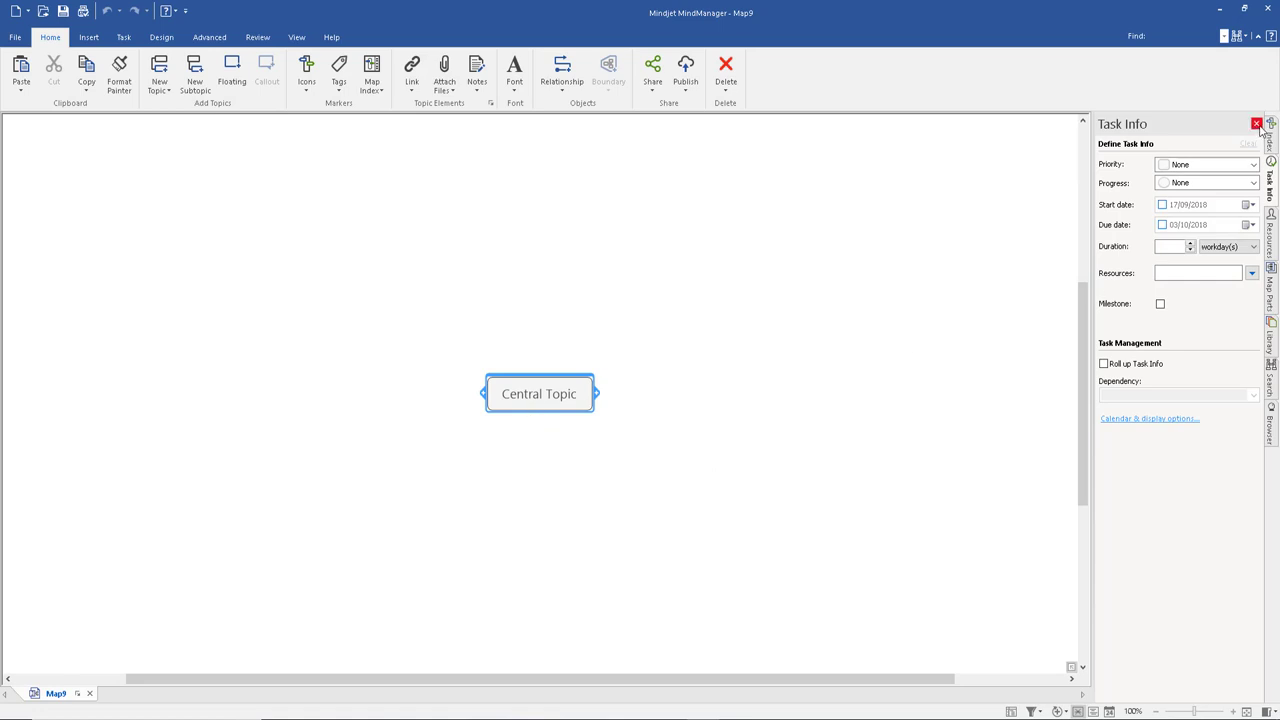
left_click(1256, 123)
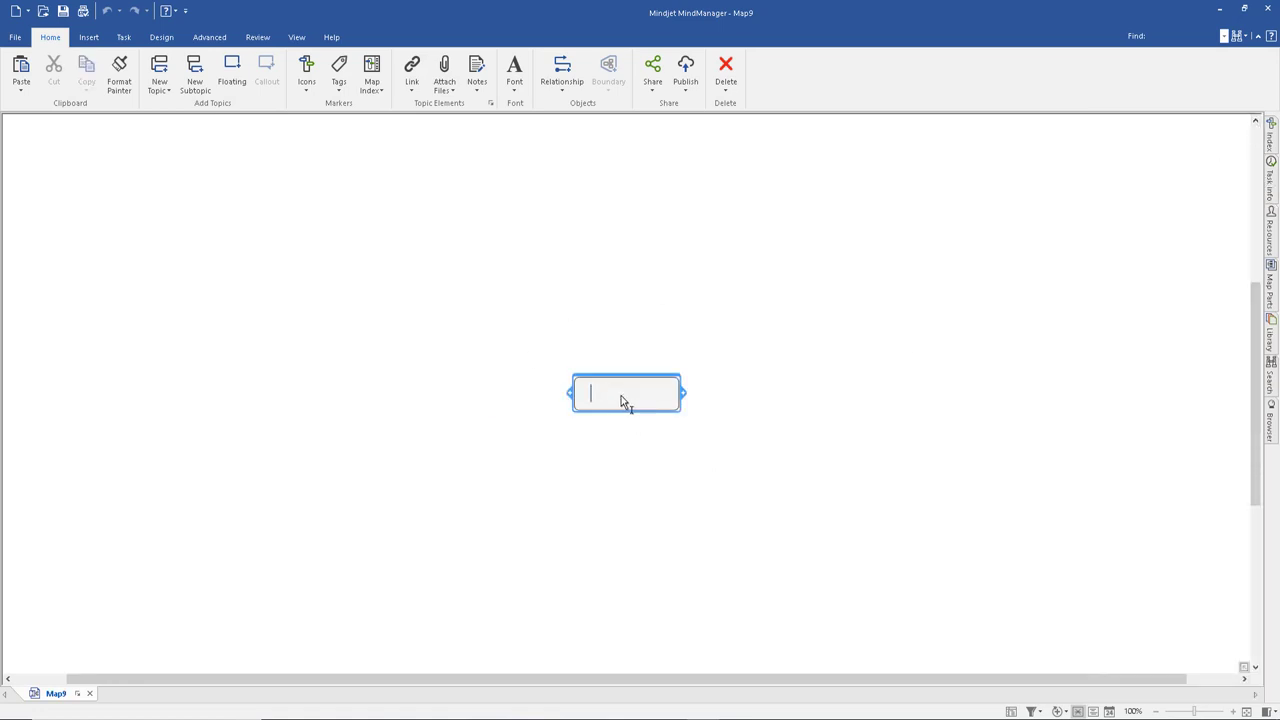
type("WW1")
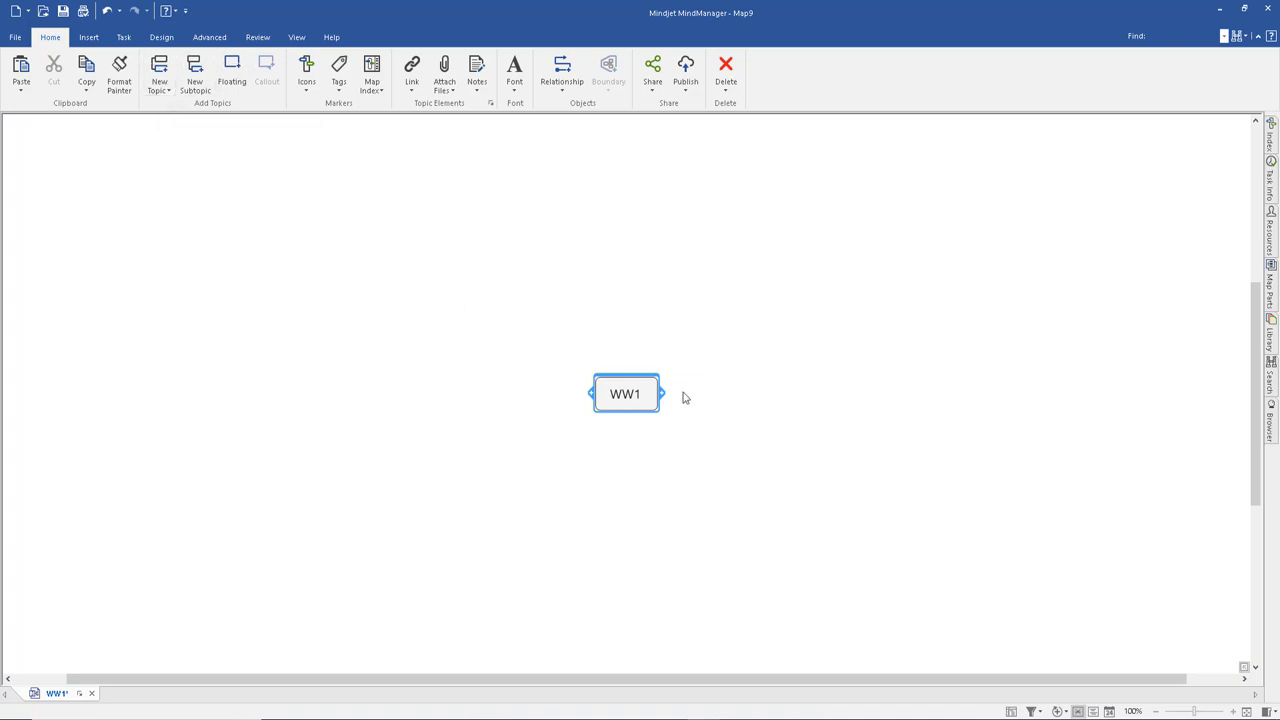
Add a subtopic 1914-1918 under WW1.
key("insert")
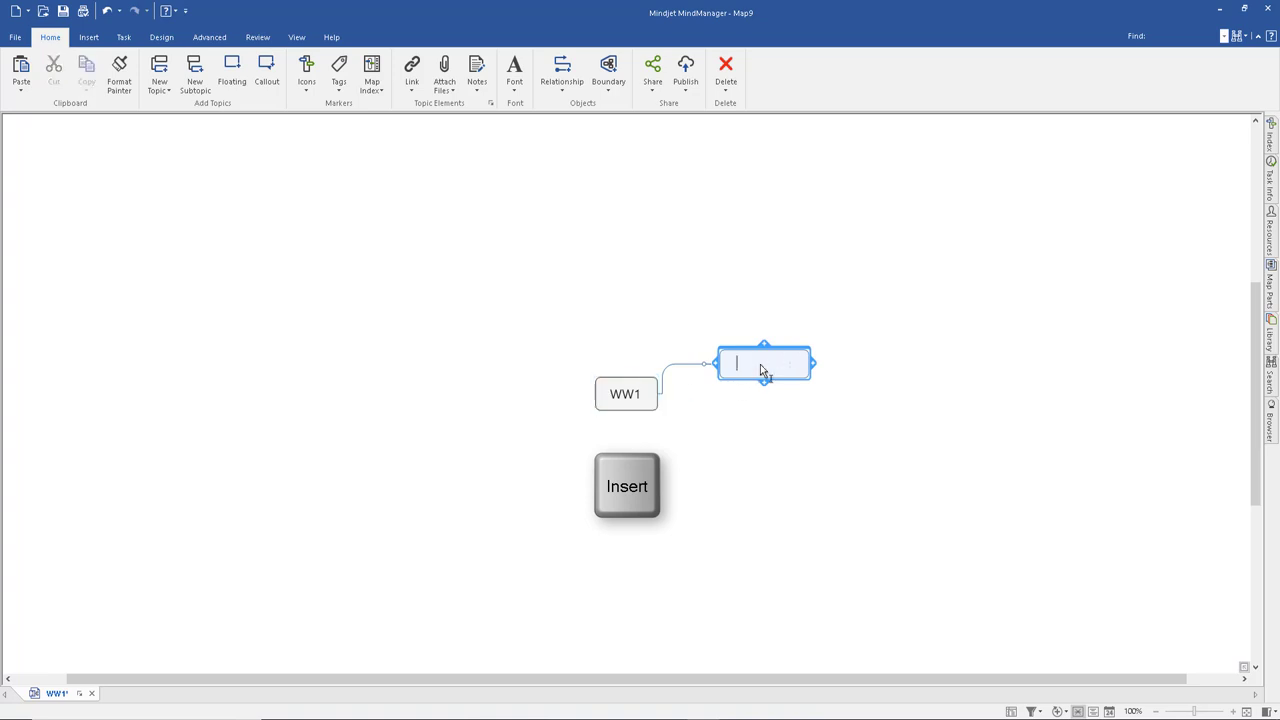
key("insert")
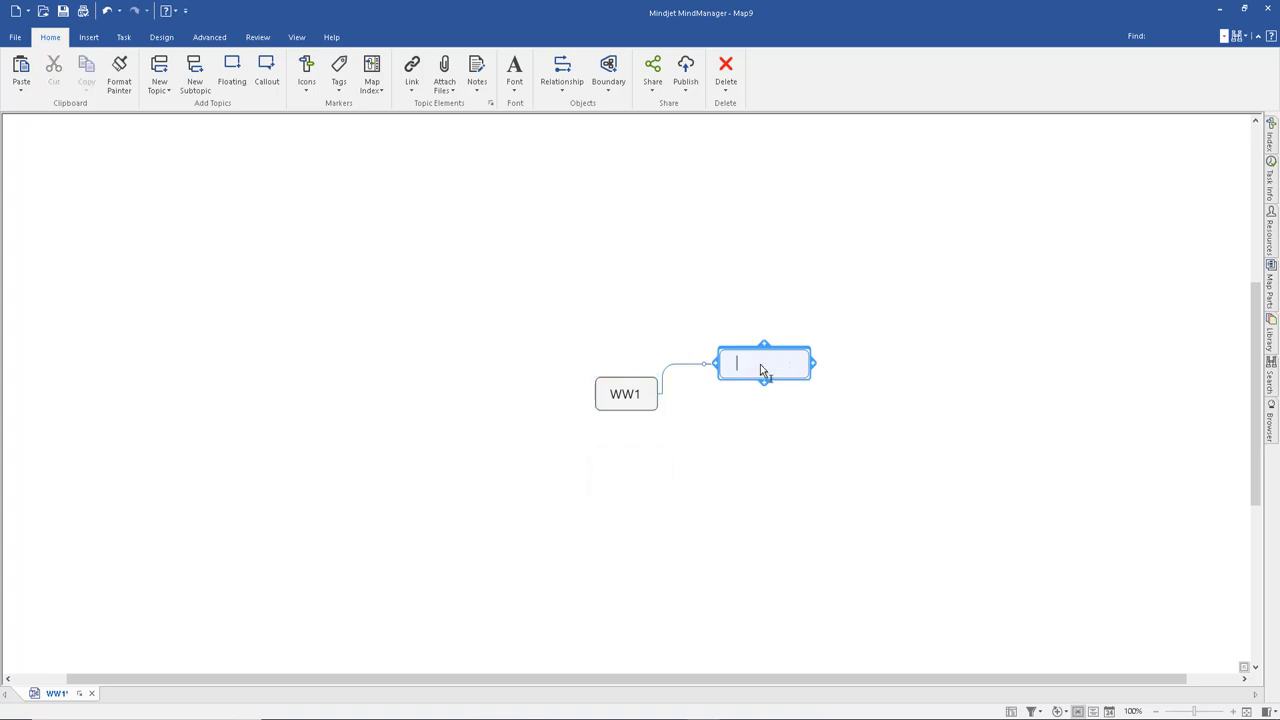
type("1914-19")
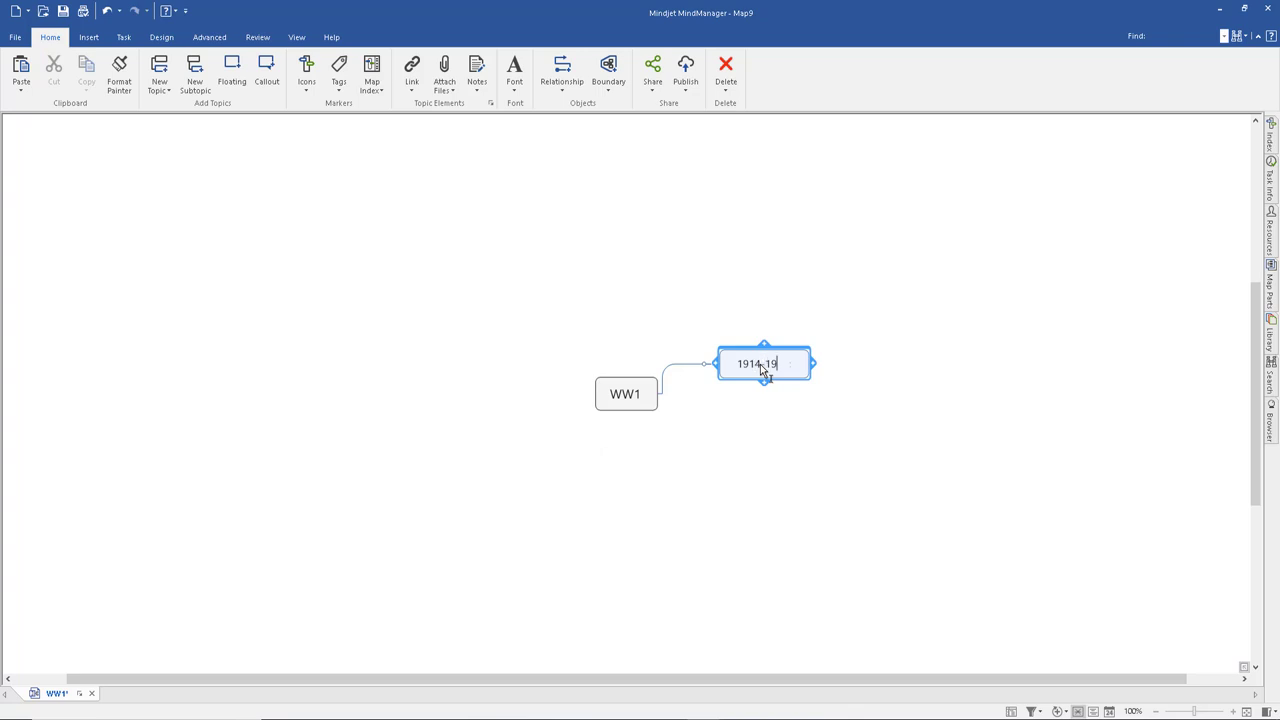
type("18")
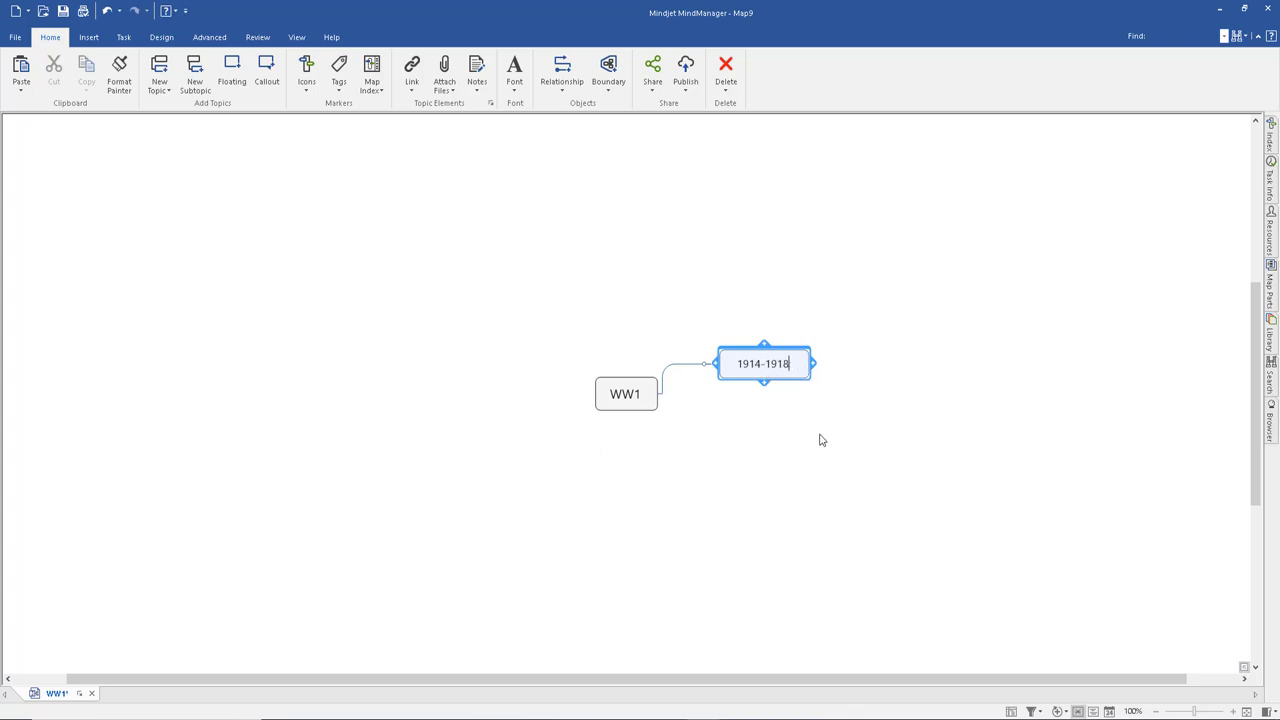
Add a second subtopic Invasion under WW1.
left_click(625, 393)
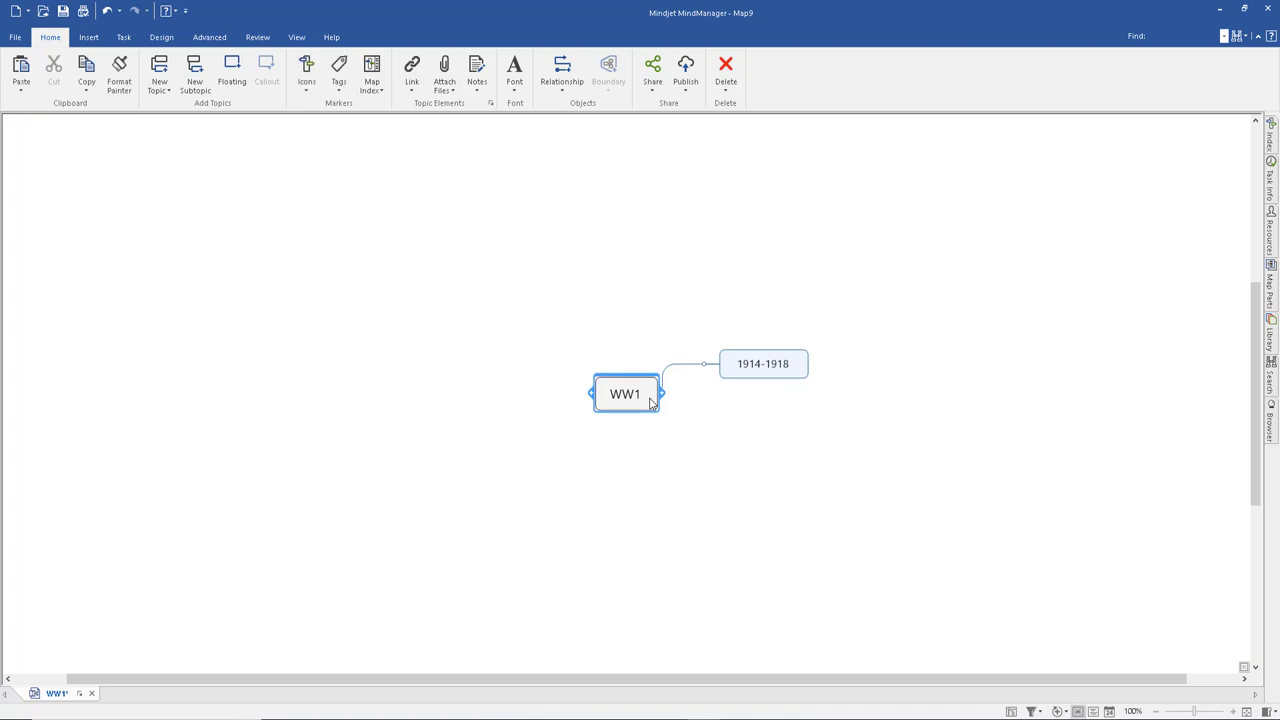
key("insert")
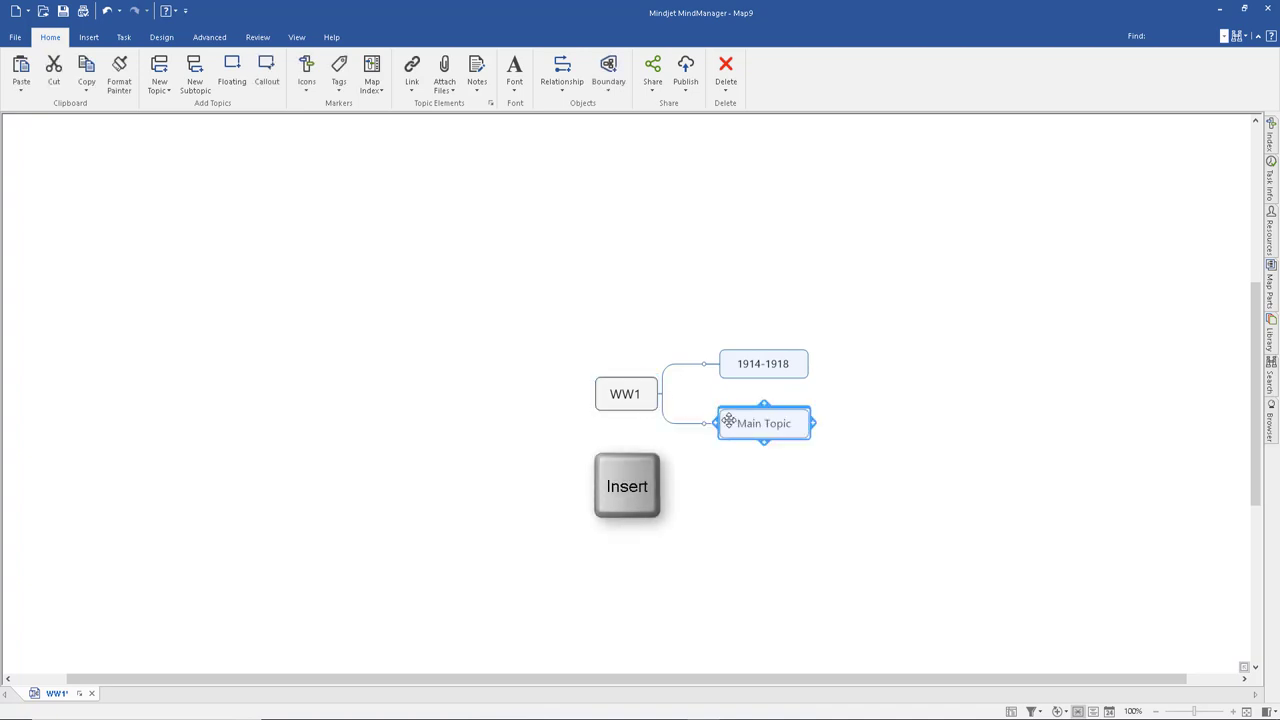
key("insert")
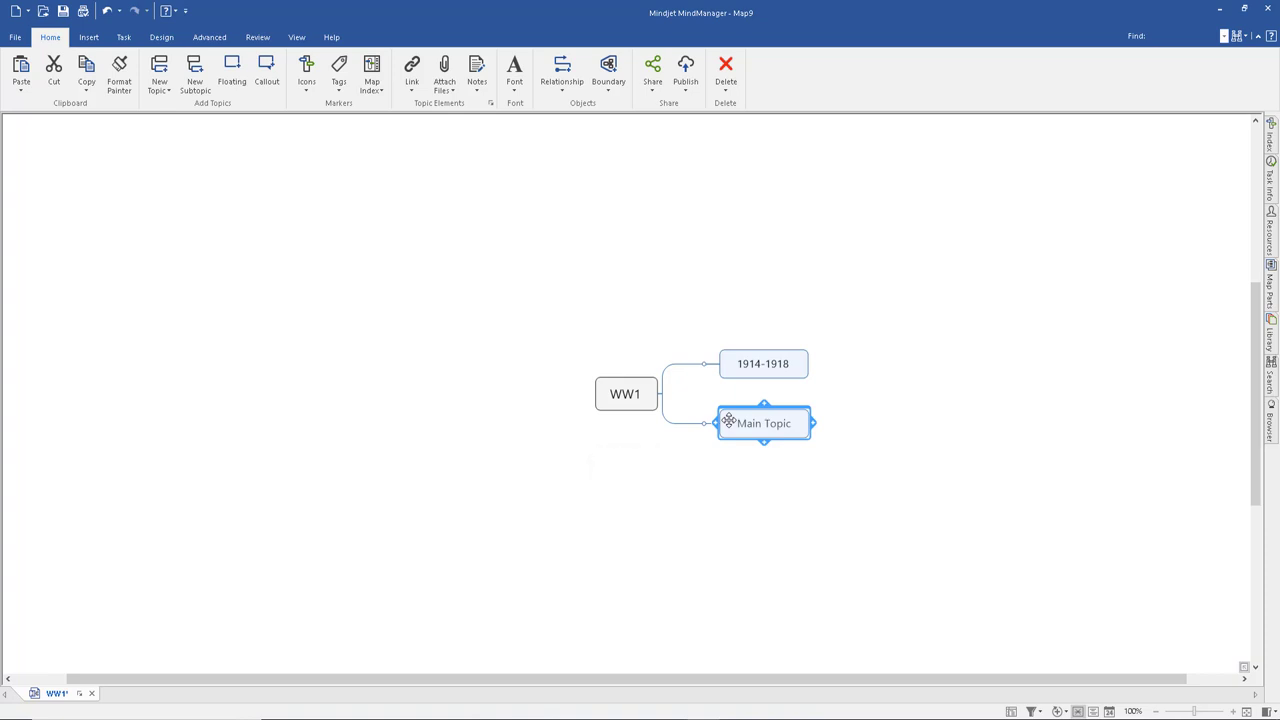
type("Invasion")
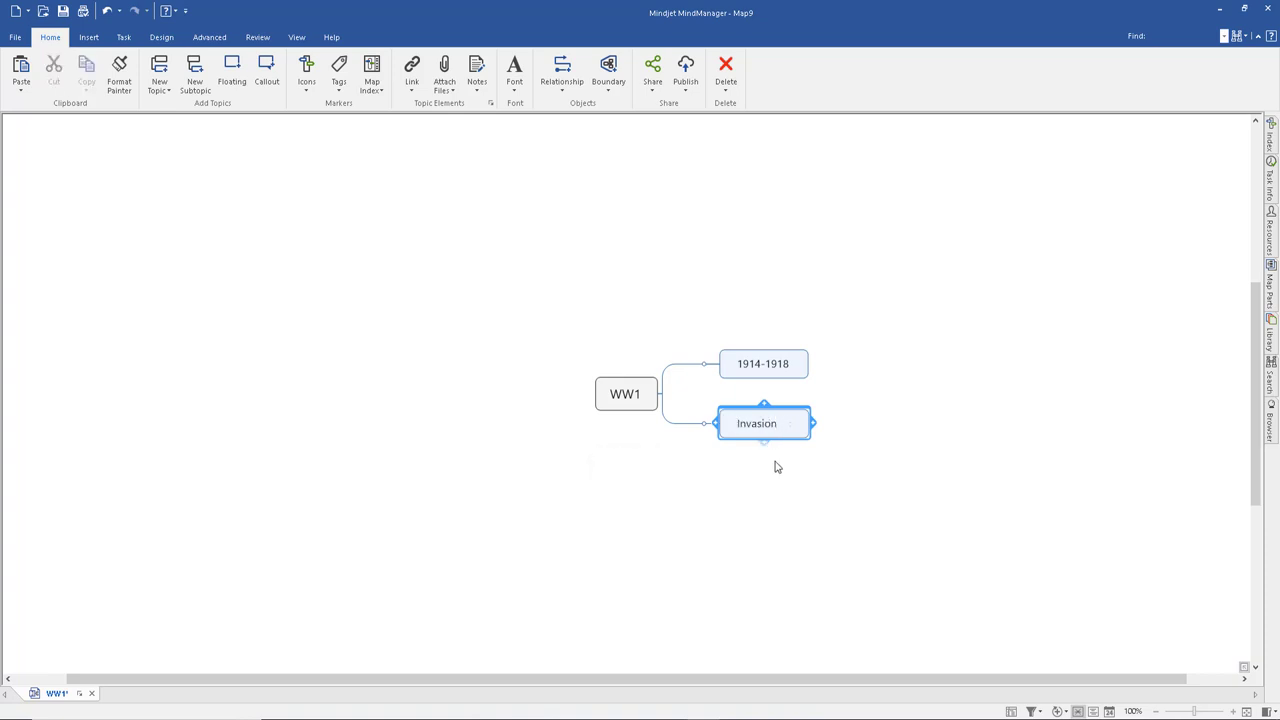
left_click(763, 363)
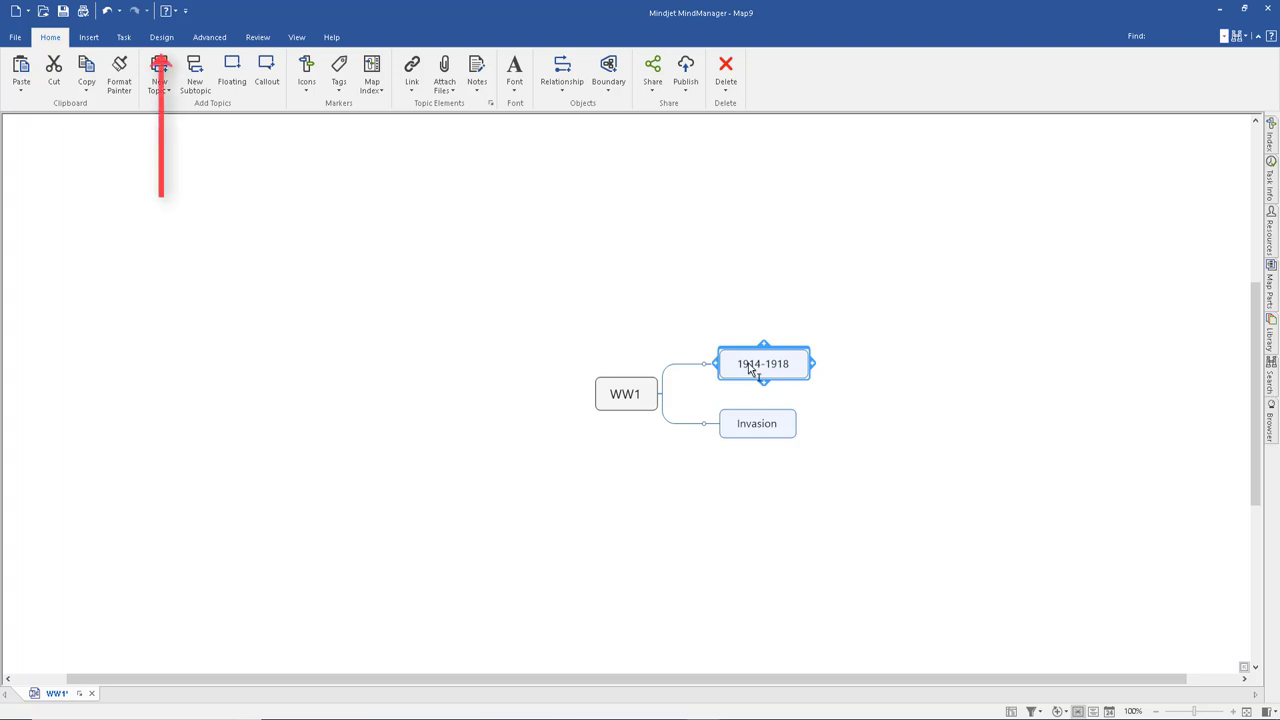
Give the 1914-1918 topic an orange fill and a red branch line from the Design options.
left_click(161, 37)
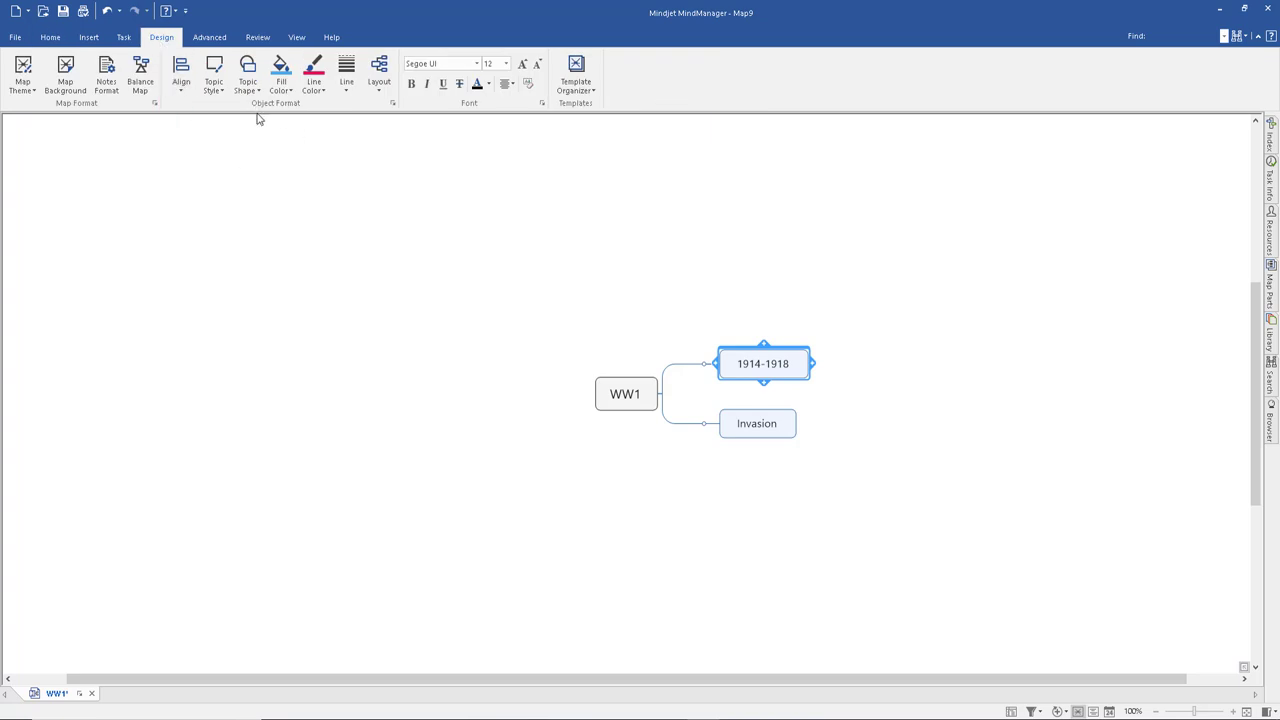
left_click(281, 75)
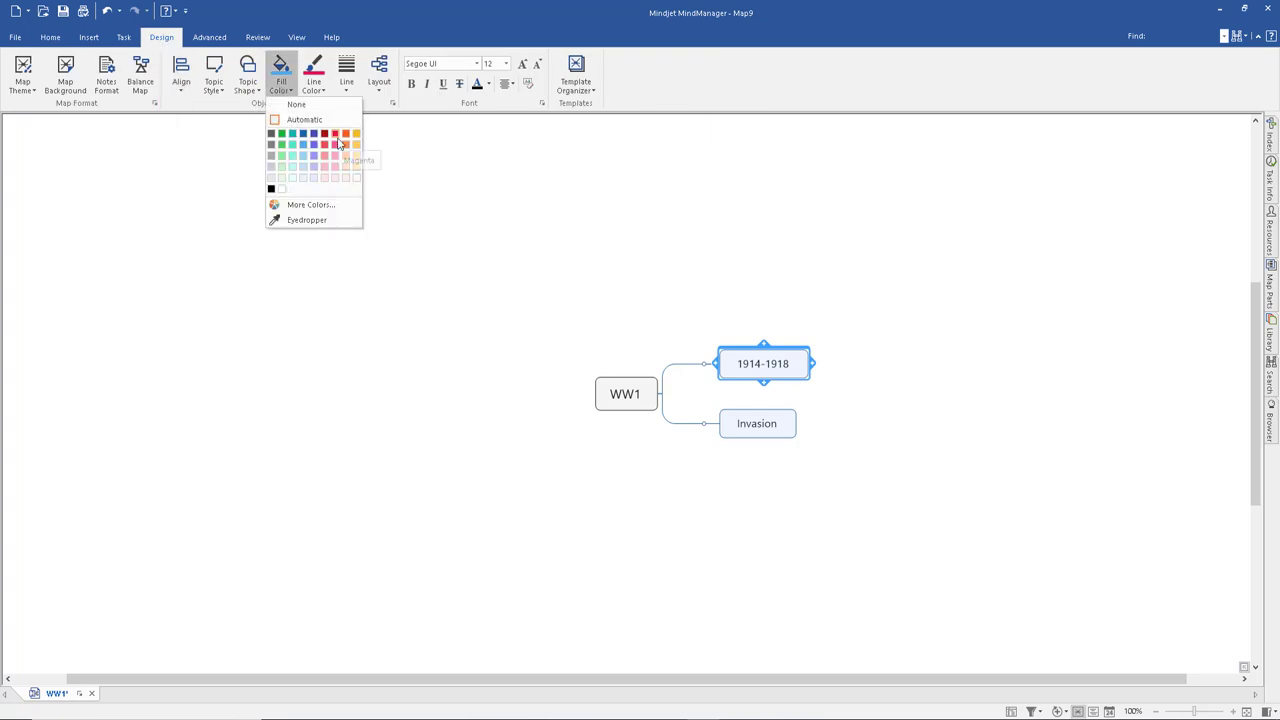
left_click(356, 133)
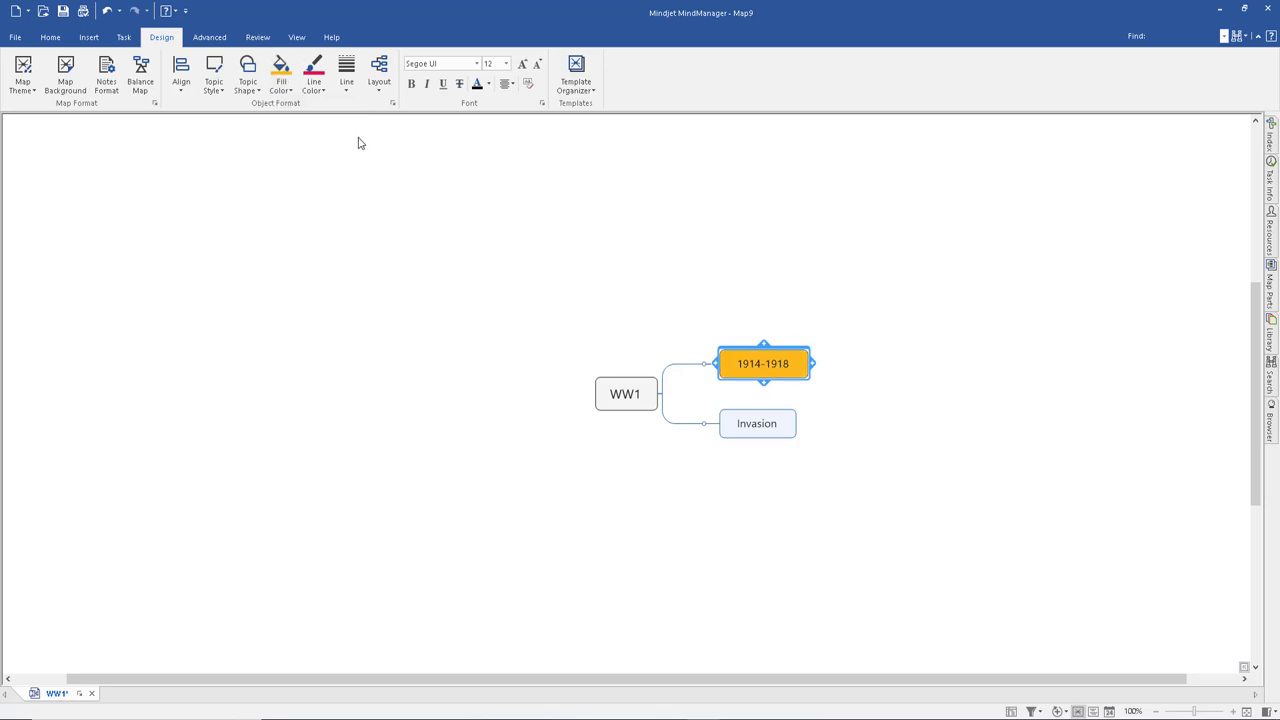
left_click(313, 75)
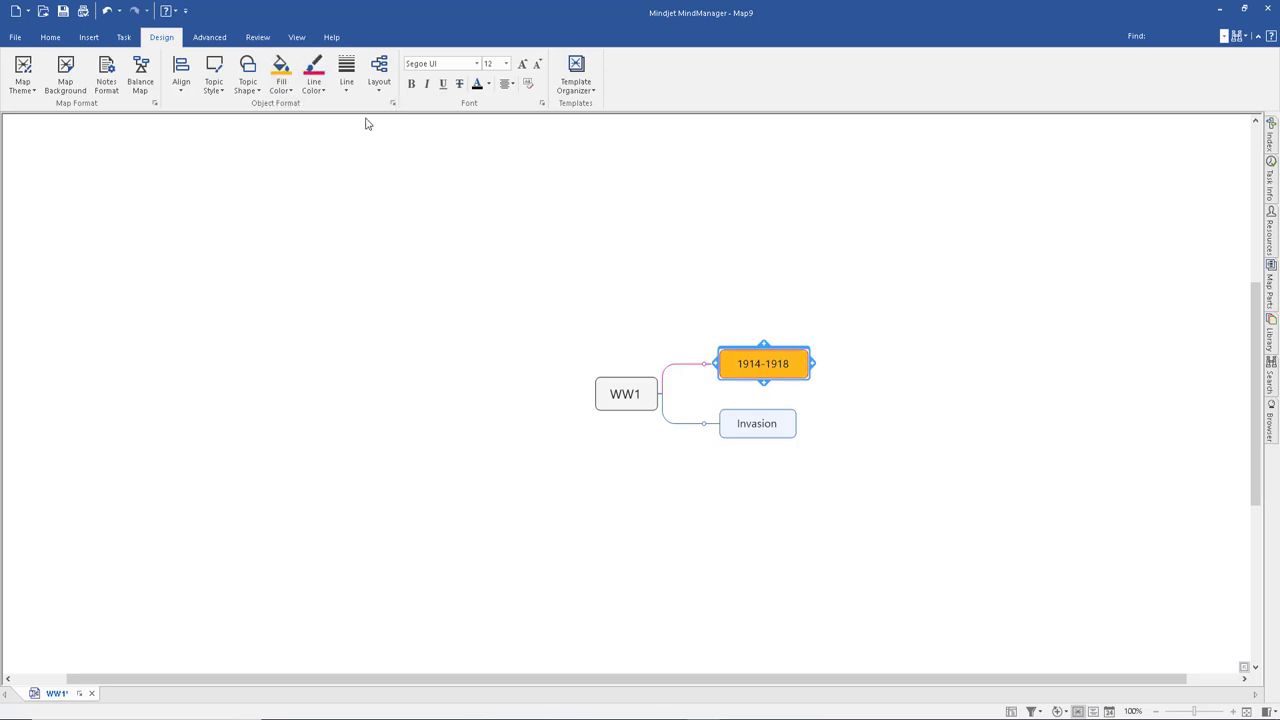
mouse_move(346, 71)
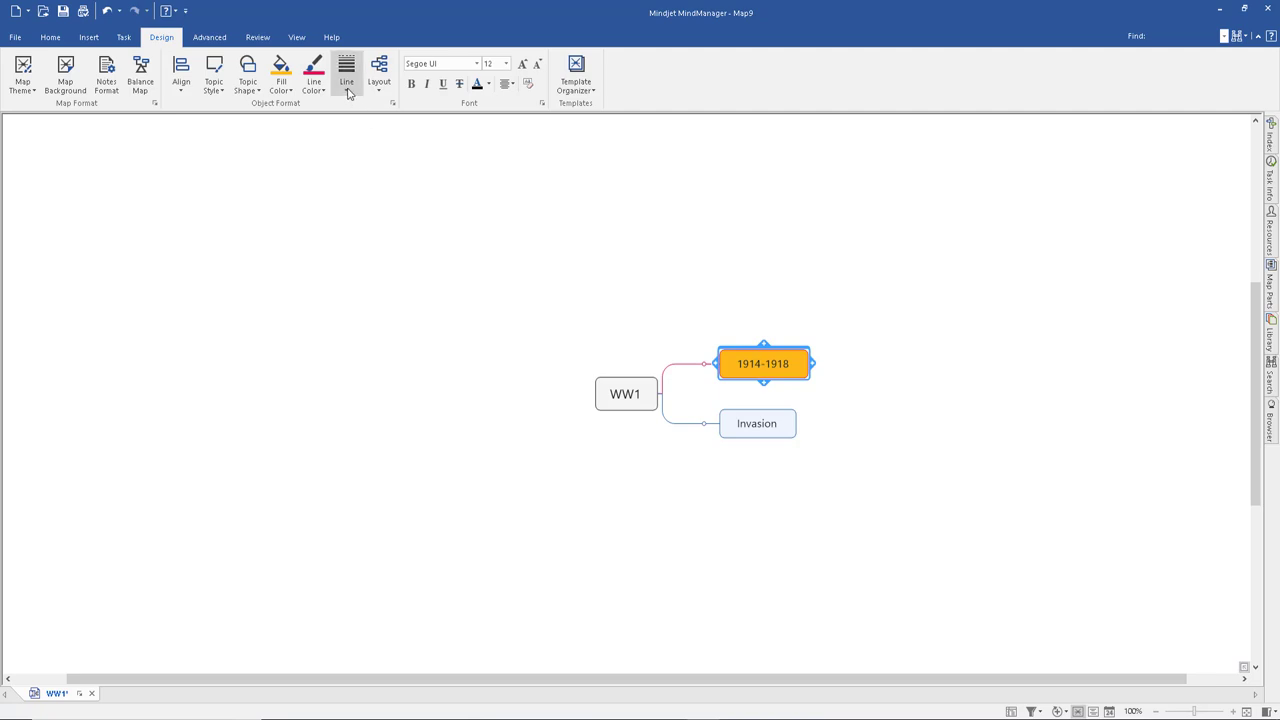
Change the branch line shape and look at the map layout types.
left_click(346, 73)
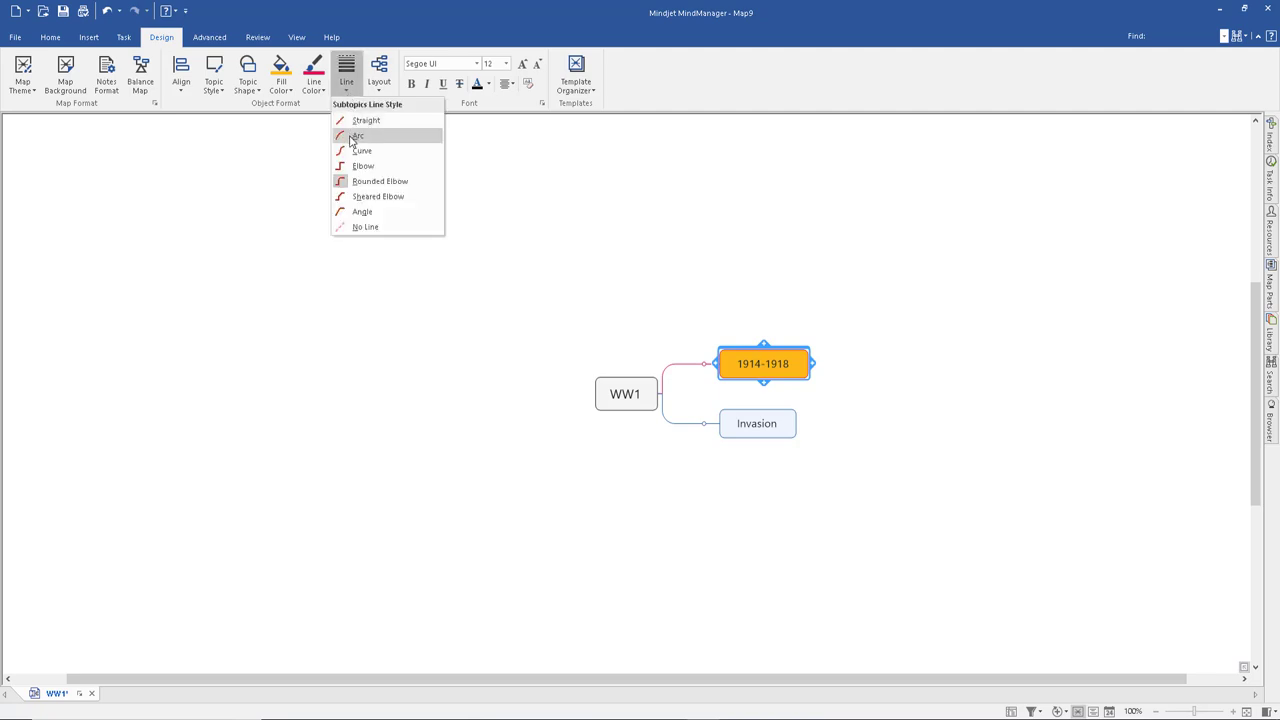
left_click(358, 135)
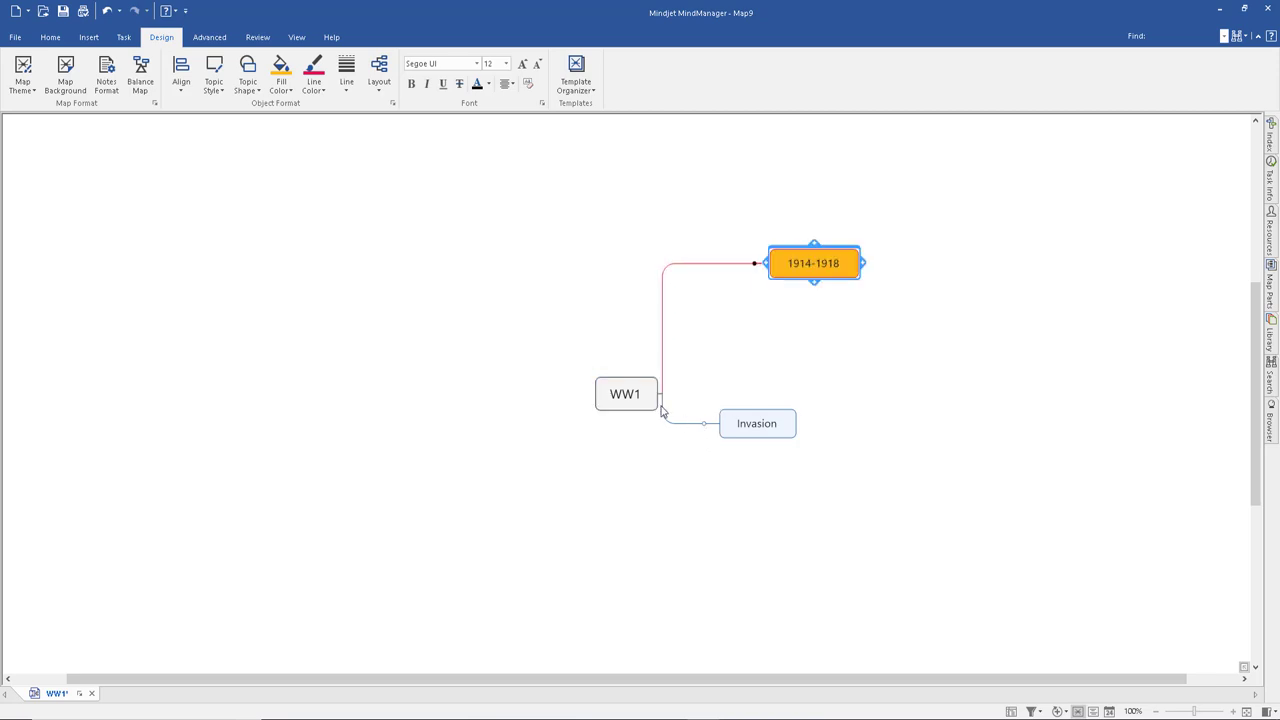
mouse_move(730, 266)
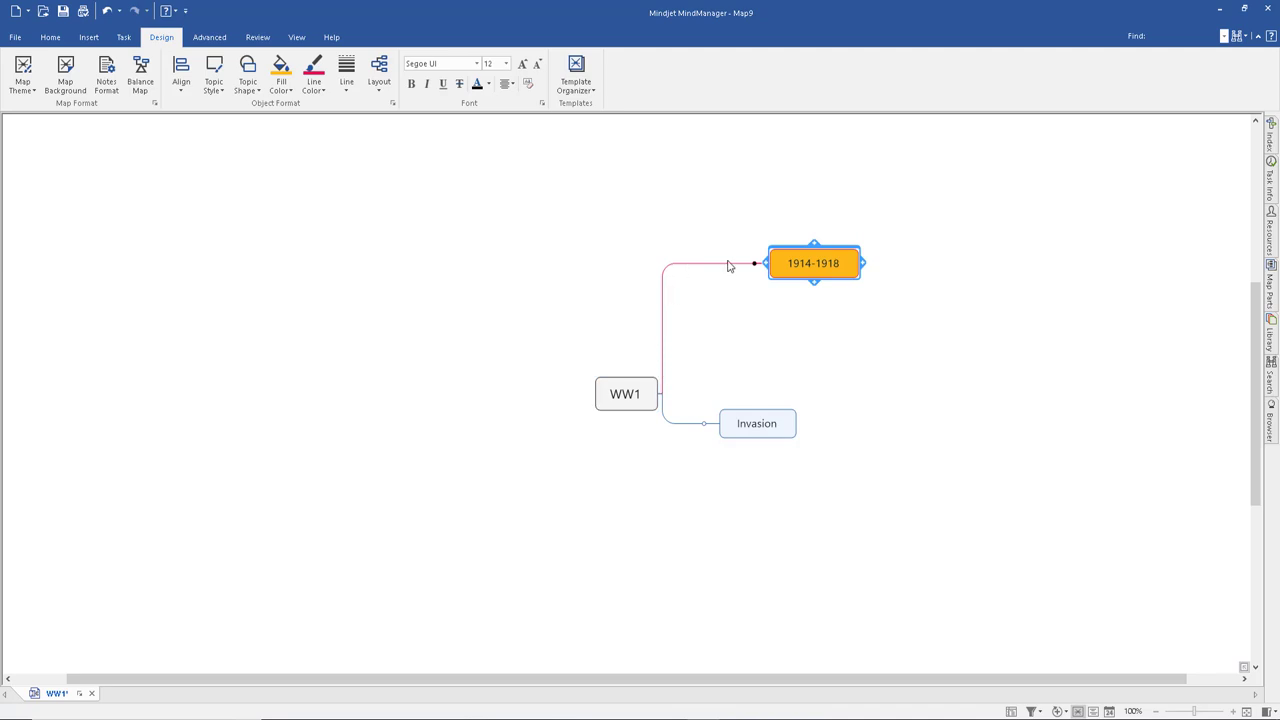
left_click(379, 75)
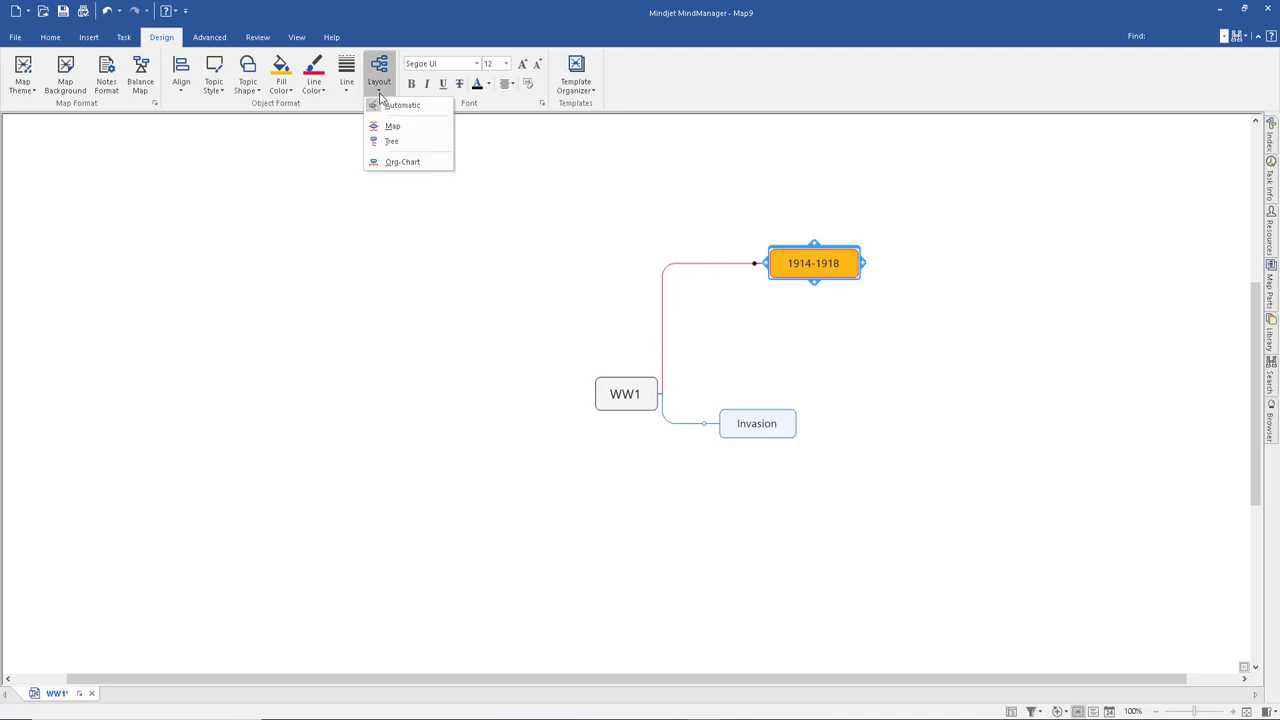
mouse_move(390, 141)
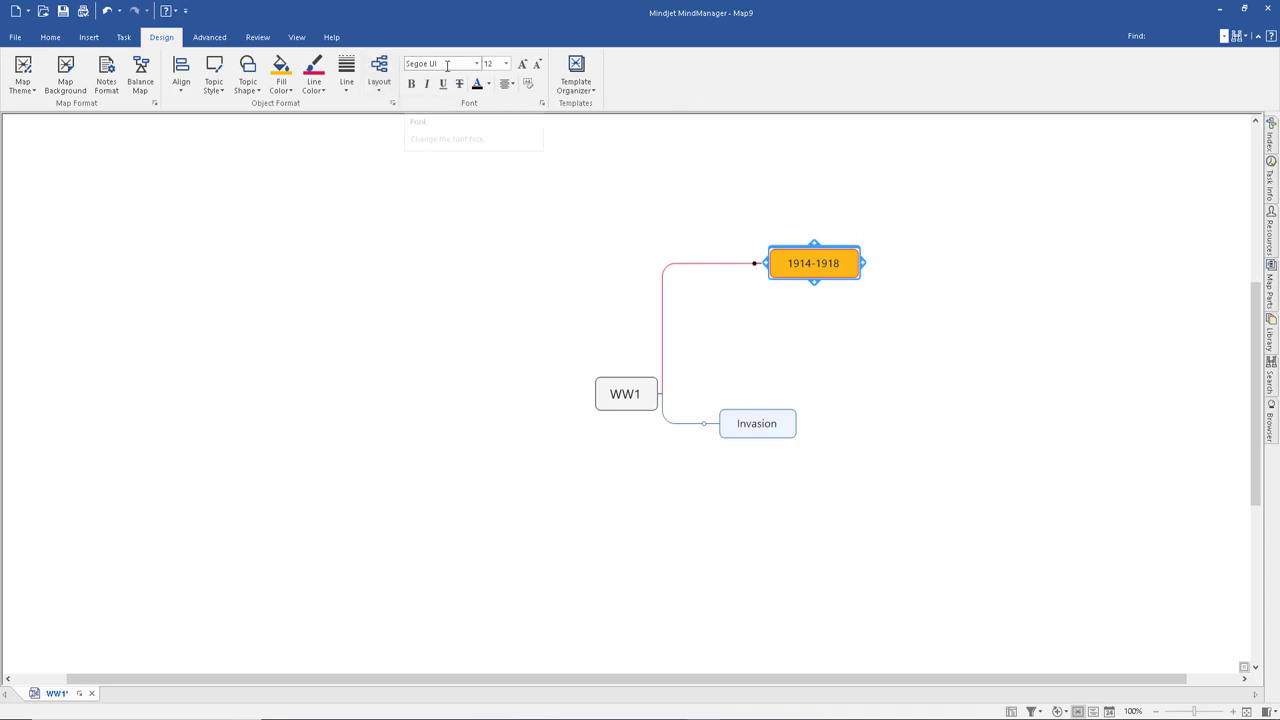
mouse_move(440, 63)
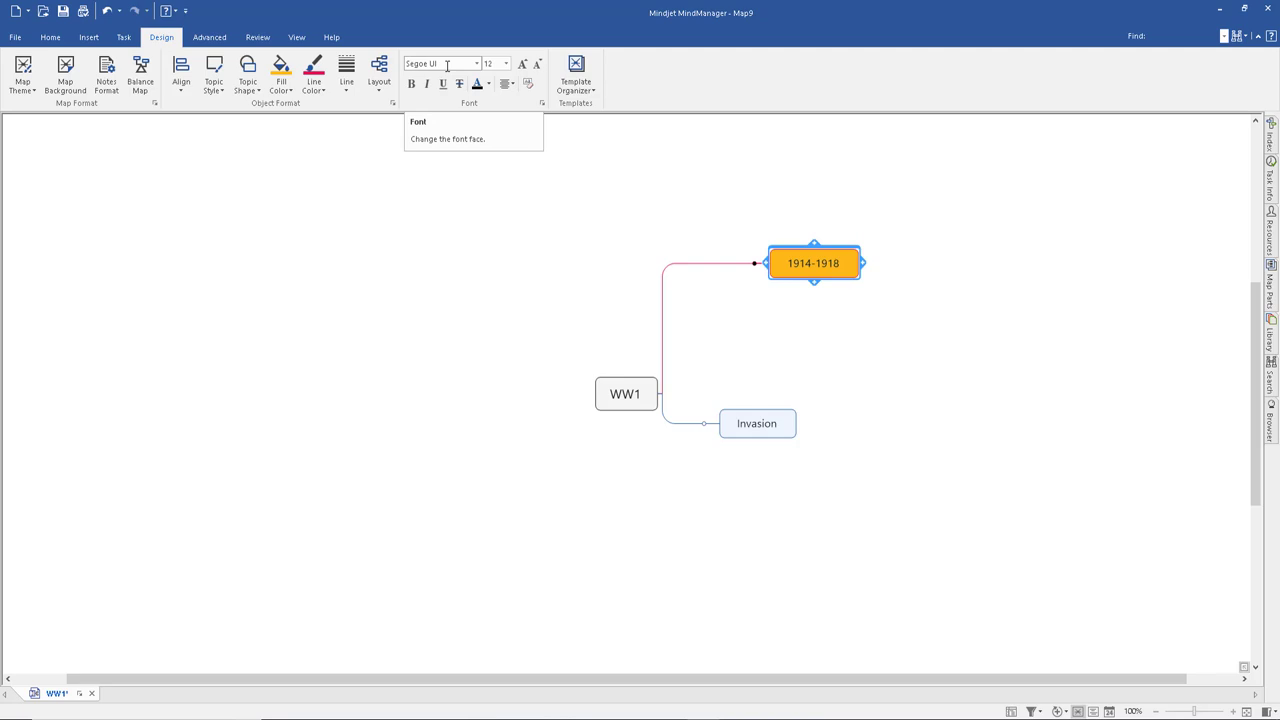
Set the map background to a pale aqua colour and apply it.
left_click(65, 72)
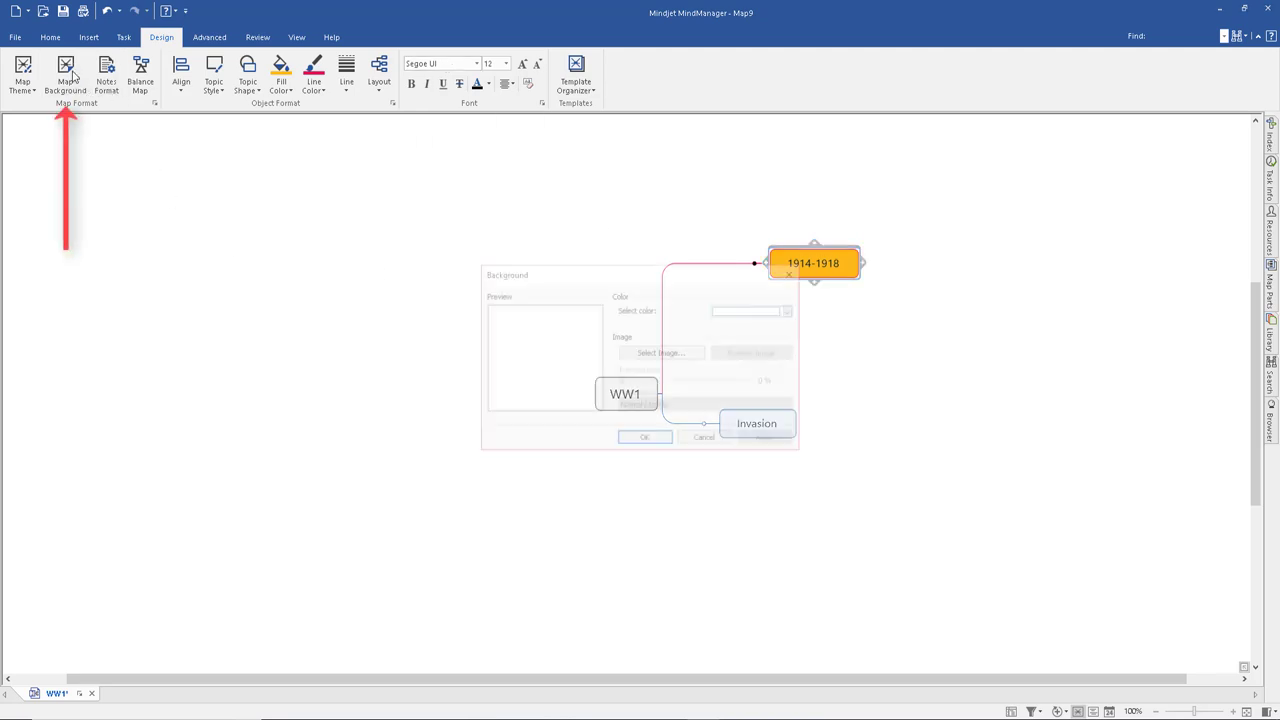
left_click(790, 310)
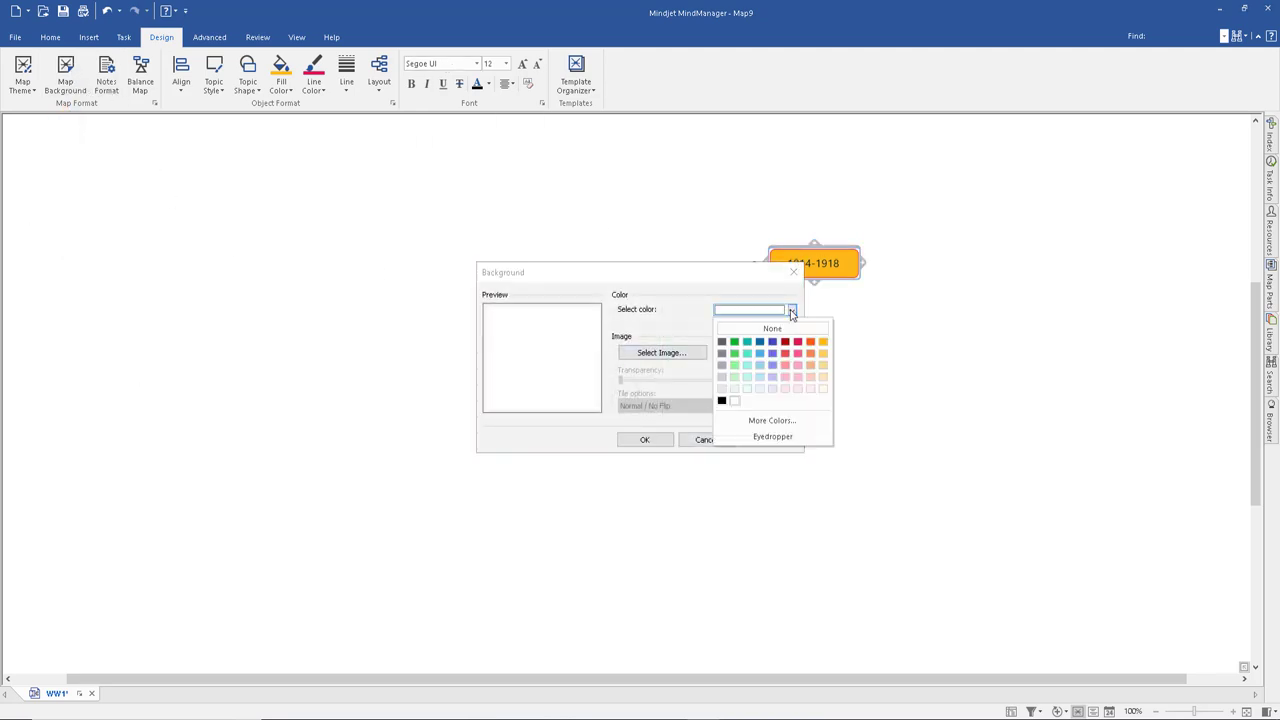
mouse_move(747, 389)
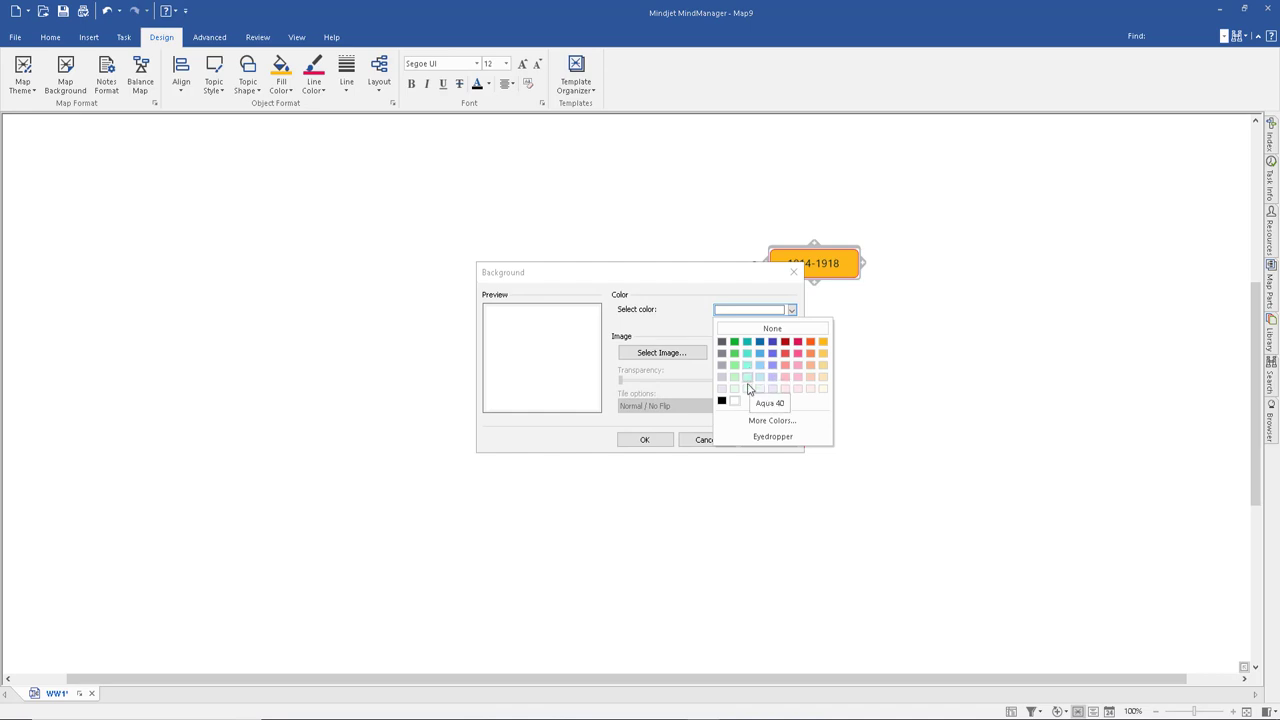
left_click(747, 388)
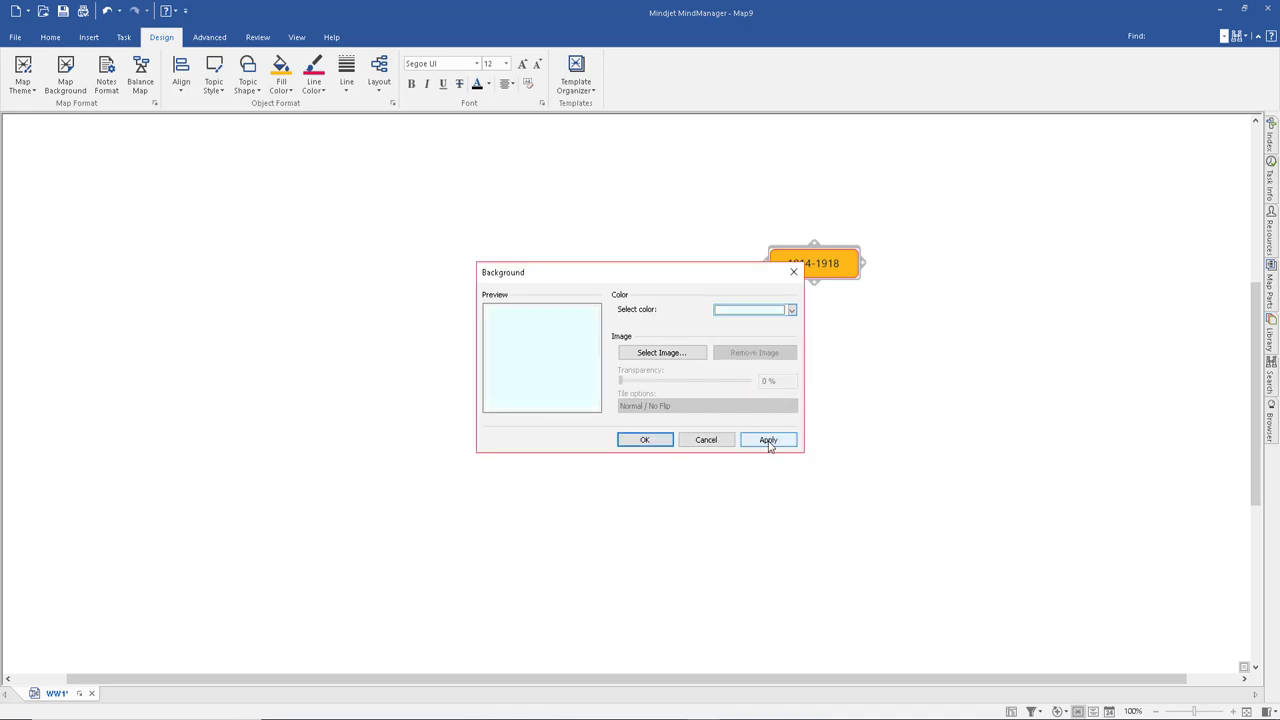
left_click(644, 440)
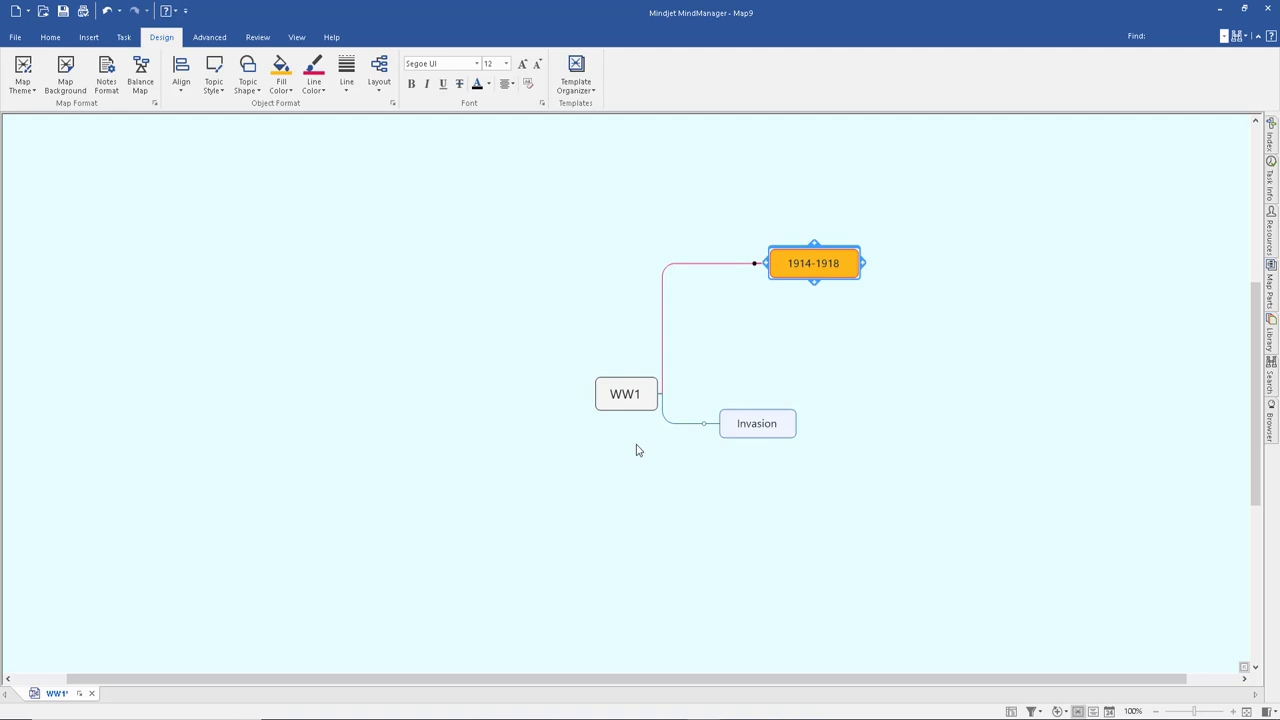
Insert the soldiers photo download.jpg into the WW1 central topic.
left_click(625, 393)
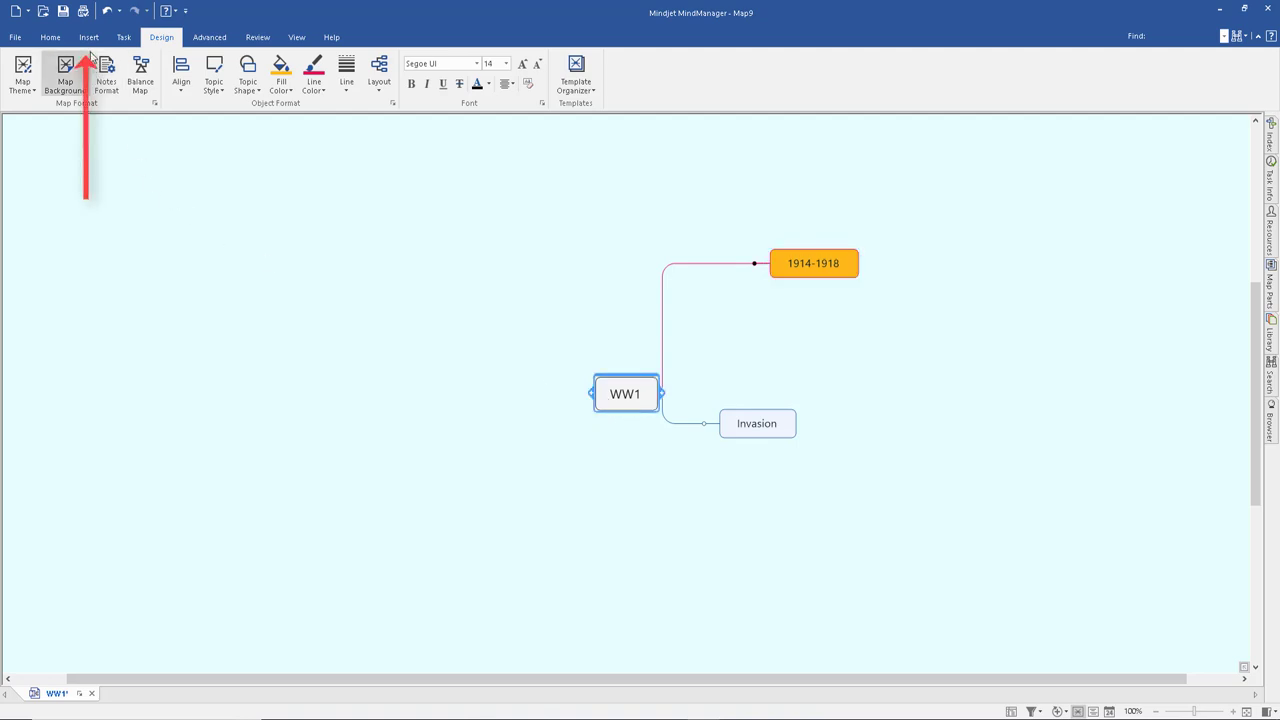
left_click(88, 37)
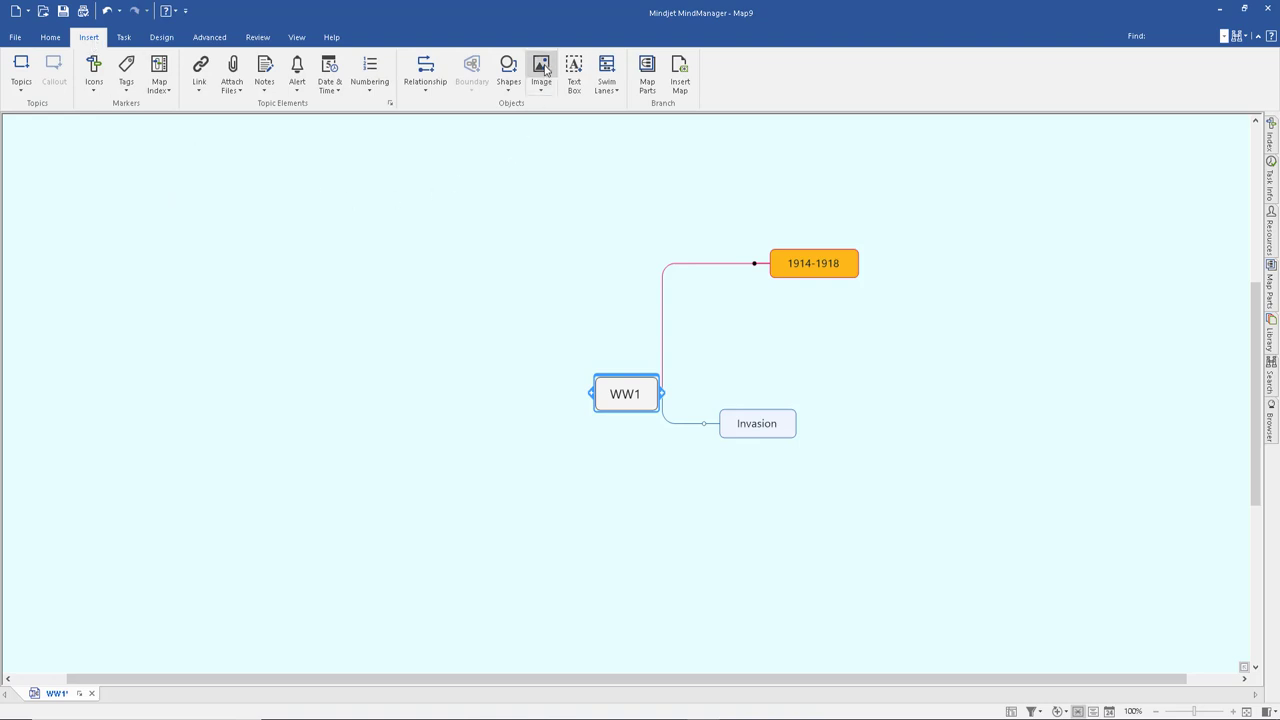
left_click(541, 70)
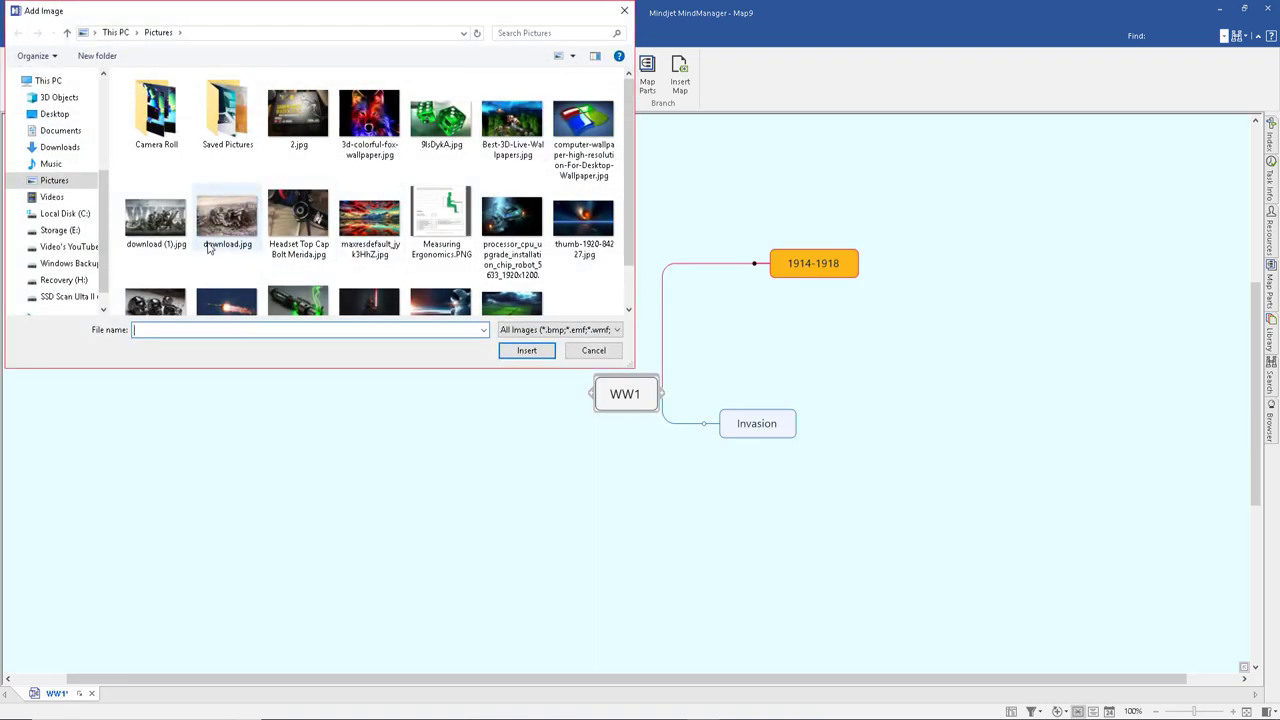
left_click(526, 350)
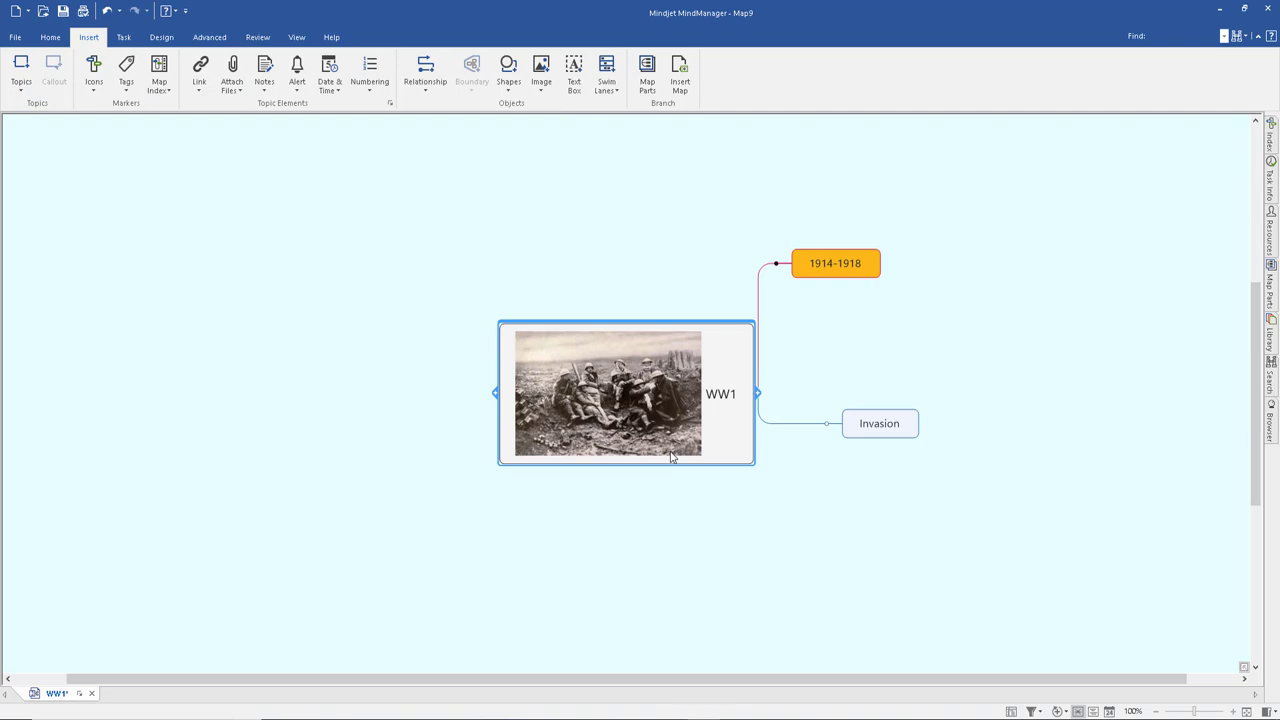
left_click(607, 393)
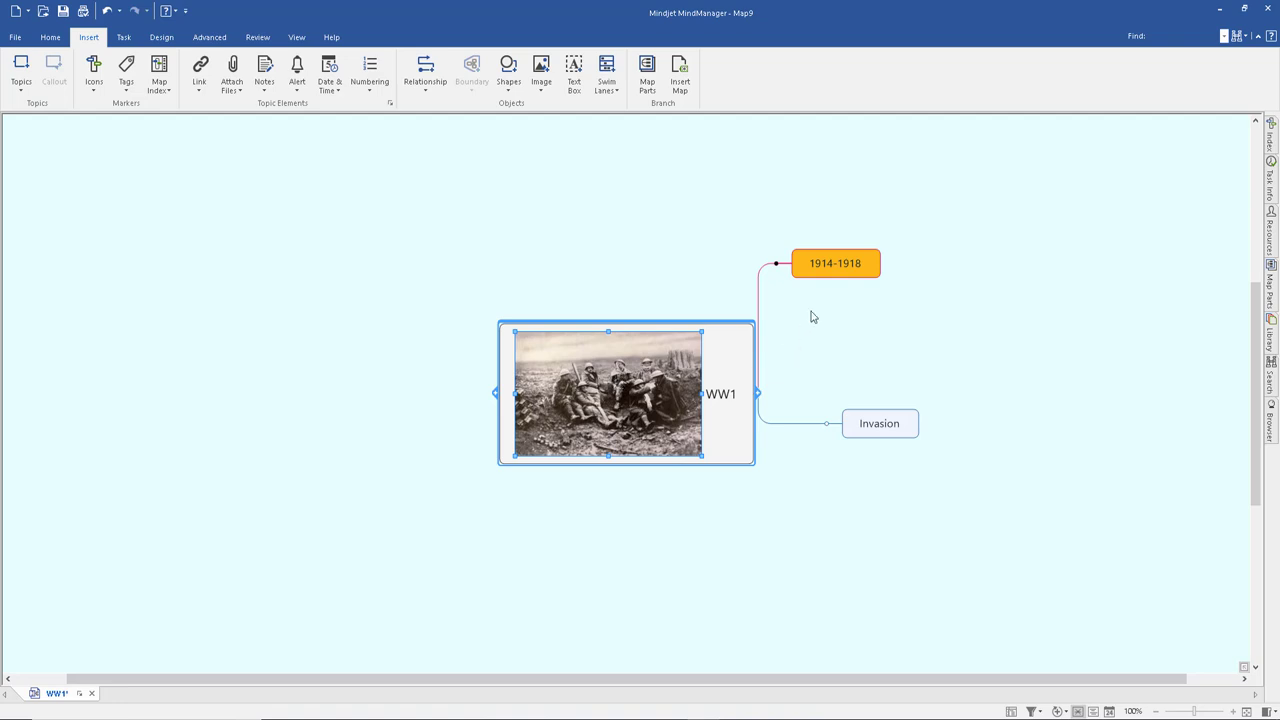
left_click(835, 263)
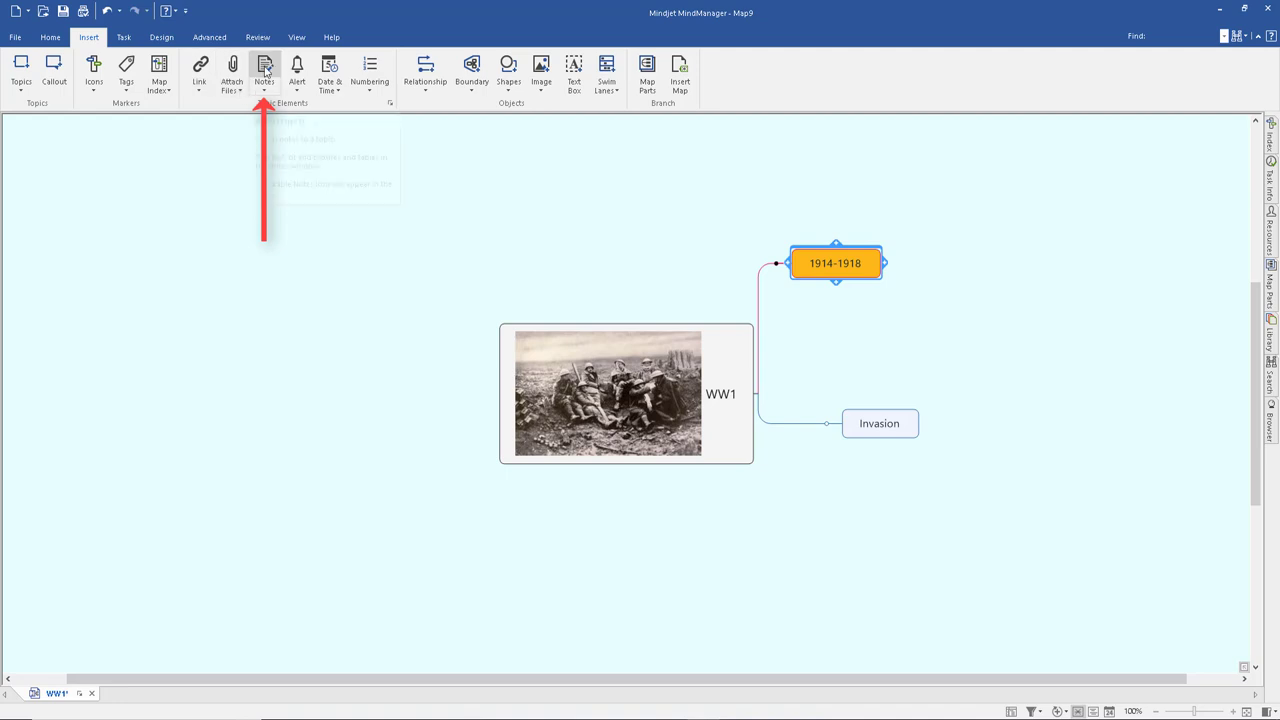
Add war-history notes to the 1914-1918 topic and highlight the final sentence.
left_click(264, 70)
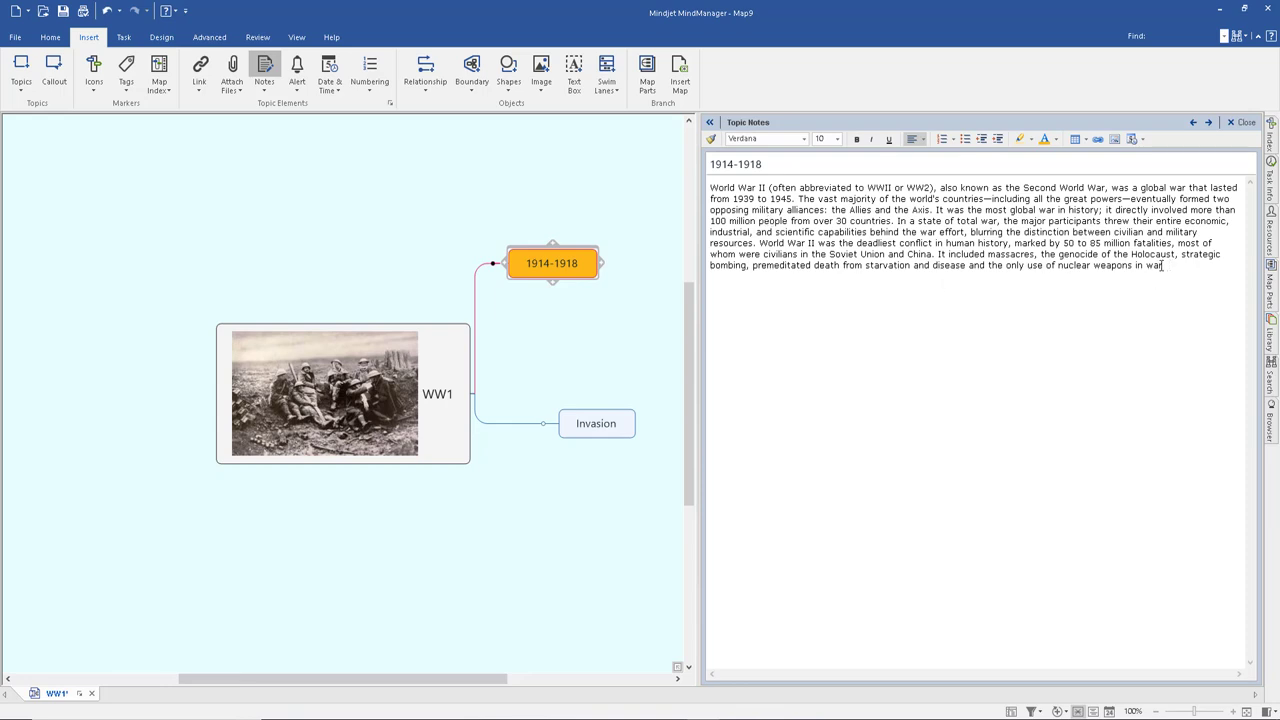
left_click_drag(937, 253, 1162, 265)
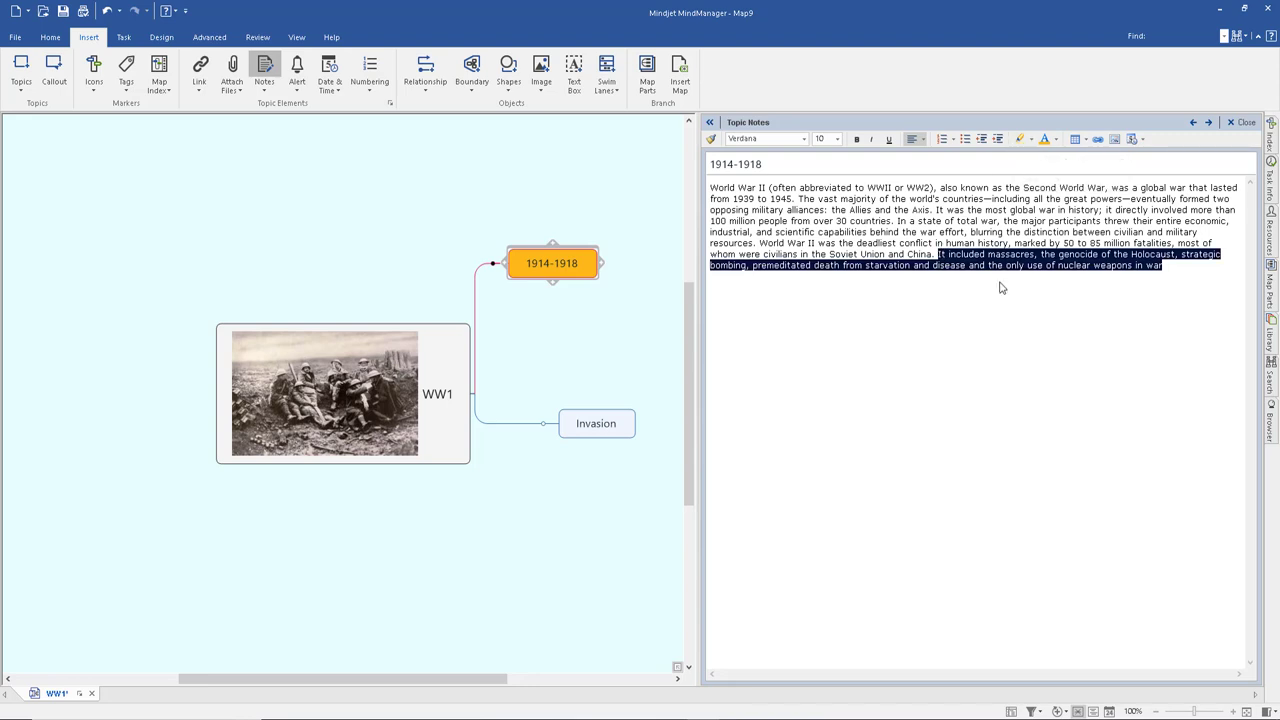
left_click(1044, 139)
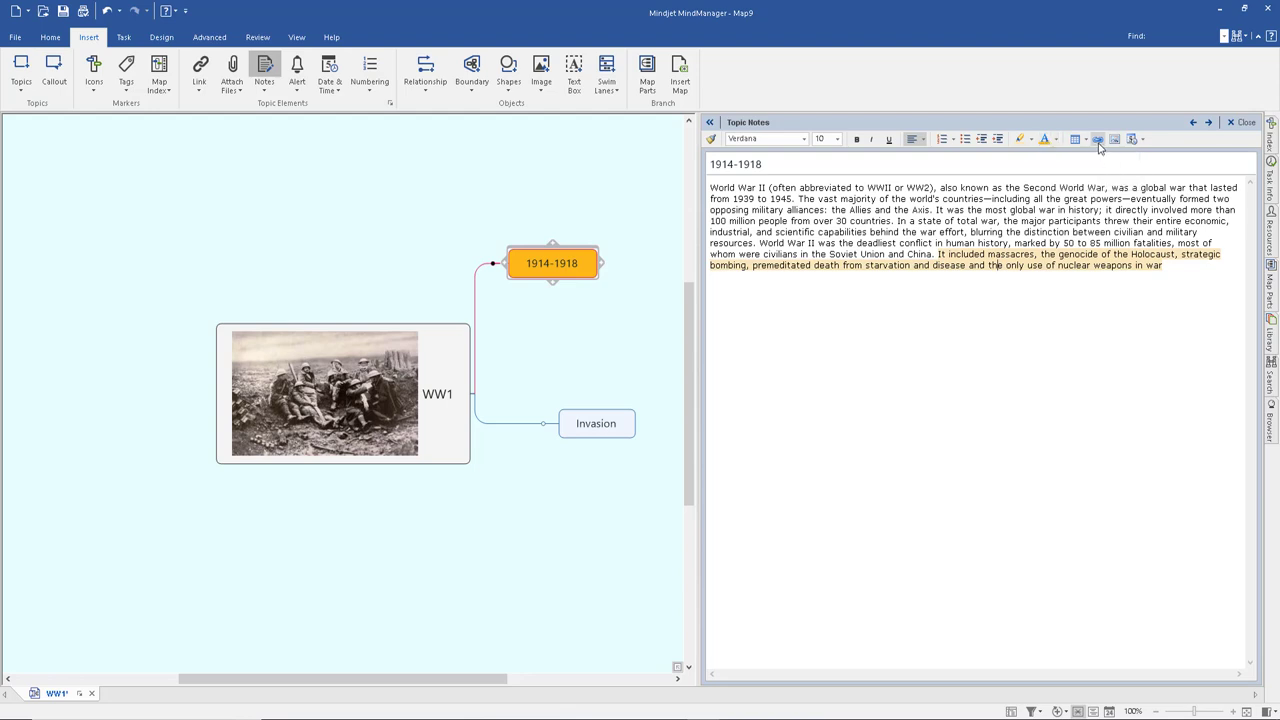
mouse_move(1098, 139)
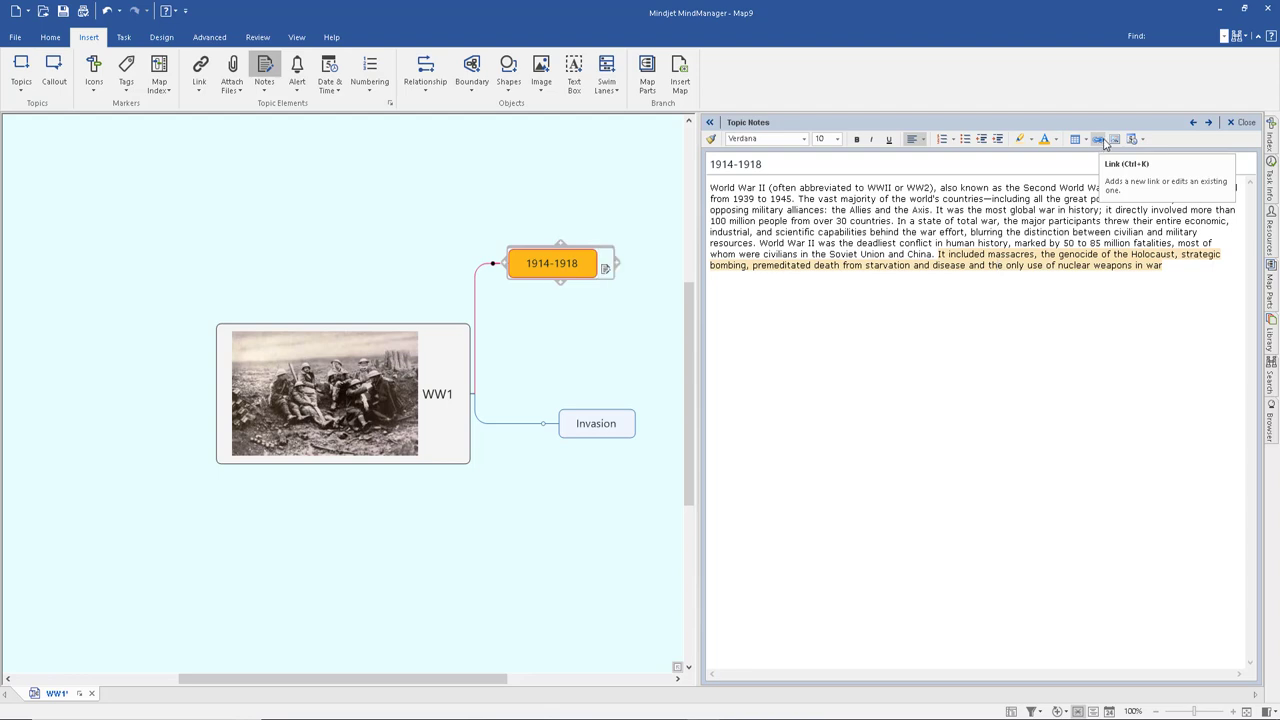
Start a URL / File Path link in the notes, cancelling the folder browse.
left_click(1097, 139)
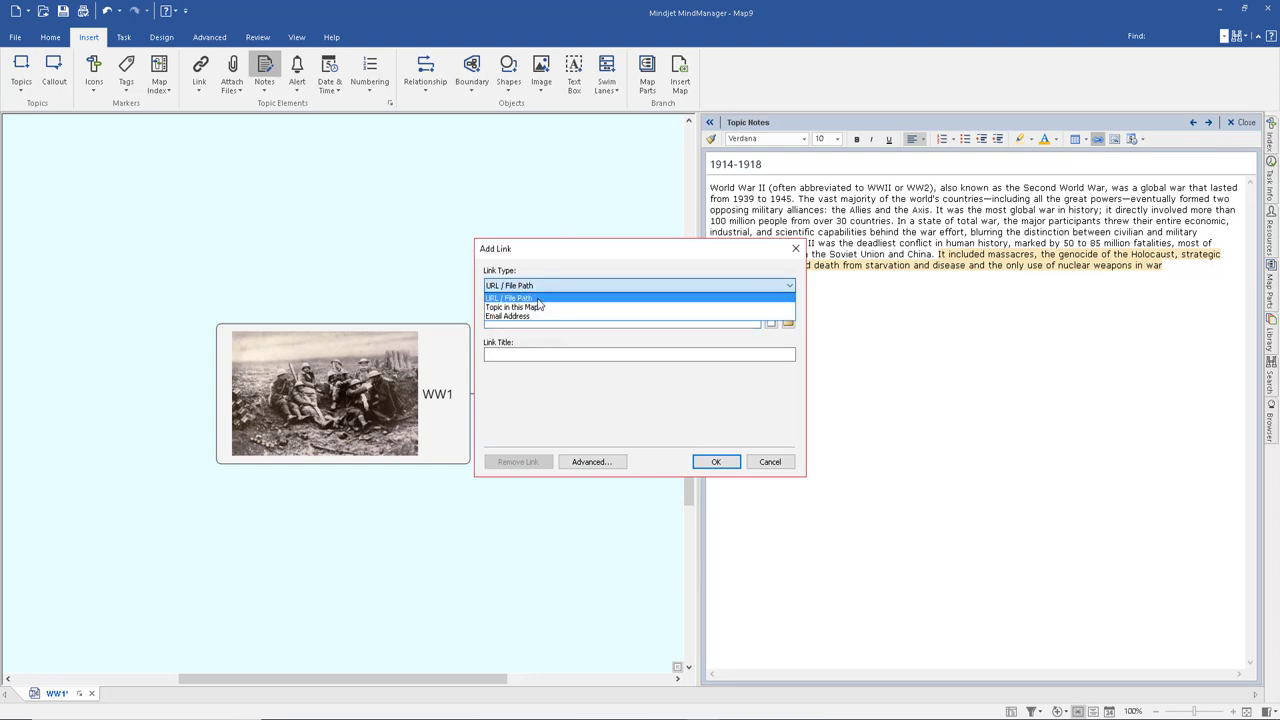
left_click(509, 297)
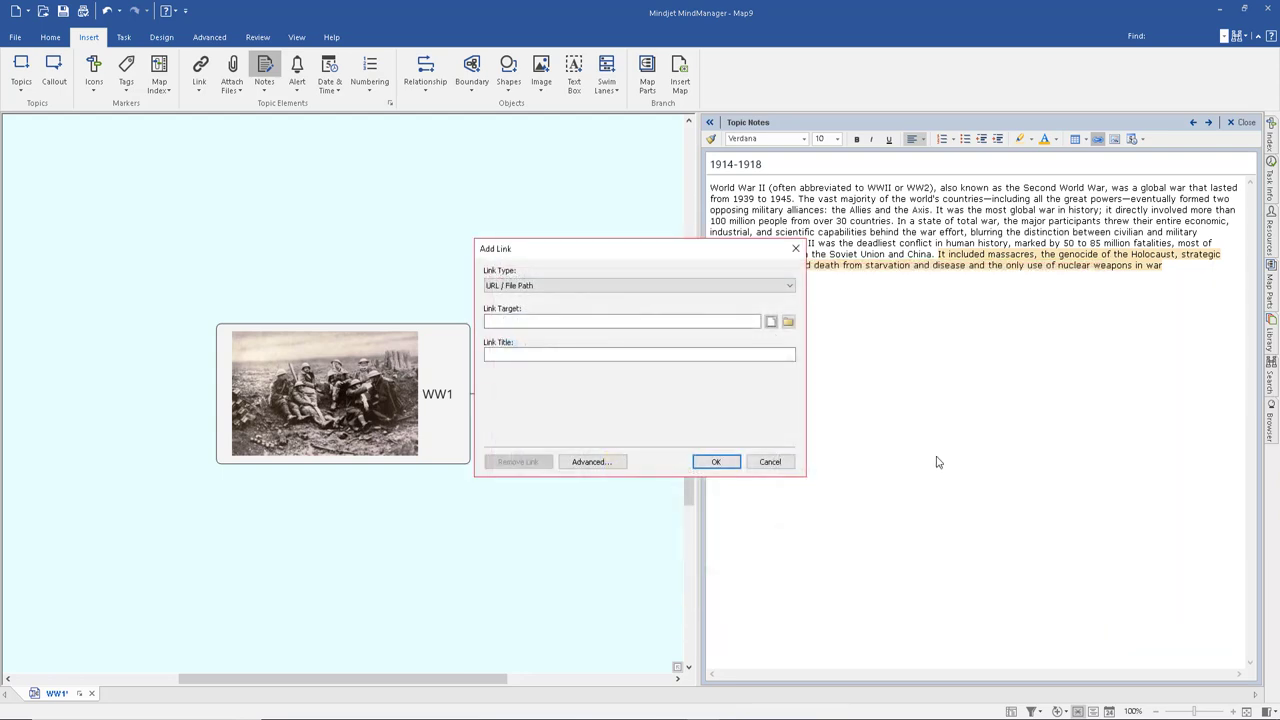
left_click(788, 321)
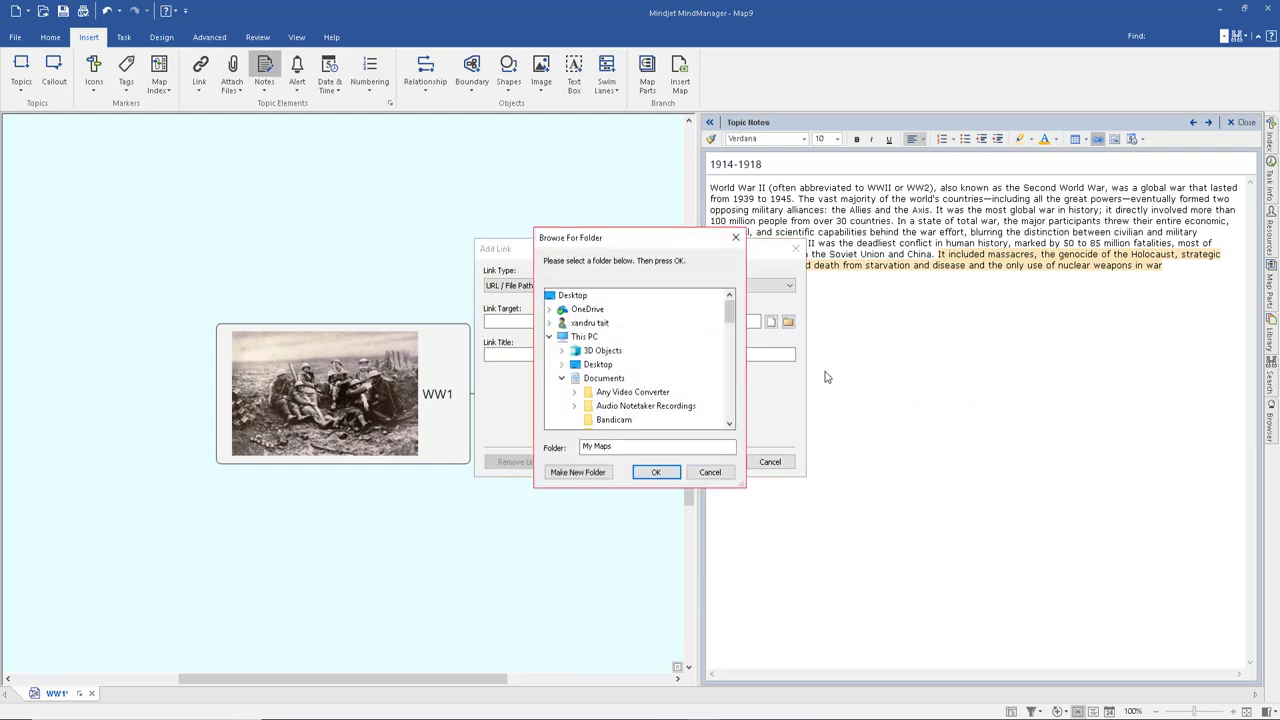
left_click(709, 471)
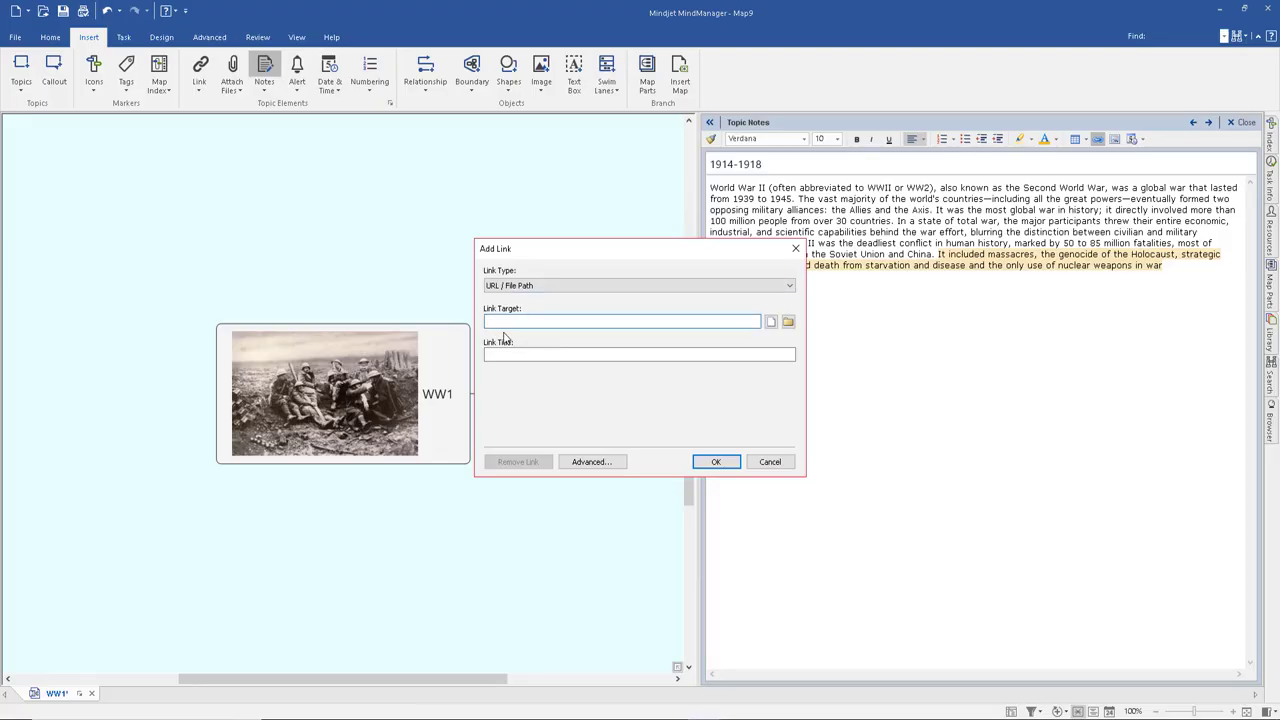
type("https://en.wikipedia.org/wiki/World_War_II")
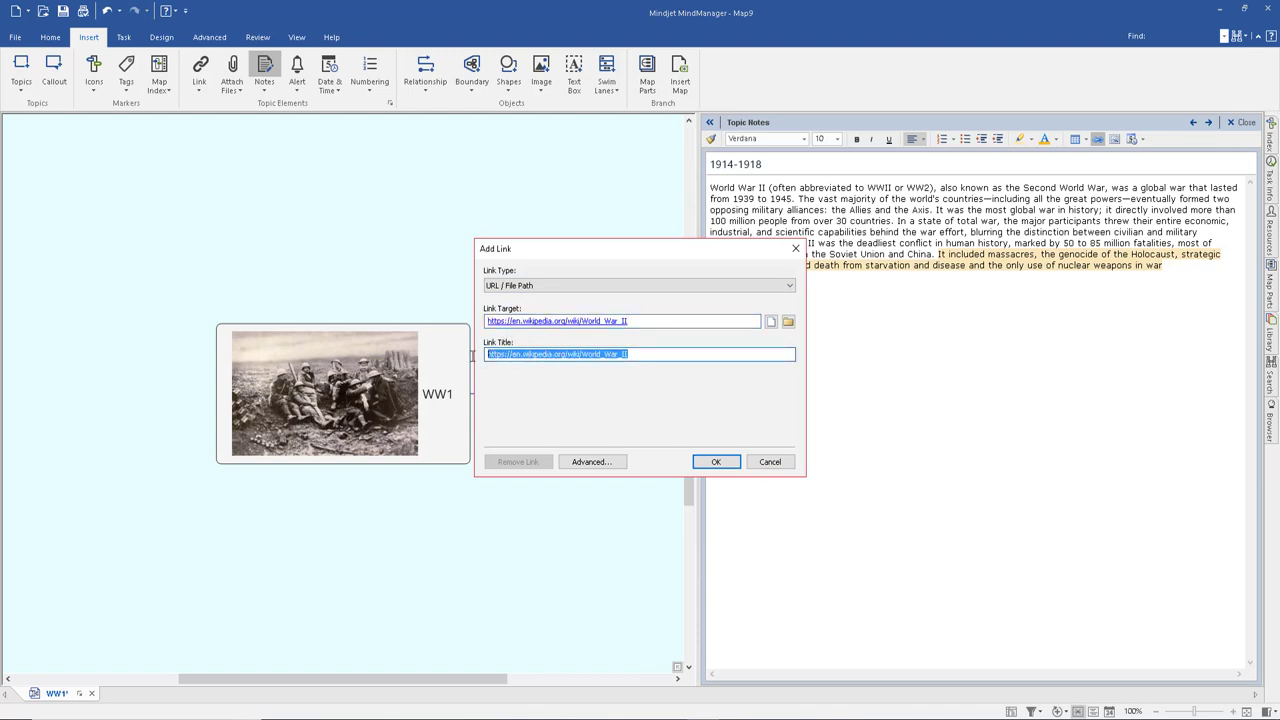
type("wiki")
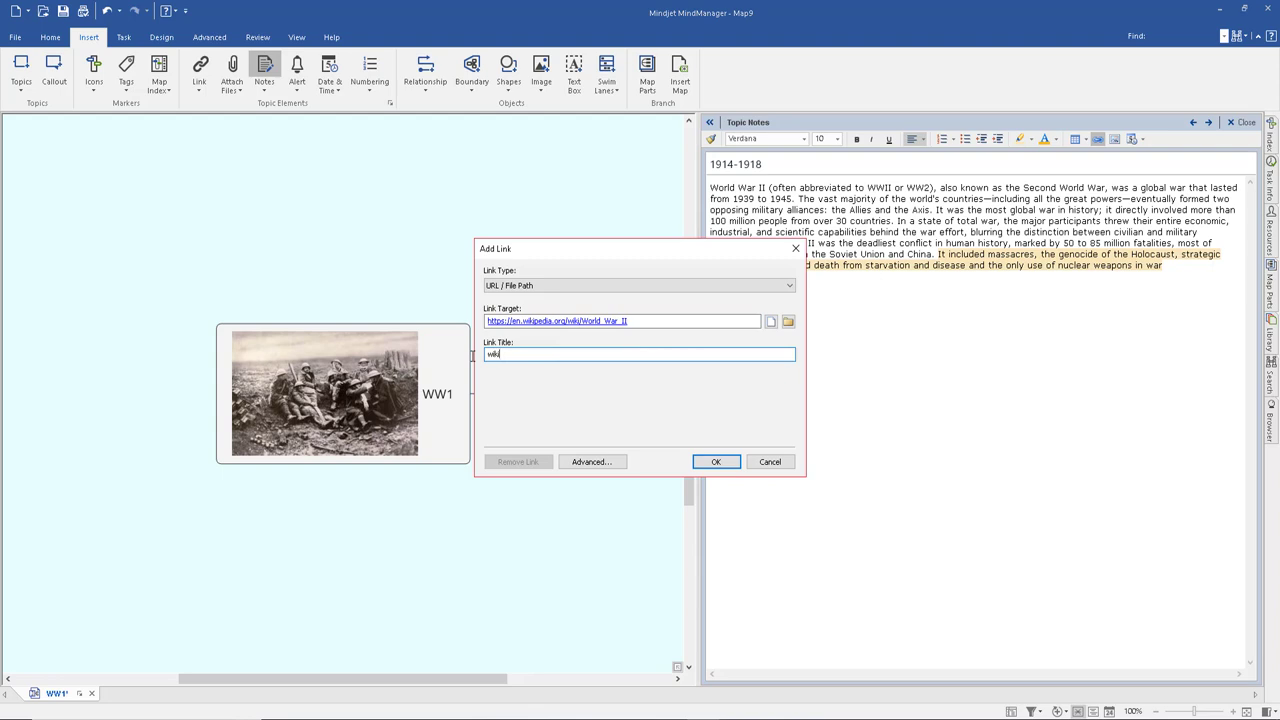
left_click(716, 461)
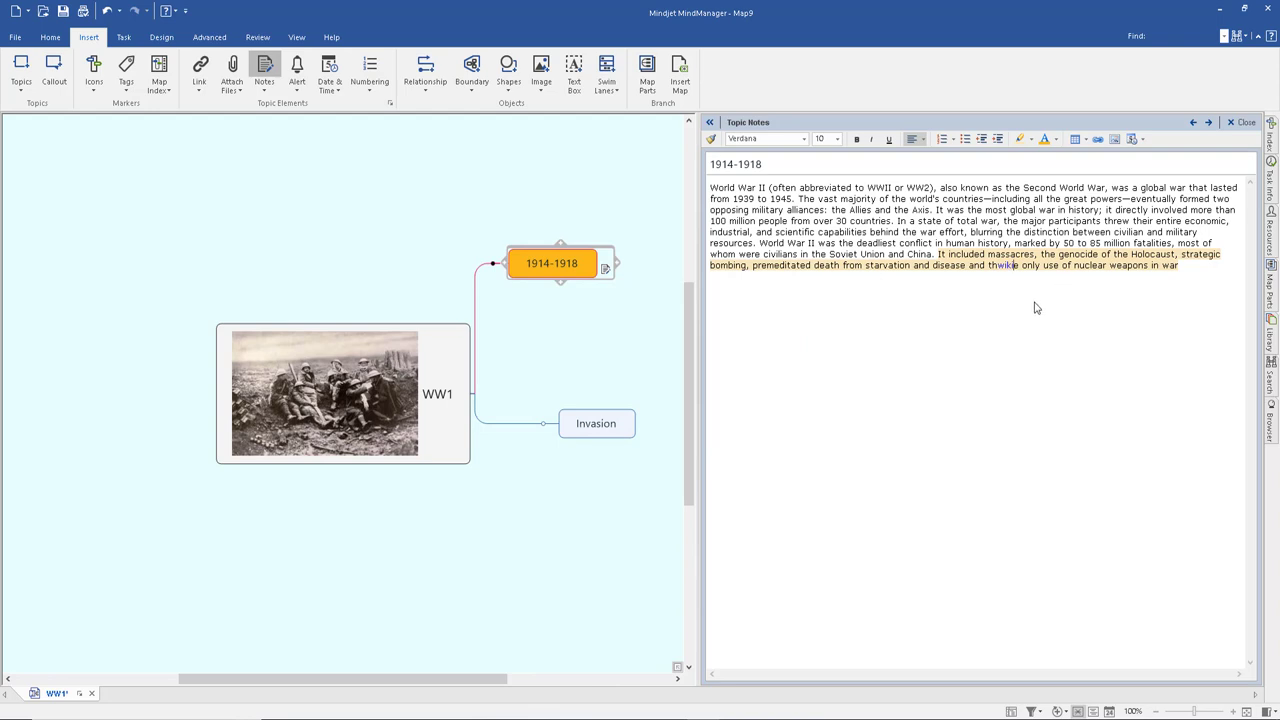
mouse_move(1007, 268)
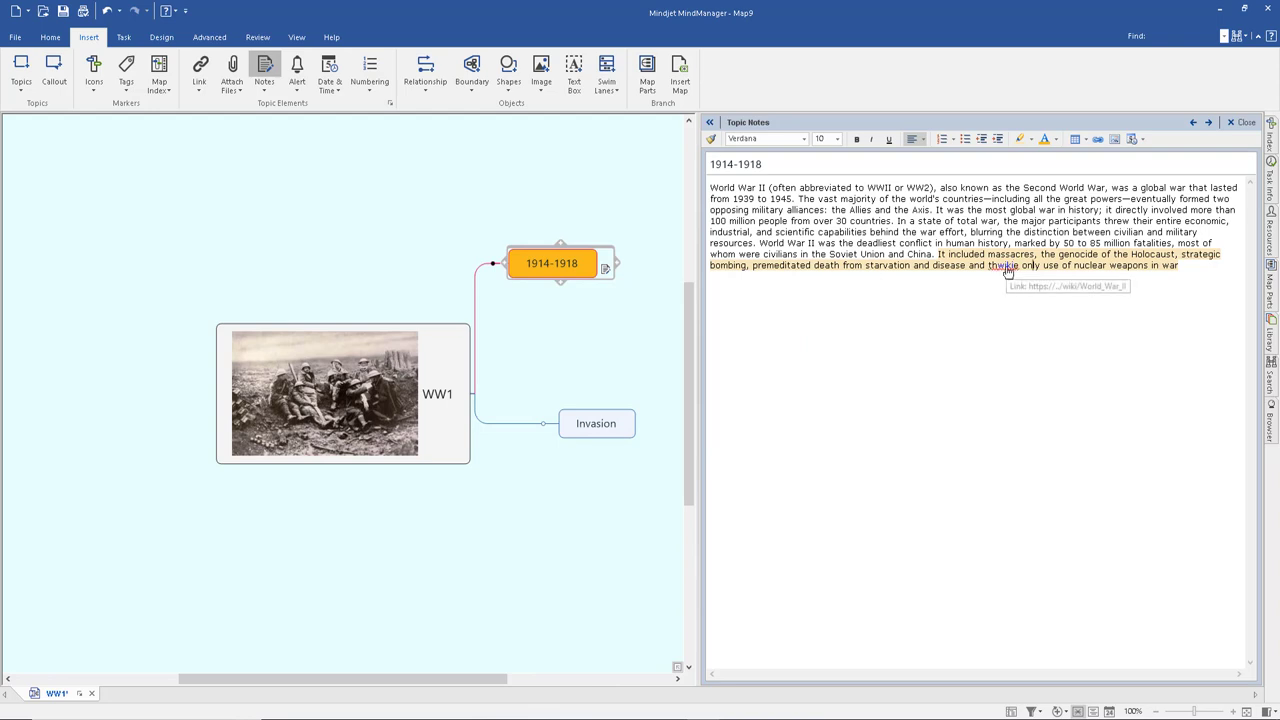
mouse_move(1019, 408)
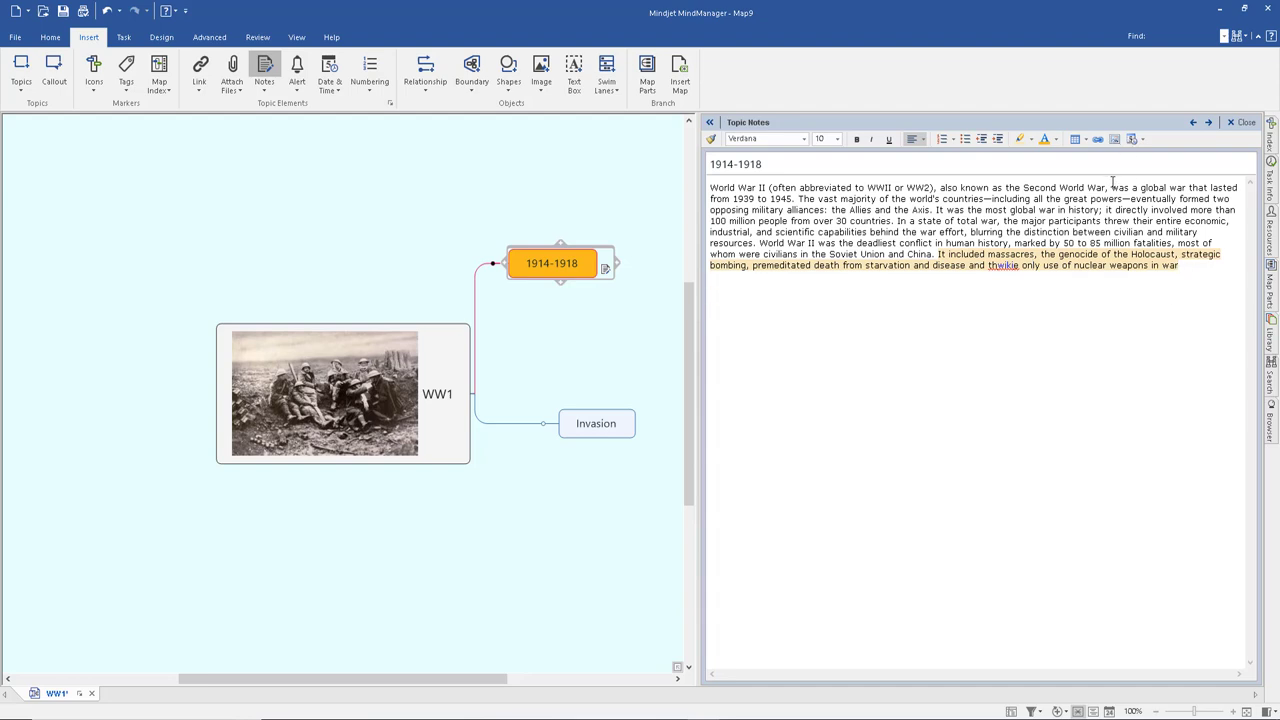
mouse_move(1114, 139)
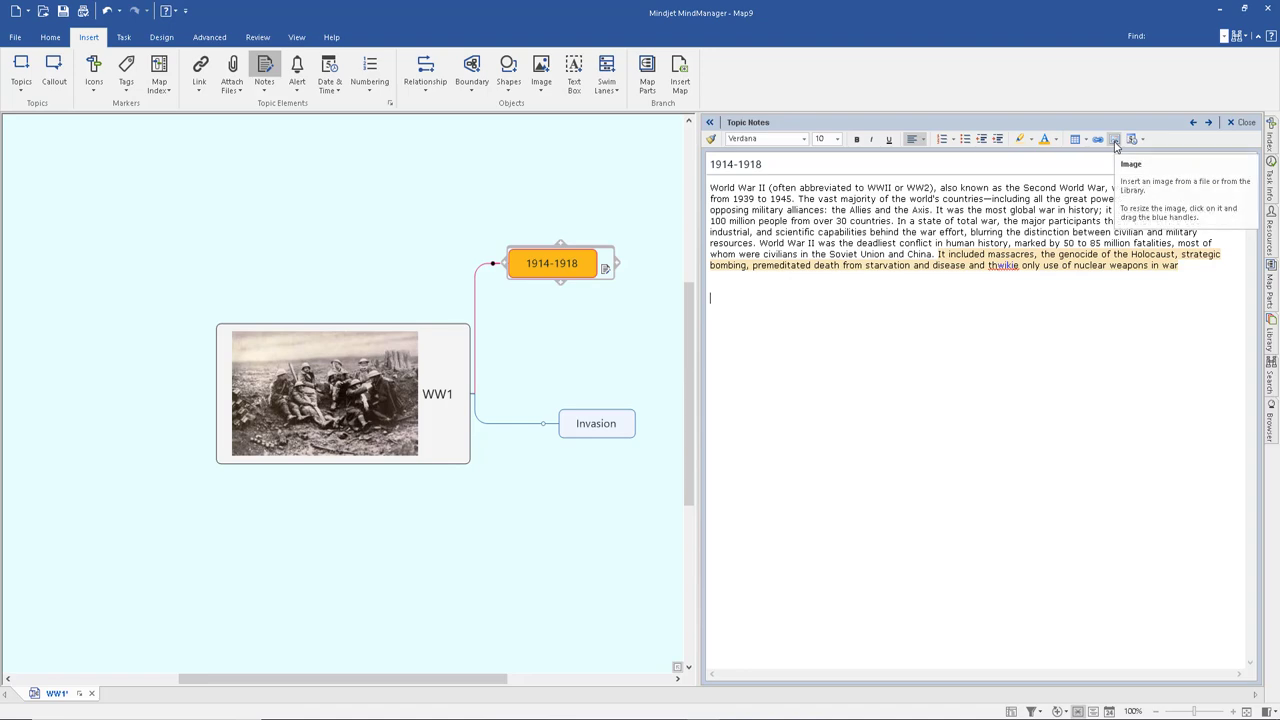
Insert the soldiers photo and today's date, 15 September 2018, below the notes.
left_click(1114, 139)
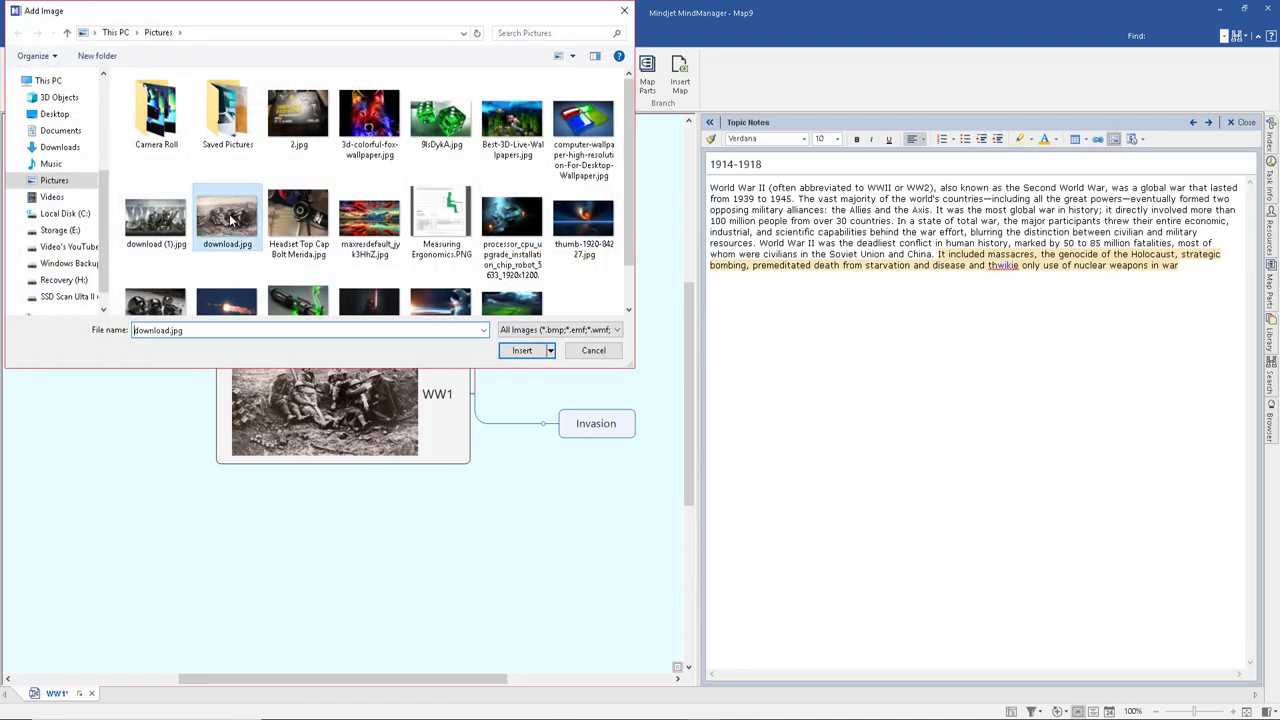
left_click(521, 350)
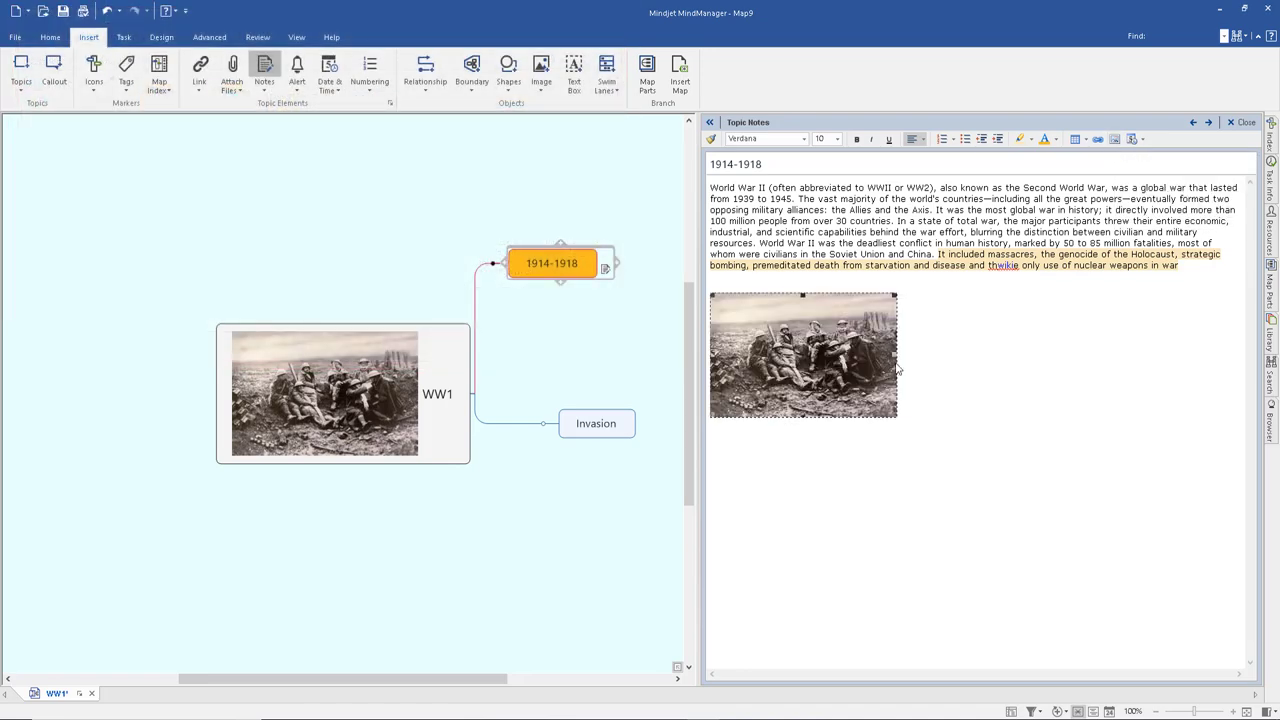
left_click(803, 355)
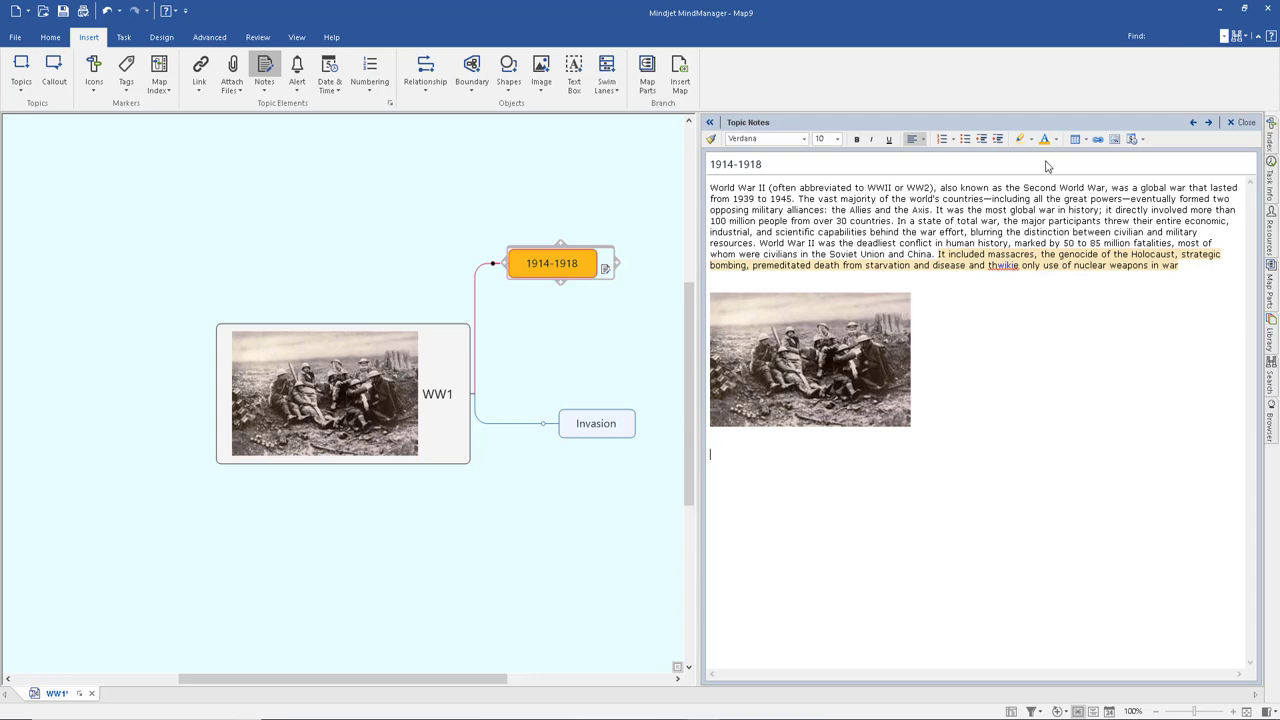
mouse_move(1132, 139)
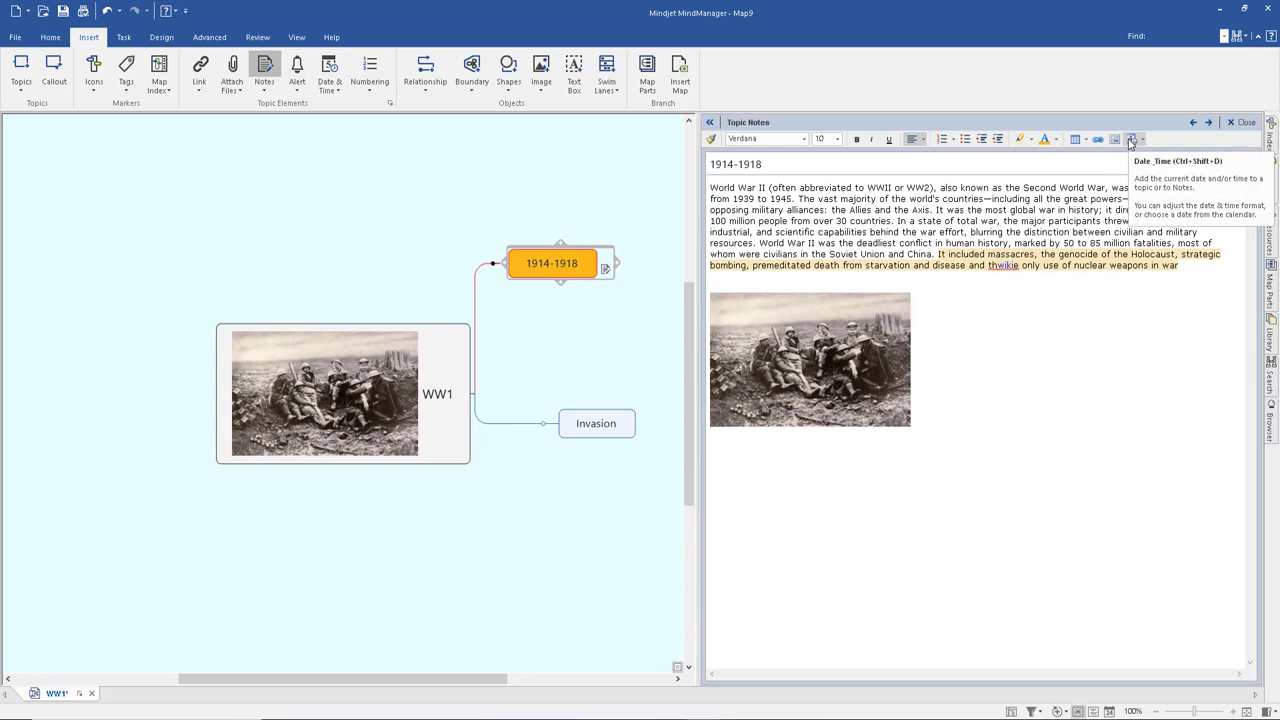
left_click(1130, 139)
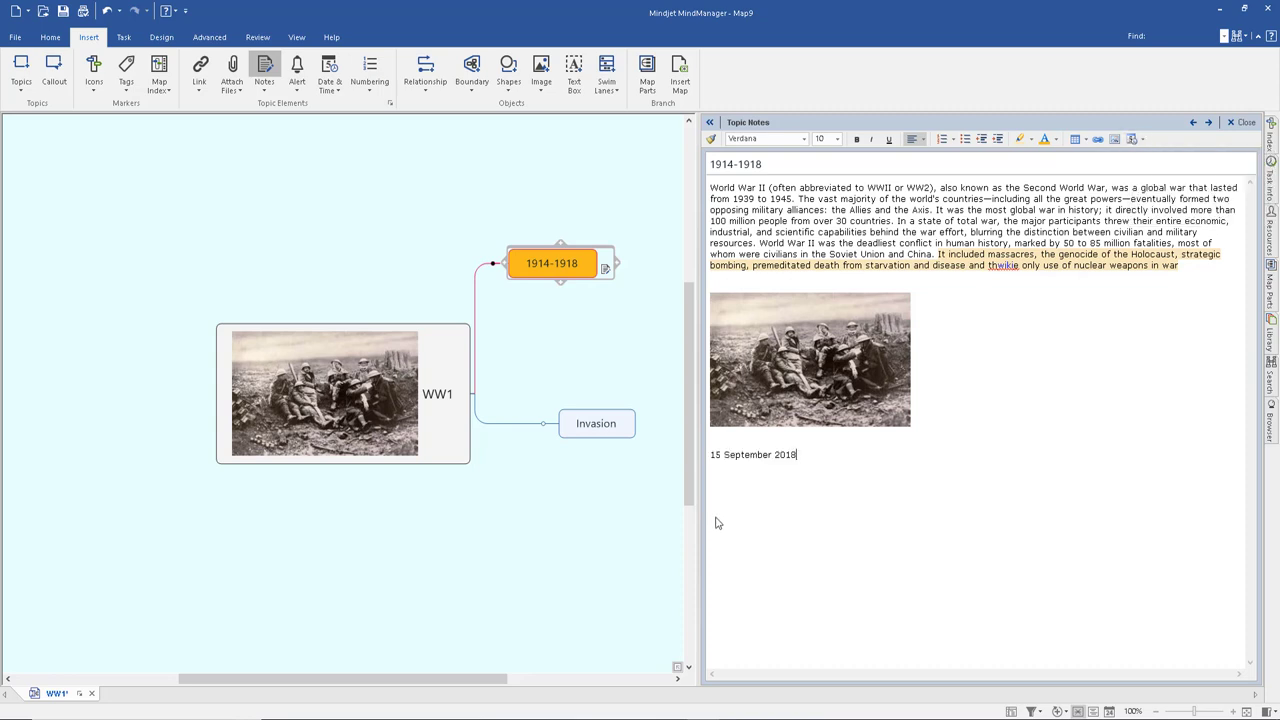
left_click(1244, 121)
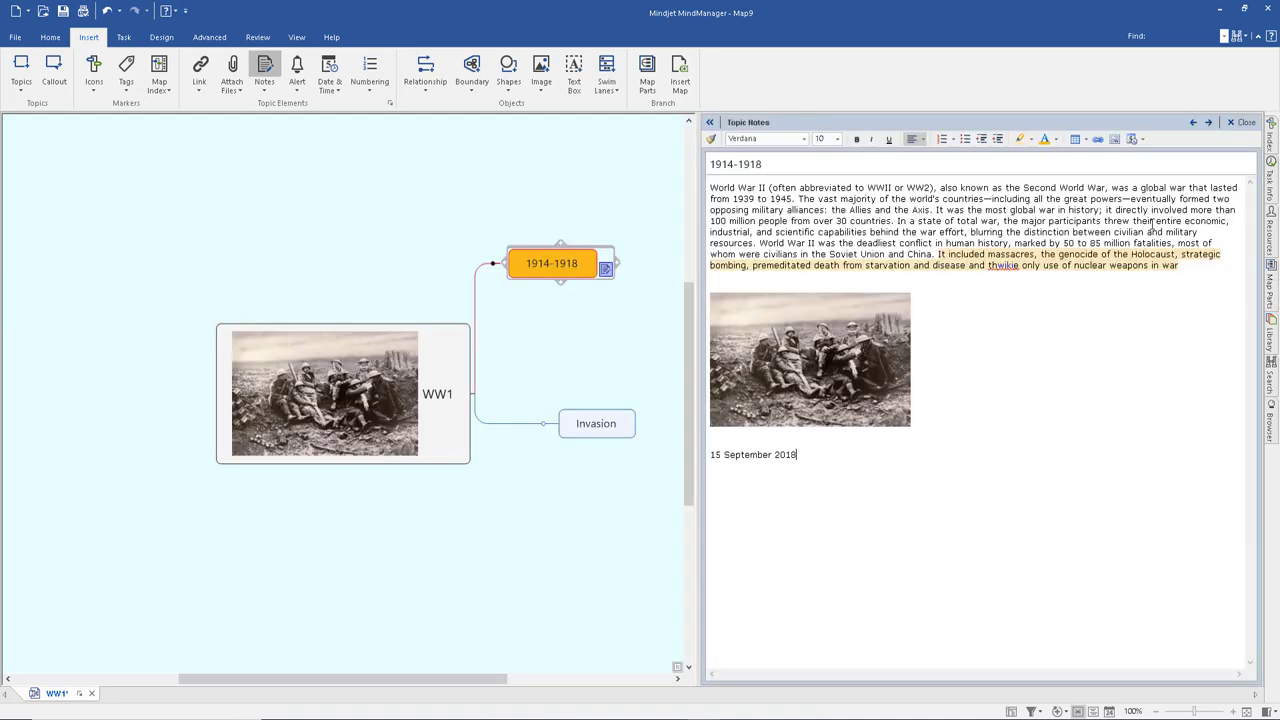
Close the notes and attach Science.doc from Documents to the 1914-1918 topic.
left_click(1244, 122)
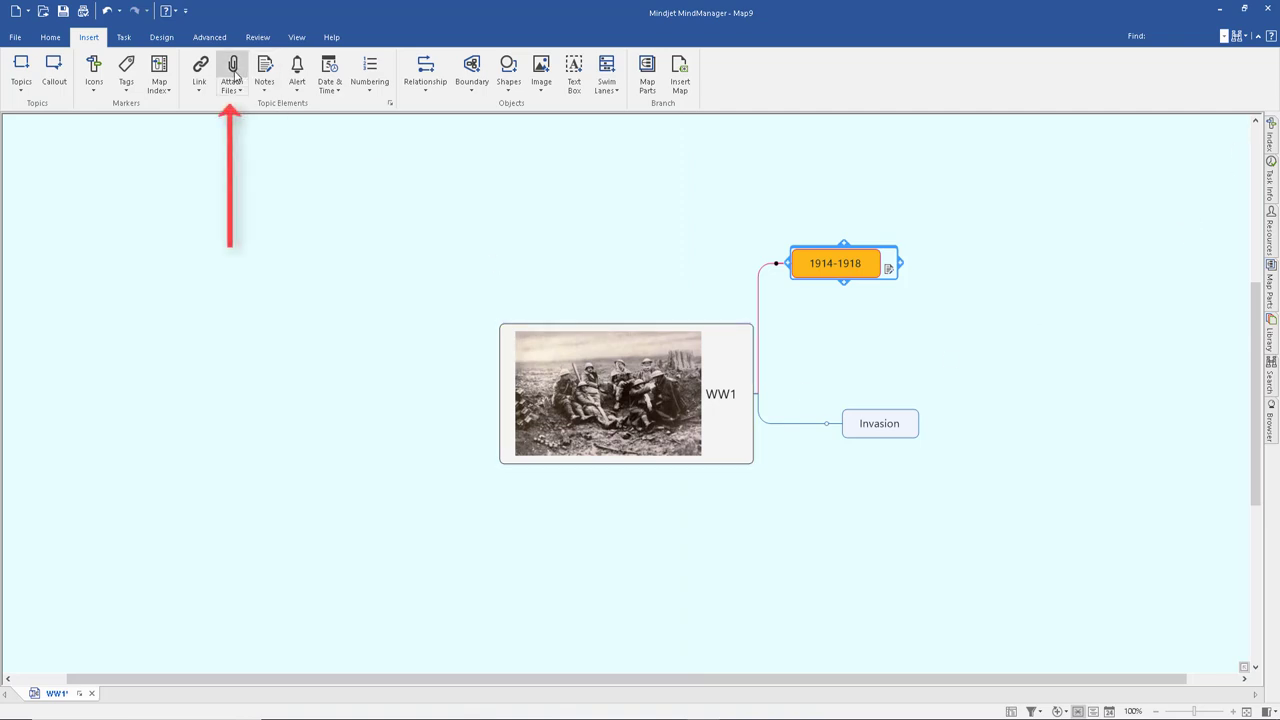
mouse_move(232, 72)
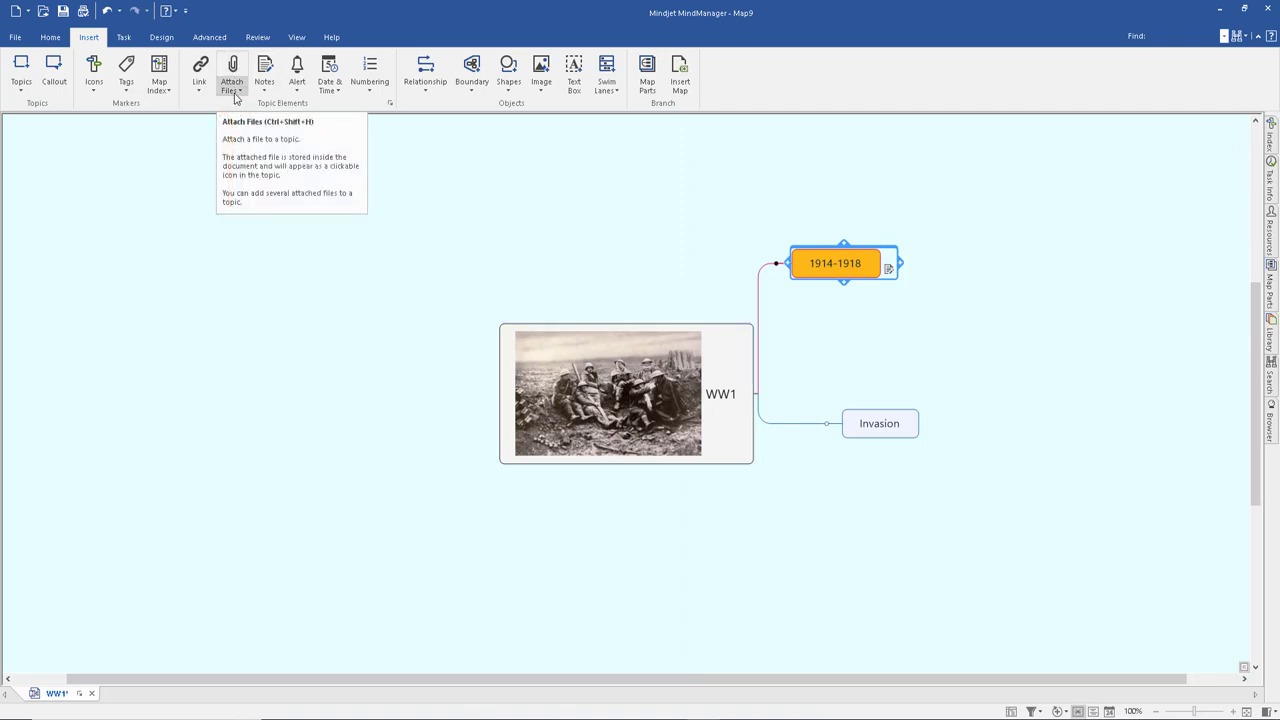
left_click(232, 72)
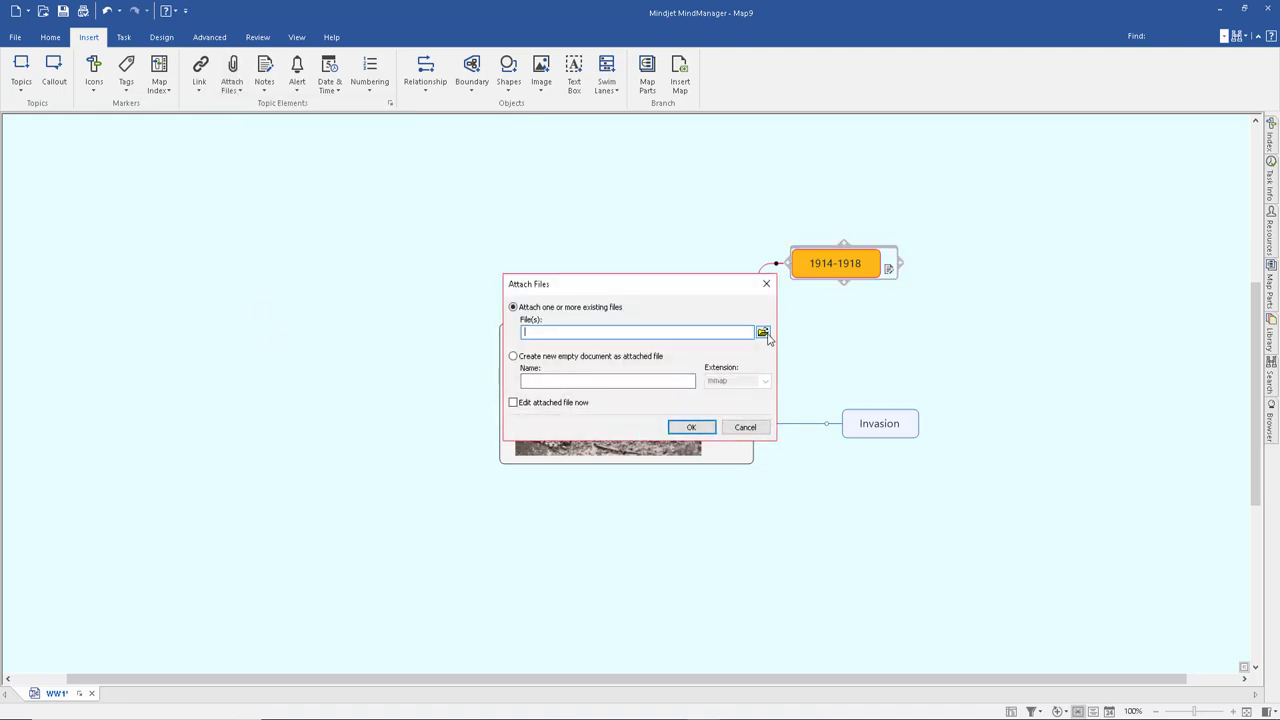
left_click(763, 331)
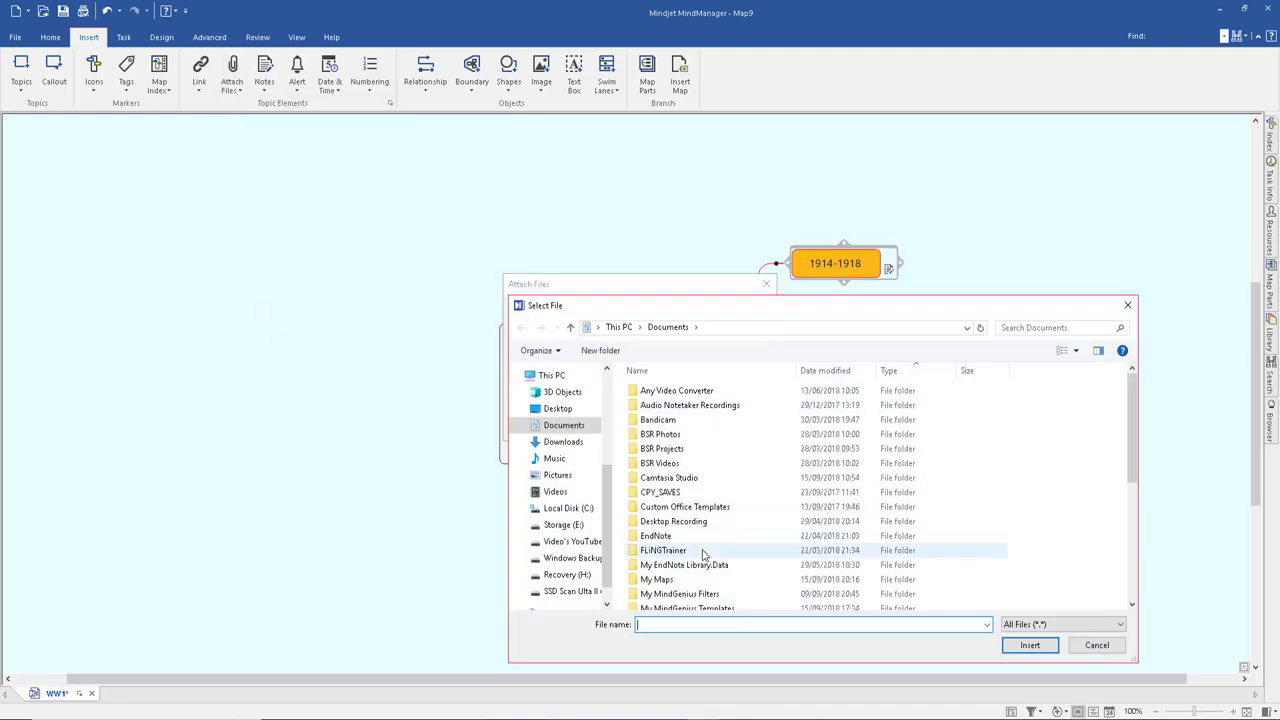
scroll("down", 3)
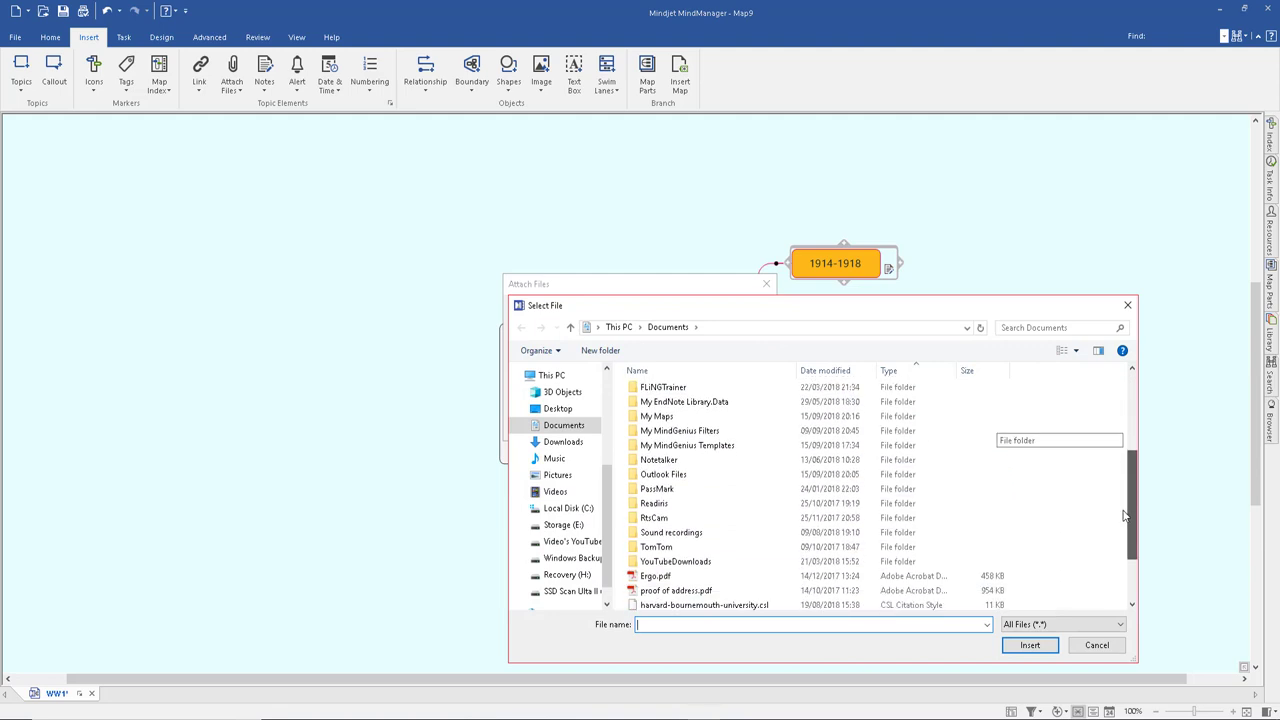
double_click(666, 571)
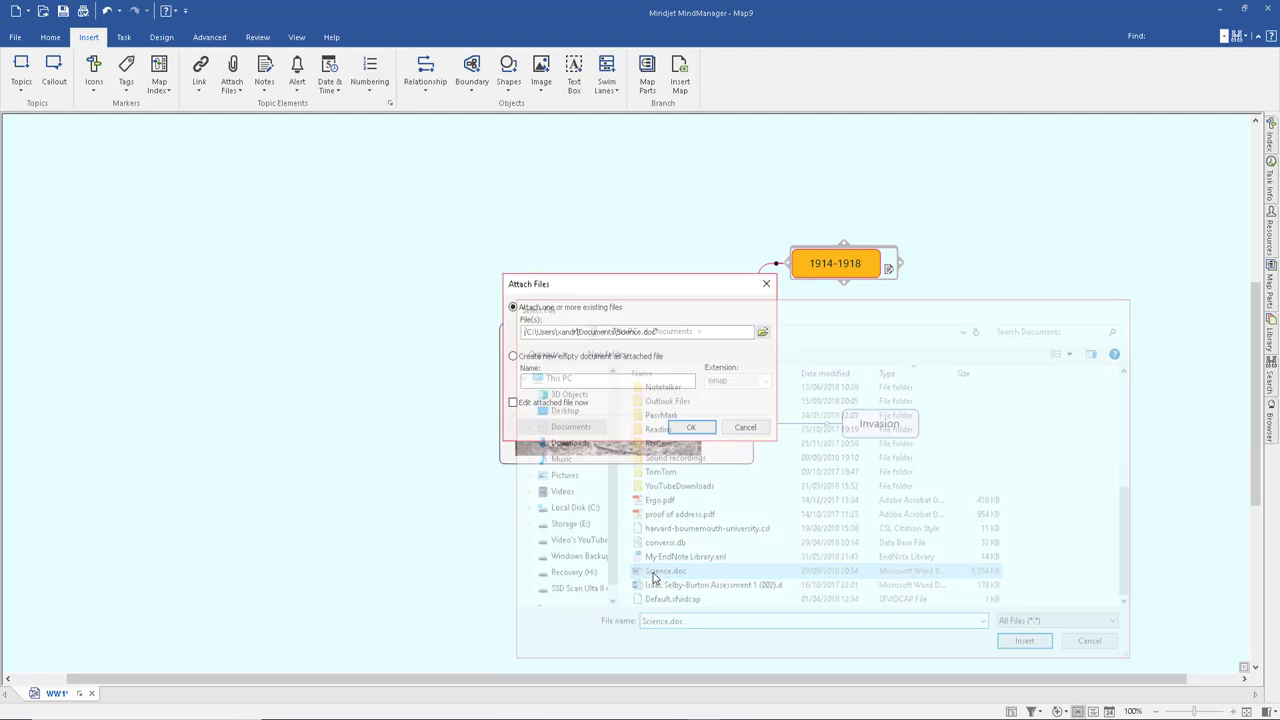
left_click(1023, 640)
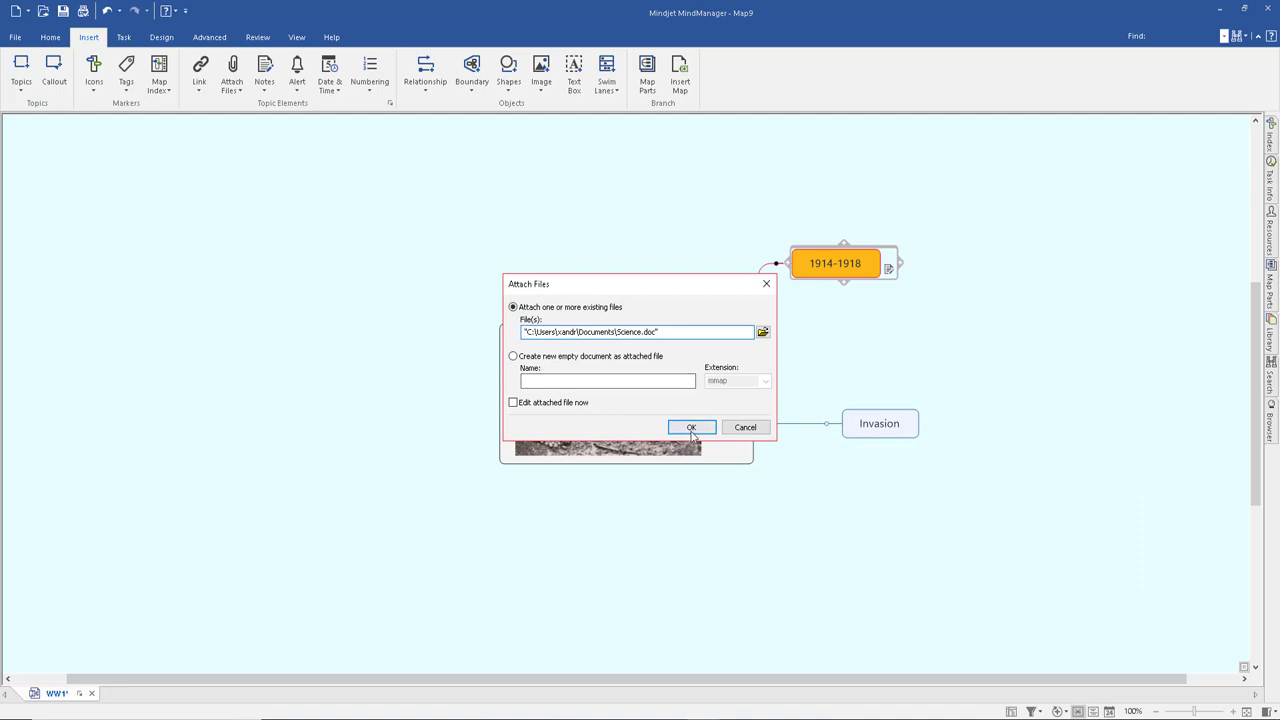
left_click(691, 427)
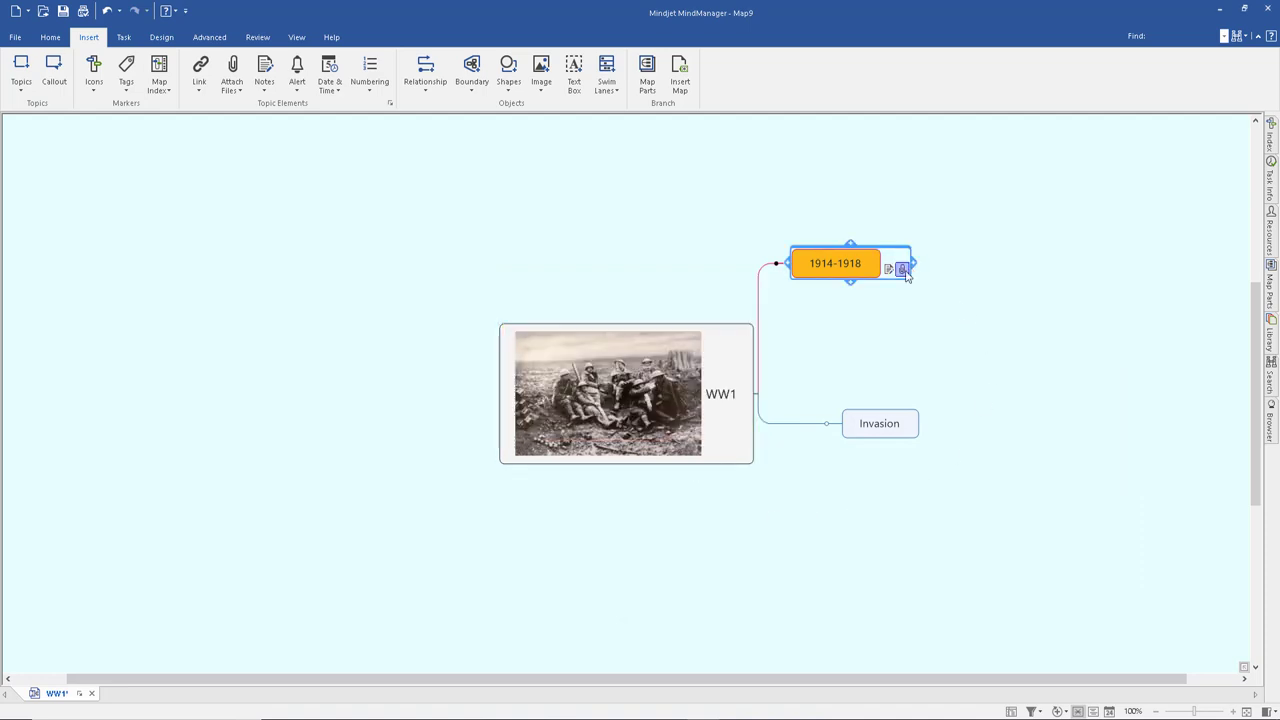
Preview the attached Science.doc and close the Browser pane.
left_click(901, 268)
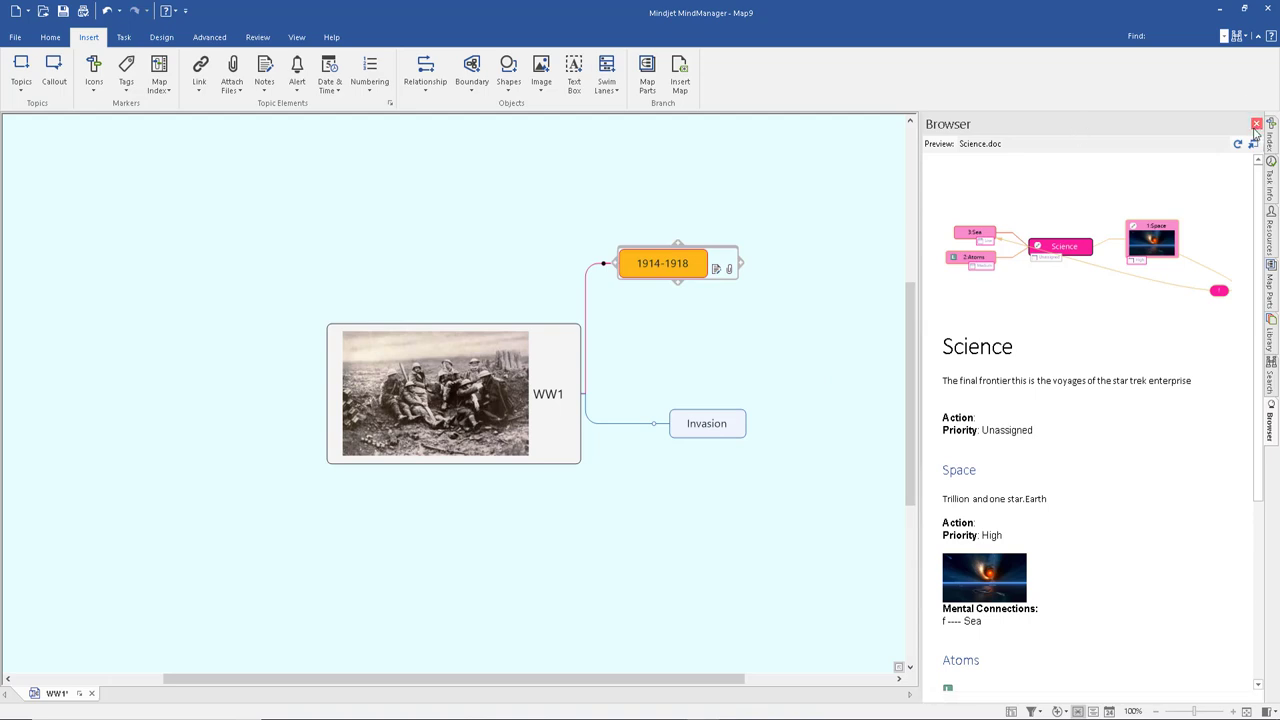
left_click(1256, 124)
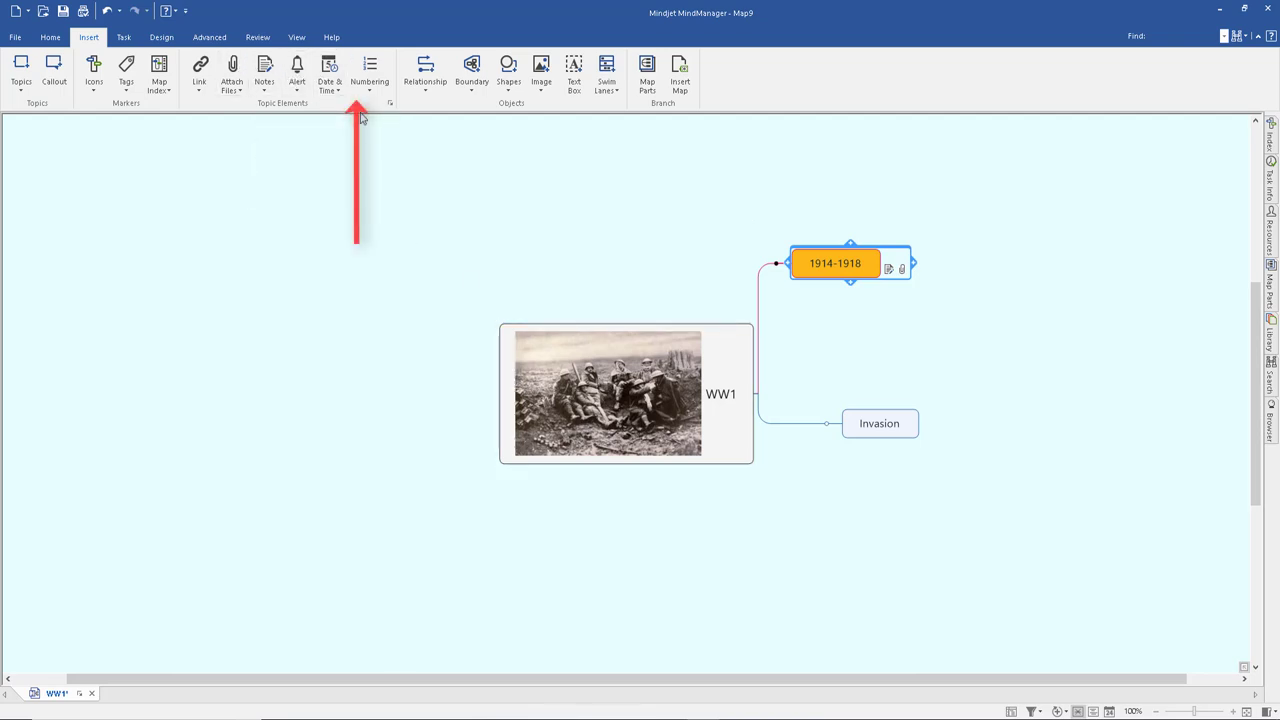
Number the main topics in 1, 2, 3 style: 1. 1914-1918 and 2. Invasion.
left_click(370, 72)
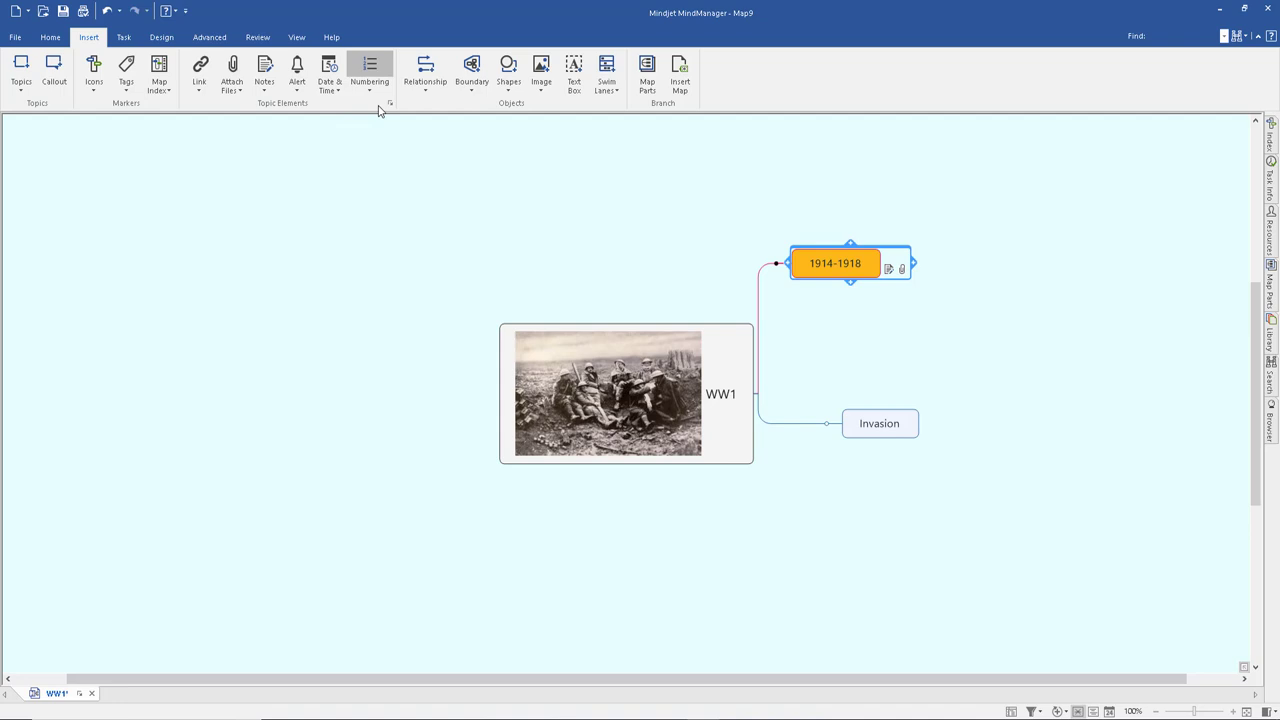
left_click(369, 70)
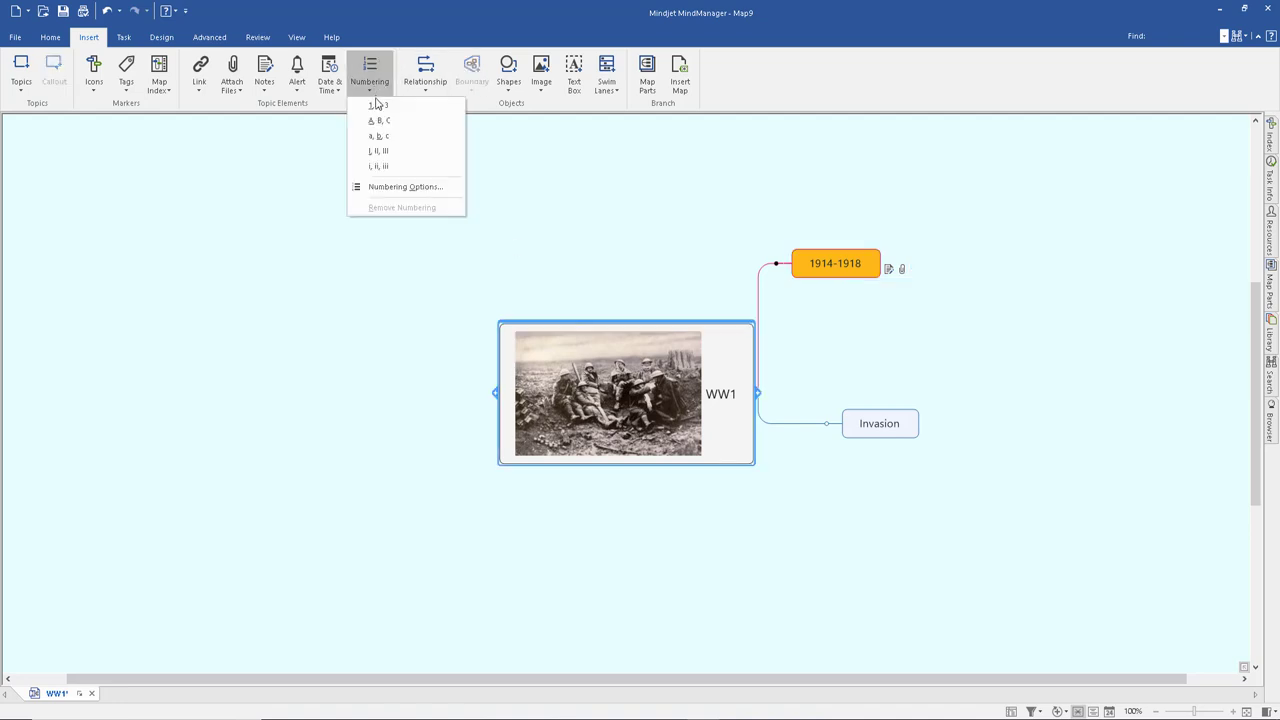
left_click(378, 105)
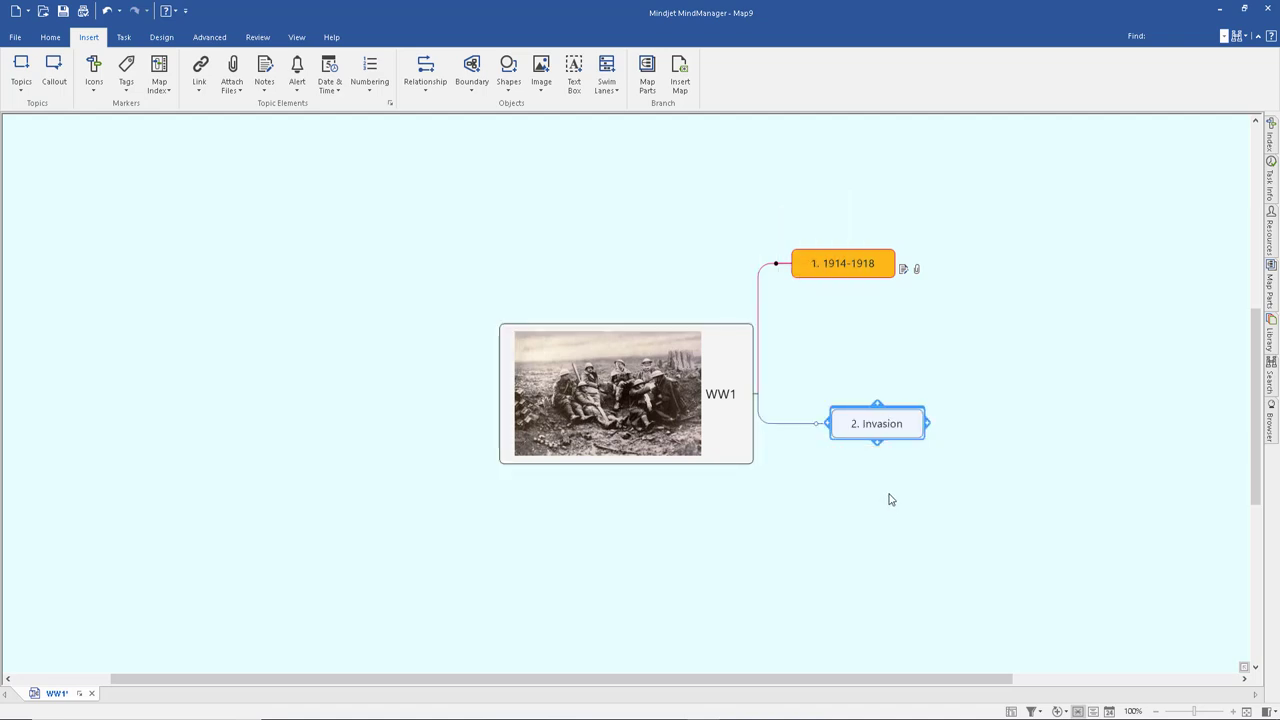
Select 1914-1918 and bring up the relationship line options.
left_click(843, 263)
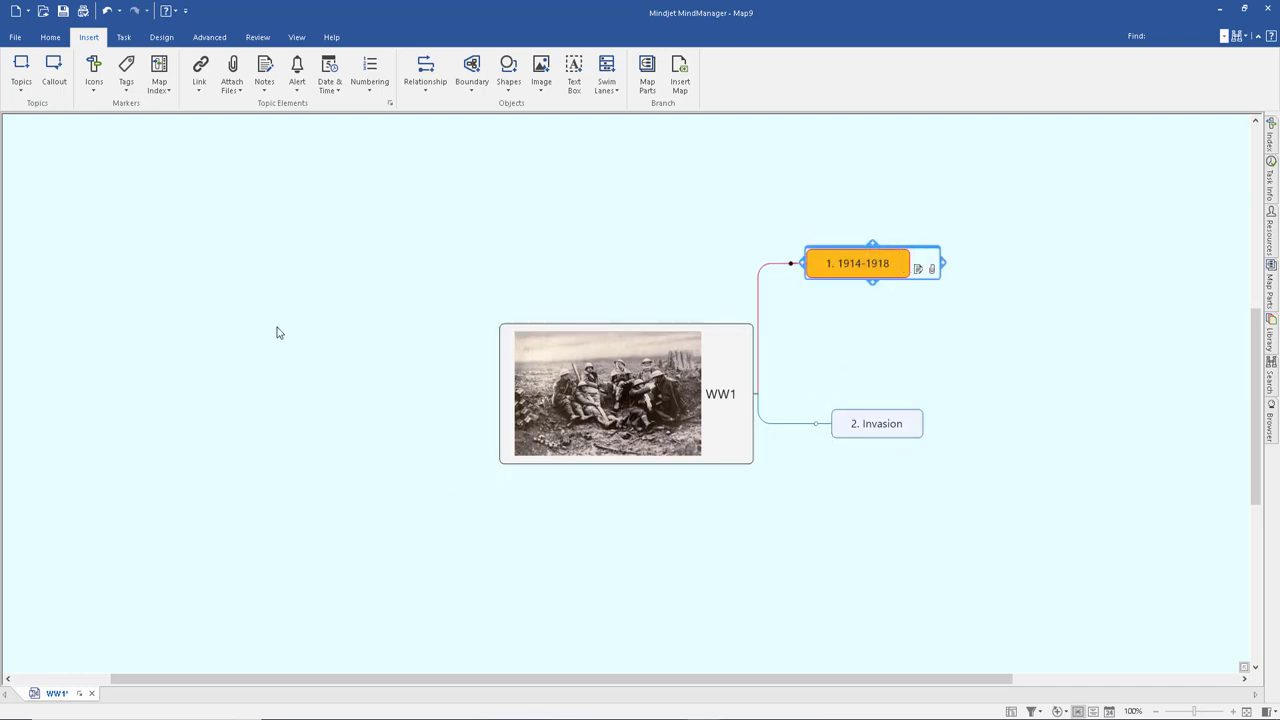
mouse_move(425, 75)
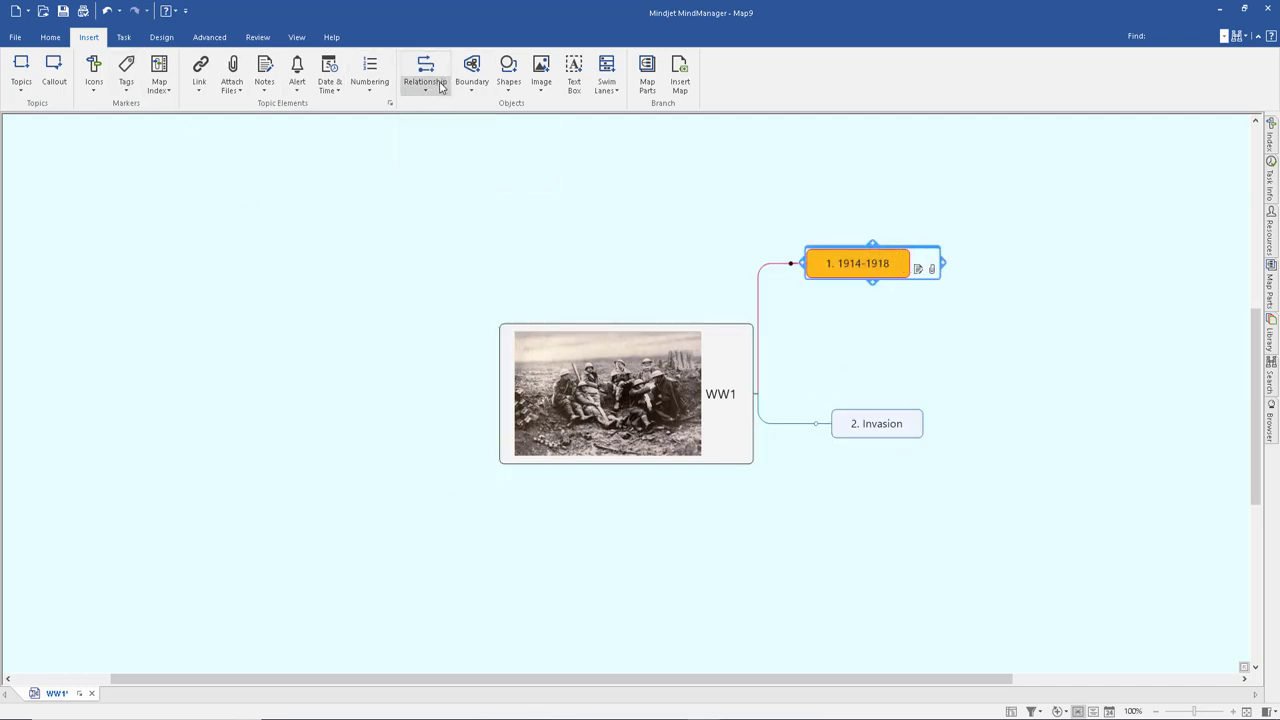
left_click(424, 85)
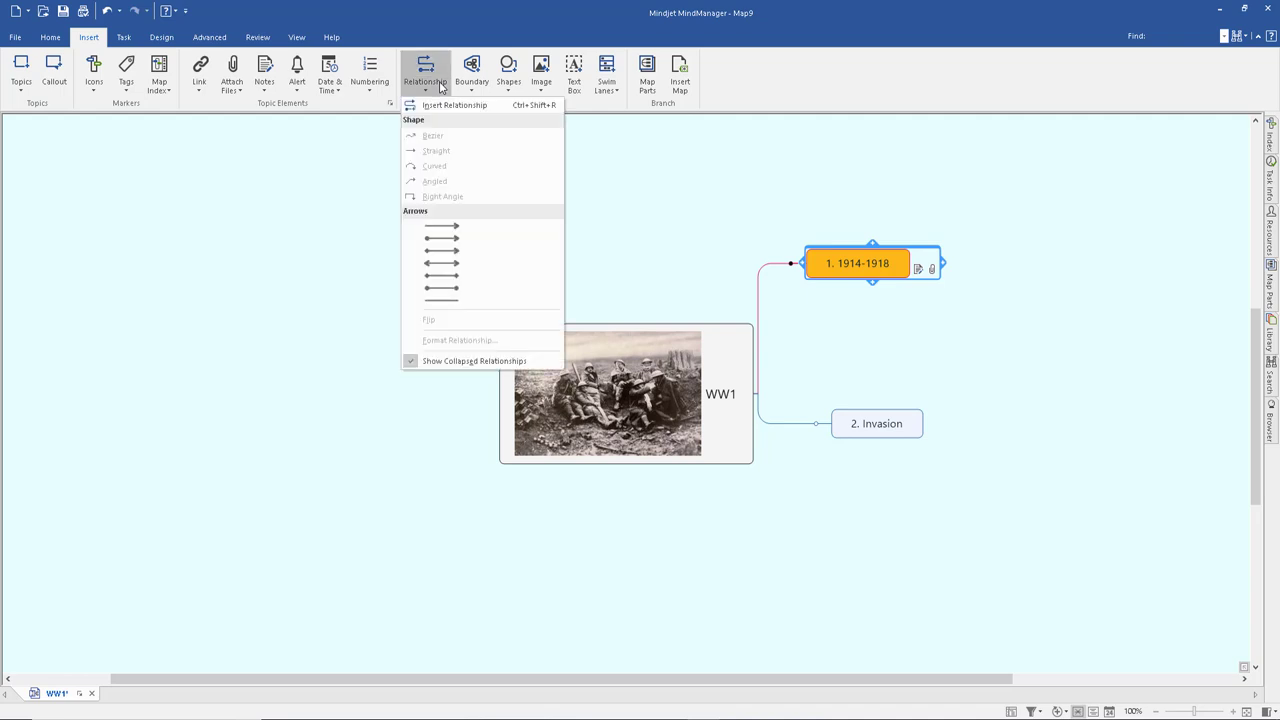
Add a subtopic named 'End of war' under the 1914-1918 topic.
left_click(655, 169)
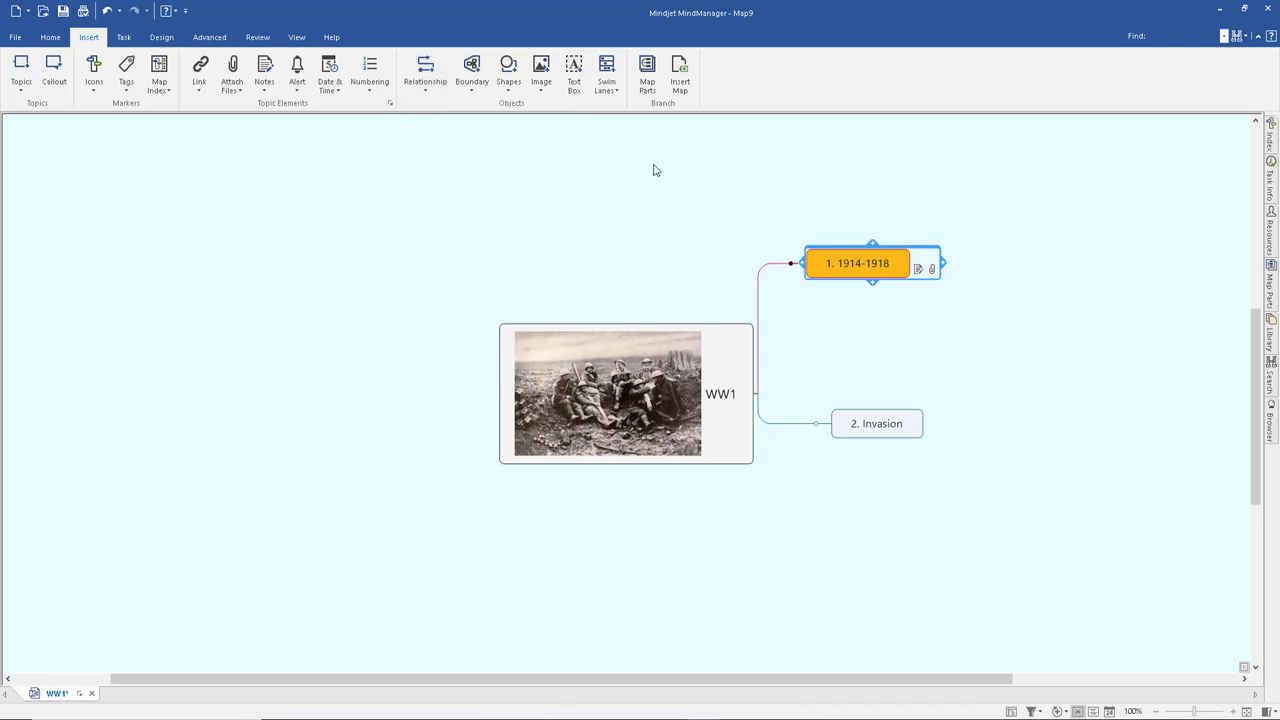
left_click(625, 392)
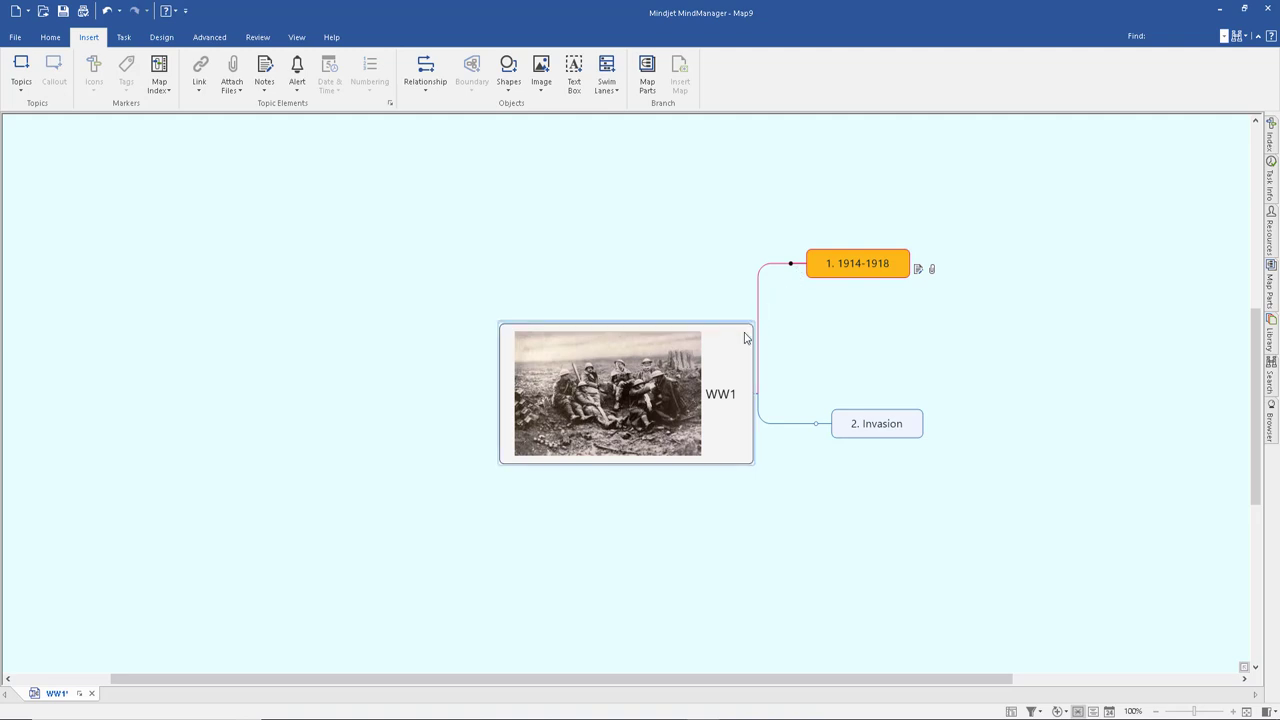
left_click(857, 263)
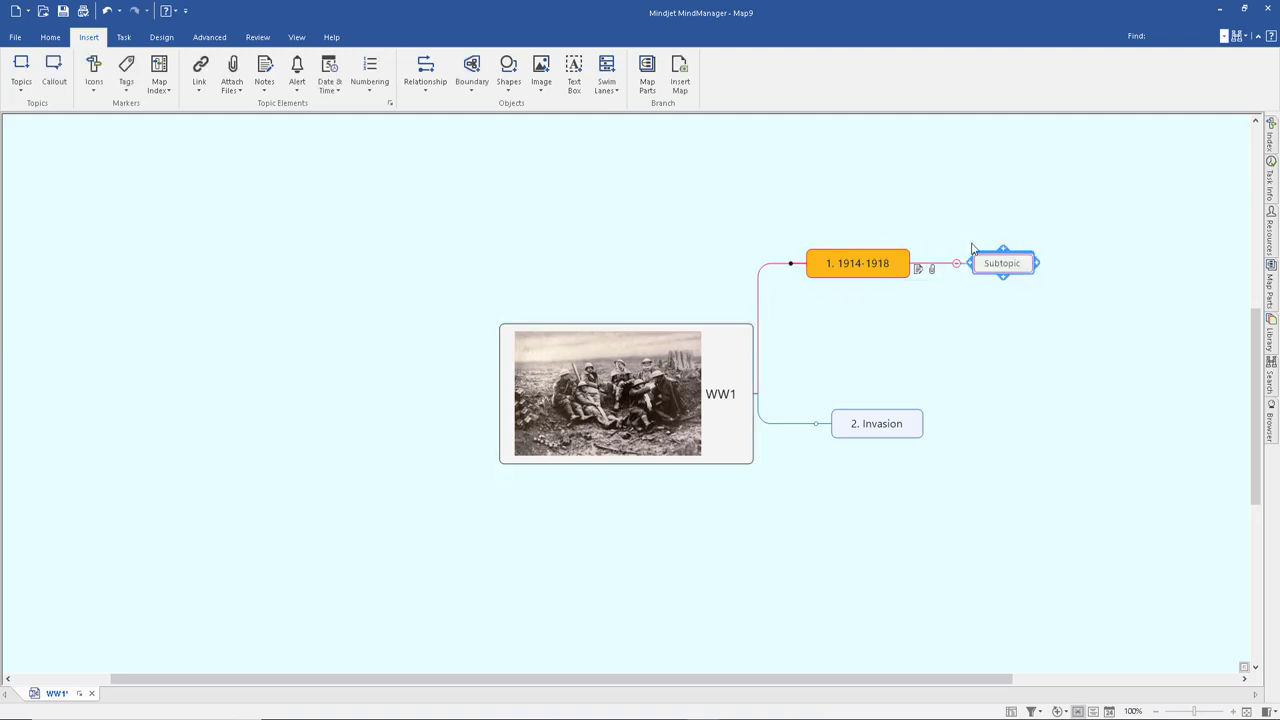
type("End of war")
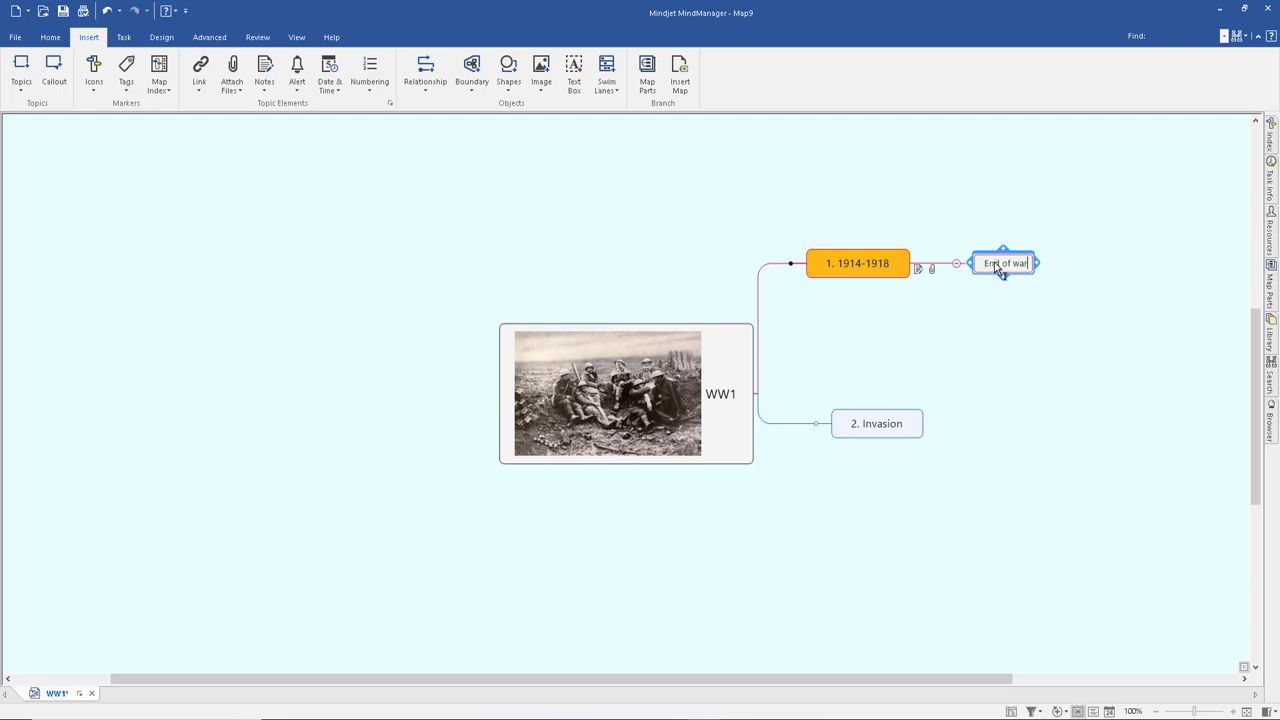
left_click(857, 263)
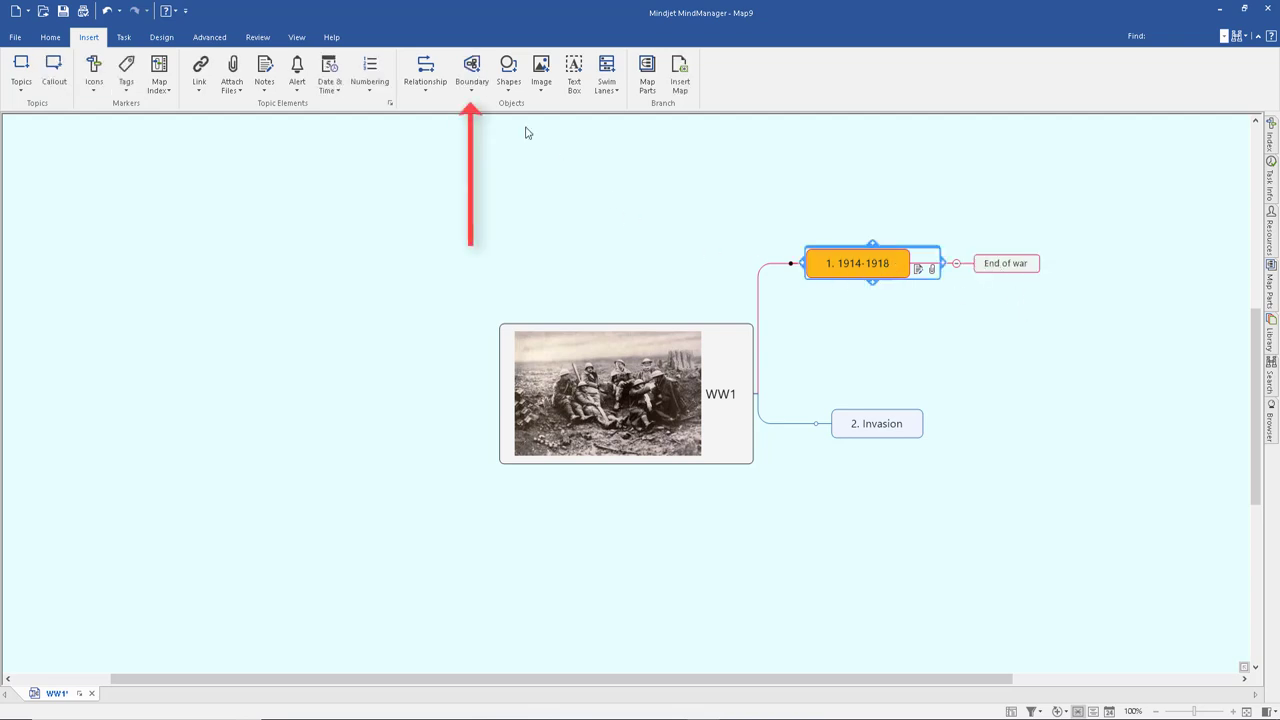
Insert a boundary around the 1914-1918 branch and bring up its formatting settings.
left_click(471, 70)
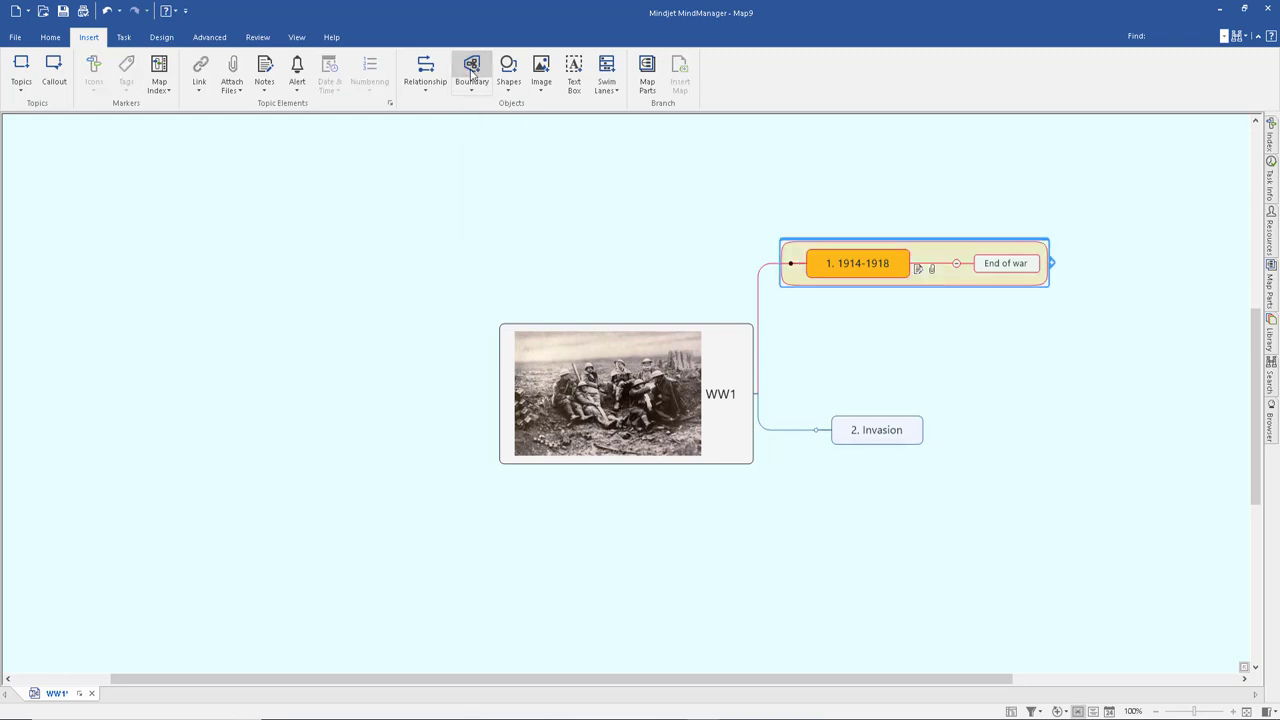
left_click(471, 70)
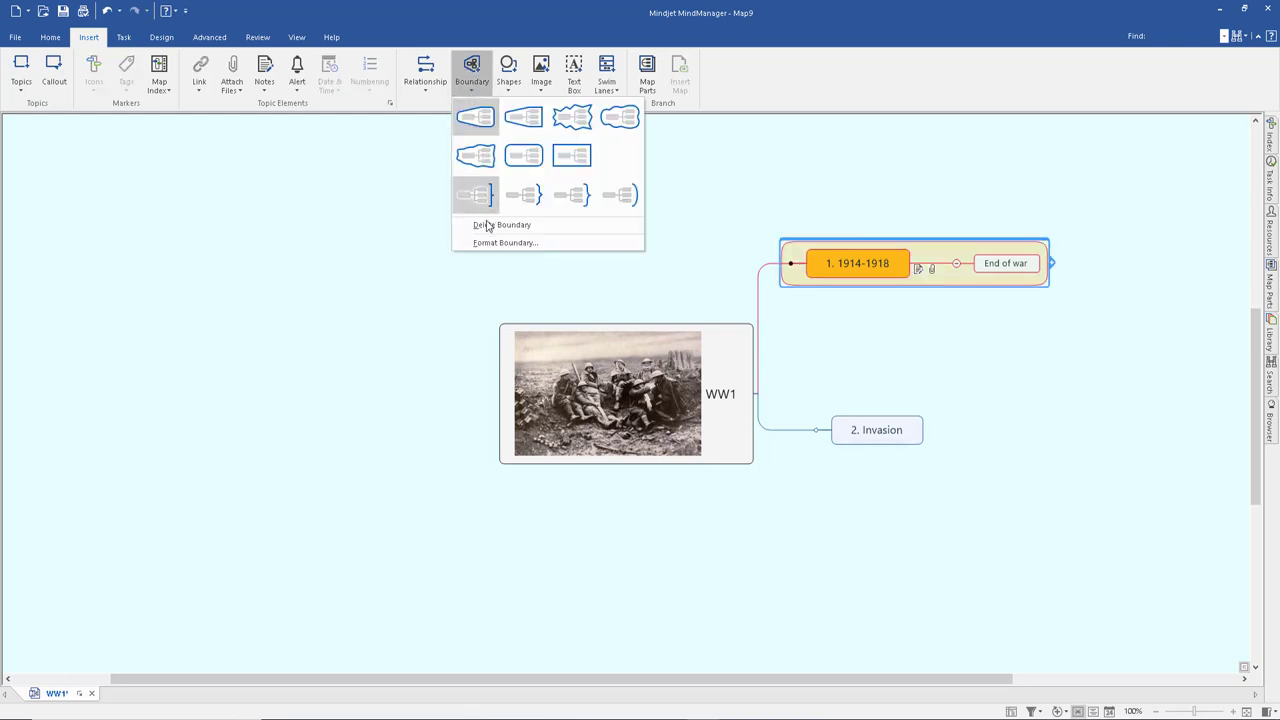
left_click(505, 242)
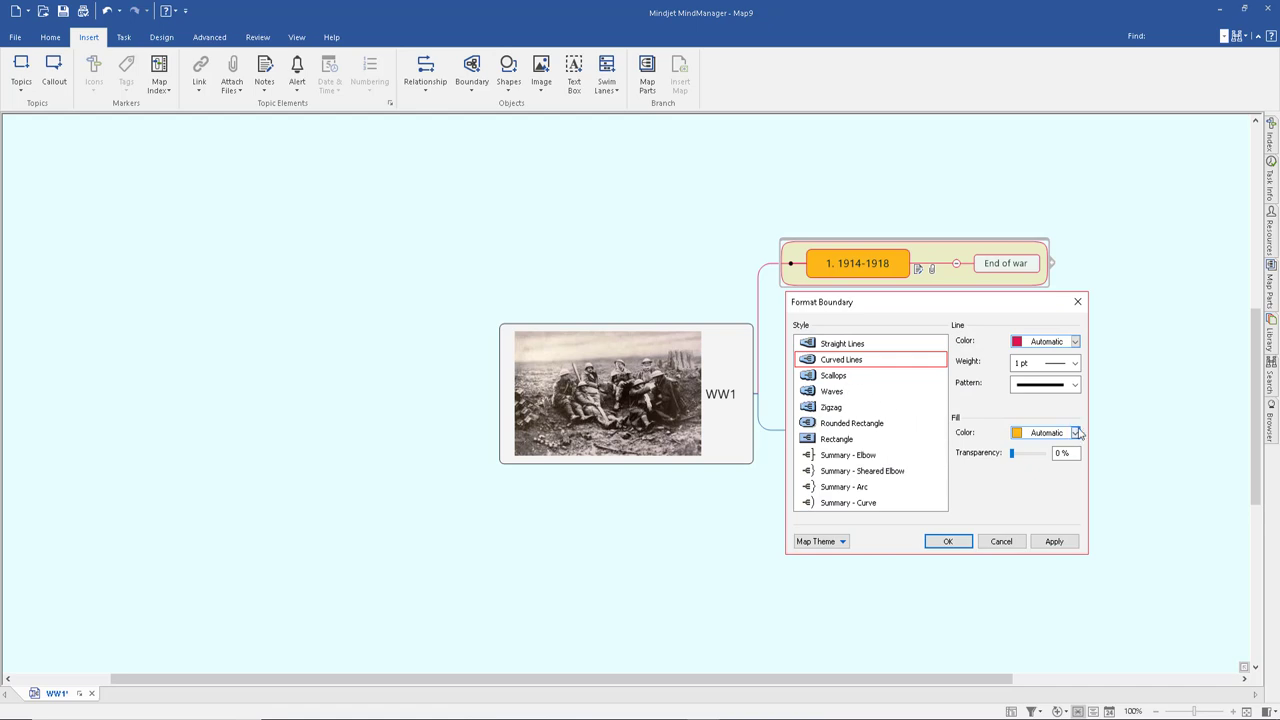
Give the boundary a turquoise fill at 64% transparency with a blue outline.
left_click(1075, 432)
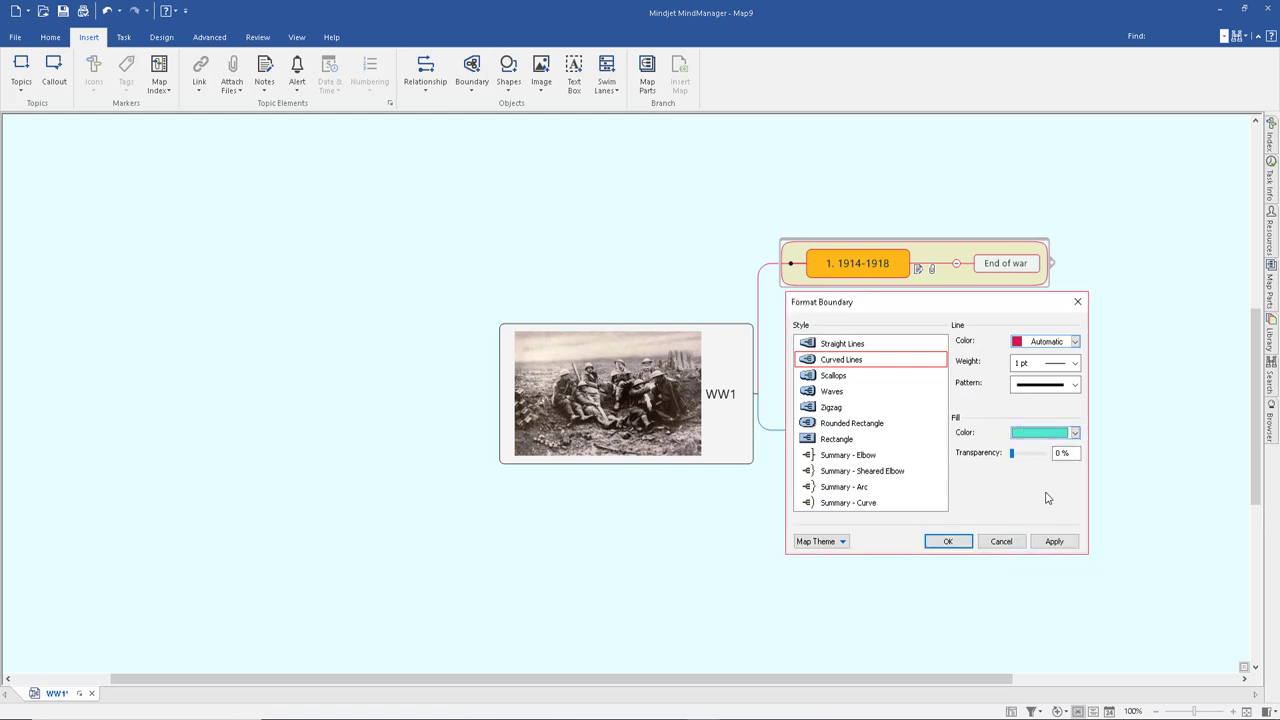
left_click_drag(1010, 453, 1030, 453)
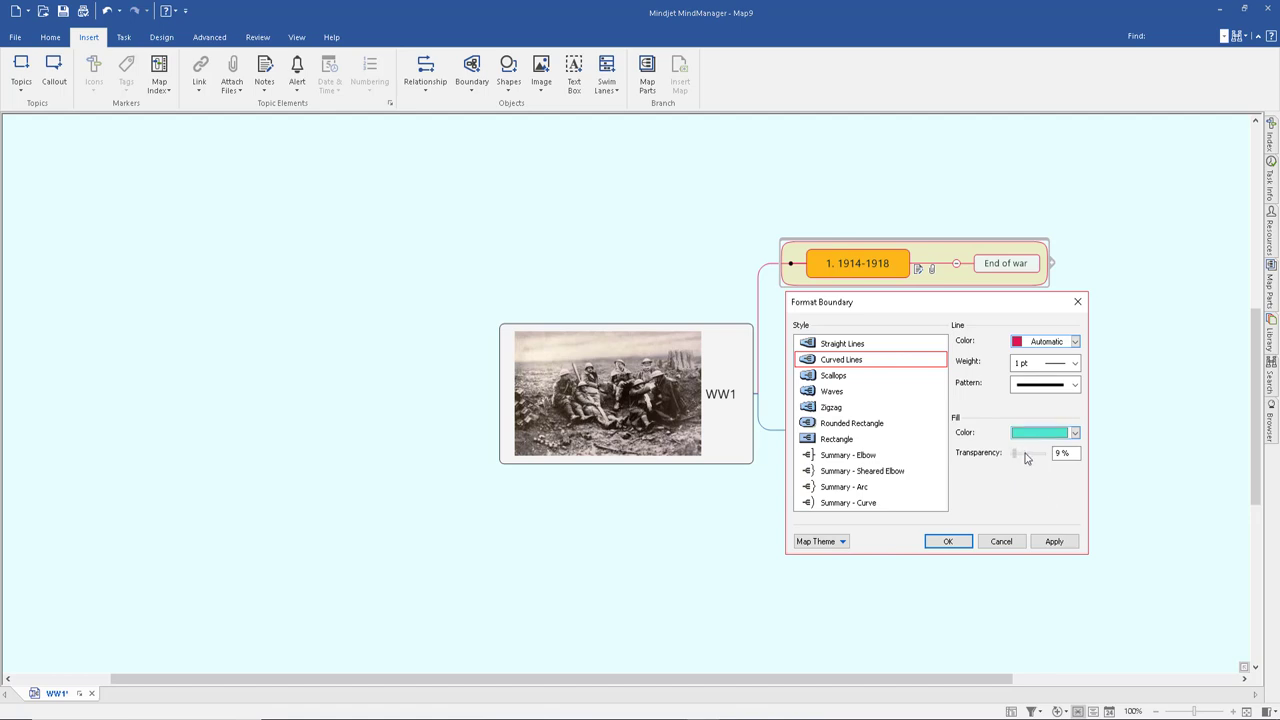
left_click_drag(1015, 453, 1035, 453)
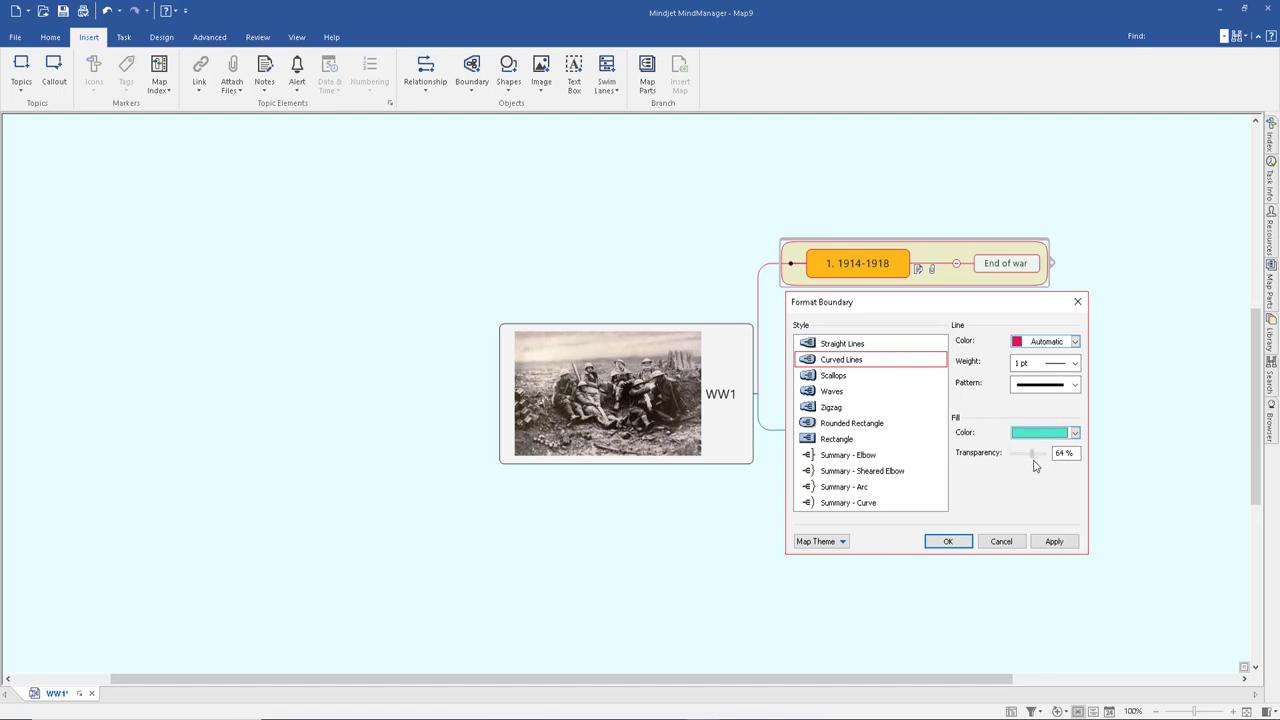
left_click(1074, 341)
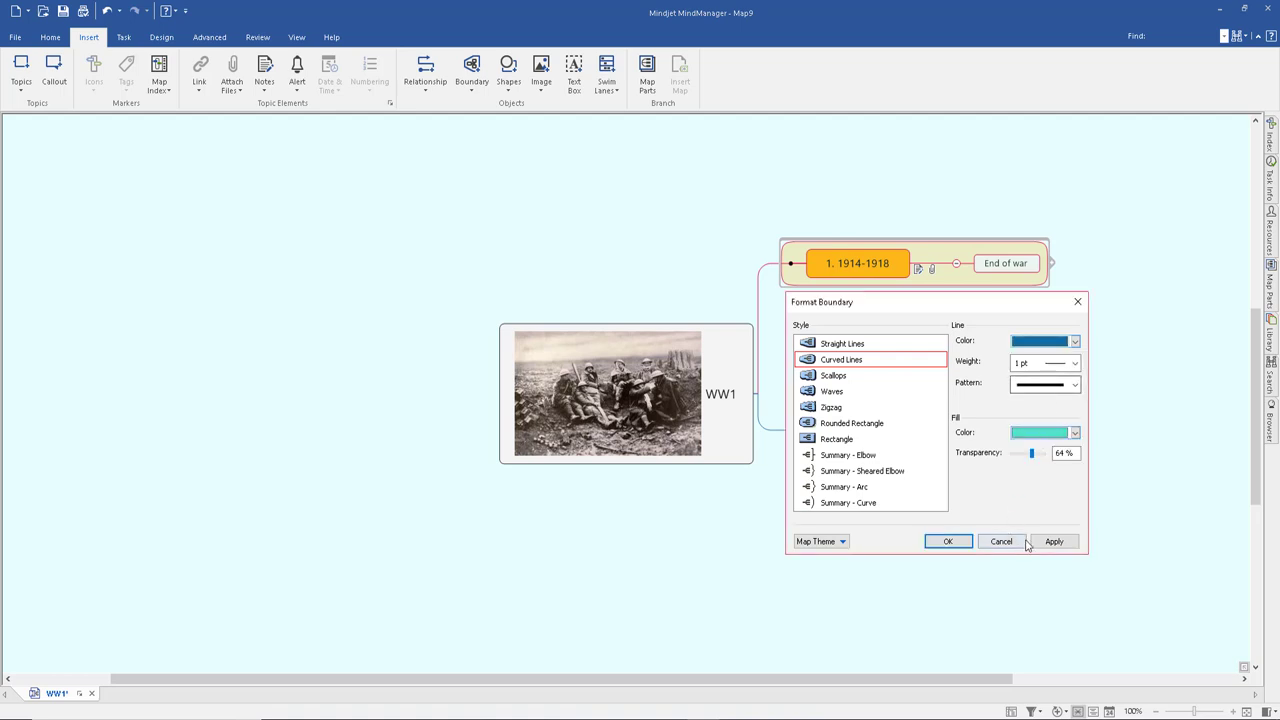
left_click(1054, 541)
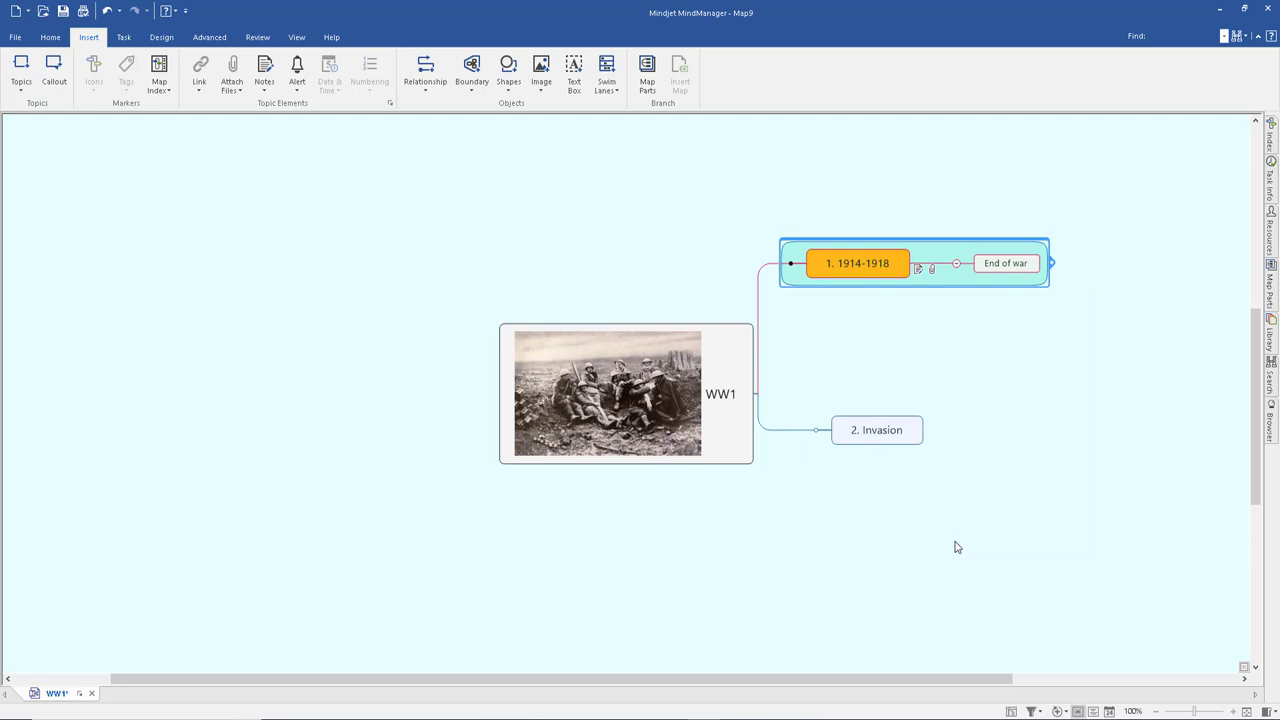
mouse_move(972, 277)
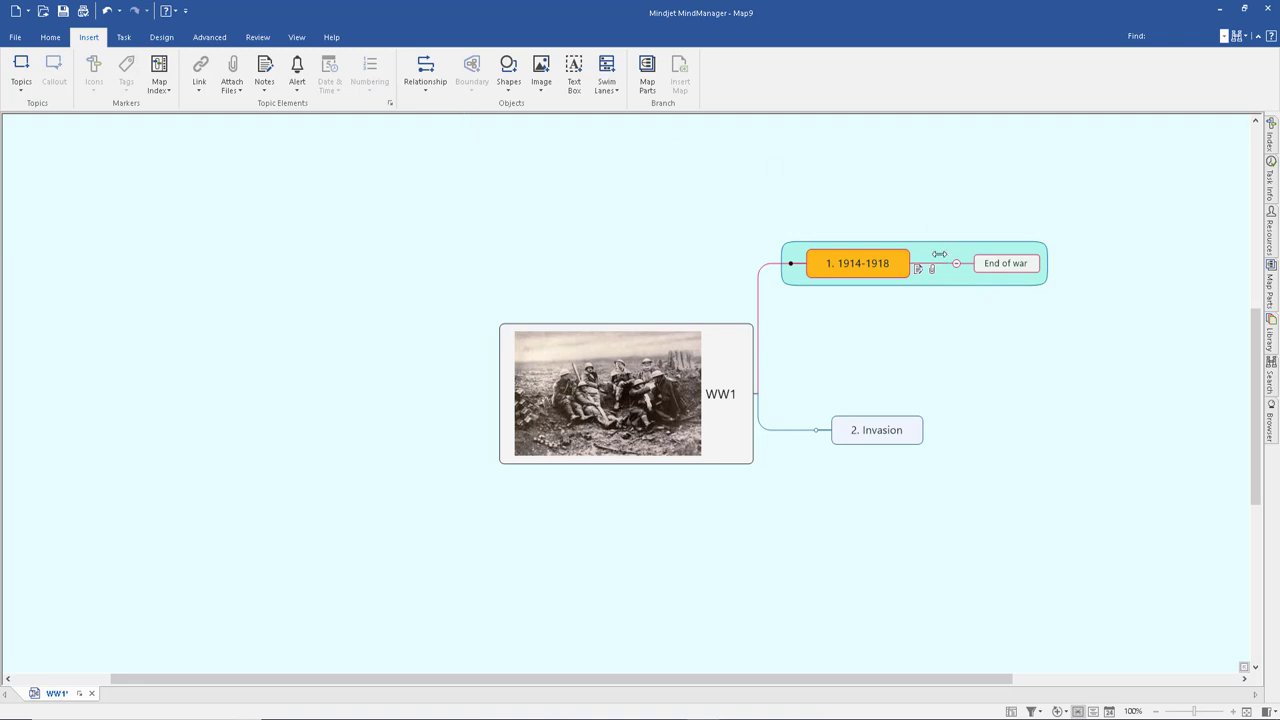
Delete the boundary from the 1914-1918 branch.
left_click(856, 263)
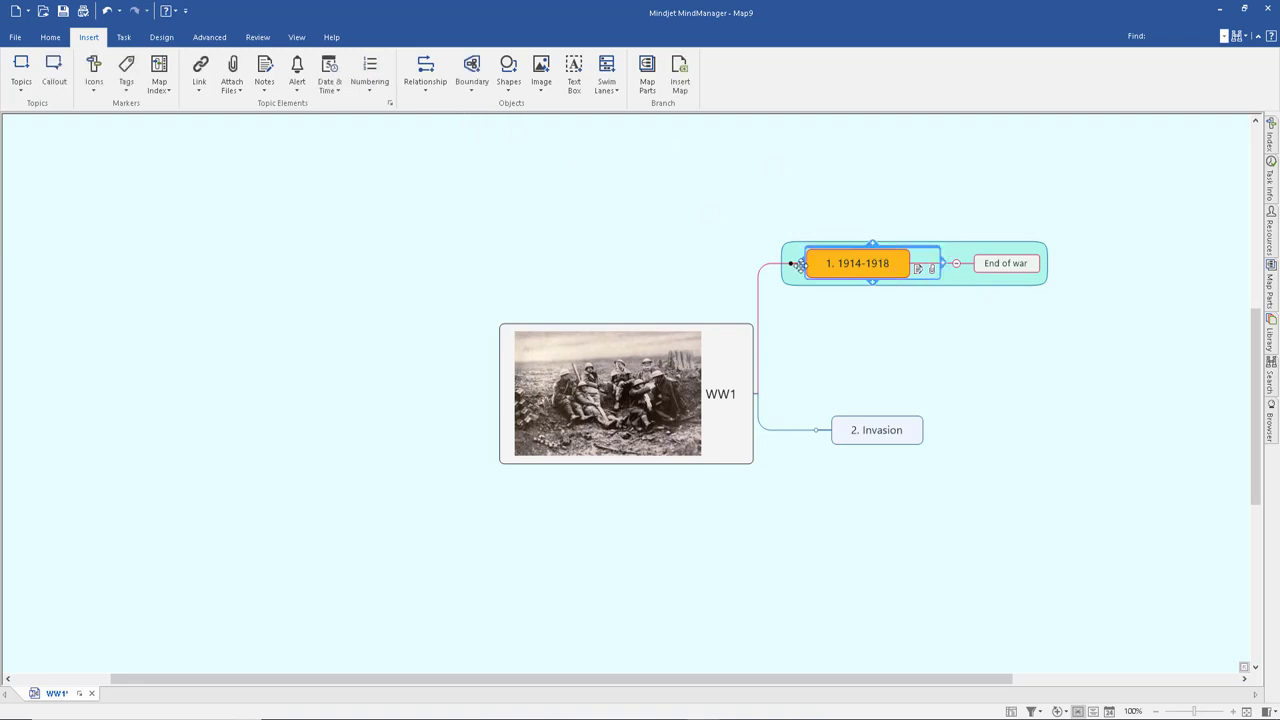
left_click(471, 72)
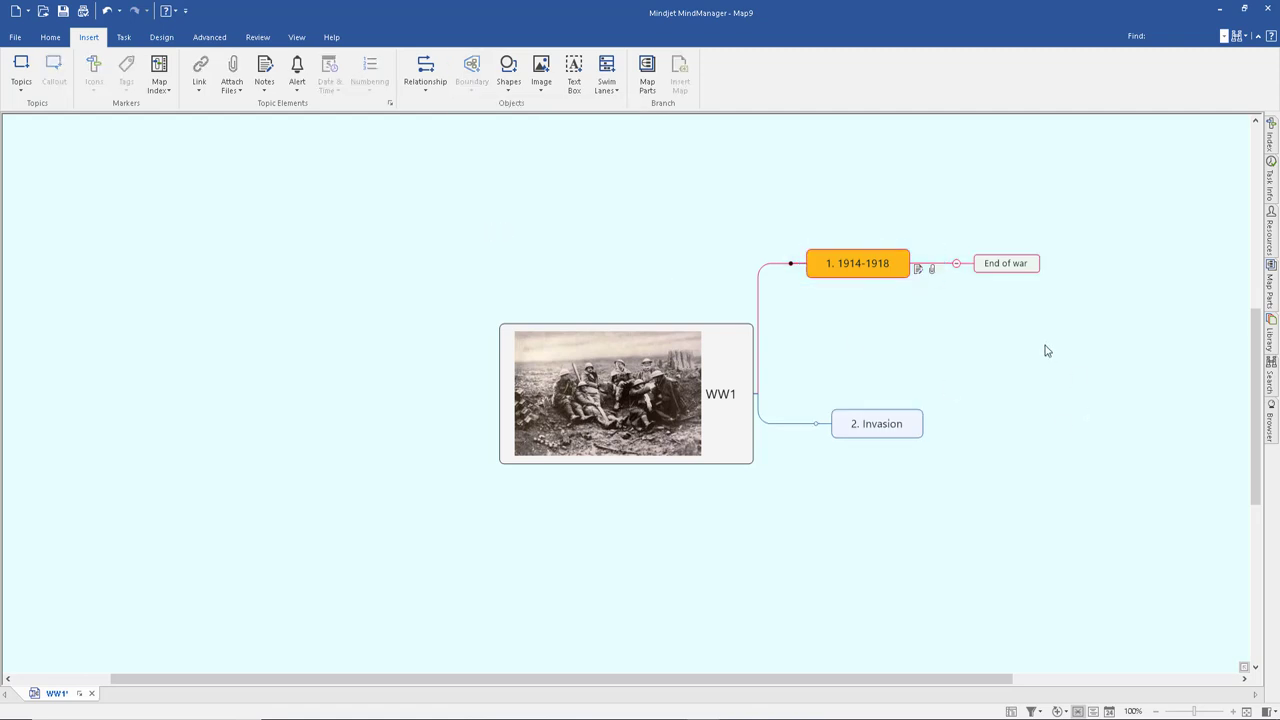
mouse_move(508, 70)
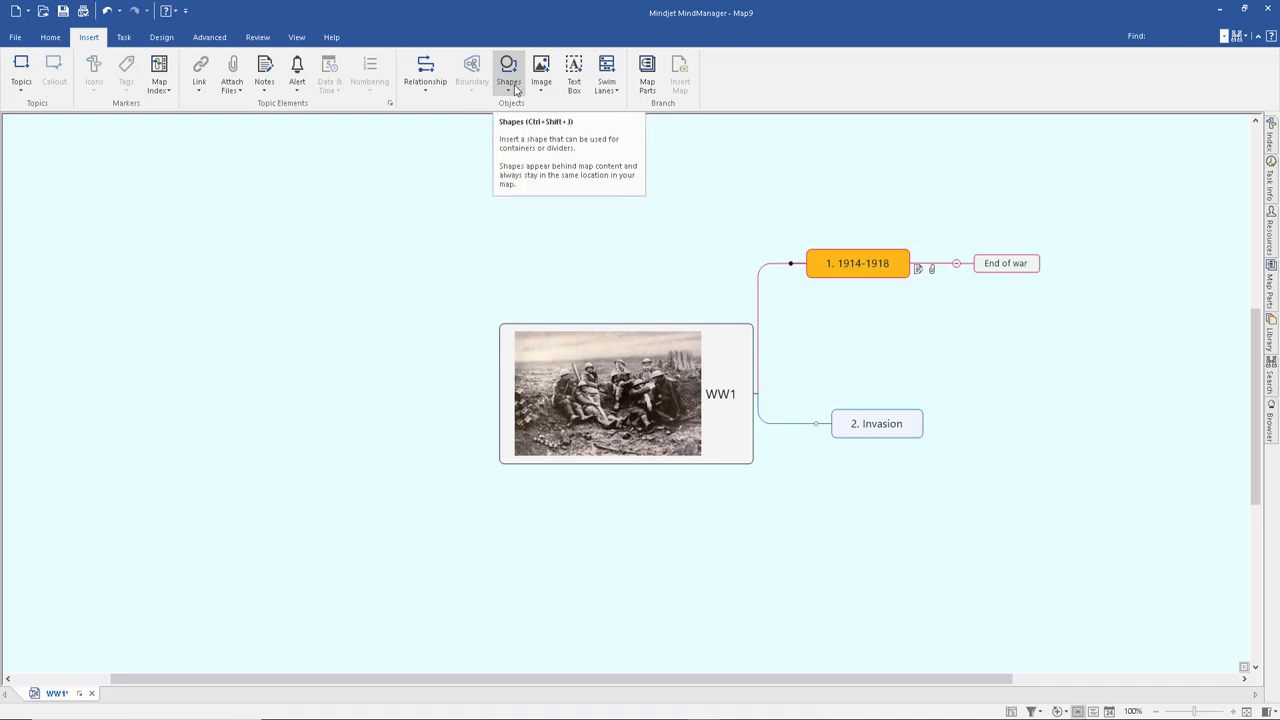
mouse_move(185, 185)
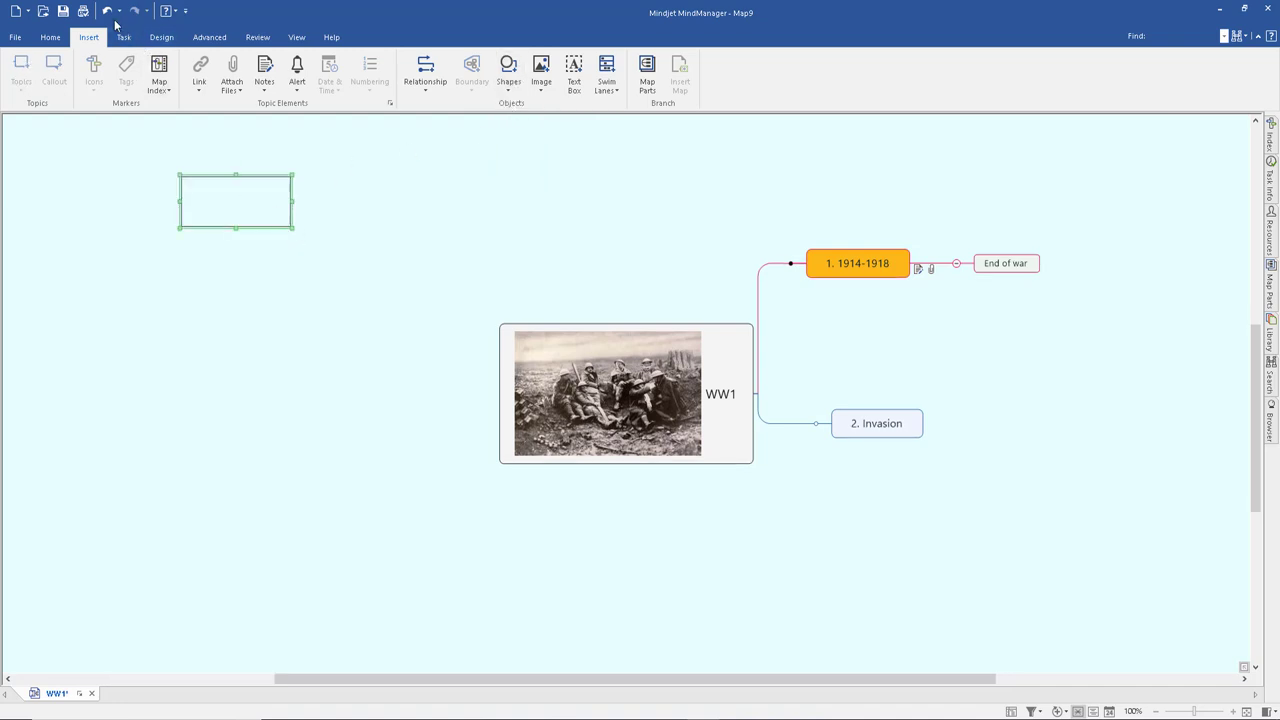
Place a floating text box above the map reading 'World war 1'.
left_click(857, 263)
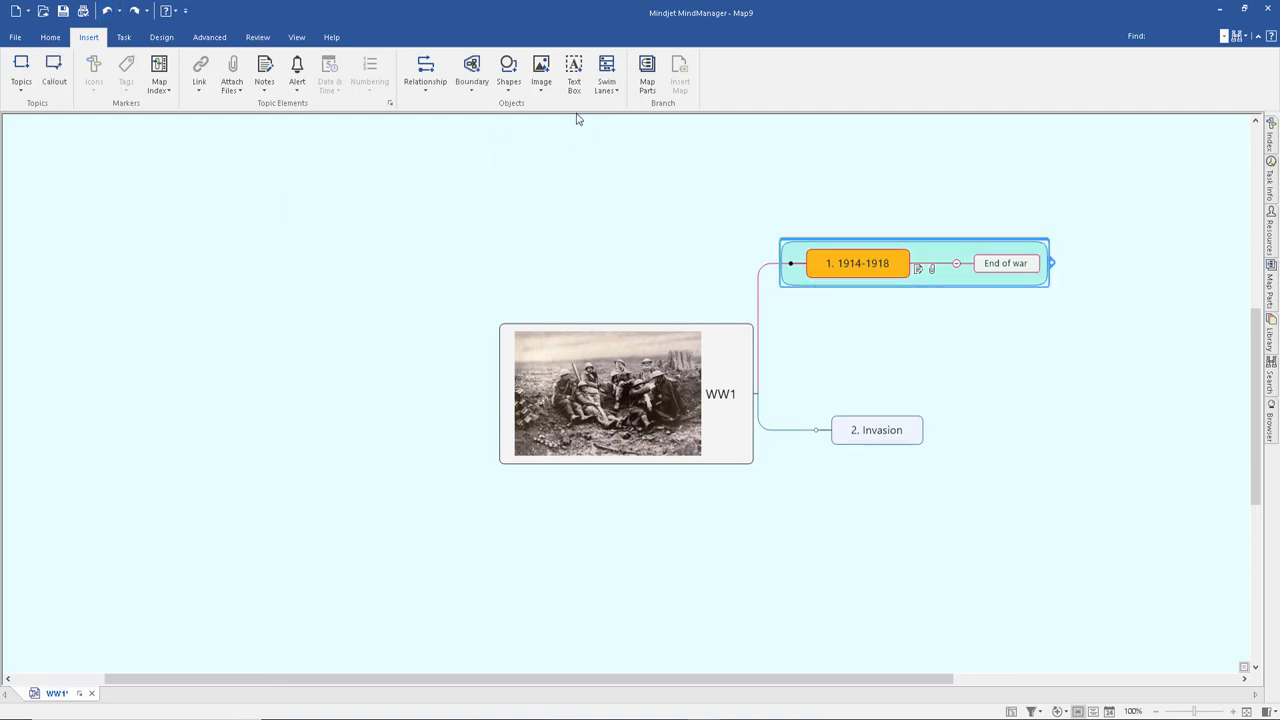
left_click(573, 70)
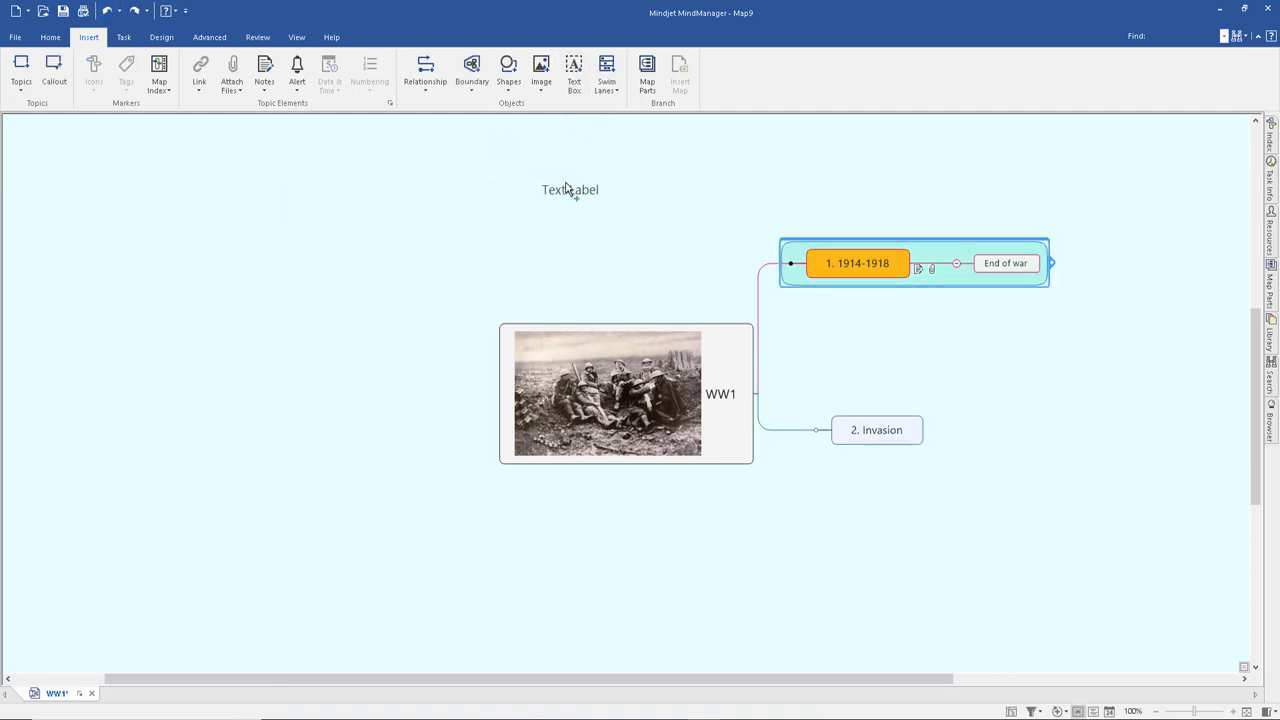
left_click_drag(570, 189, 692, 173)
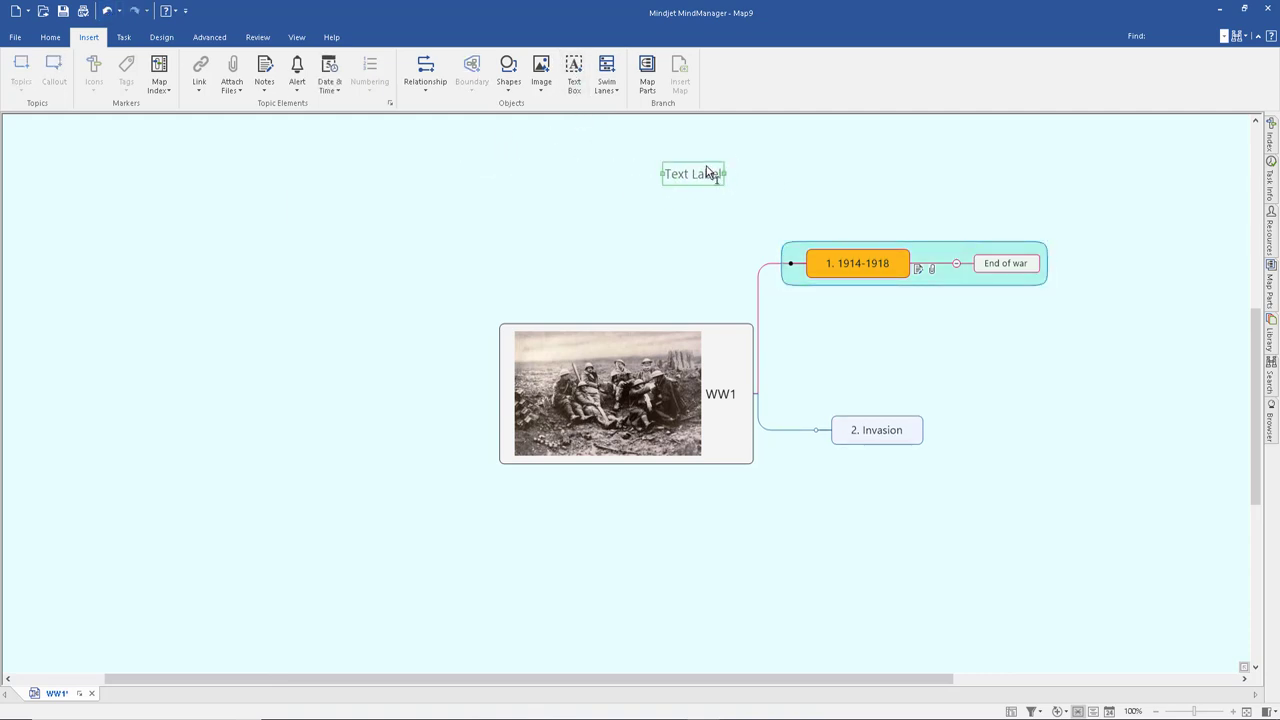
type("World war 1 map")
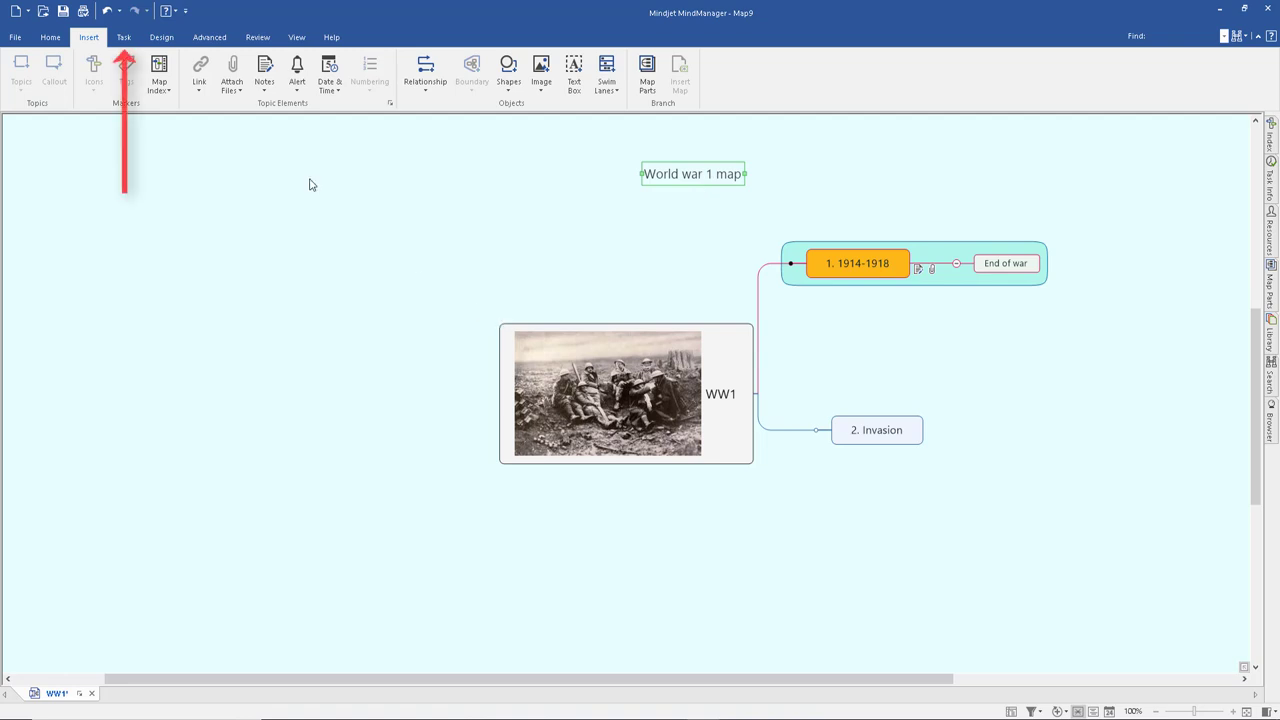
left_click(124, 37)
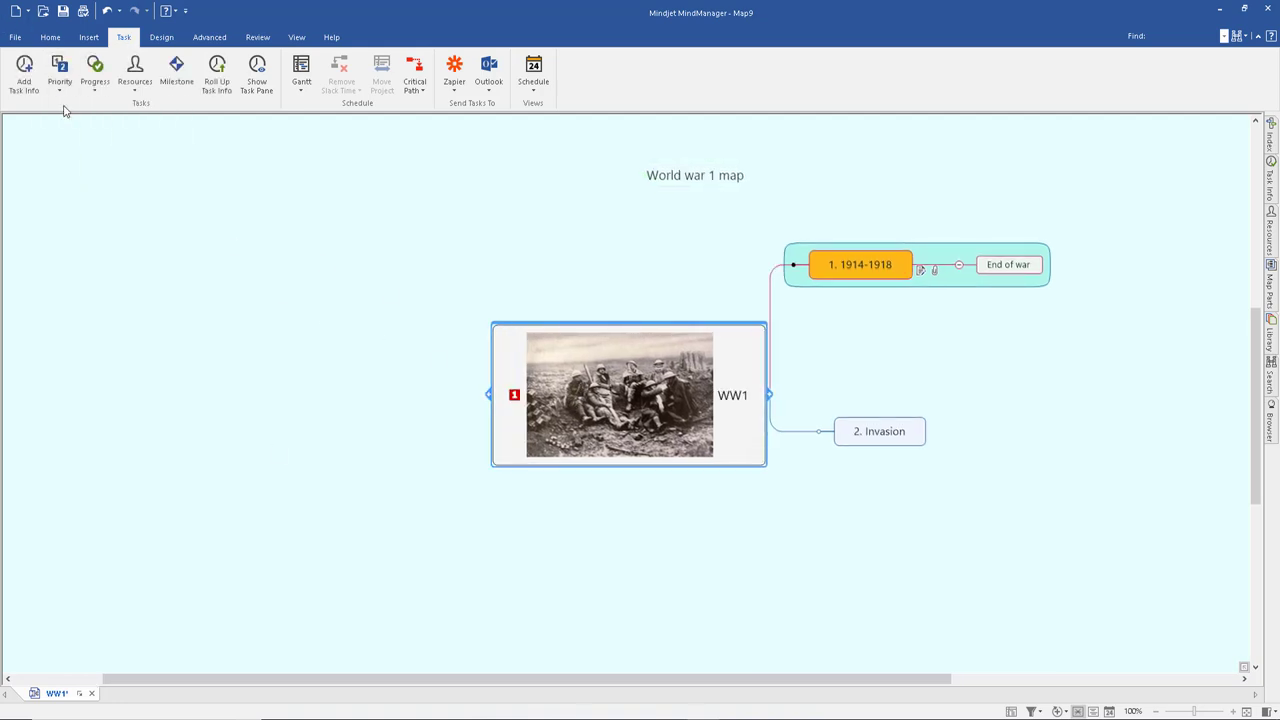
Assign priority 2 to the WW1 central topic.
left_click(59, 72)
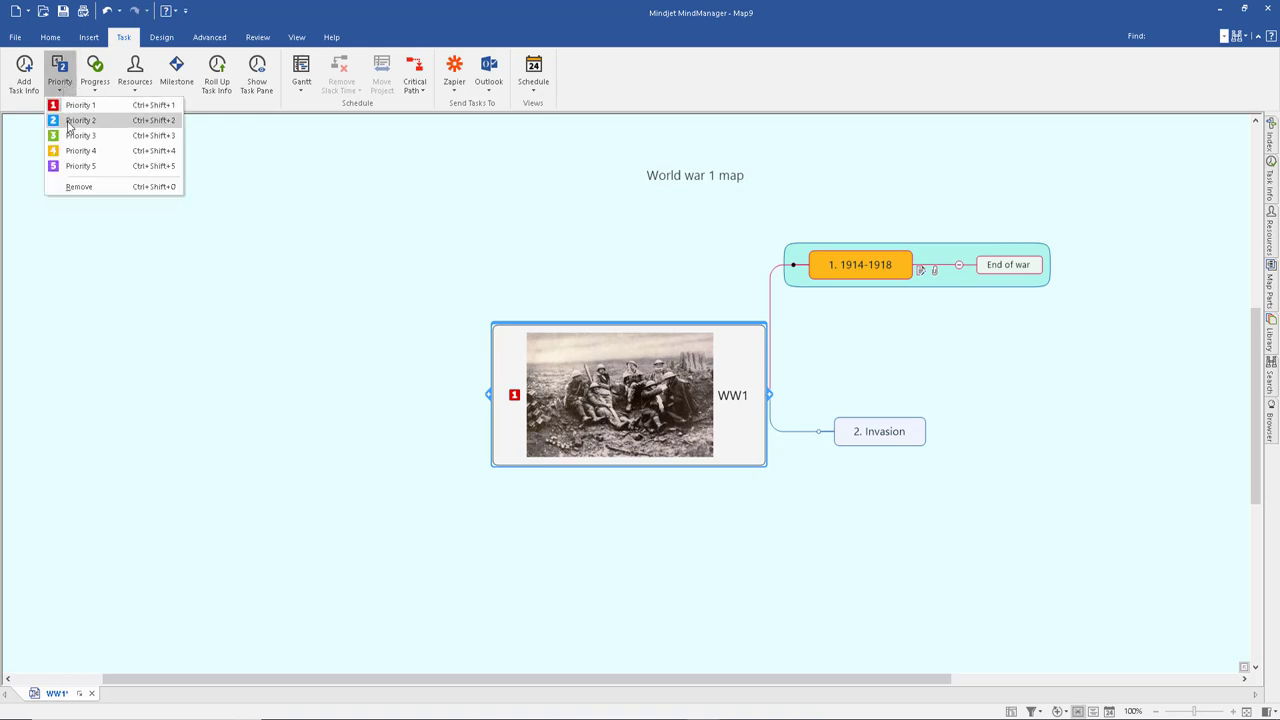
left_click(80, 120)
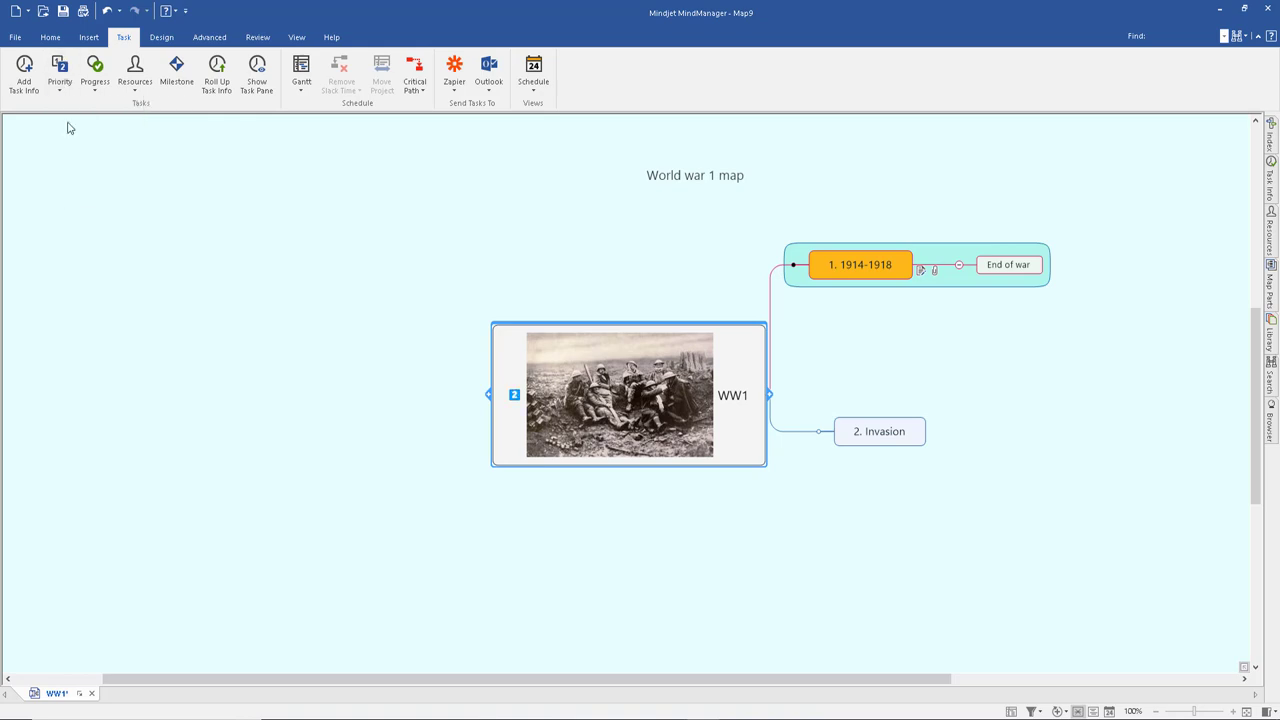
left_click(95, 72)
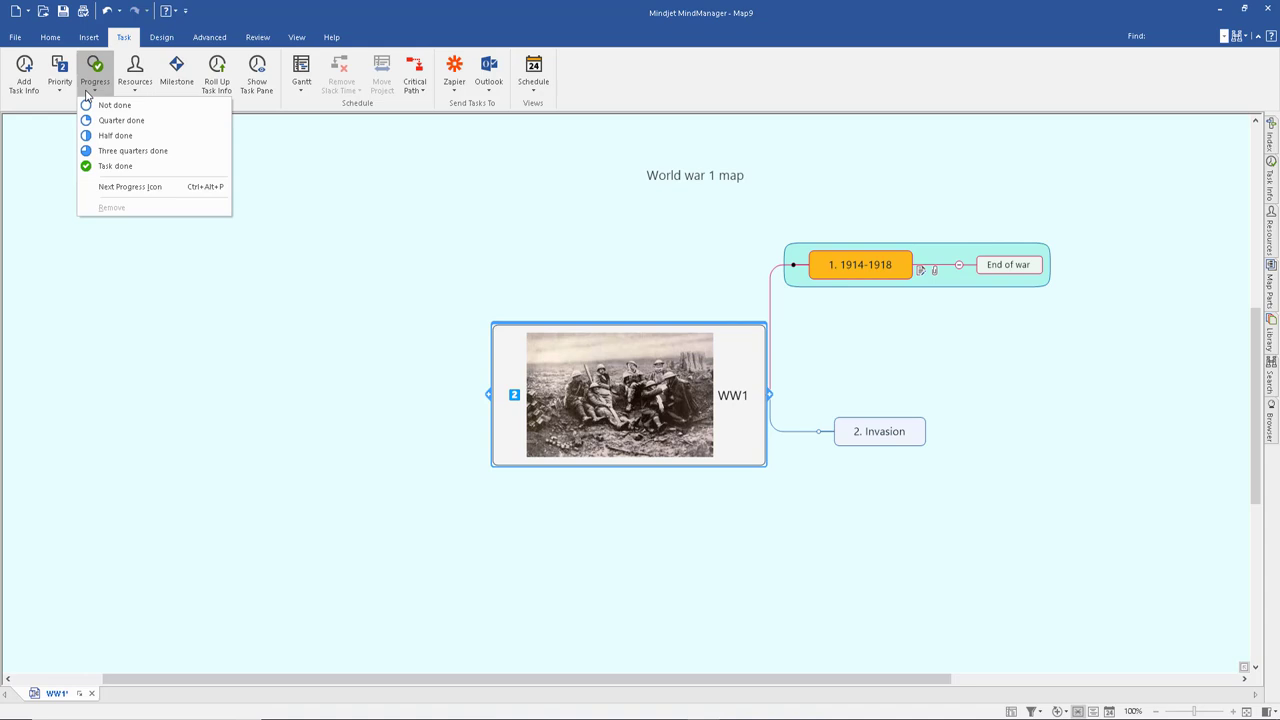
mouse_move(883, 258)
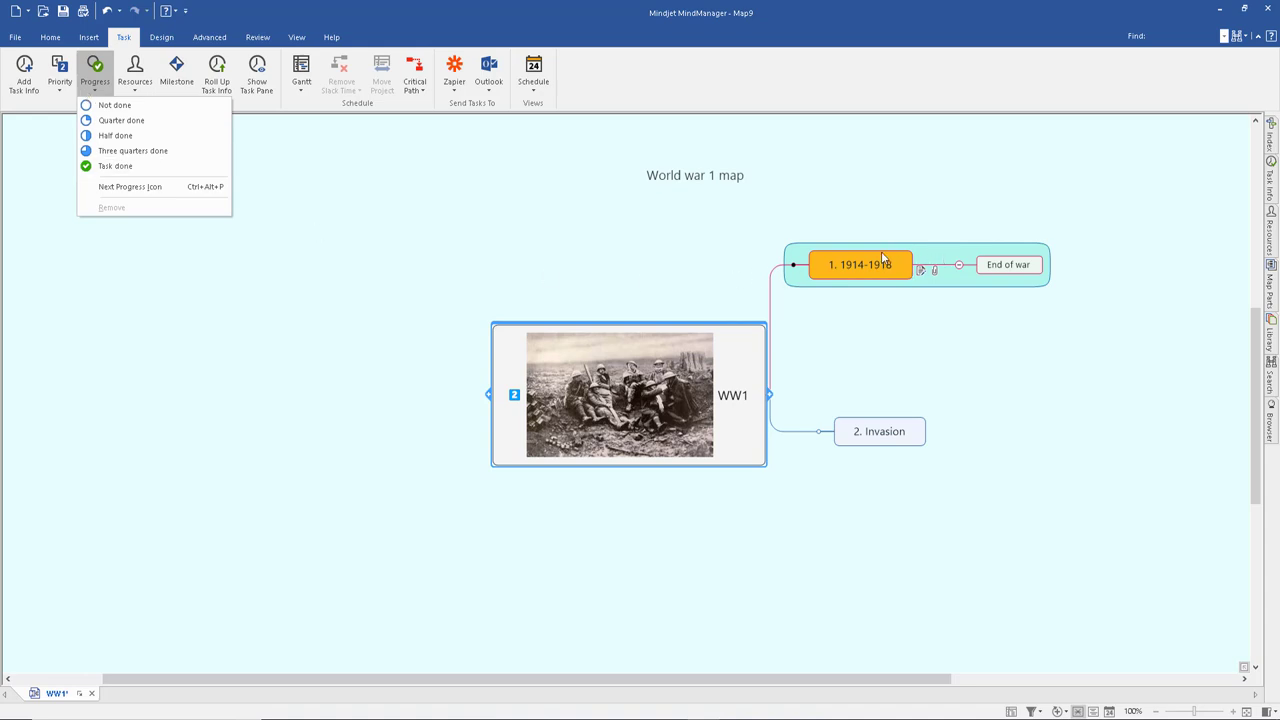
Mark the End of war topic's progress as not done.
left_click(1008, 264)
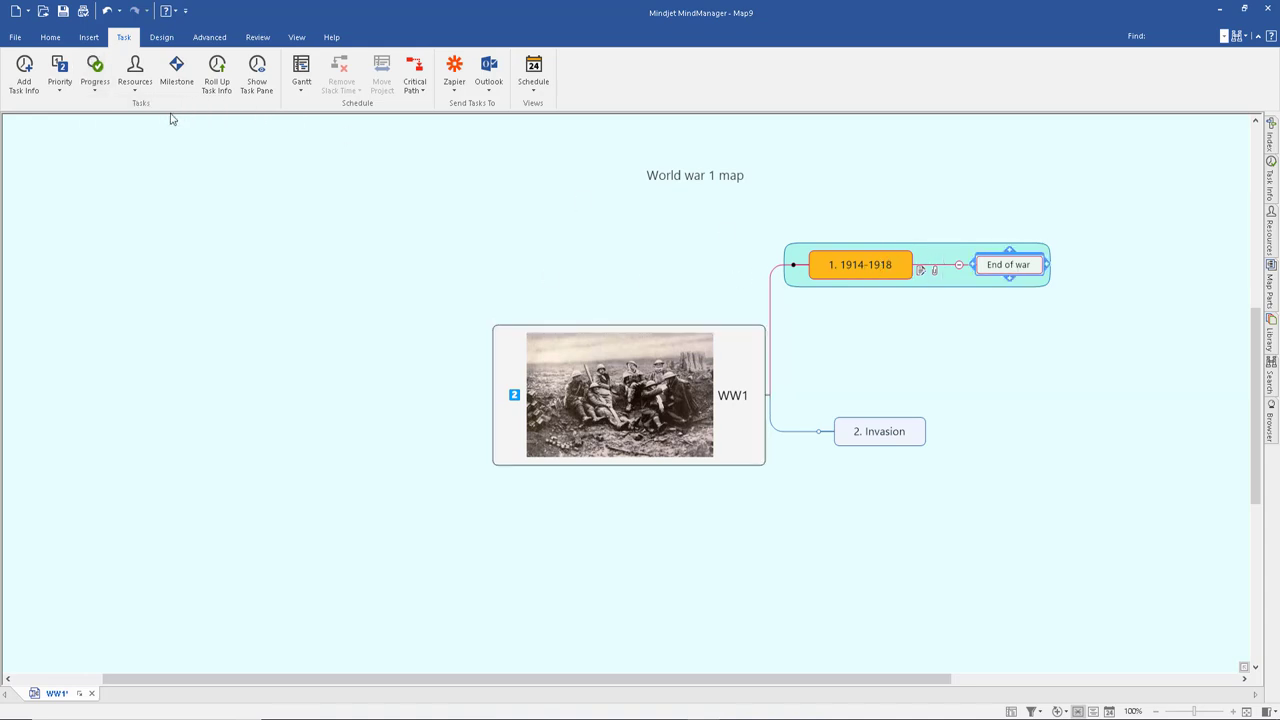
left_click(95, 75)
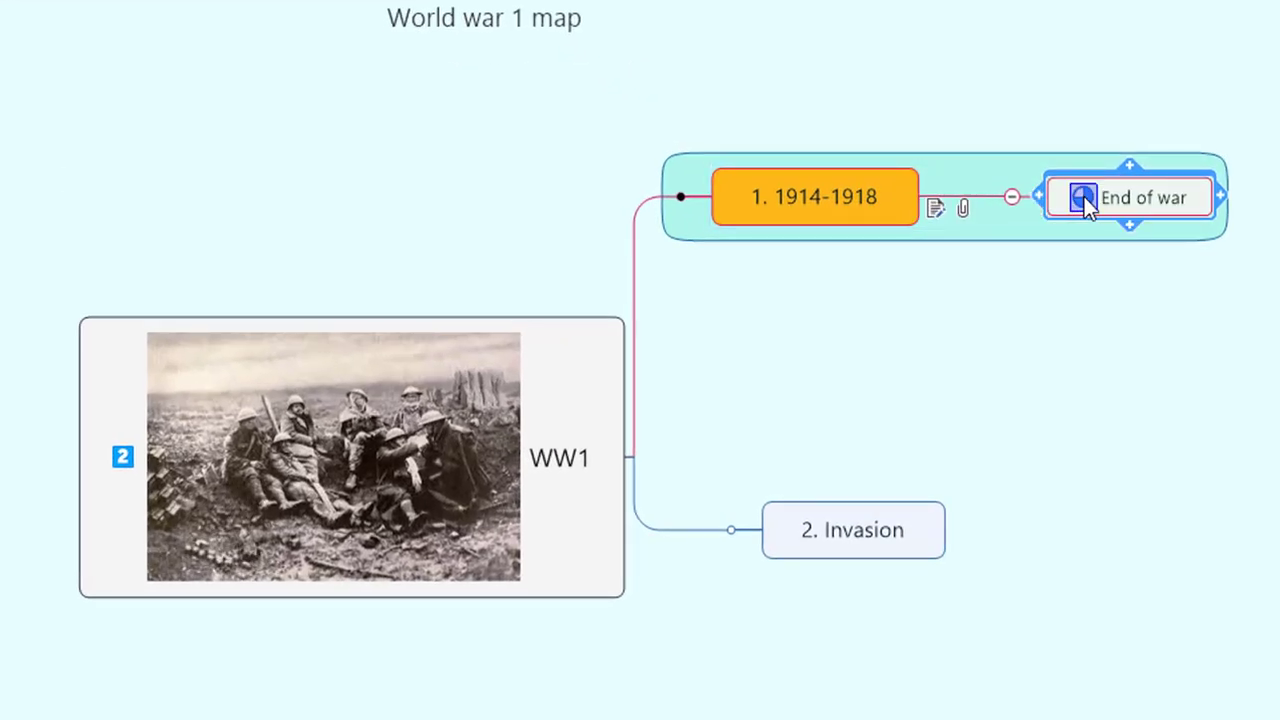
left_click(1083, 197)
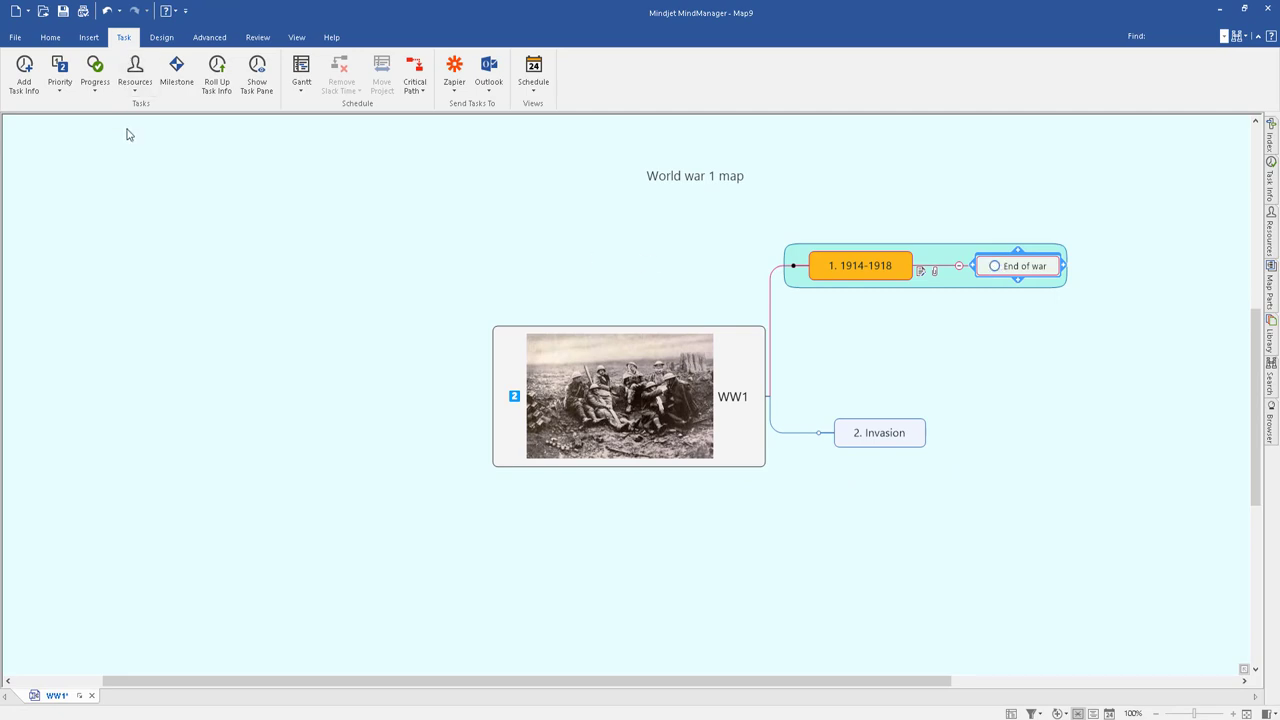
Run the spelling check and skip the flagged word 'thwikie' once.
left_click(258, 37)
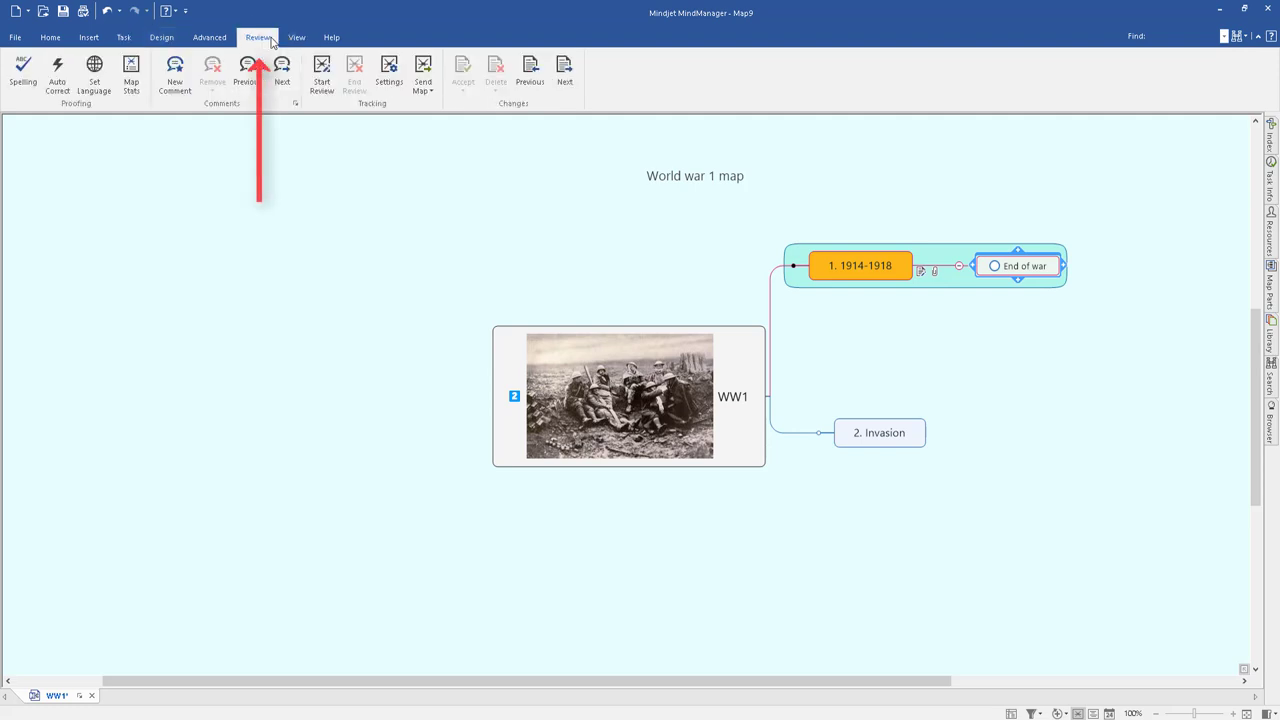
left_click(22, 70)
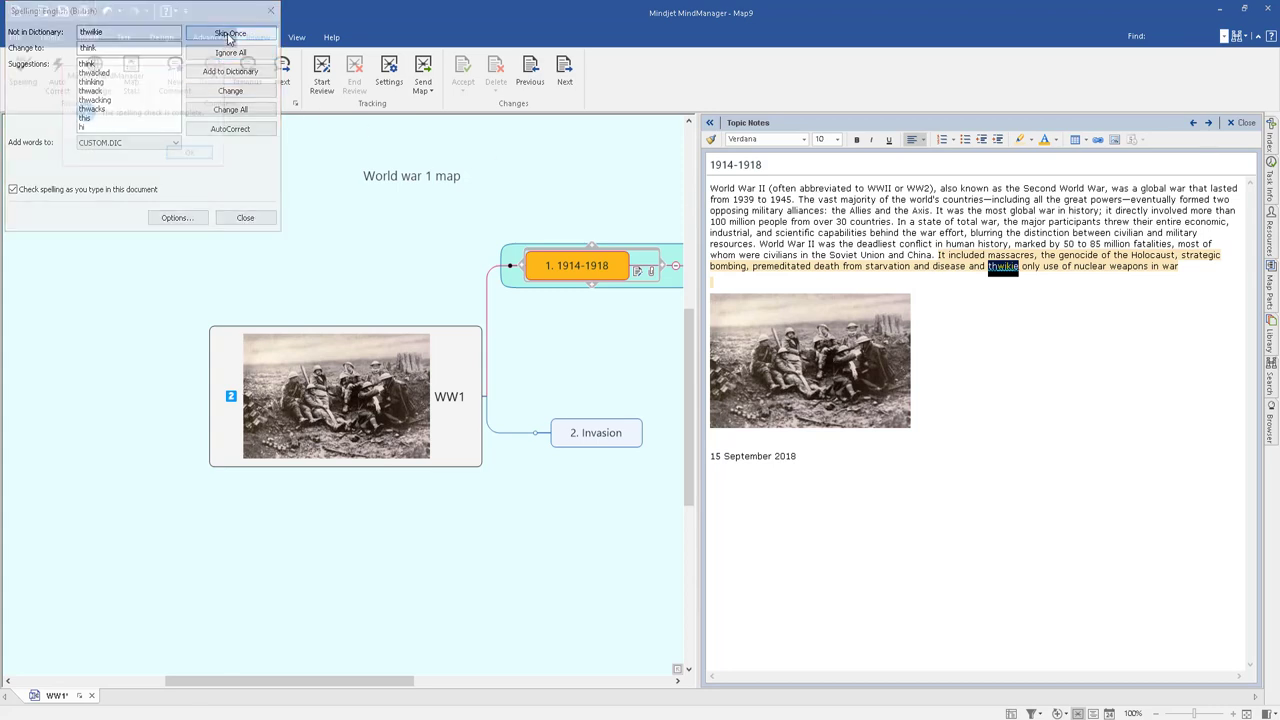
left_click(230, 33)
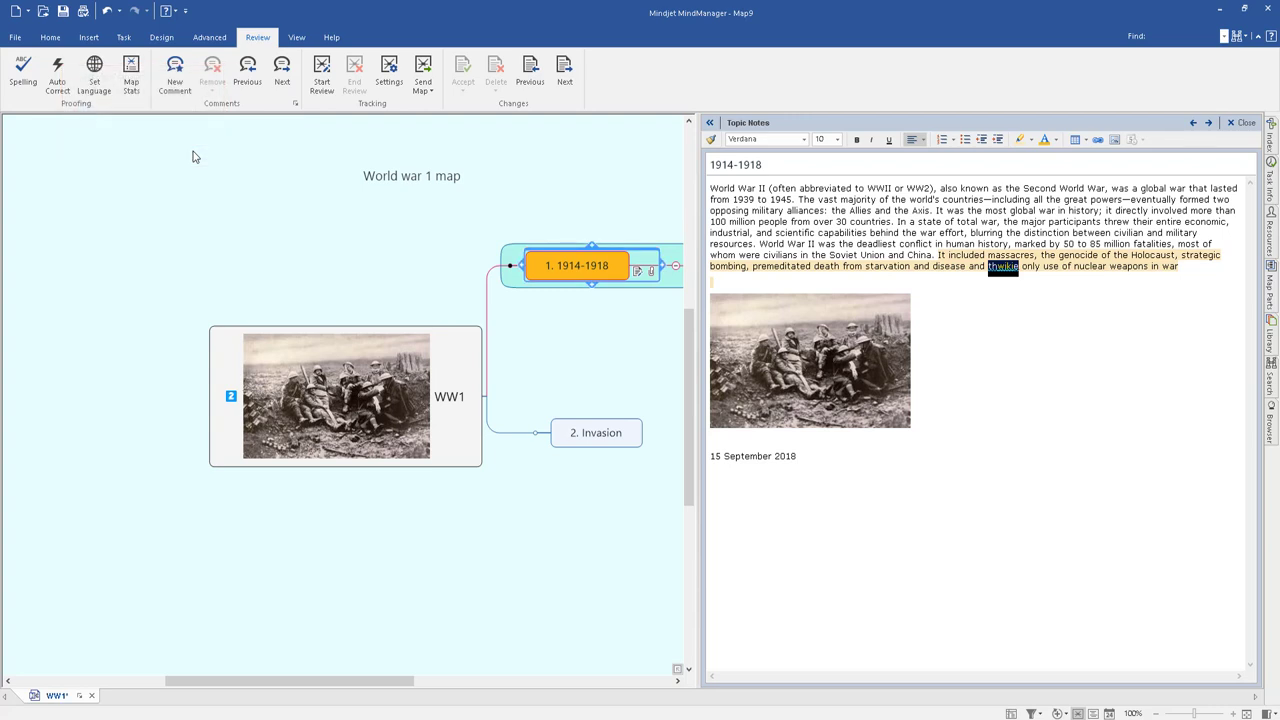
mouse_move(57, 70)
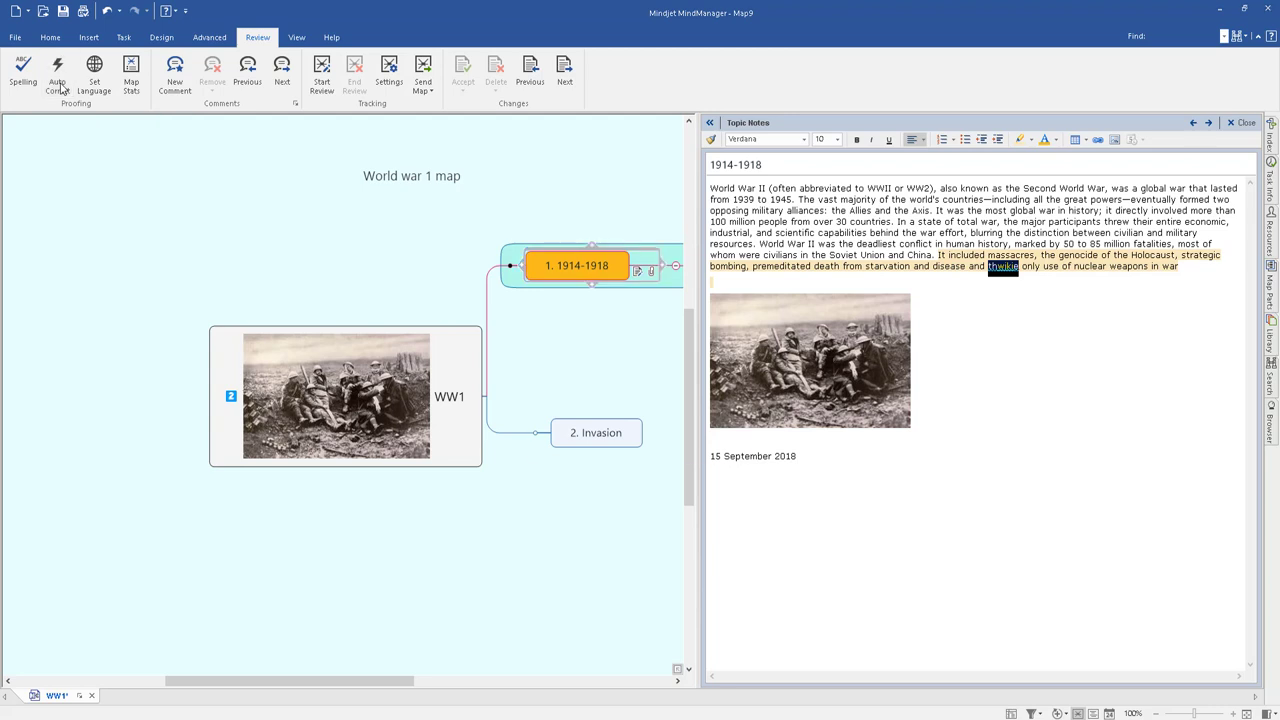
left_click(57, 70)
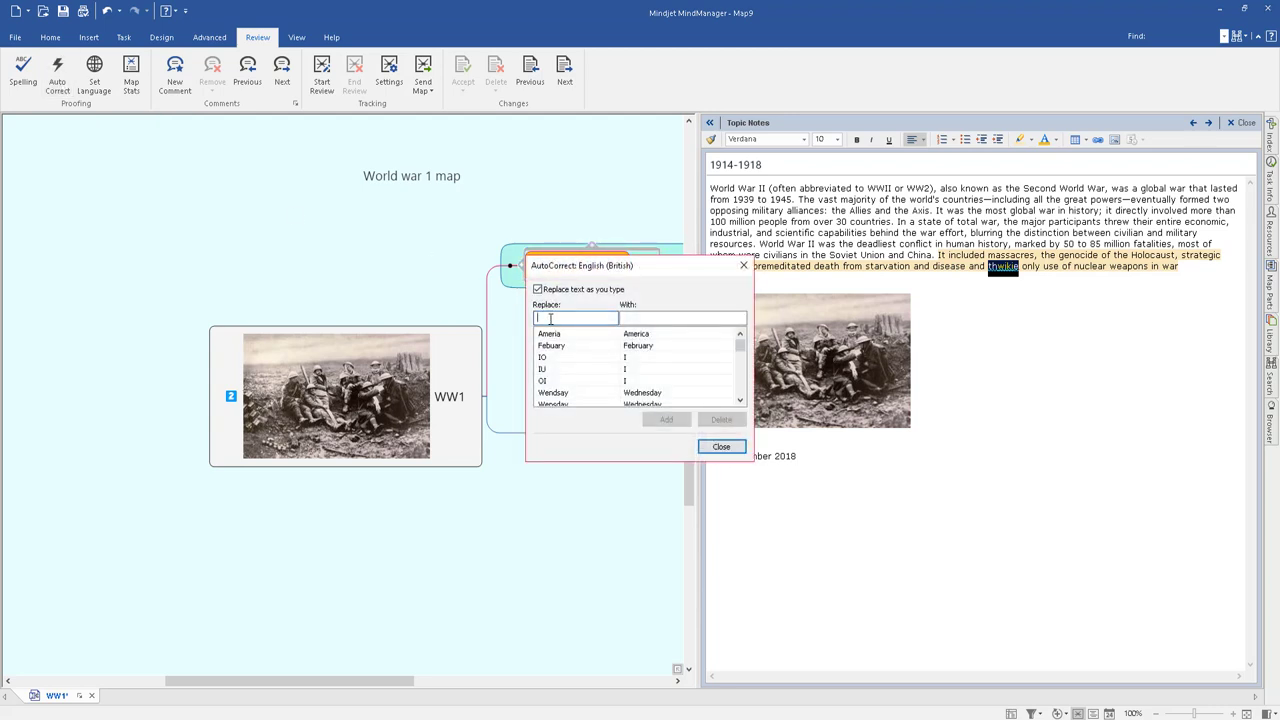
mouse_move(632, 318)
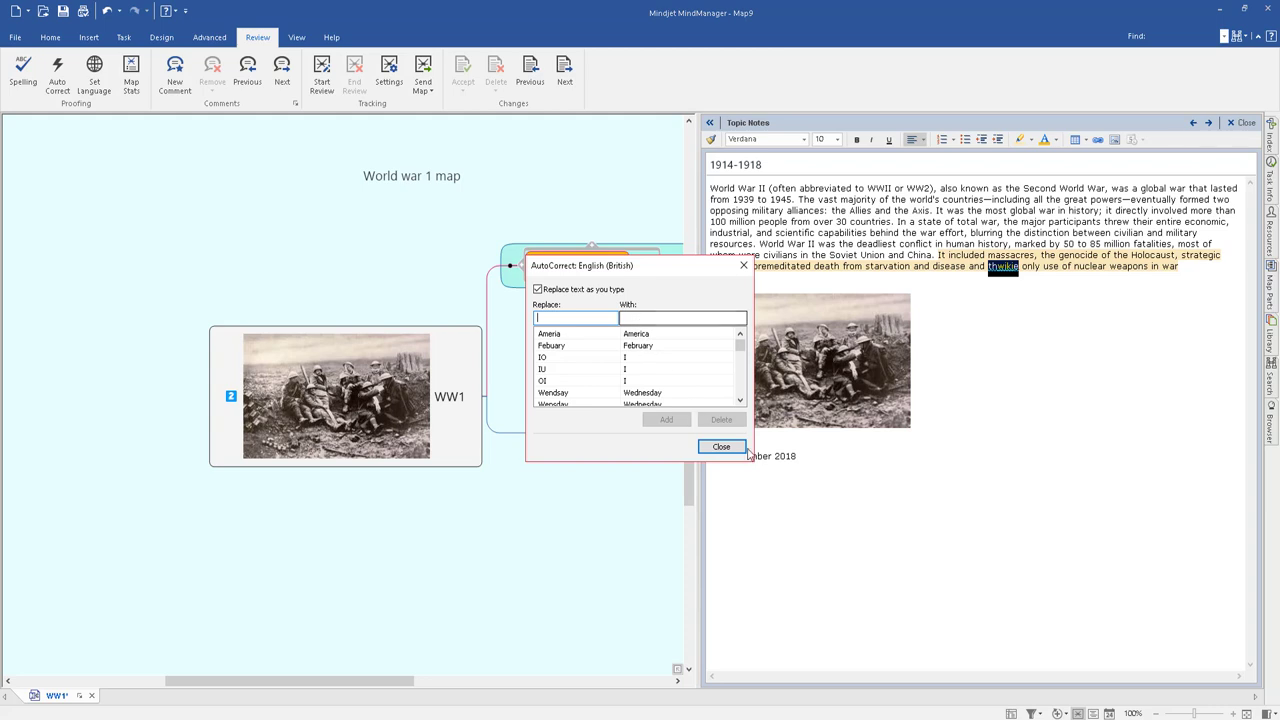
left_click(721, 446)
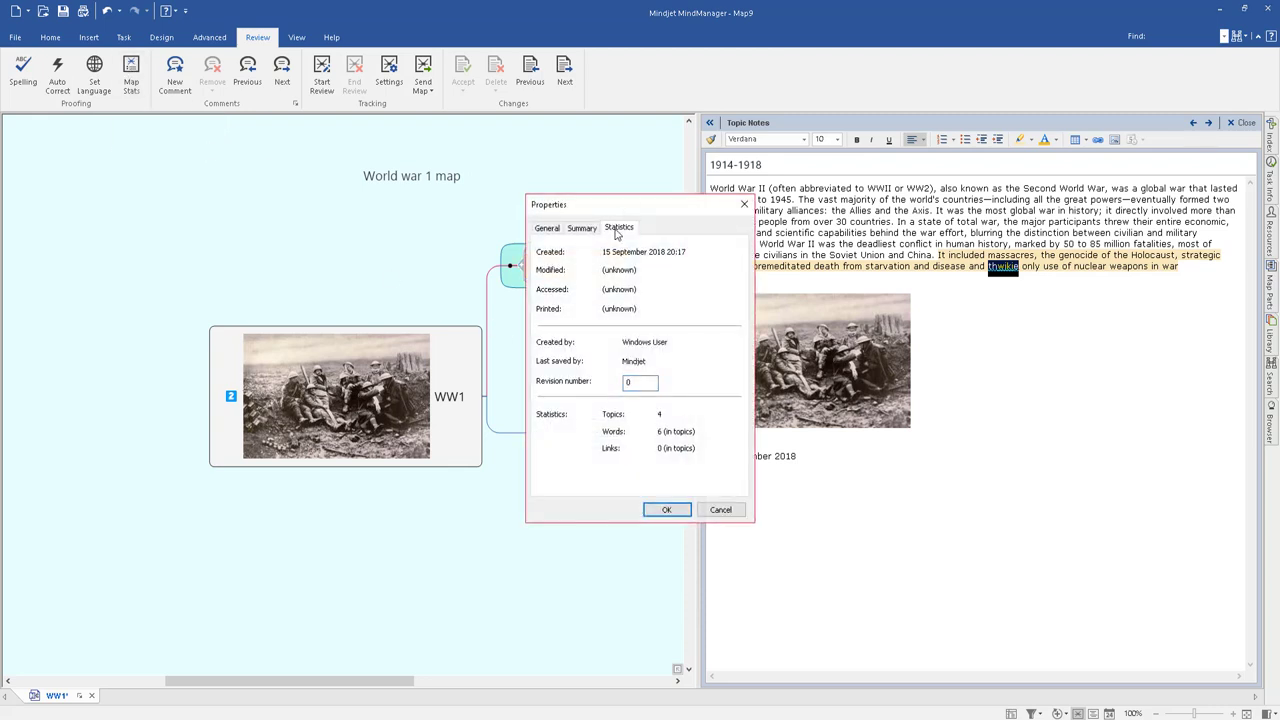
mouse_move(681, 453)
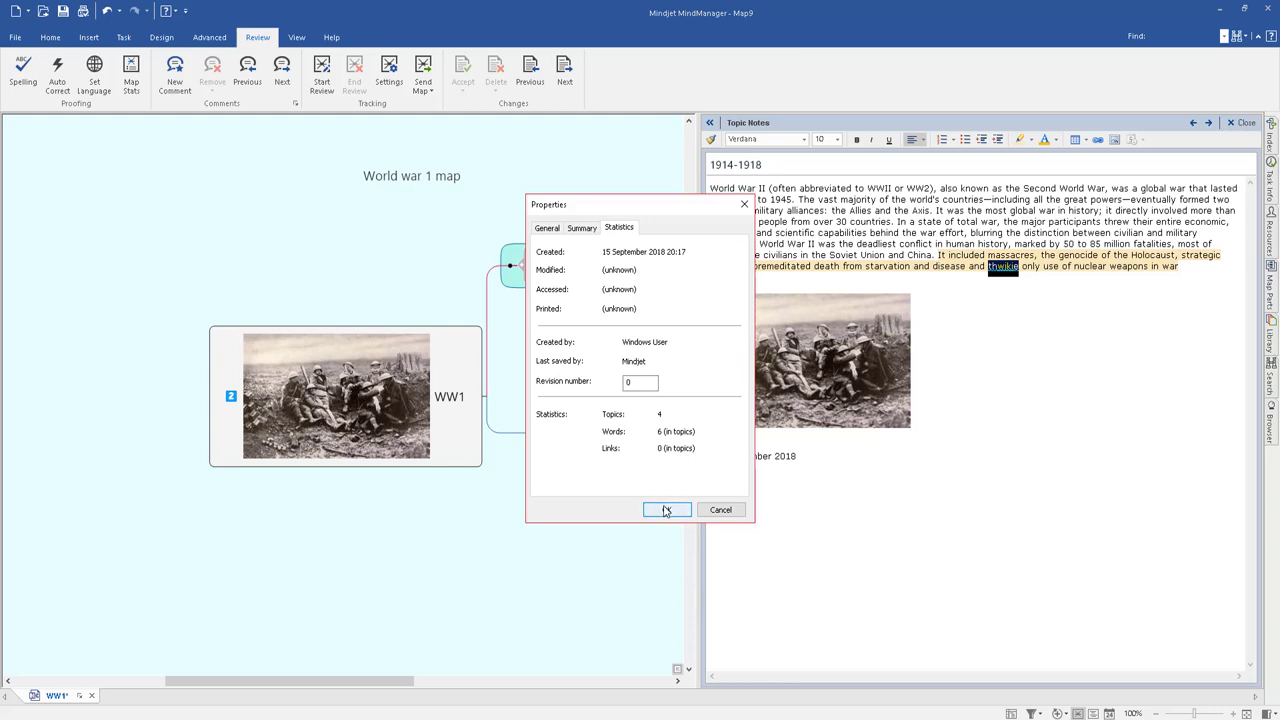
left_click(667, 510)
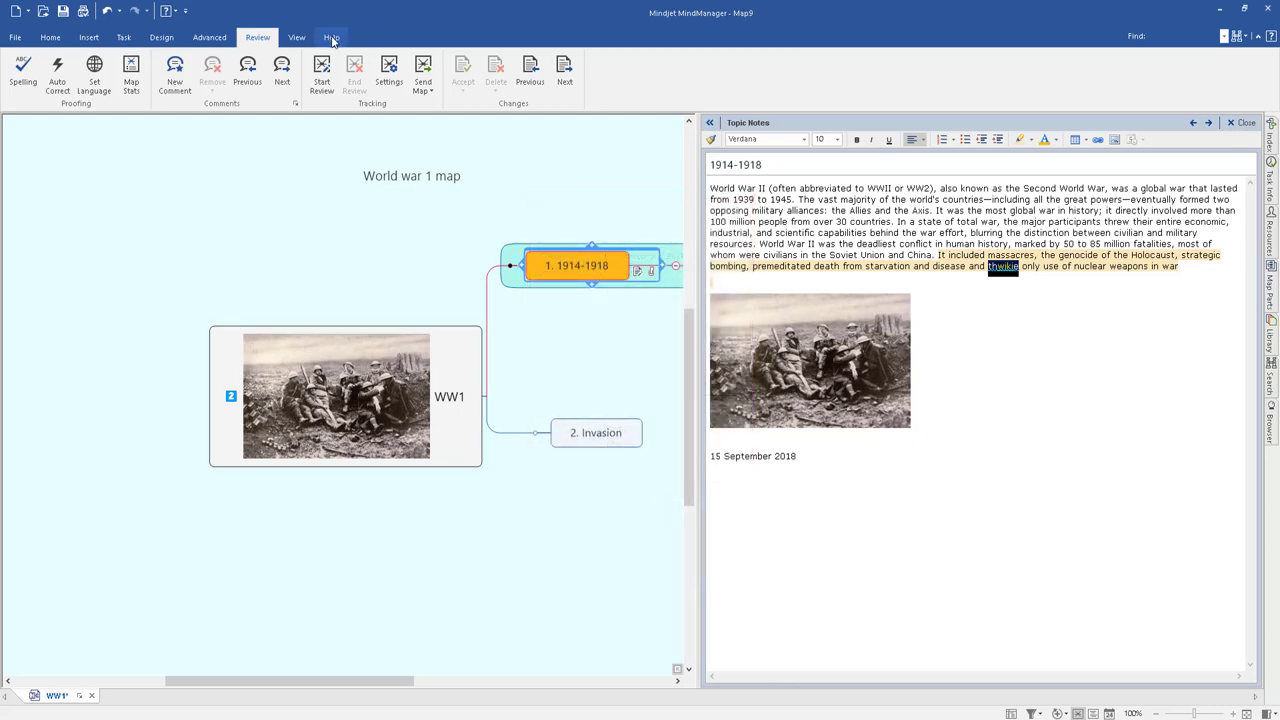
Hide the Topic Notes pane and switch to Outline view, selecting End of war.
left_click(297, 37)
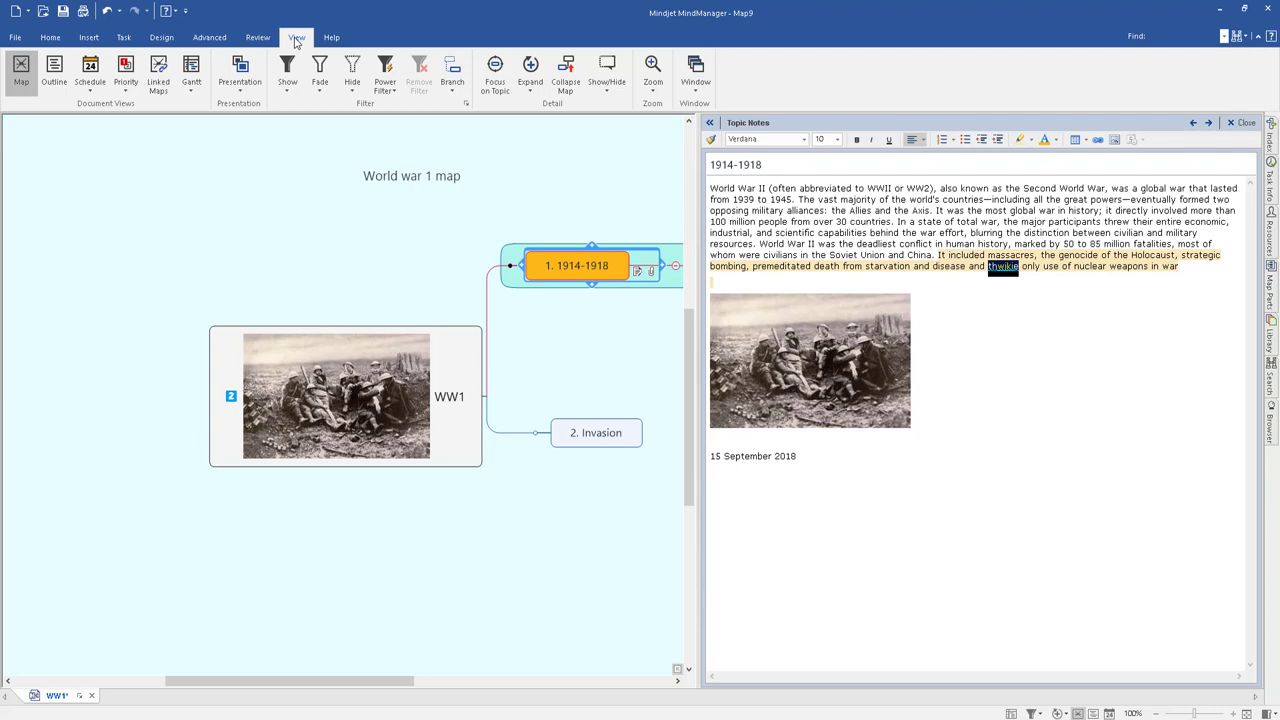
left_click(1244, 122)
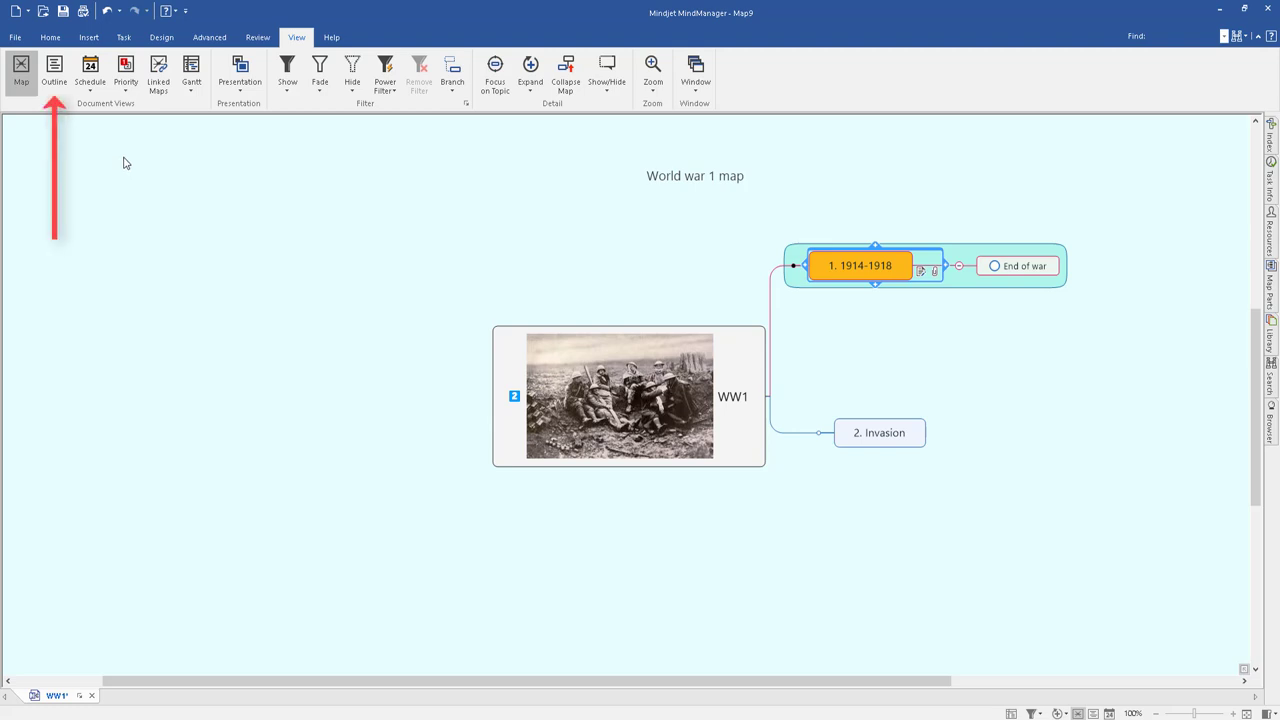
left_click(54, 72)
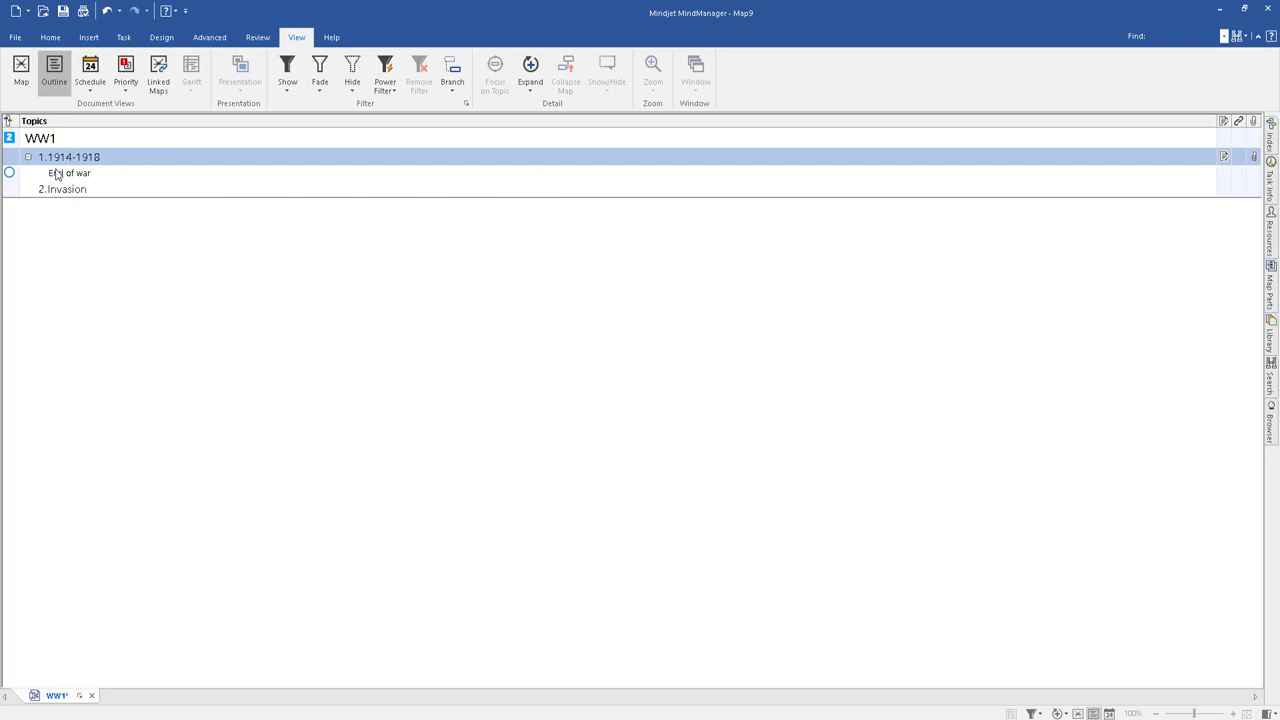
left_click(69, 173)
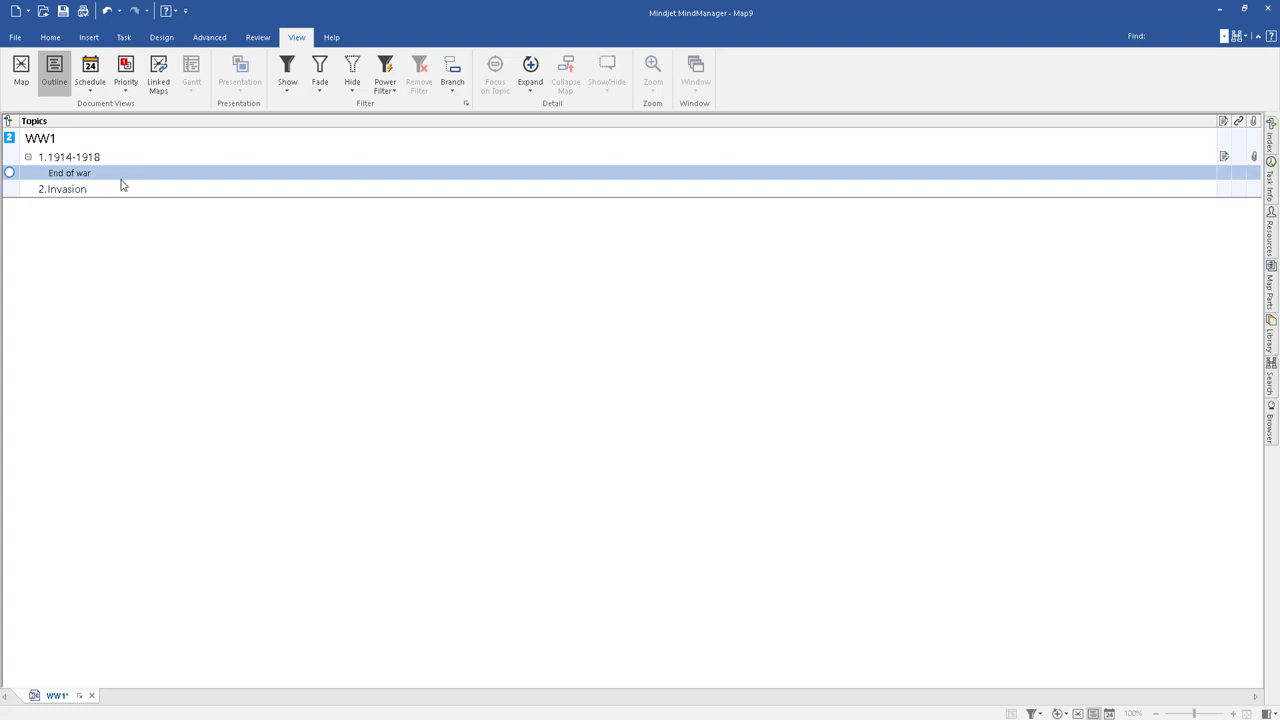
Start a Microsoft Word export from File > Export with Desktop as the destination.
left_click(21, 70)
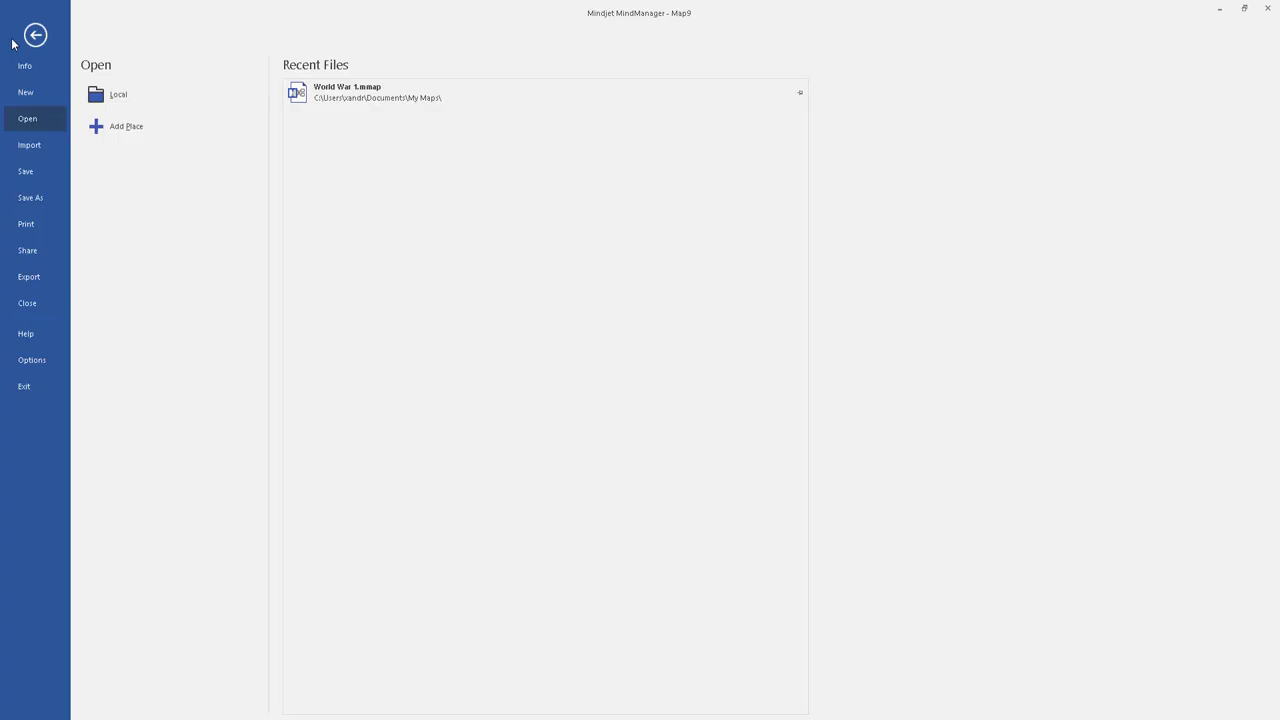
left_click(28, 276)
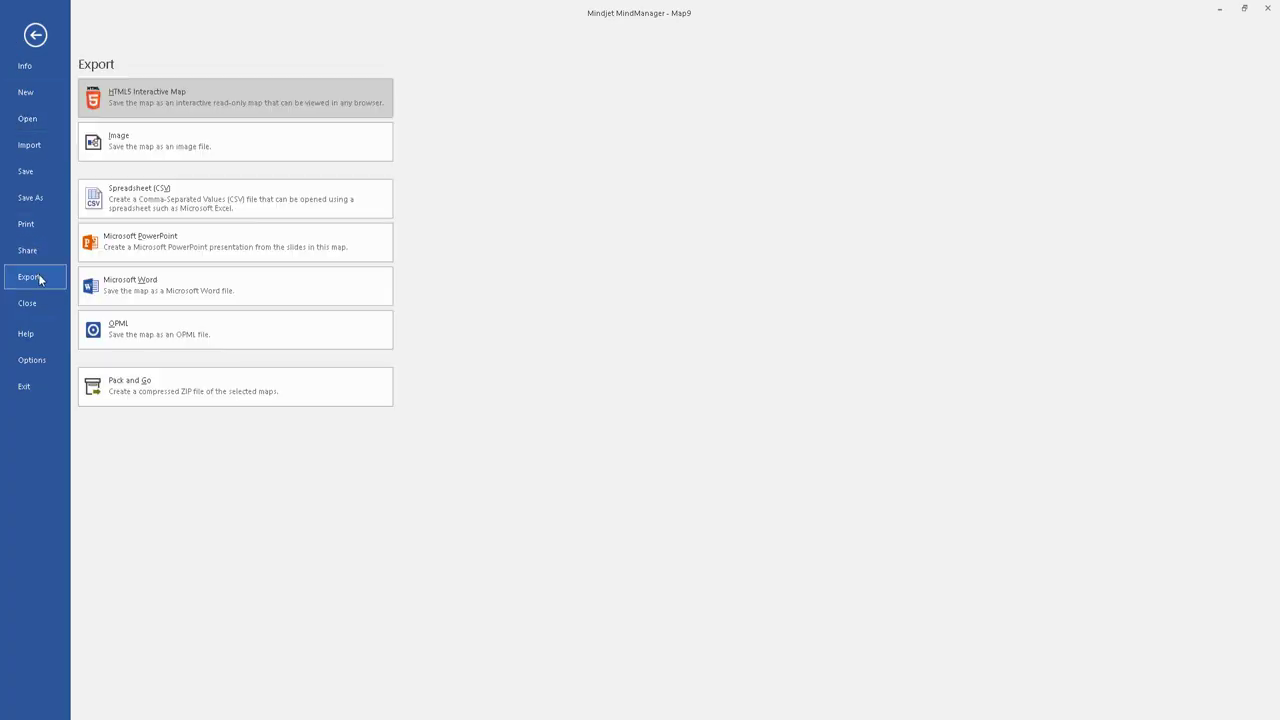
mouse_move(240, 146)
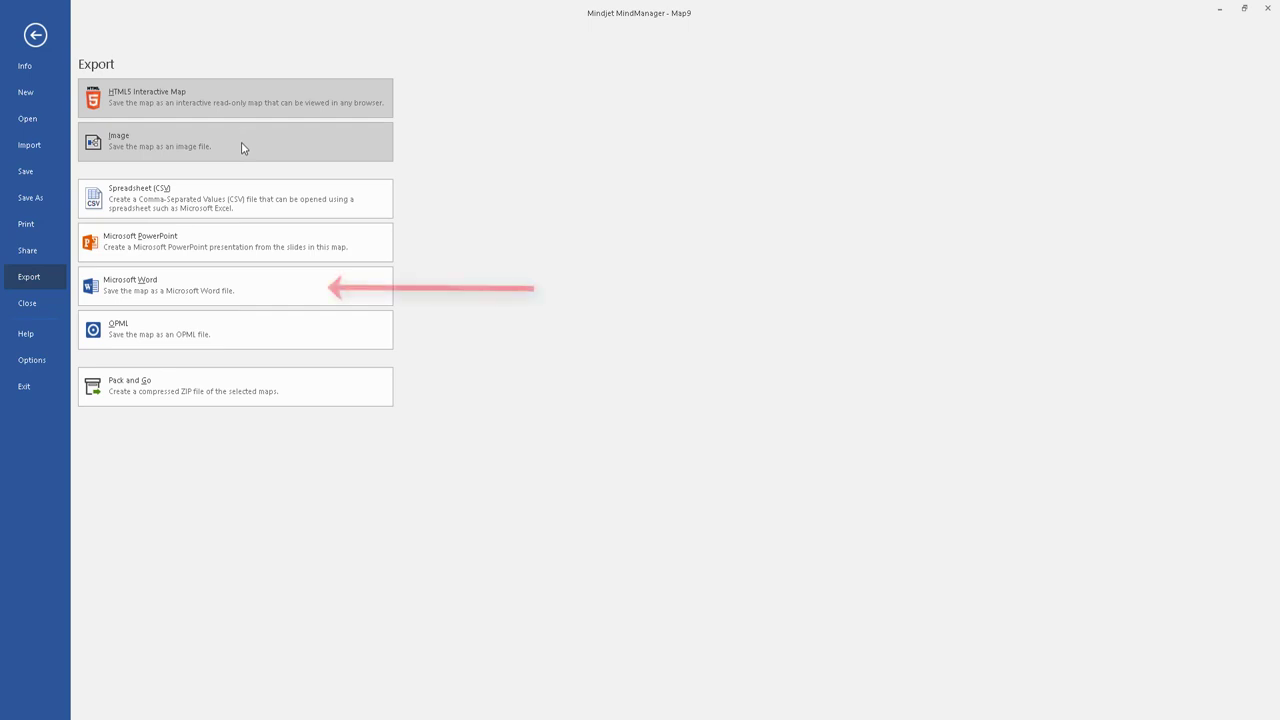
mouse_move(237, 247)
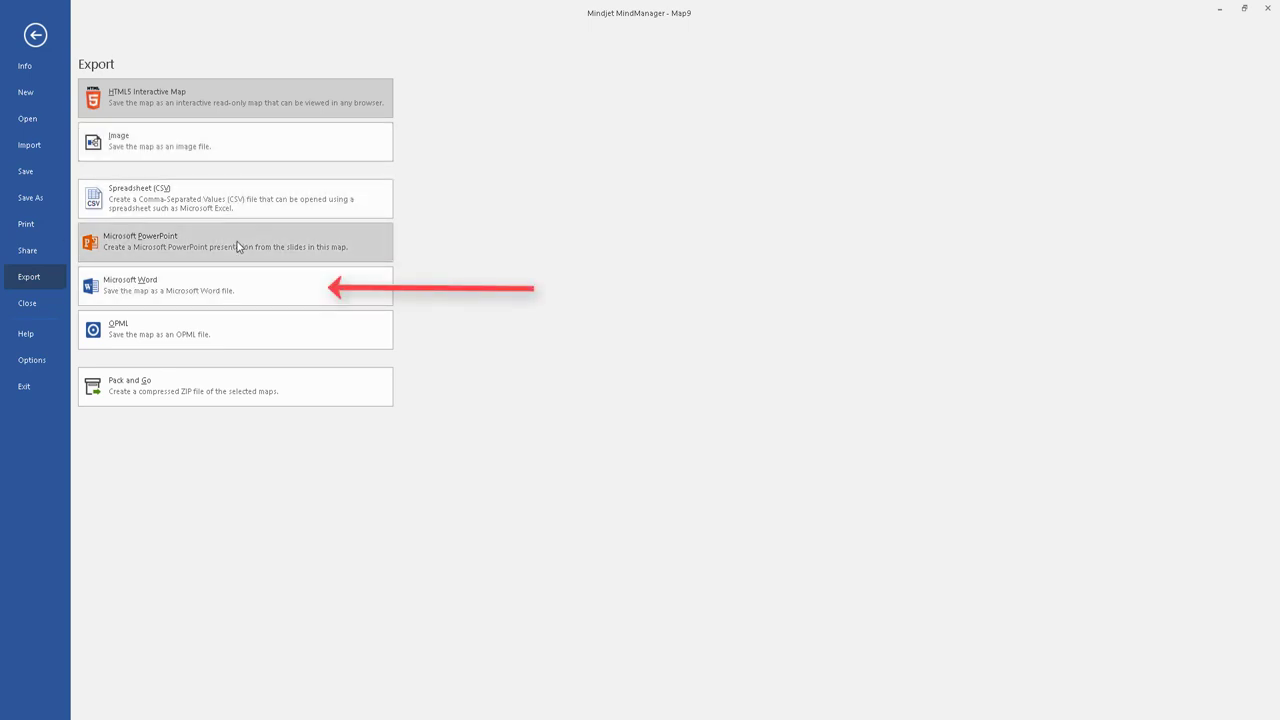
left_click(235, 285)
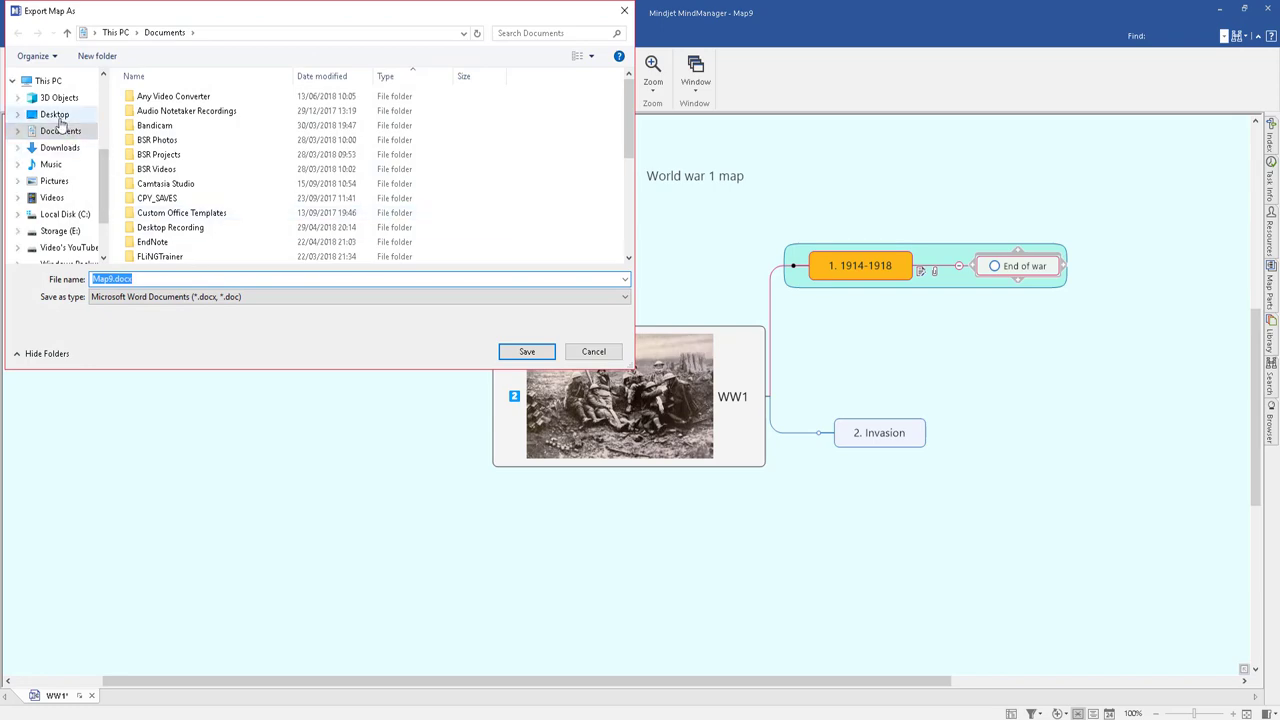
left_click(54, 114)
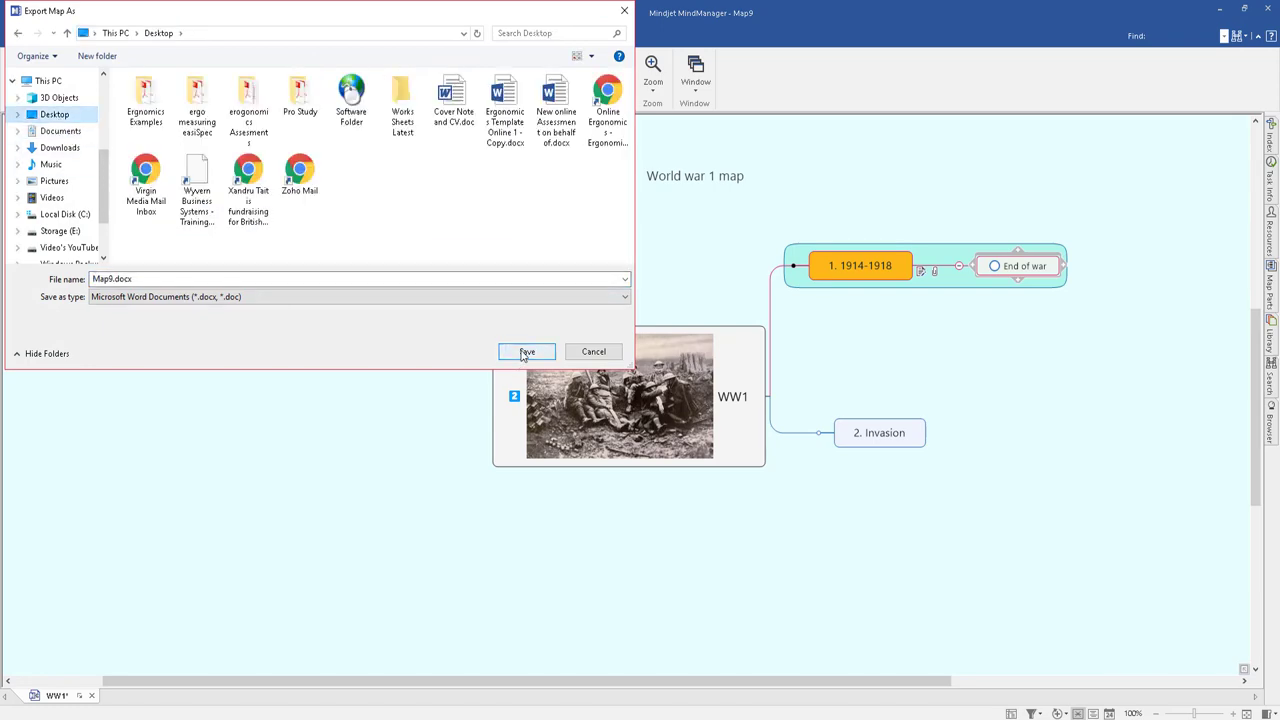
Export Map9.docx with no numbering scheme and open the resulting Word document.
left_click(526, 351)
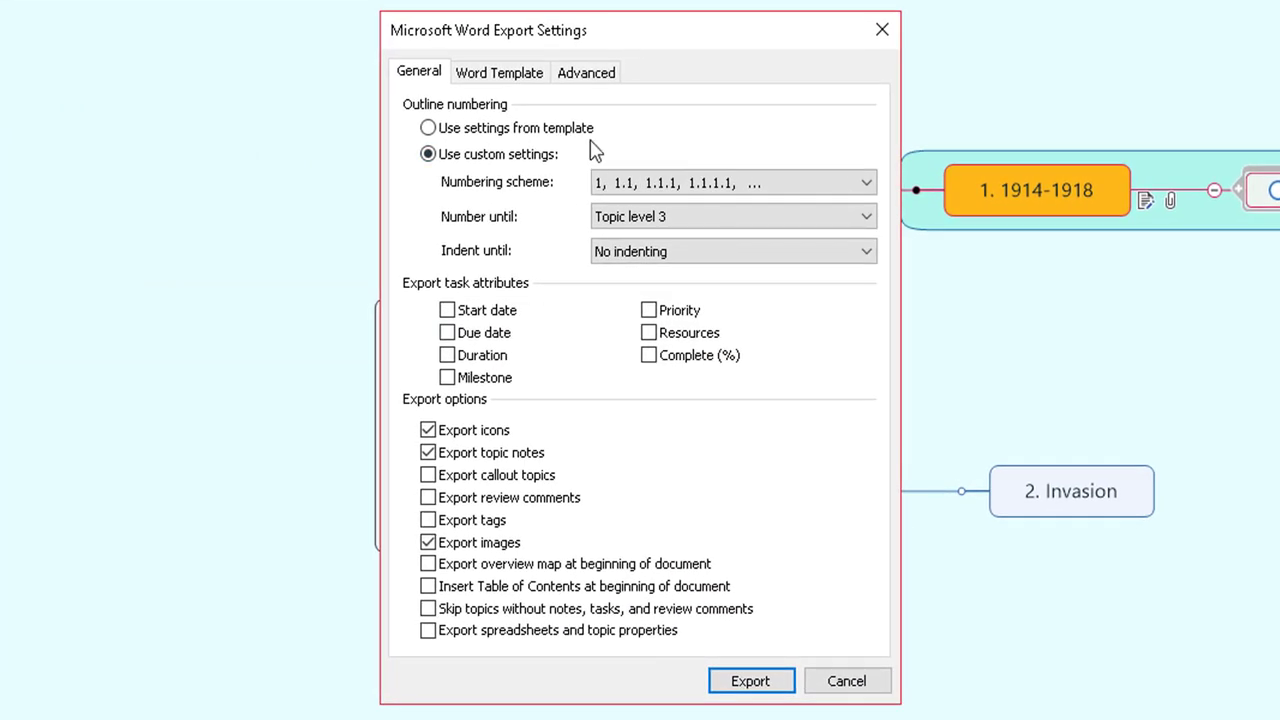
left_click(730, 182)
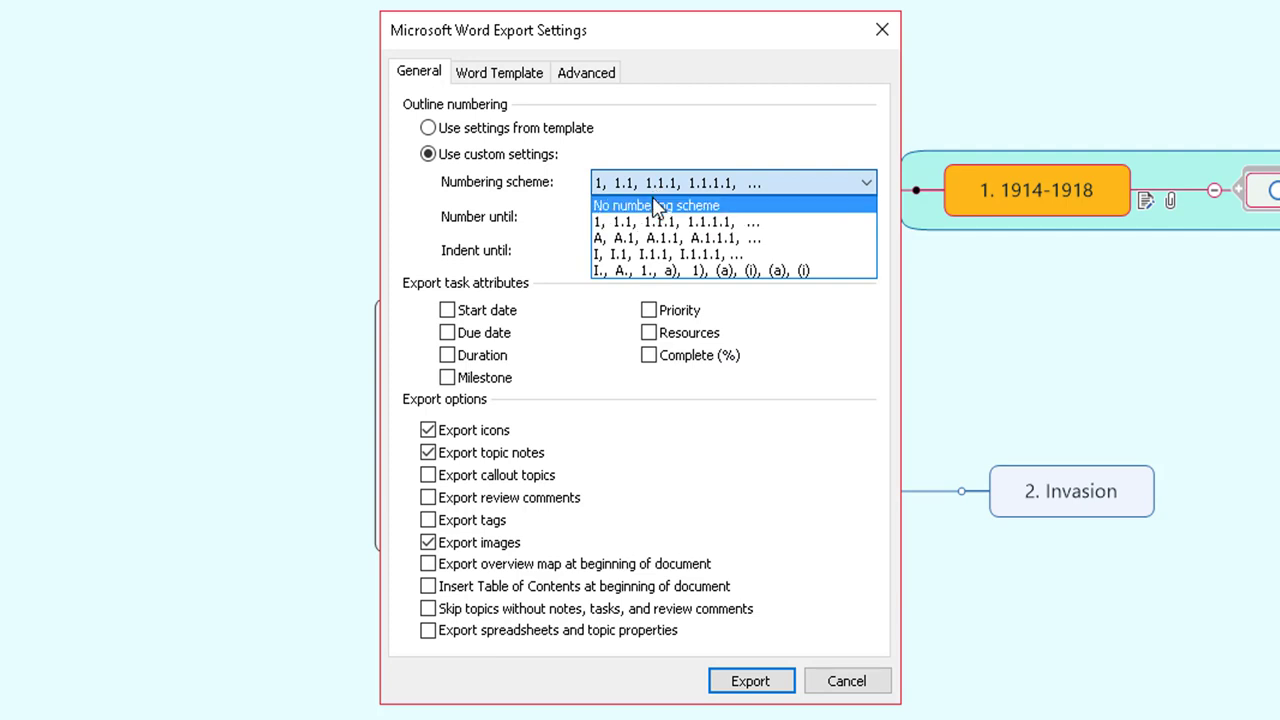
left_click(656, 205)
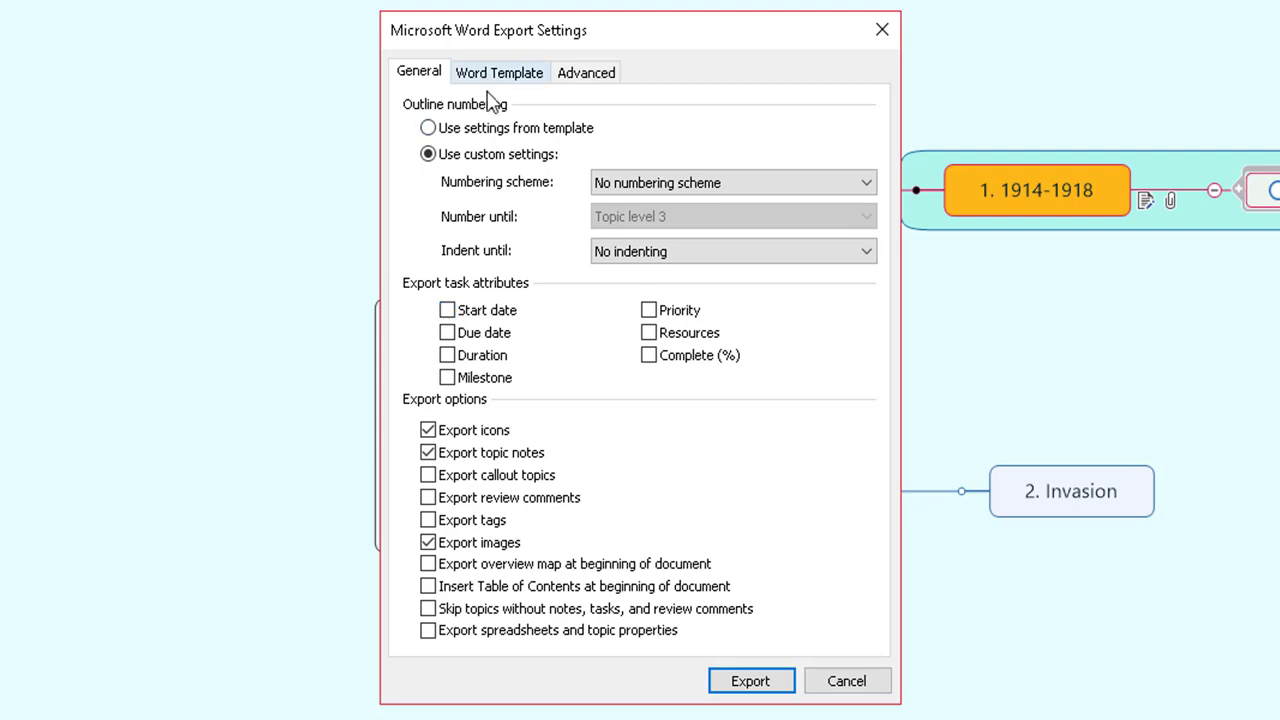
left_click(751, 680)
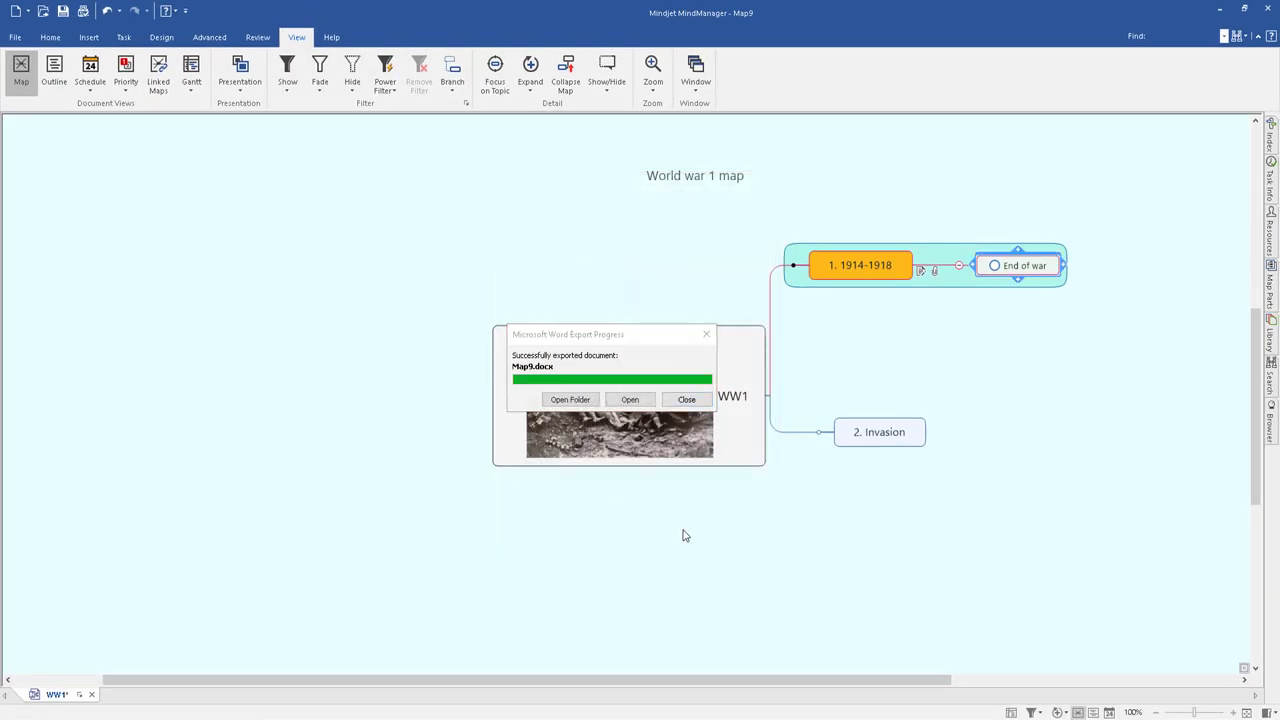
left_click(630, 399)
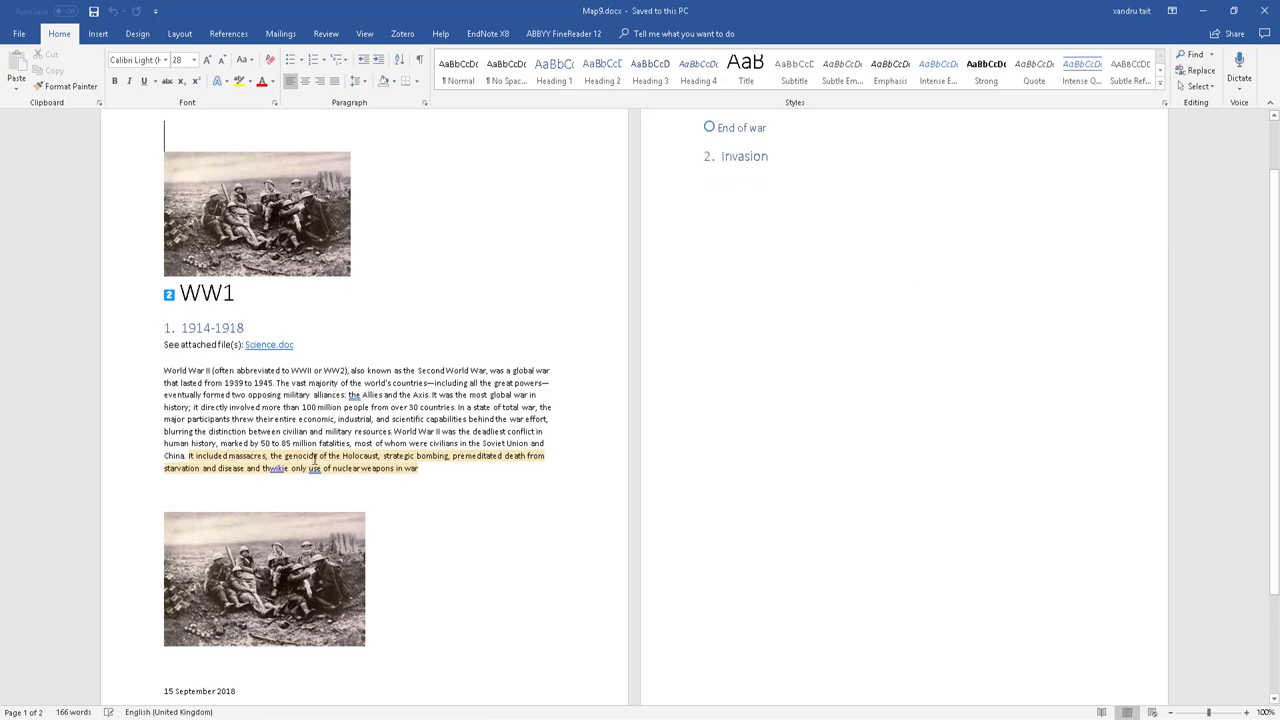
mouse_move(277, 468)
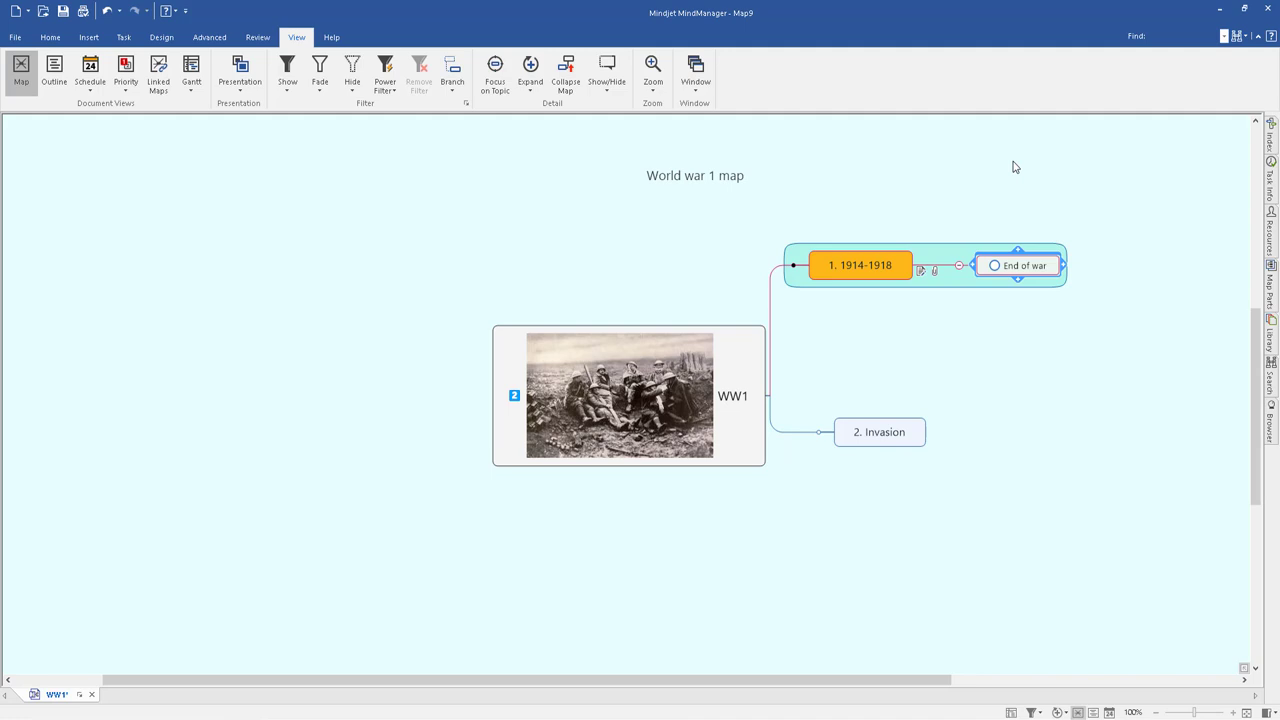
Open task info for Invasion and give it priority 1.
left_click(880, 432)
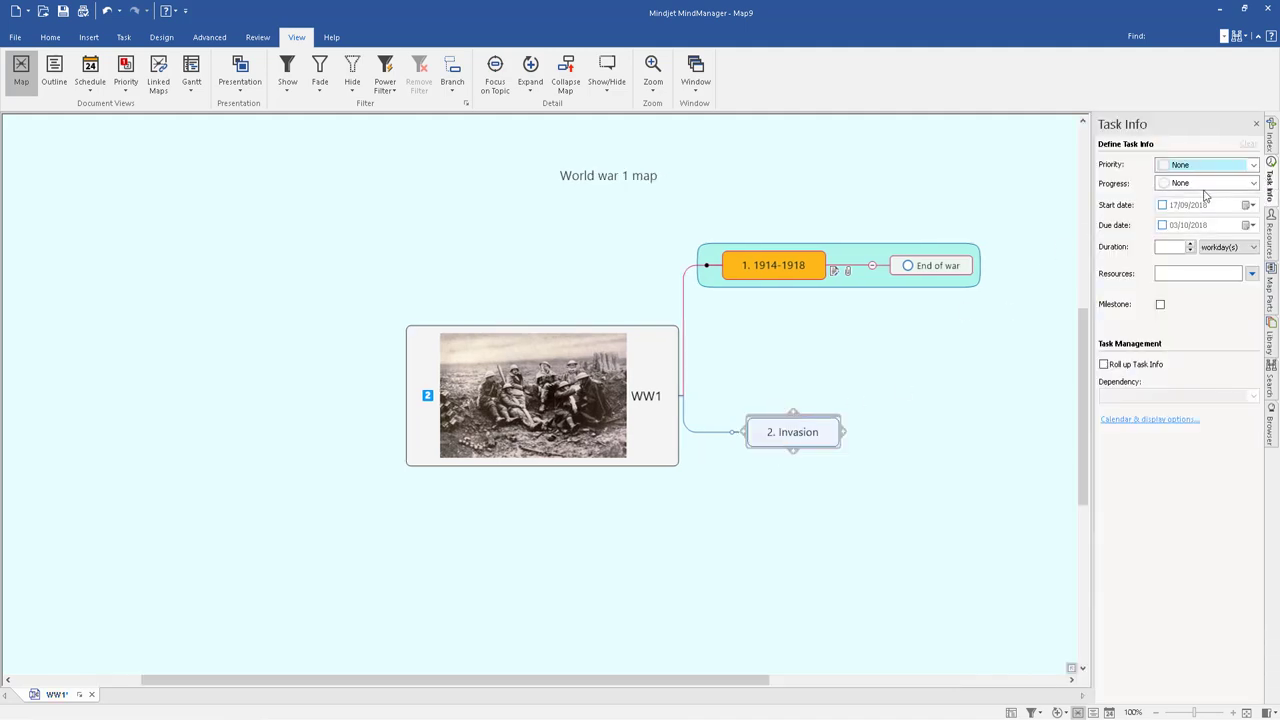
left_click(1251, 164)
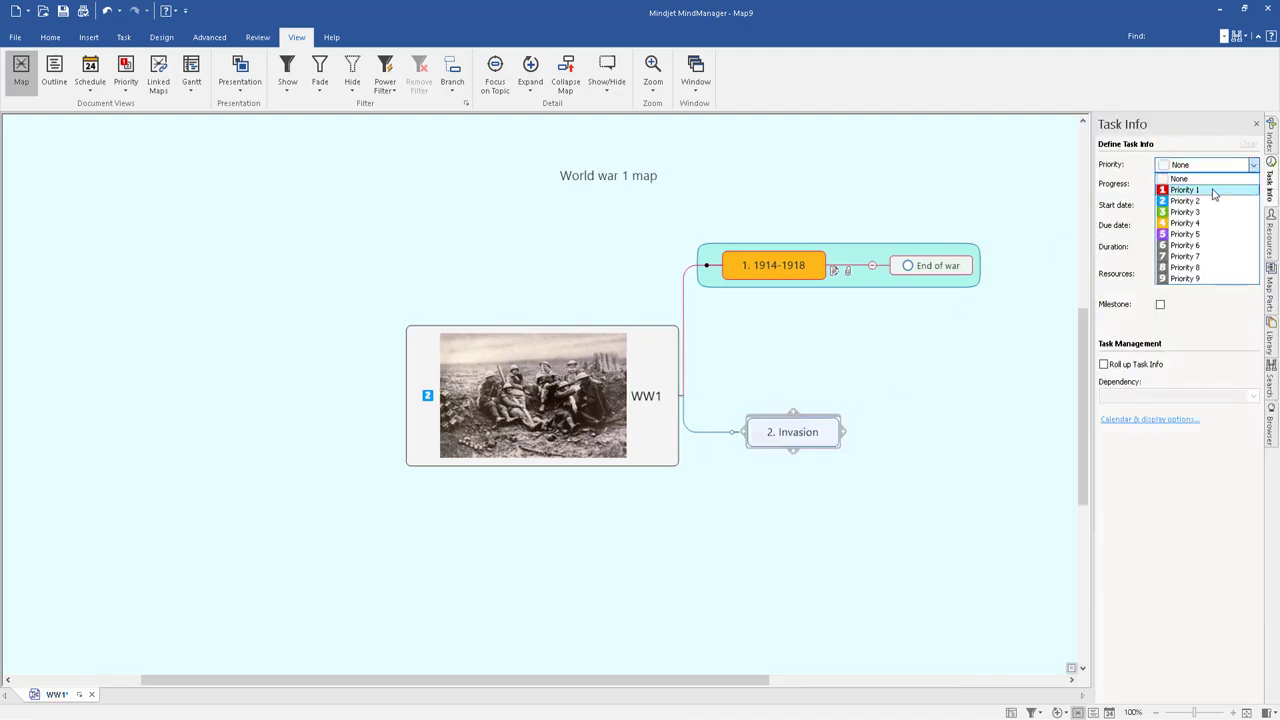
left_click(1184, 190)
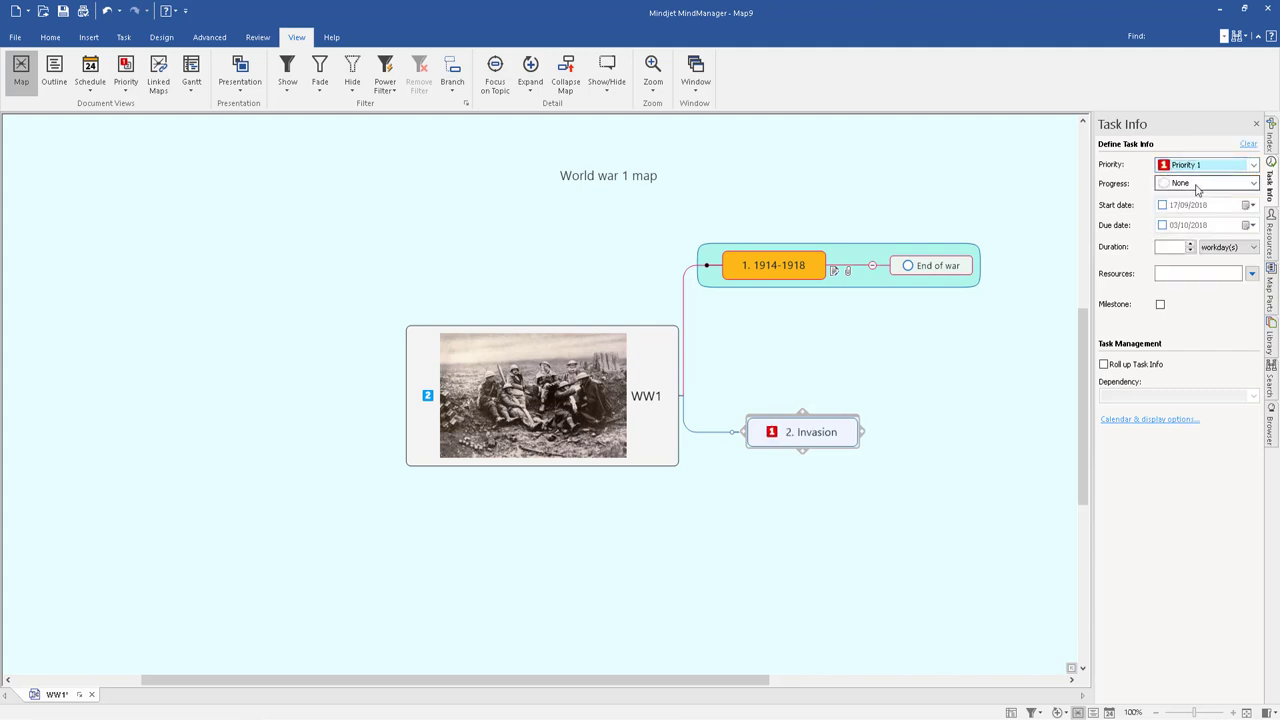
left_click(1251, 183)
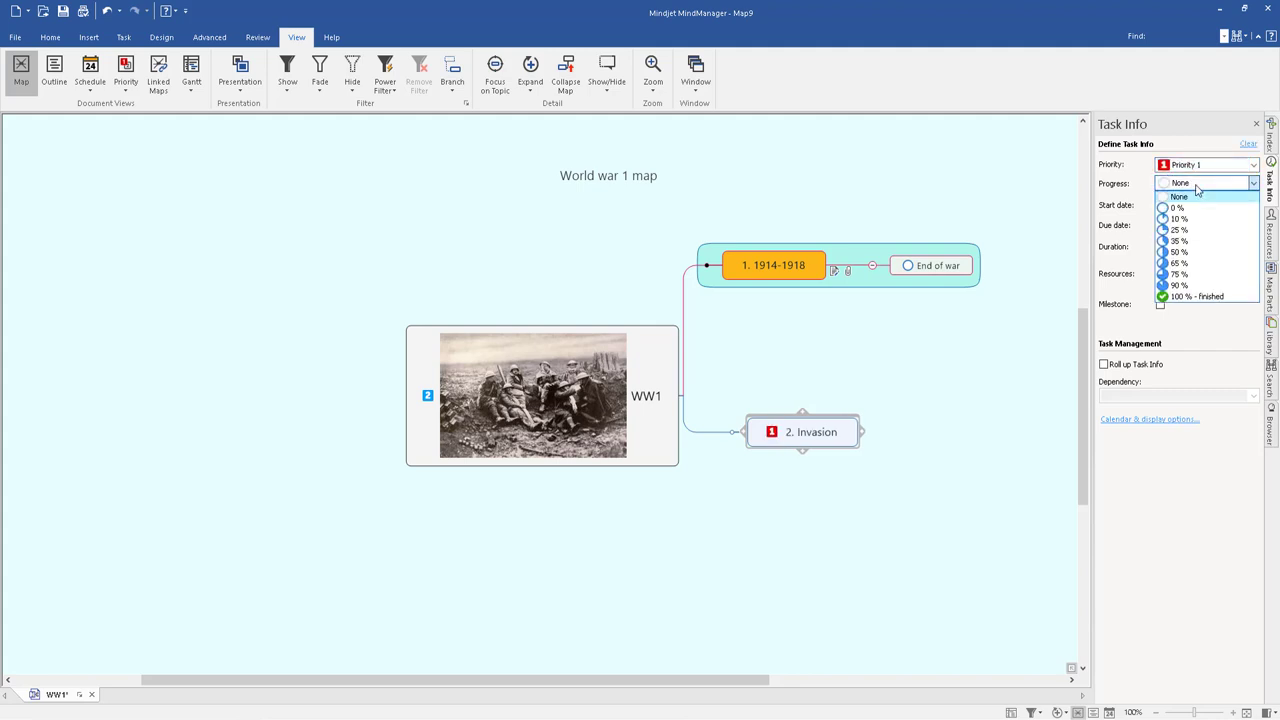
left_click(1179, 196)
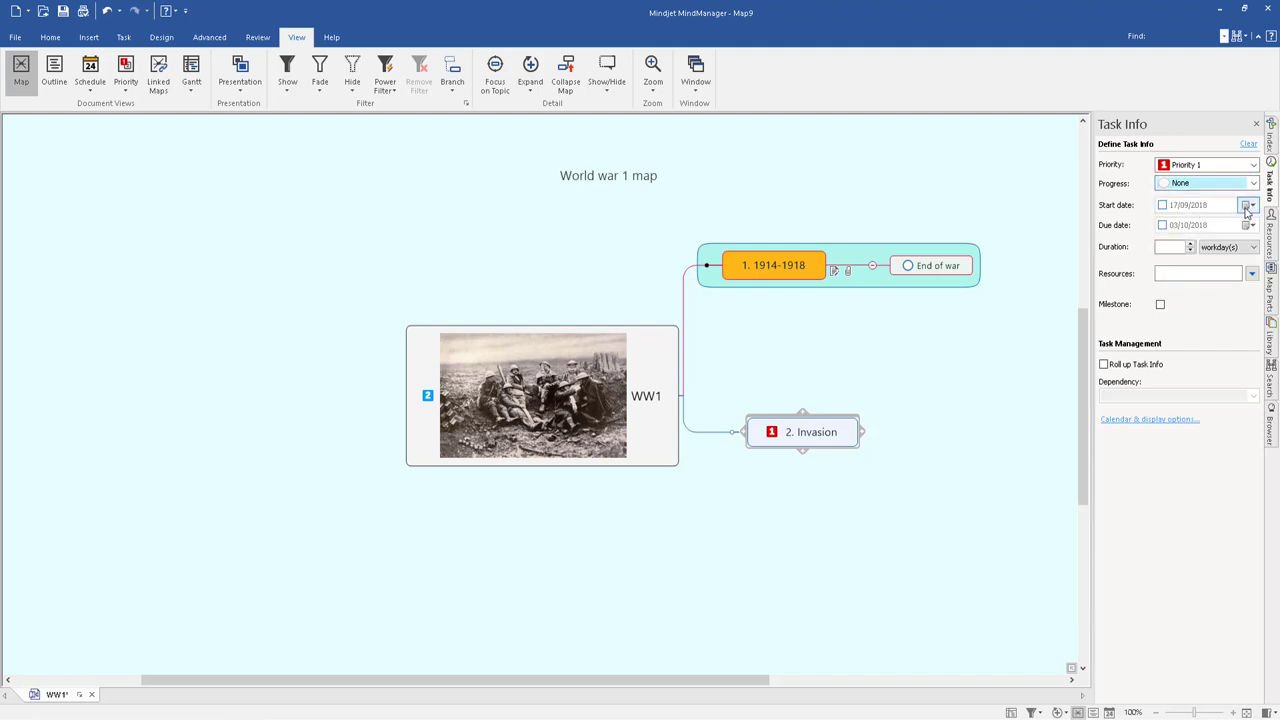
Schedule Invasion from 17/09/2018 to 27/09/2018 with a 9-workday duration.
left_click(1247, 205)
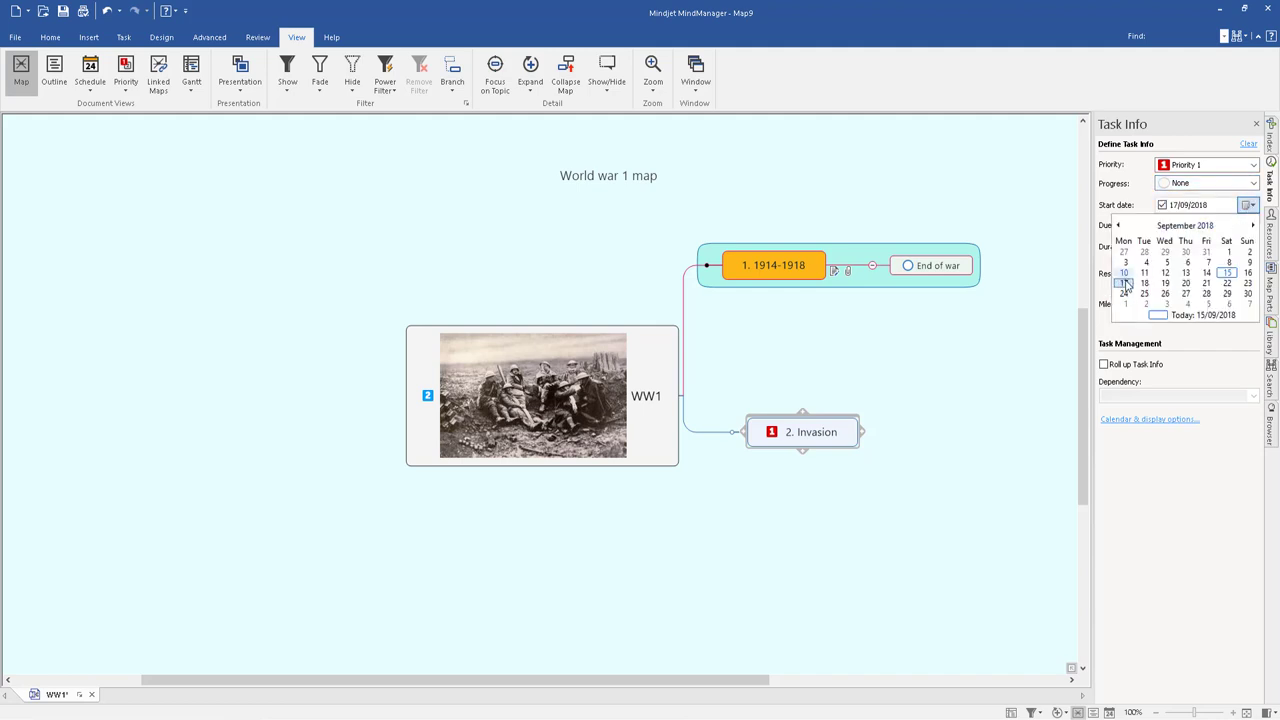
left_click(1124, 282)
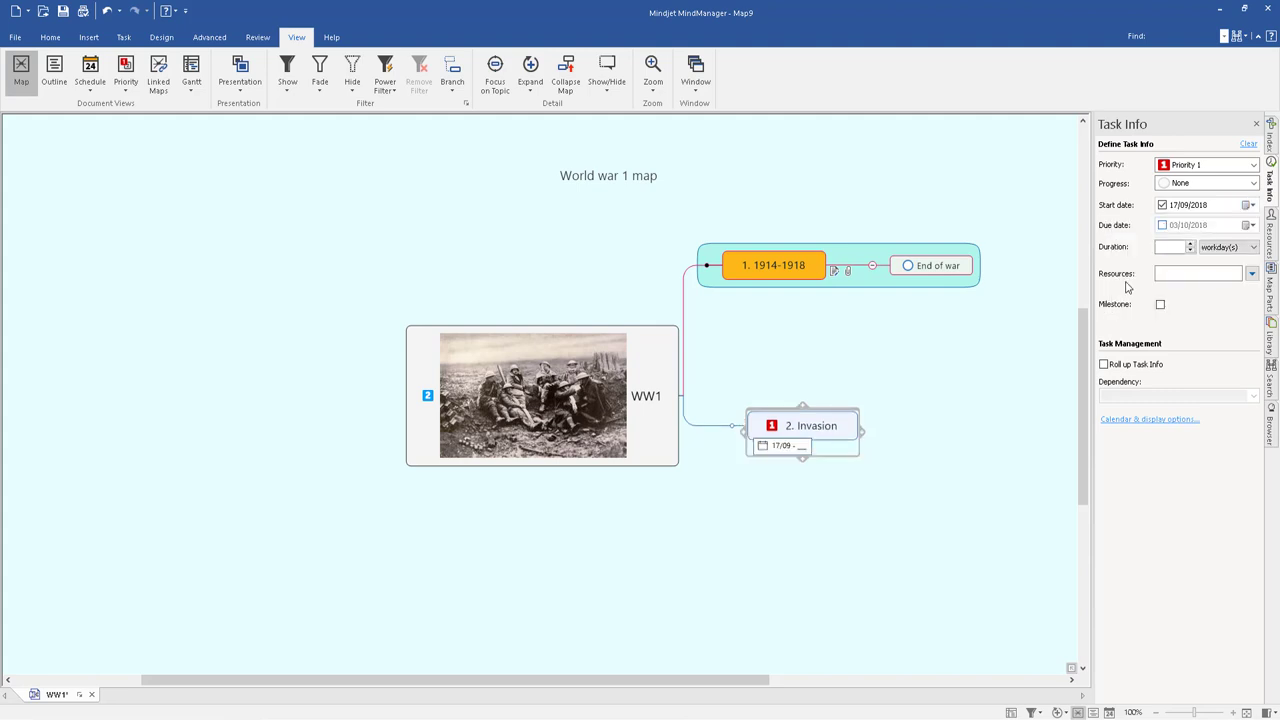
left_click(1250, 225)
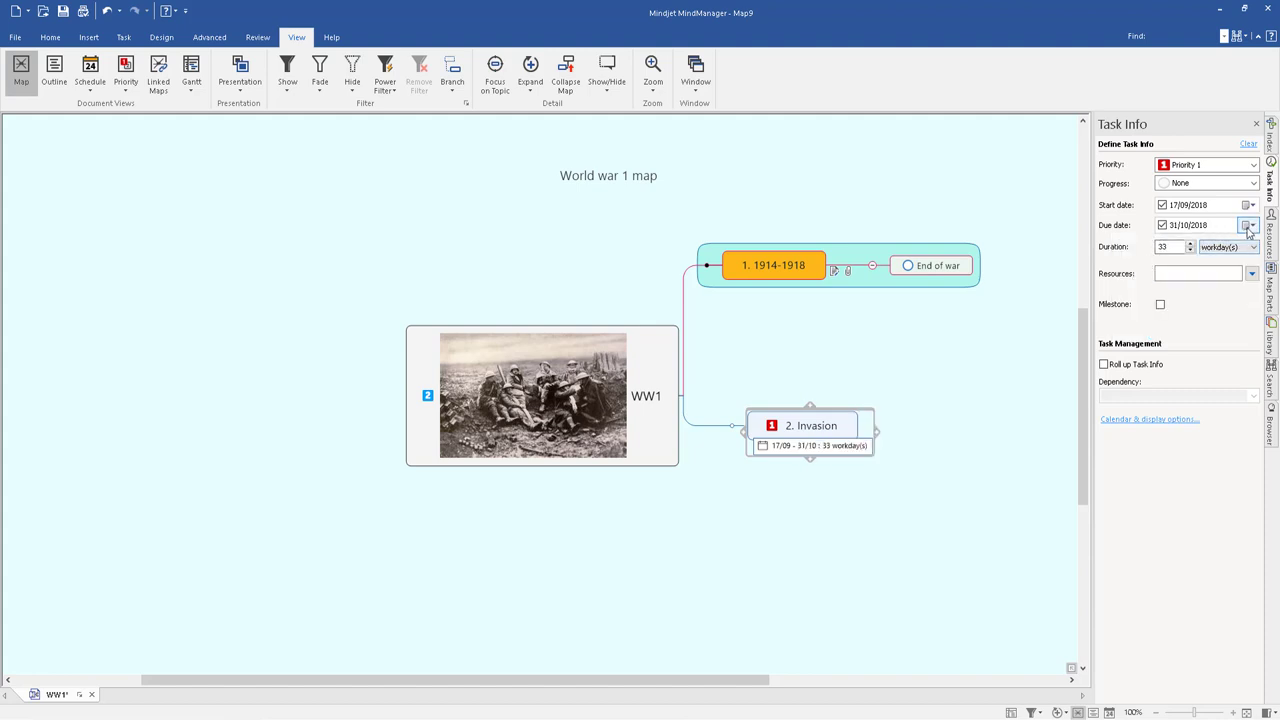
left_click(1249, 225)
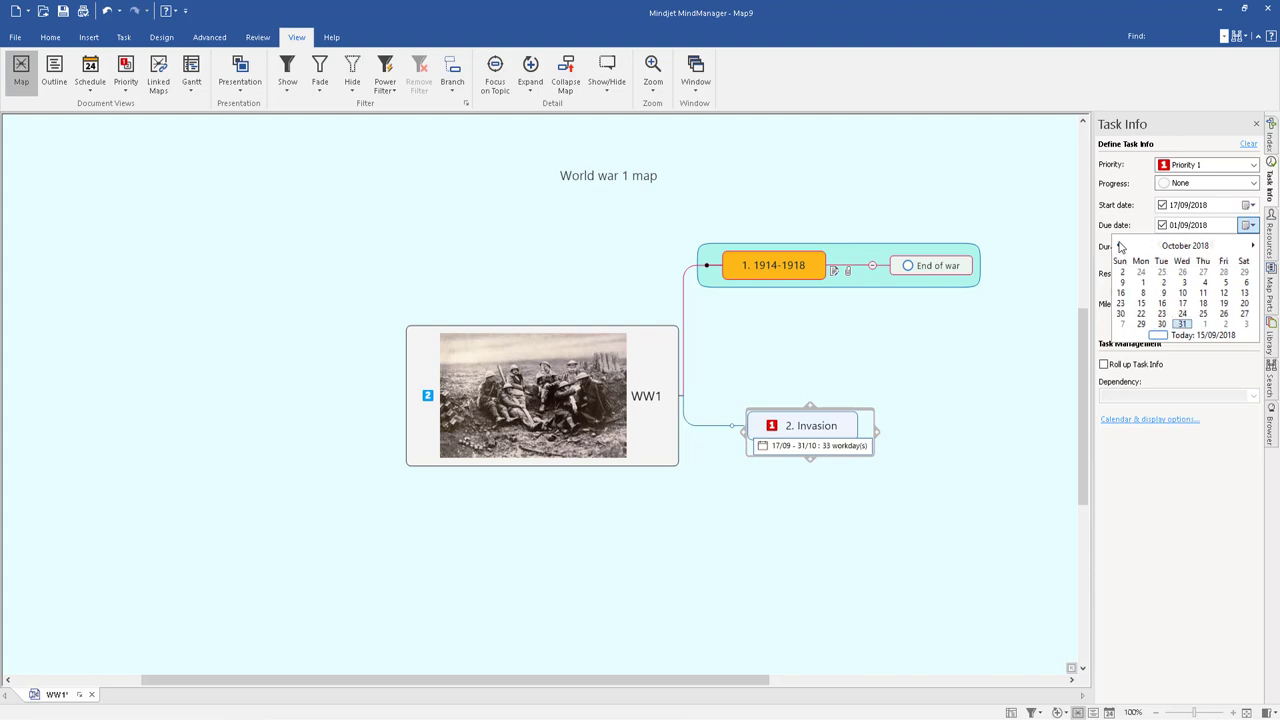
left_click(1120, 245)
type("10")
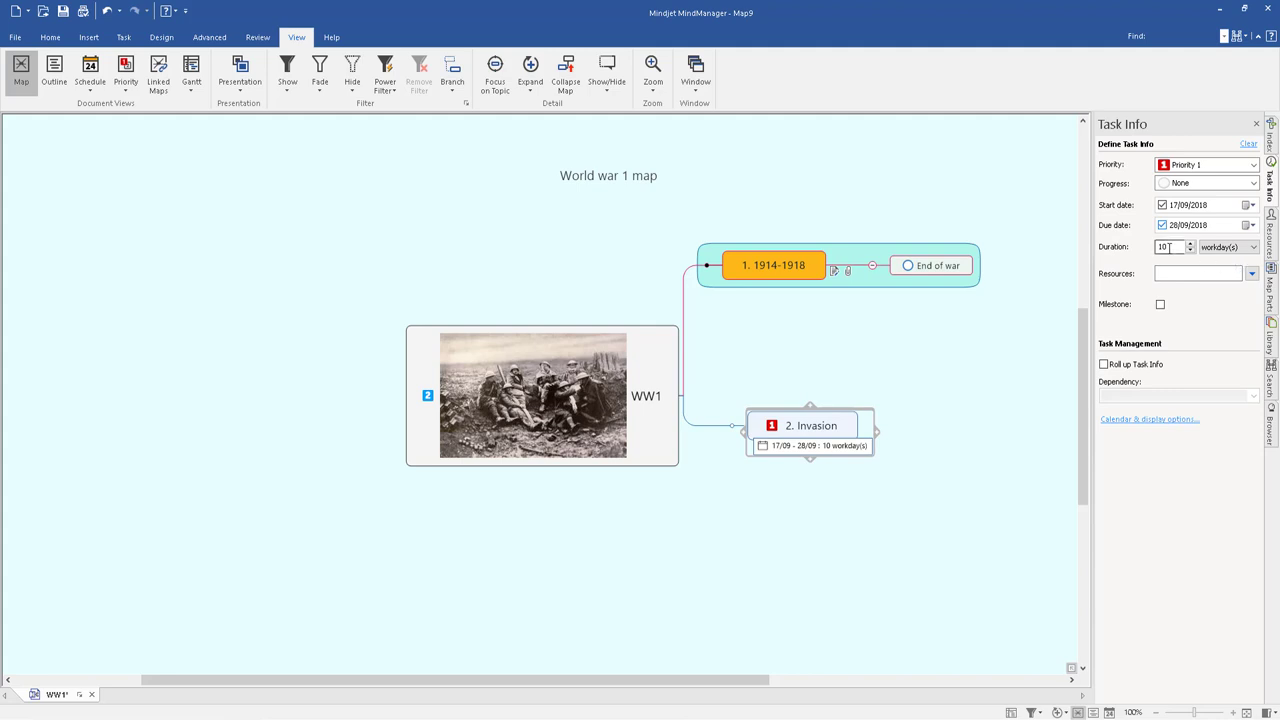
left_click(1190, 250)
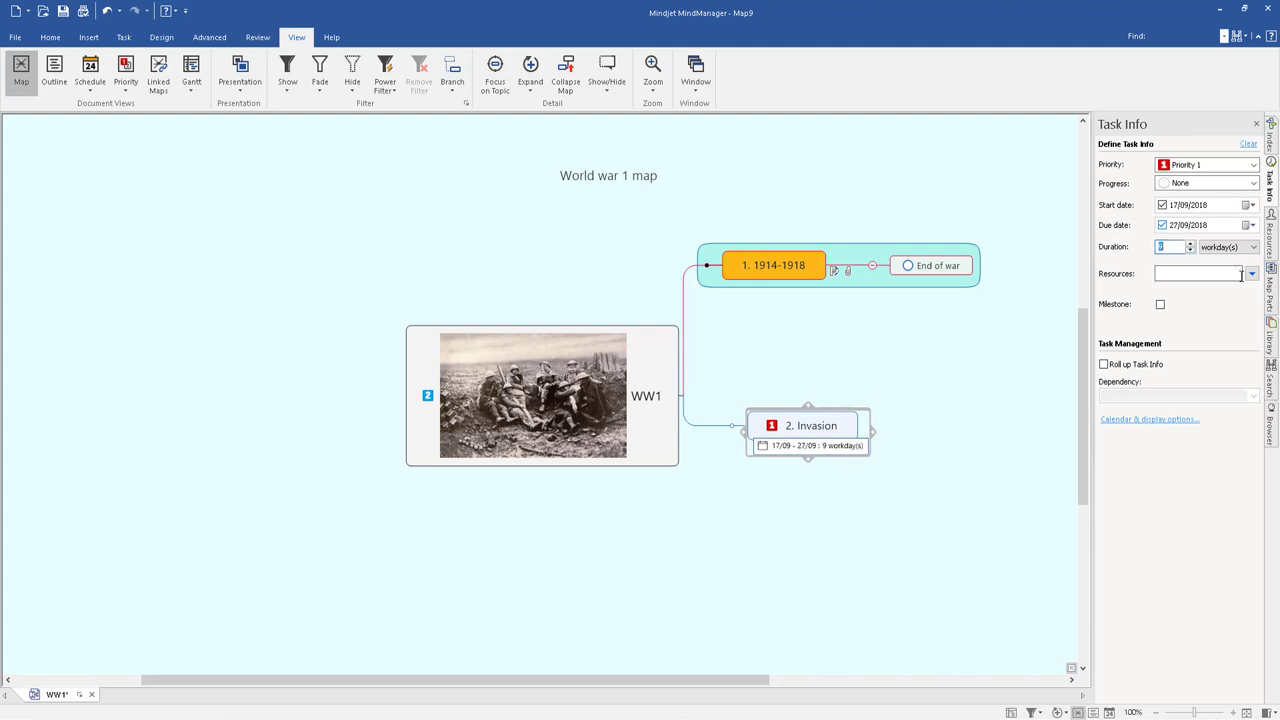
left_click(1251, 273)
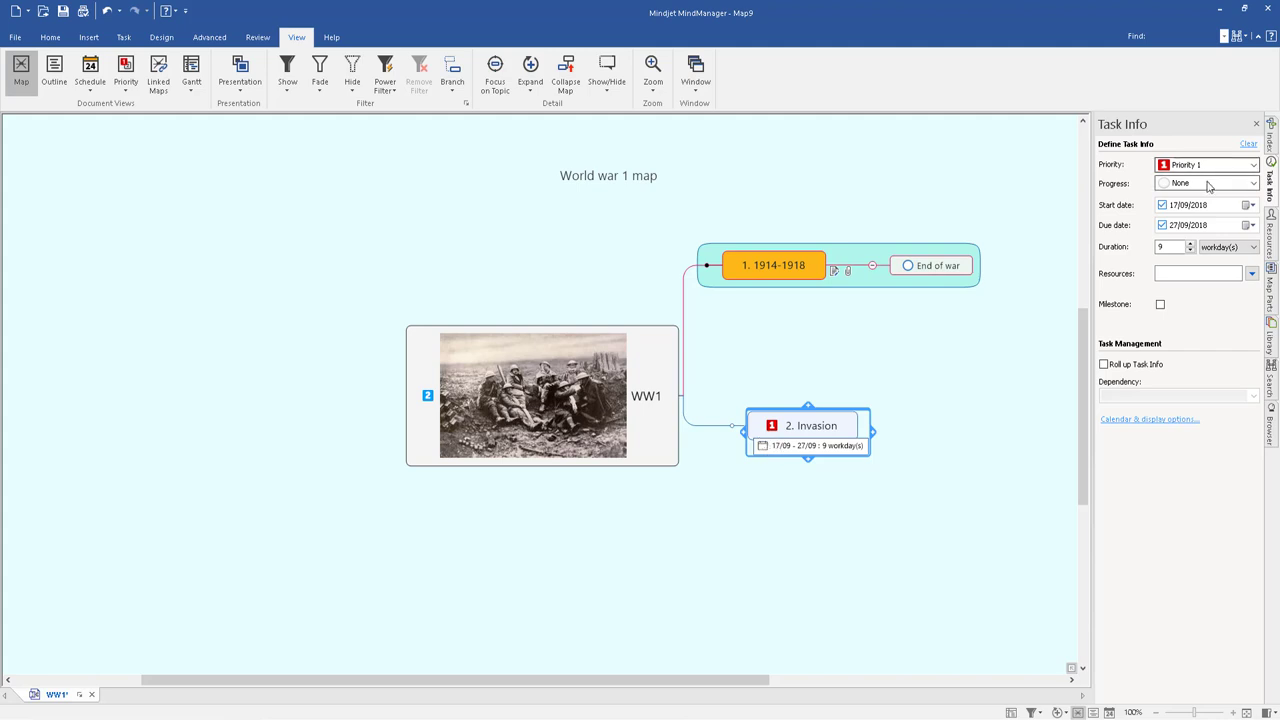
Set Invasion's progress to 0%.
left_click(1207, 183)
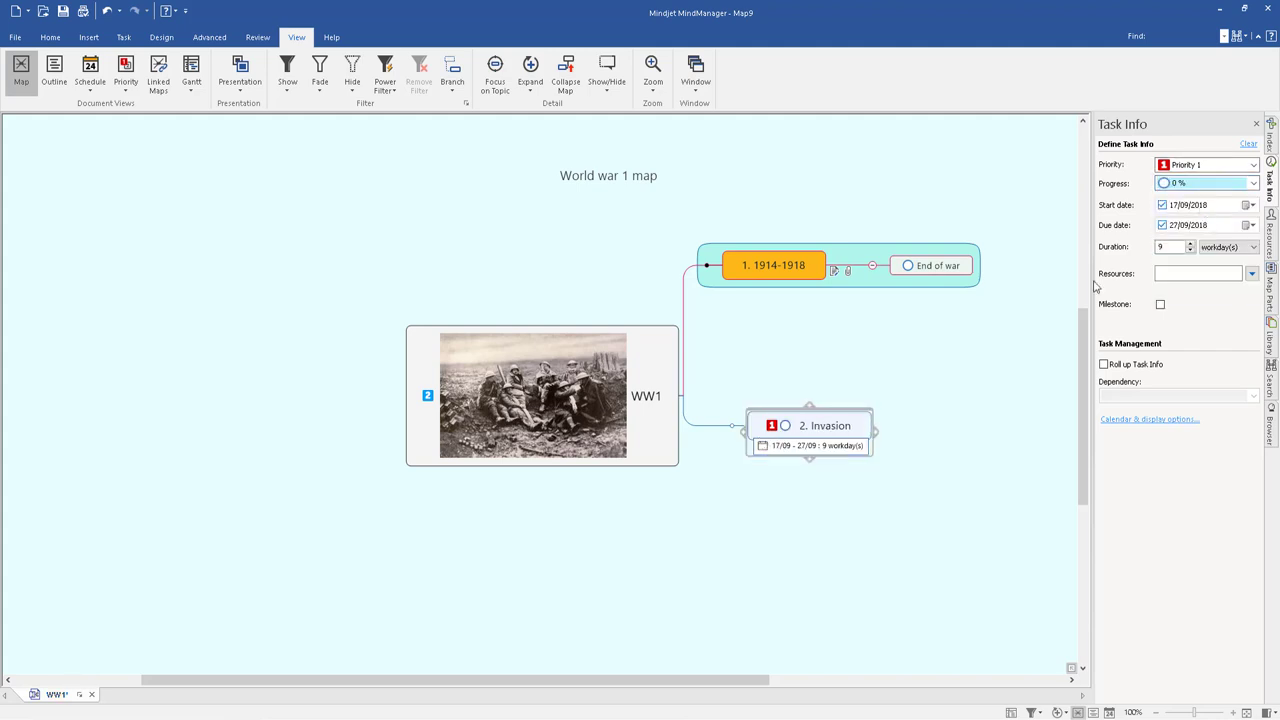
left_click(785, 425)
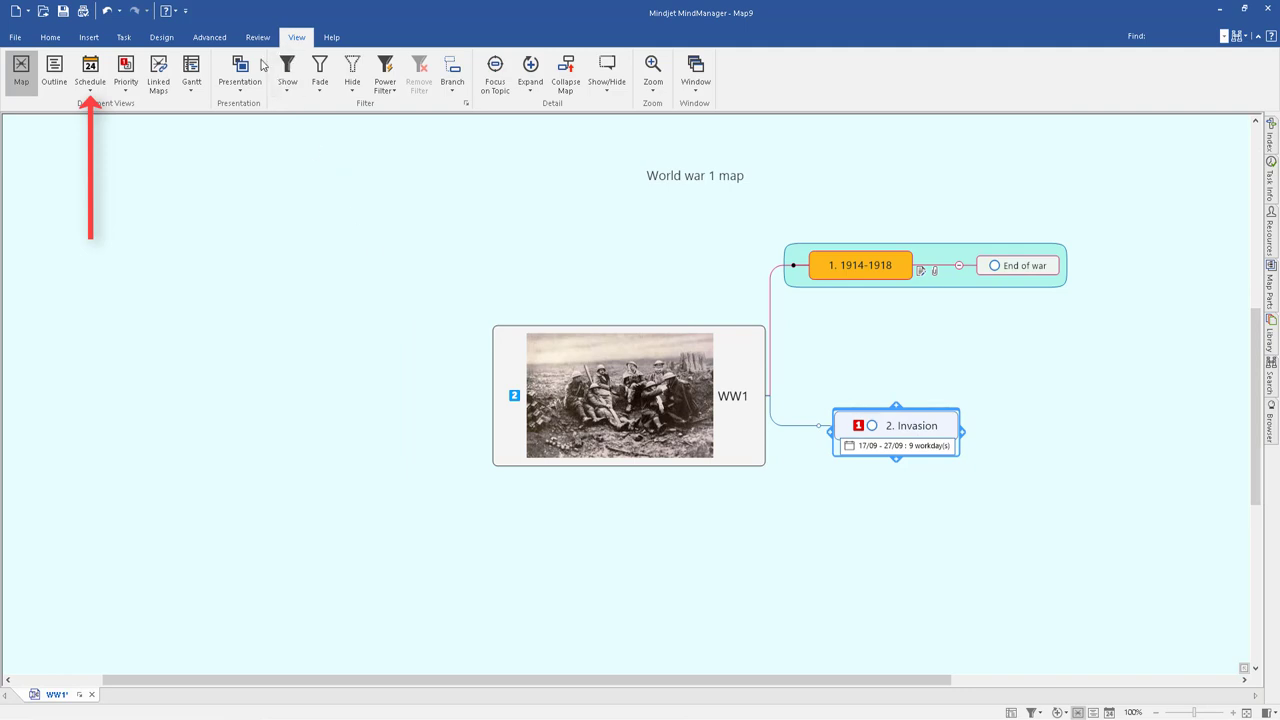
mouse_move(90, 72)
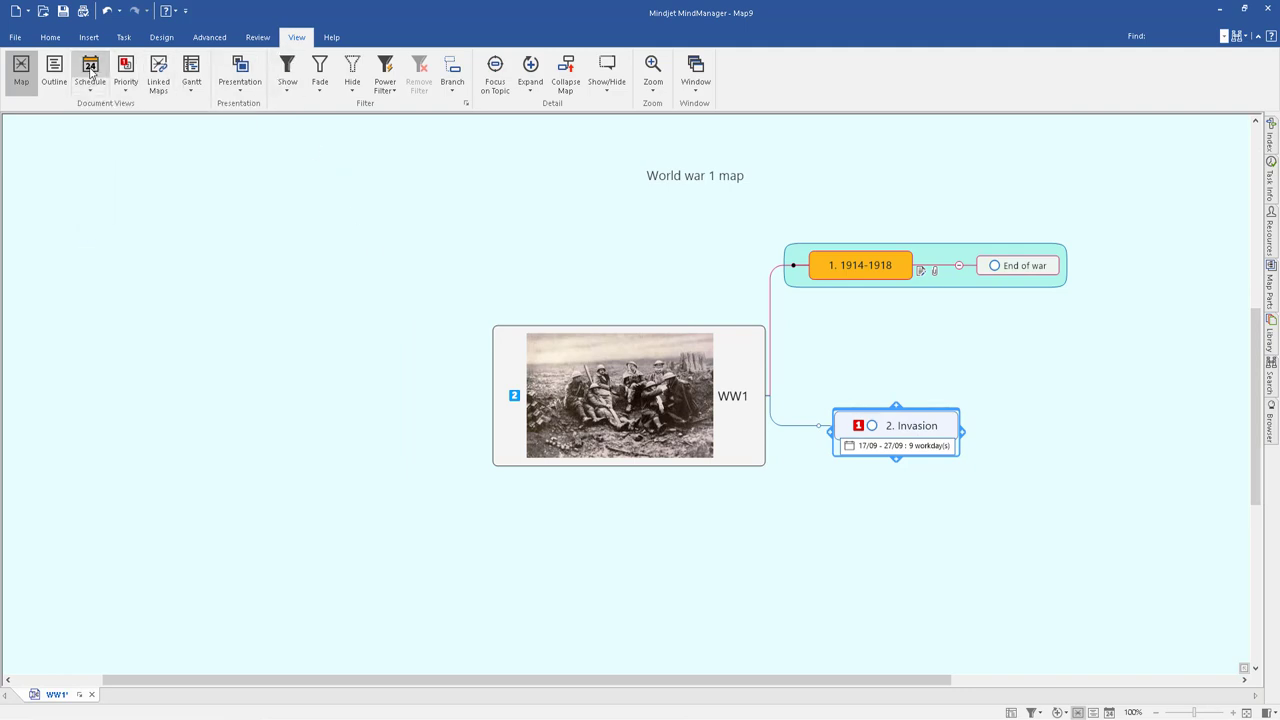
In schedule view, select the Invasion task and mark it done (green with checkmark).
left_click(90, 72)
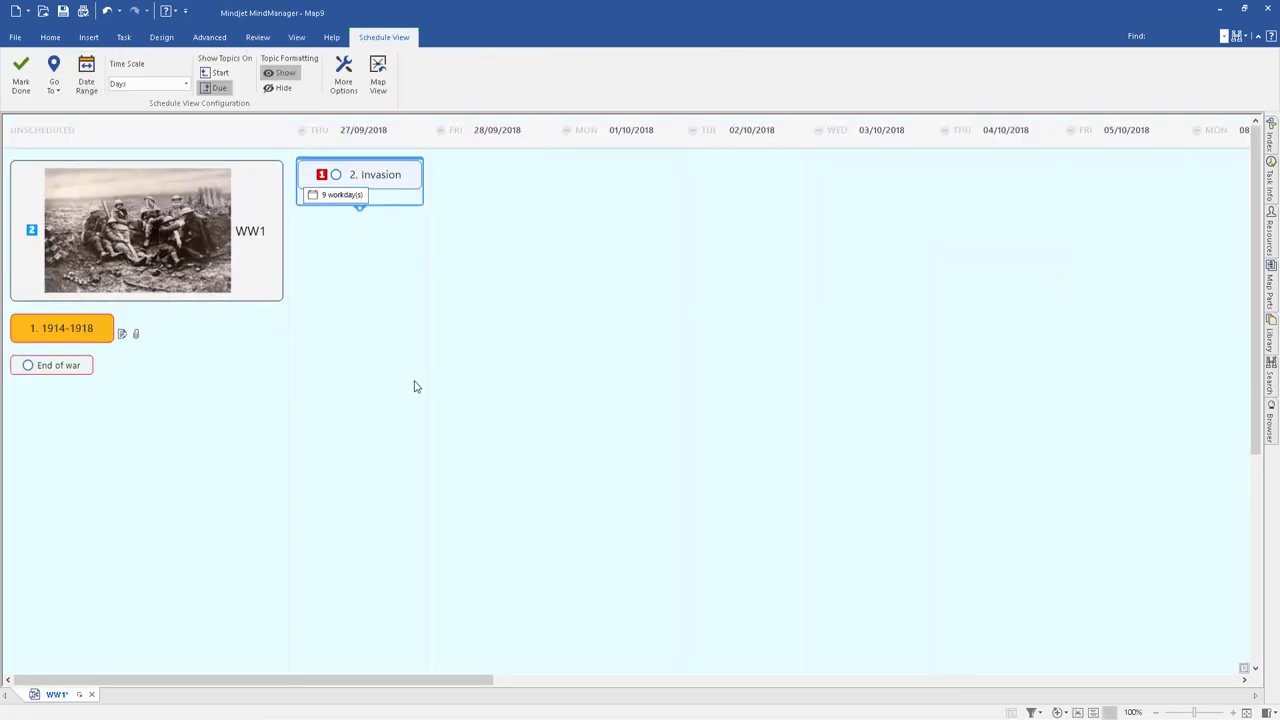
left_click_drag(280, 680, 427, 680)
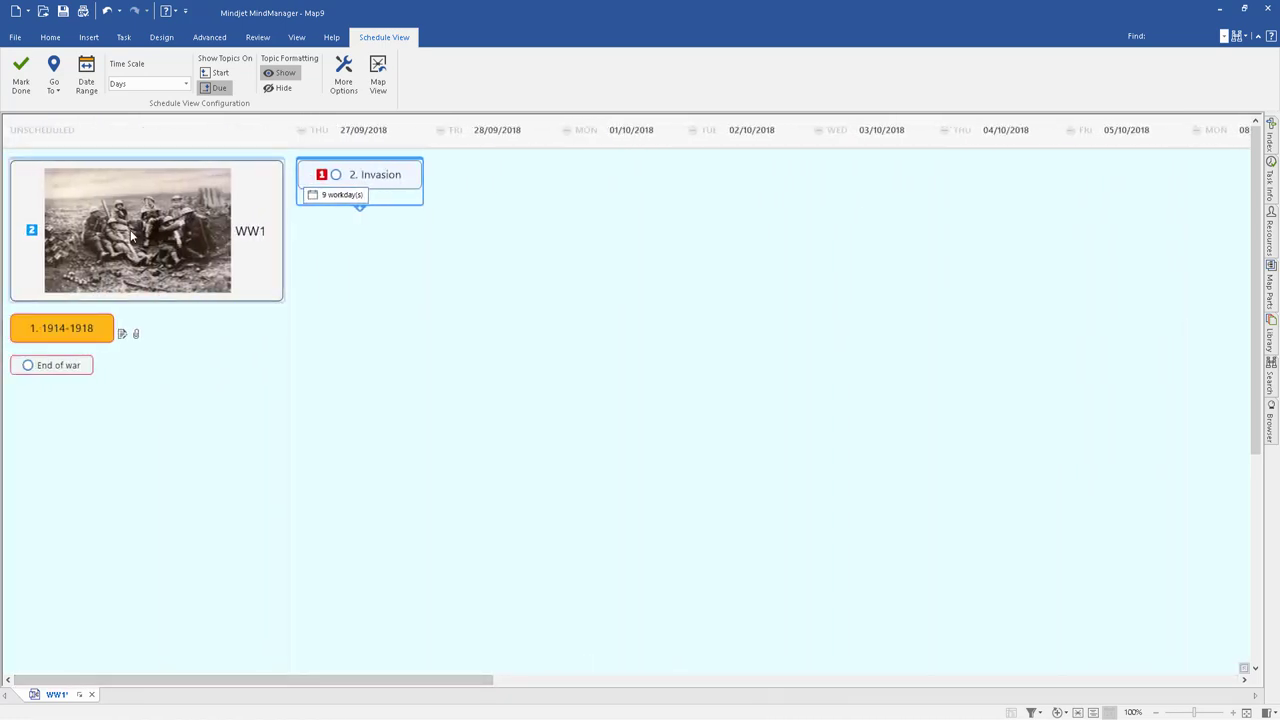
left_click(62, 328)
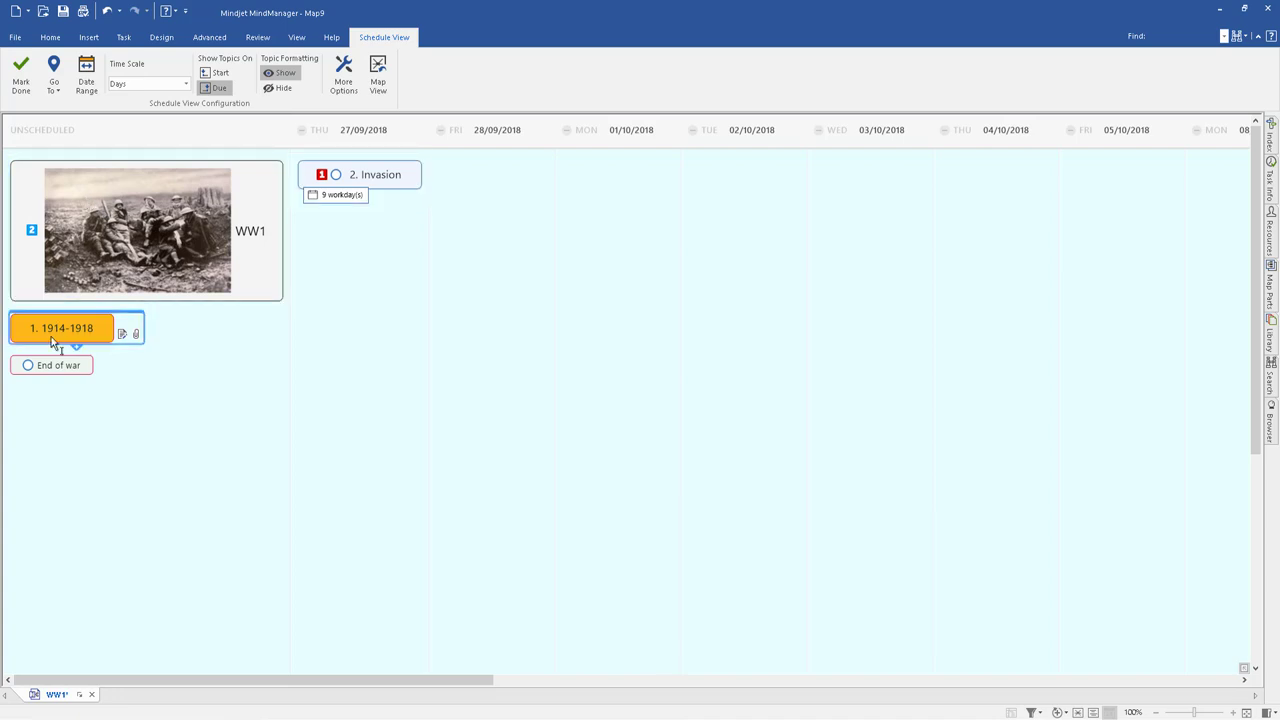
left_click(137, 231)
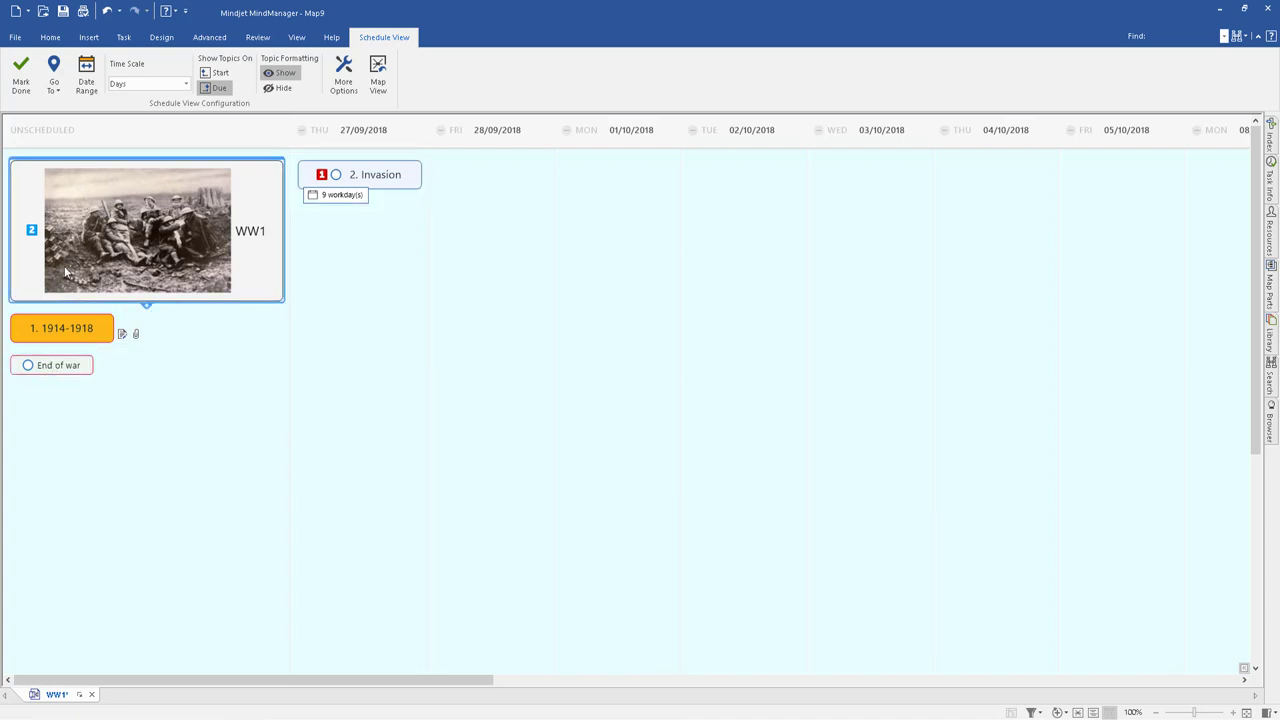
mouse_move(336, 174)
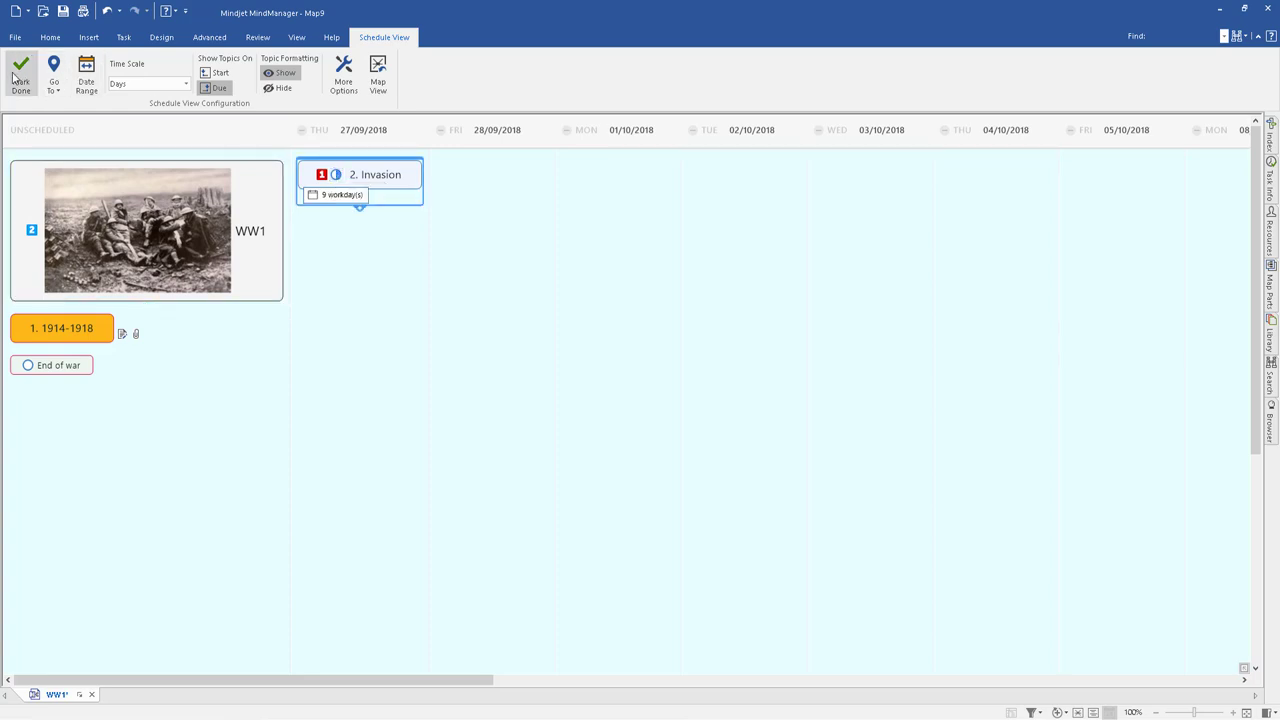
left_click(21, 75)
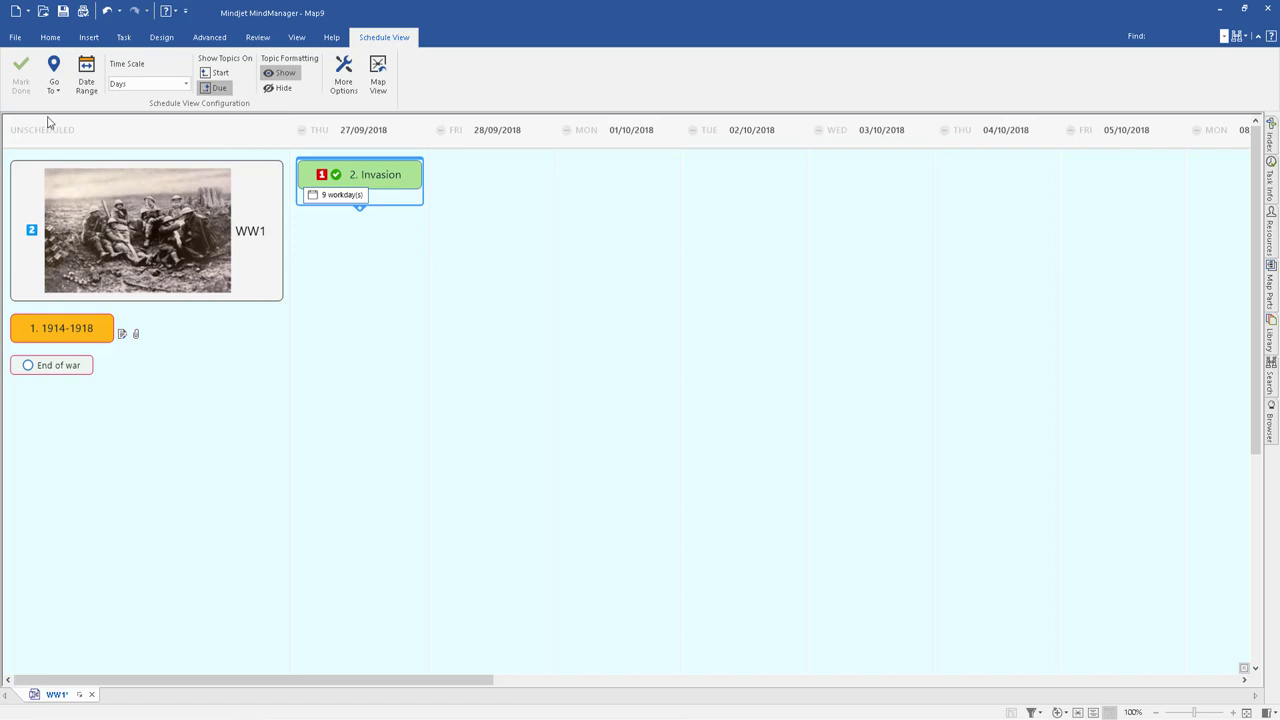
Return the document to the normal map view.
left_click(297, 37)
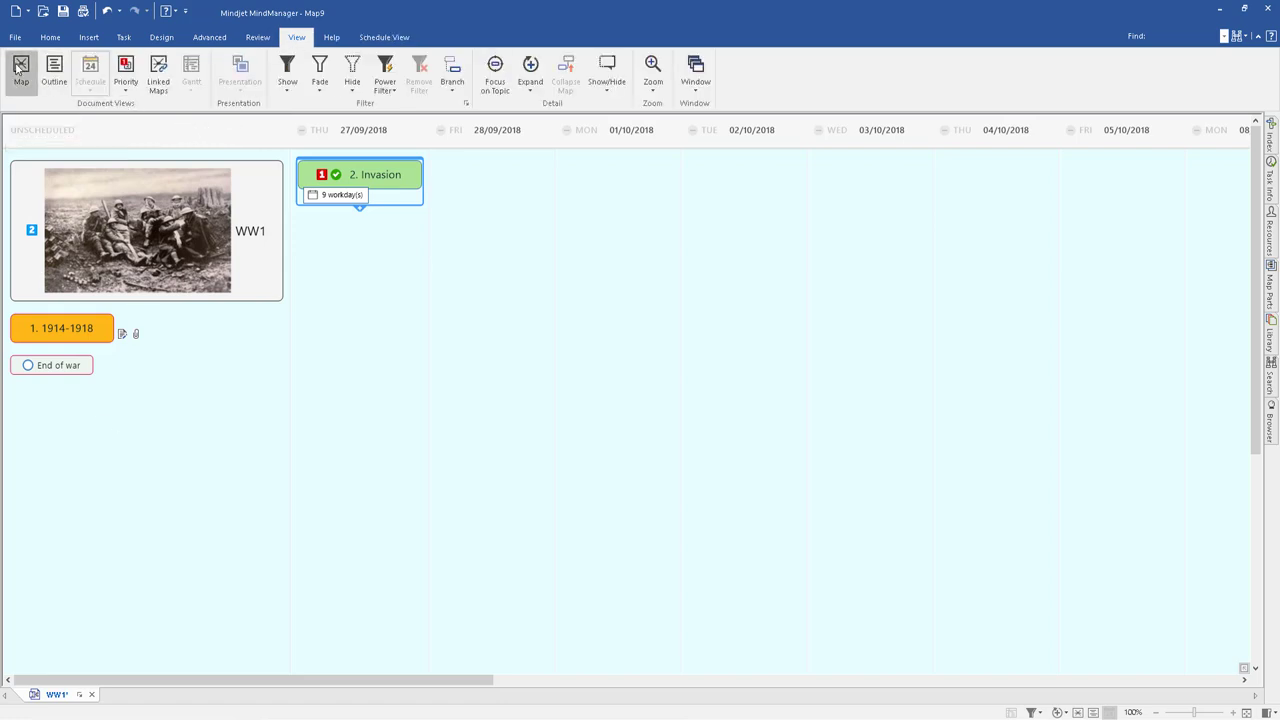
left_click(21, 70)
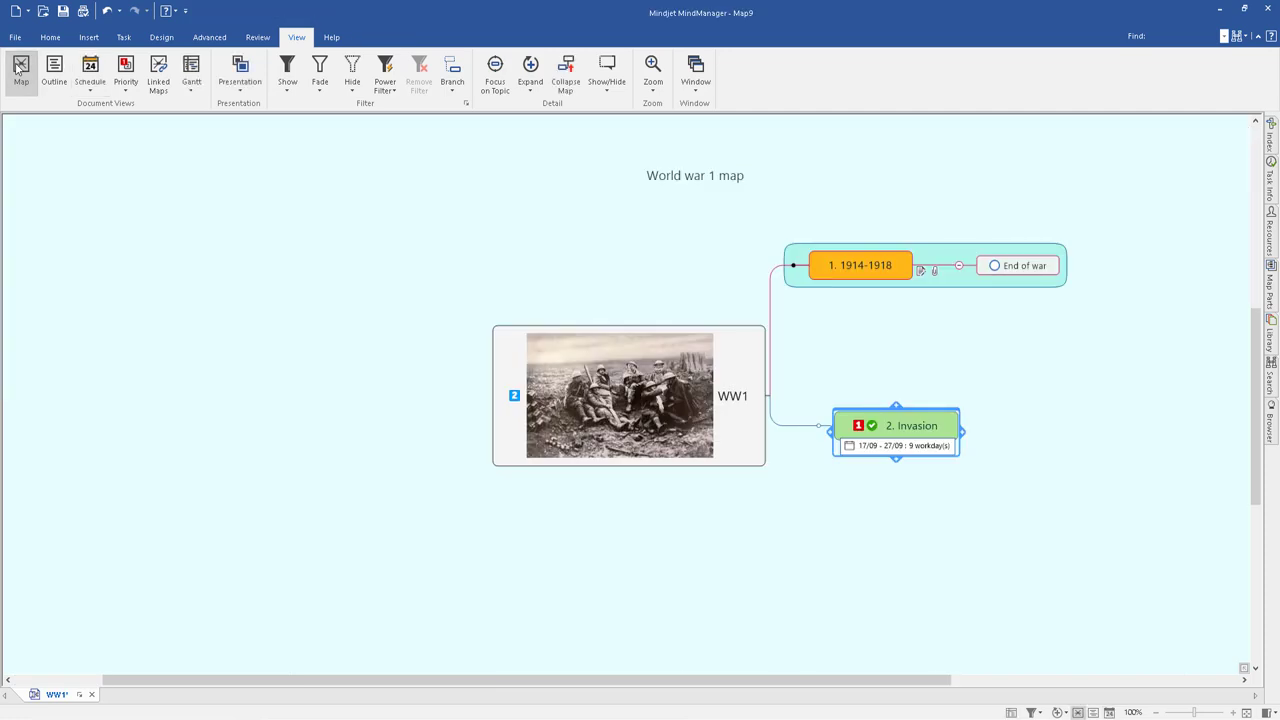